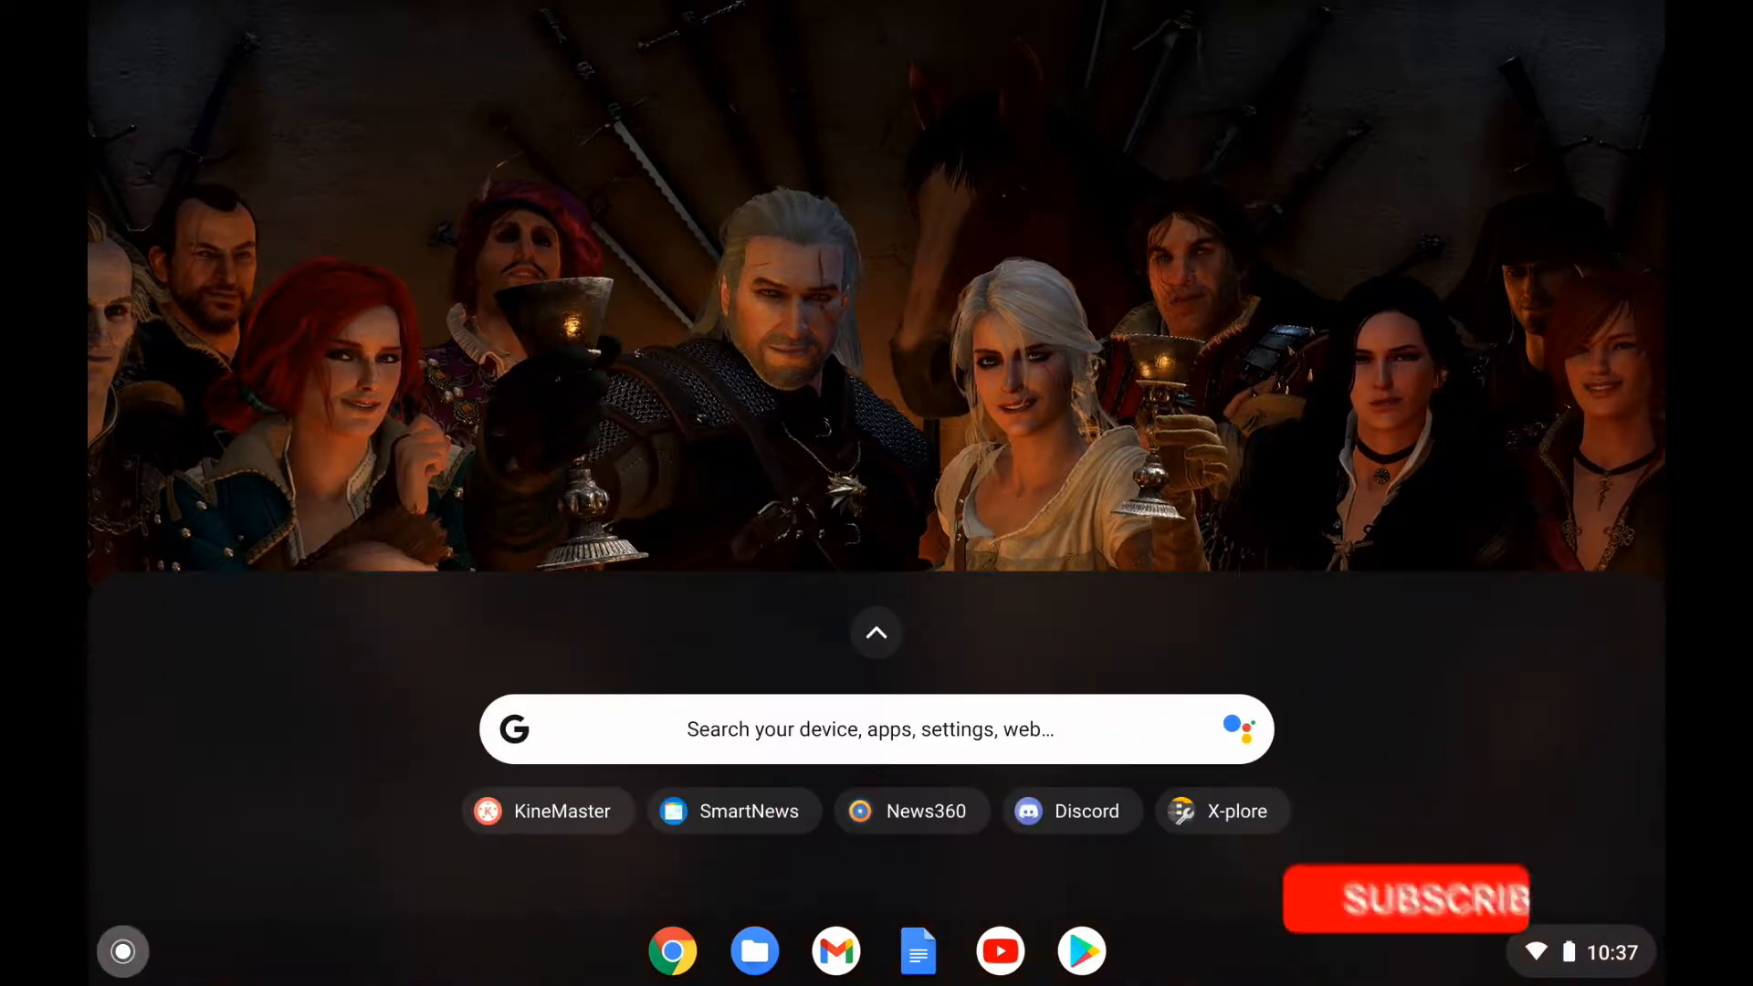
# Step: Launch KineMaster from the ChromeOS launcher to its home screen
pyautogui.click(550, 811)
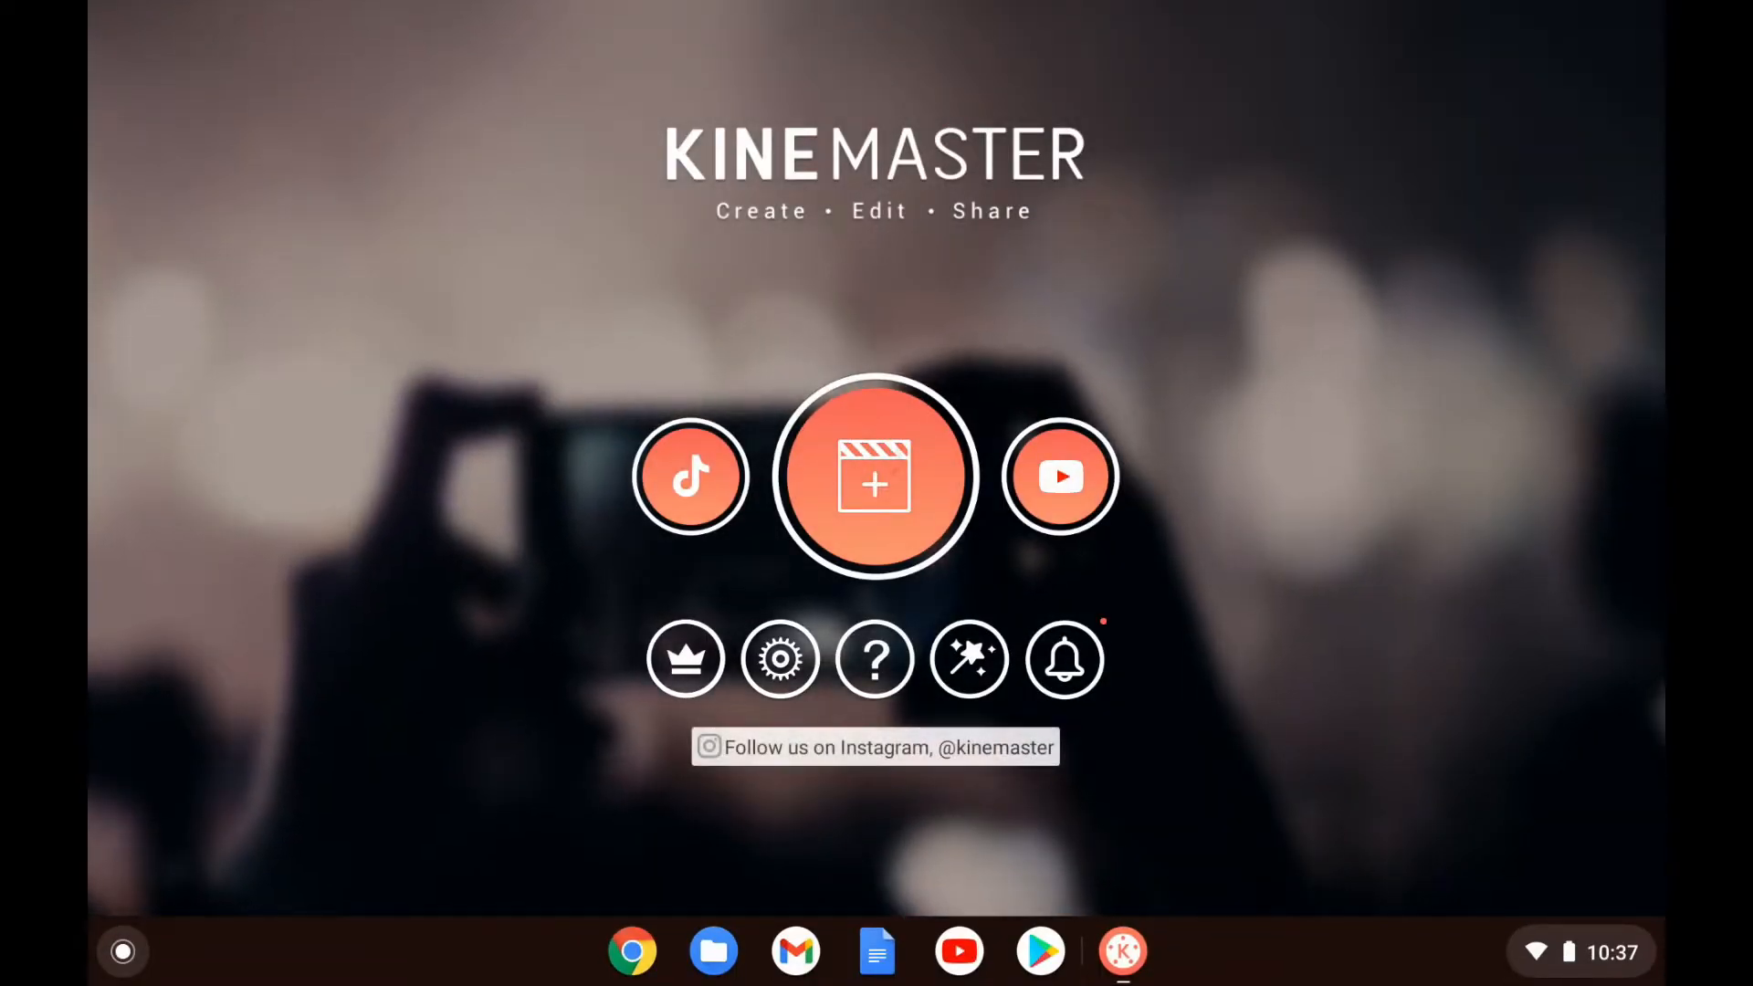
# Step: Begin a new project and run the Hardware Performance Analysis now
pyautogui.click(874, 475)
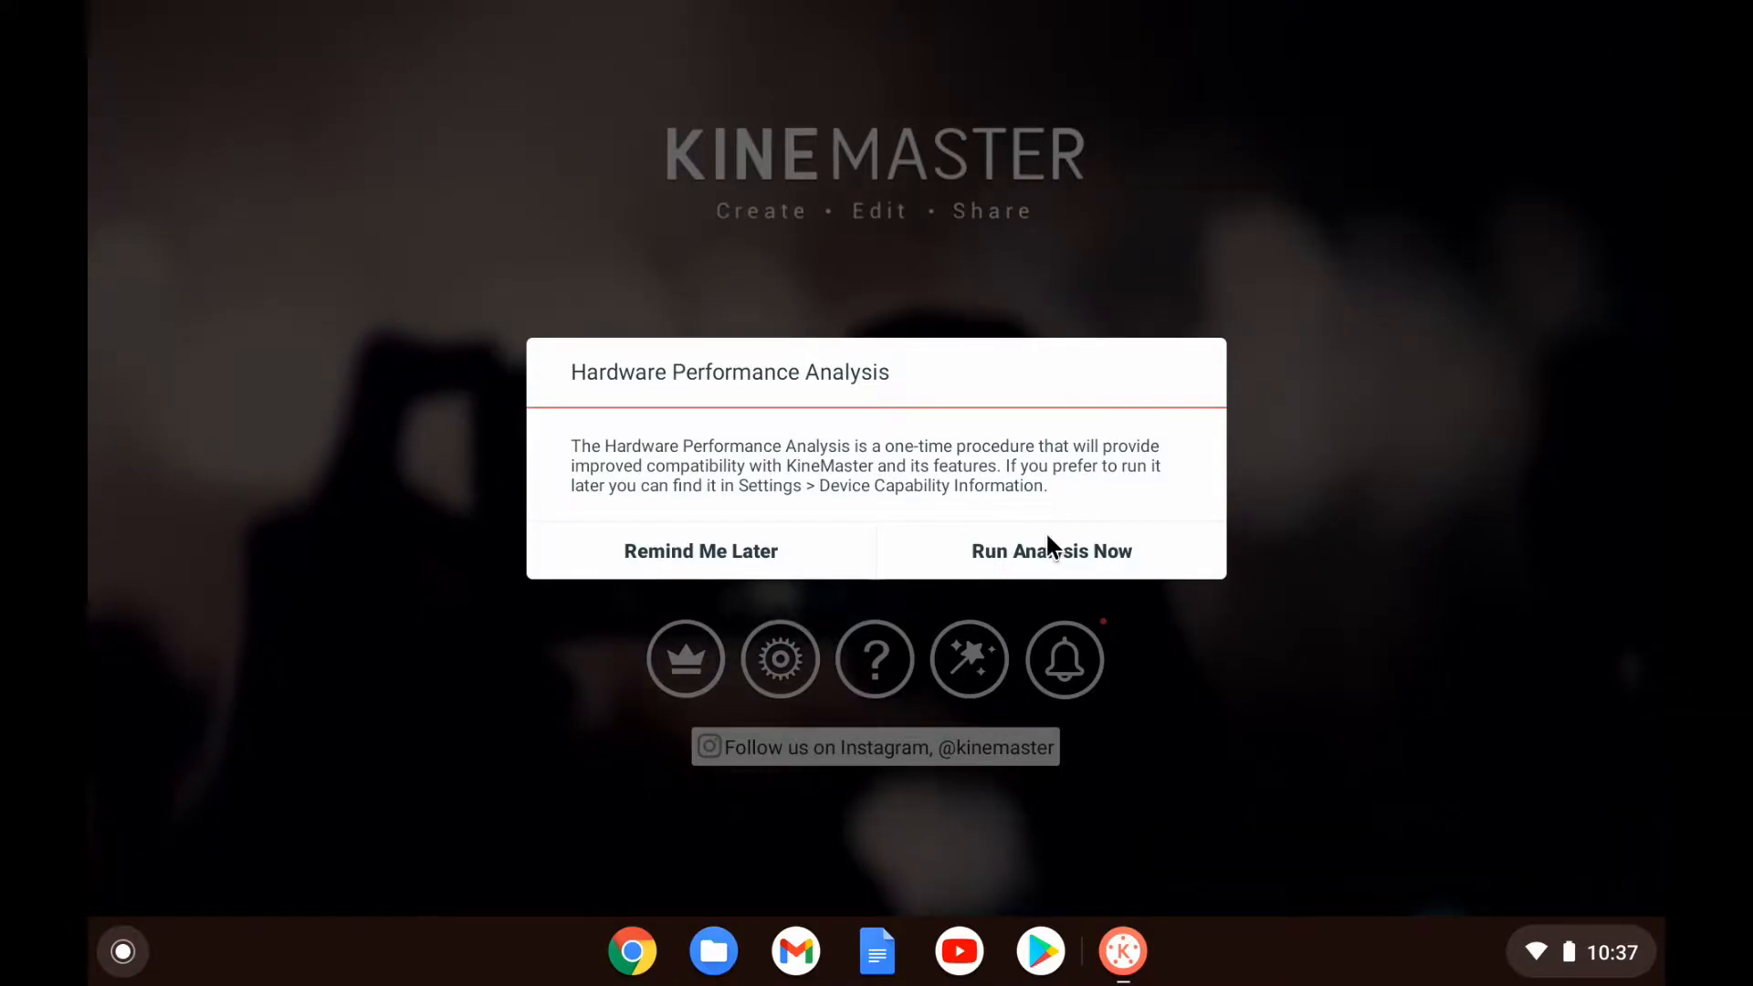
pyautogui.click(1051, 550)
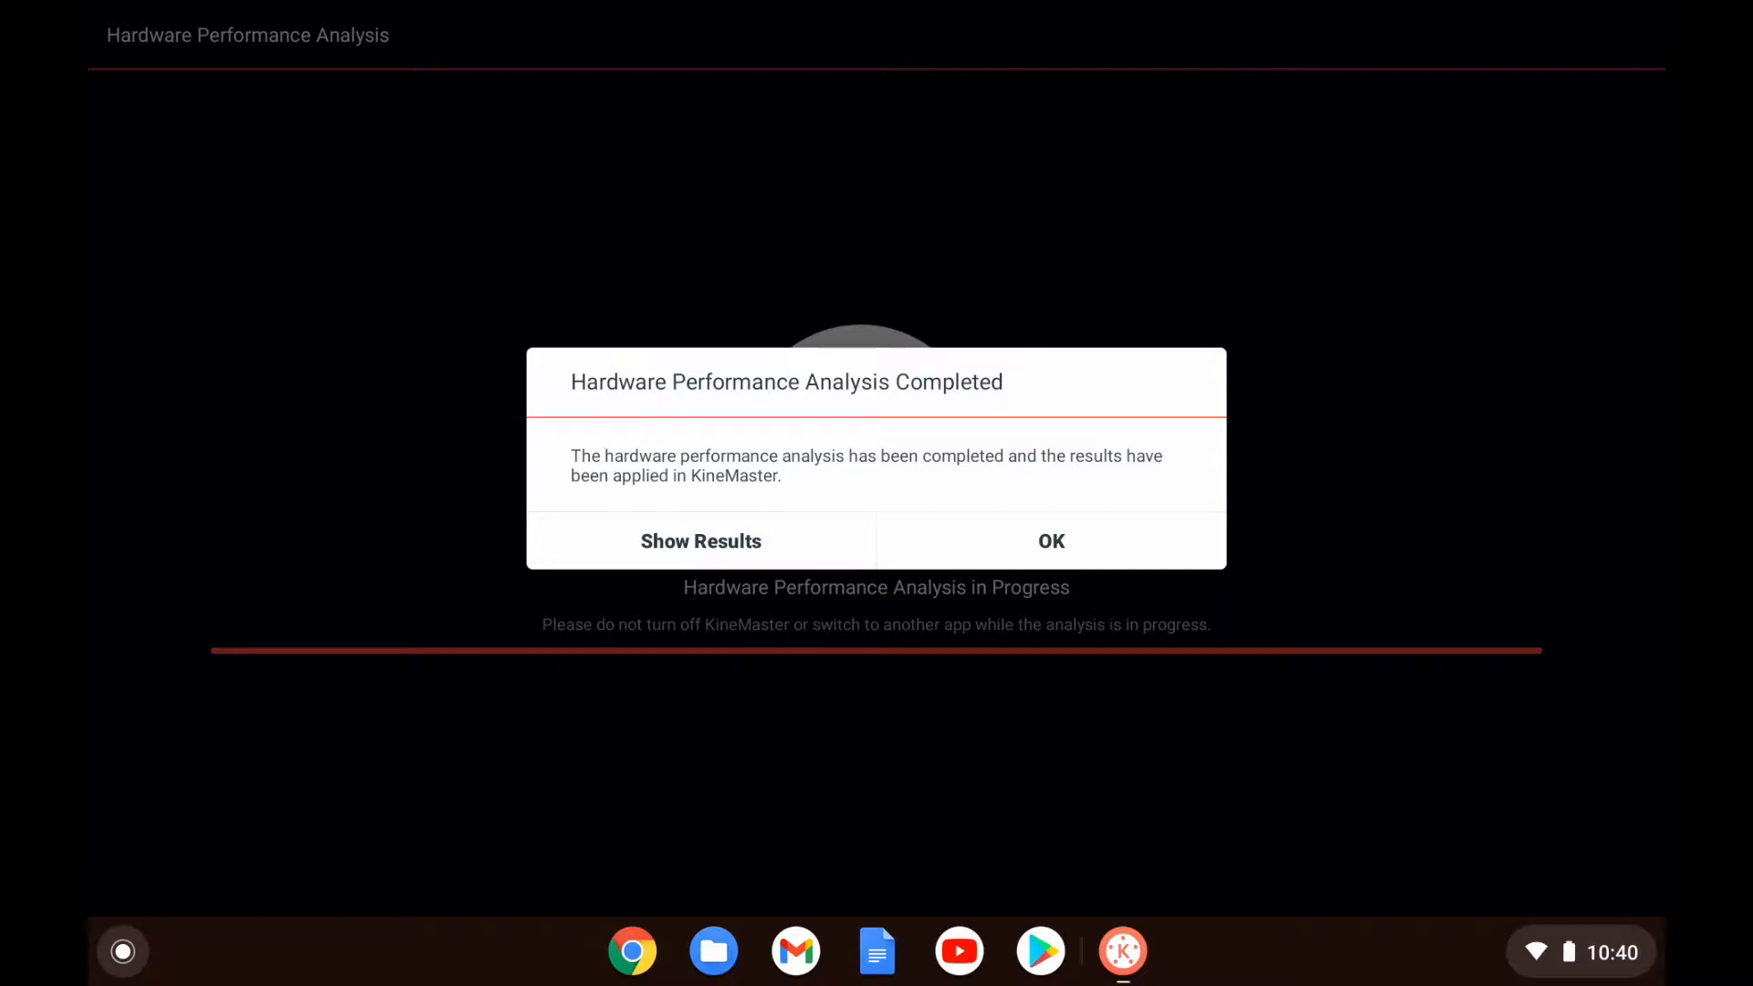
# Step: Review the Device Capability Information results, then return to the home screen
pyautogui.click(1051, 540)
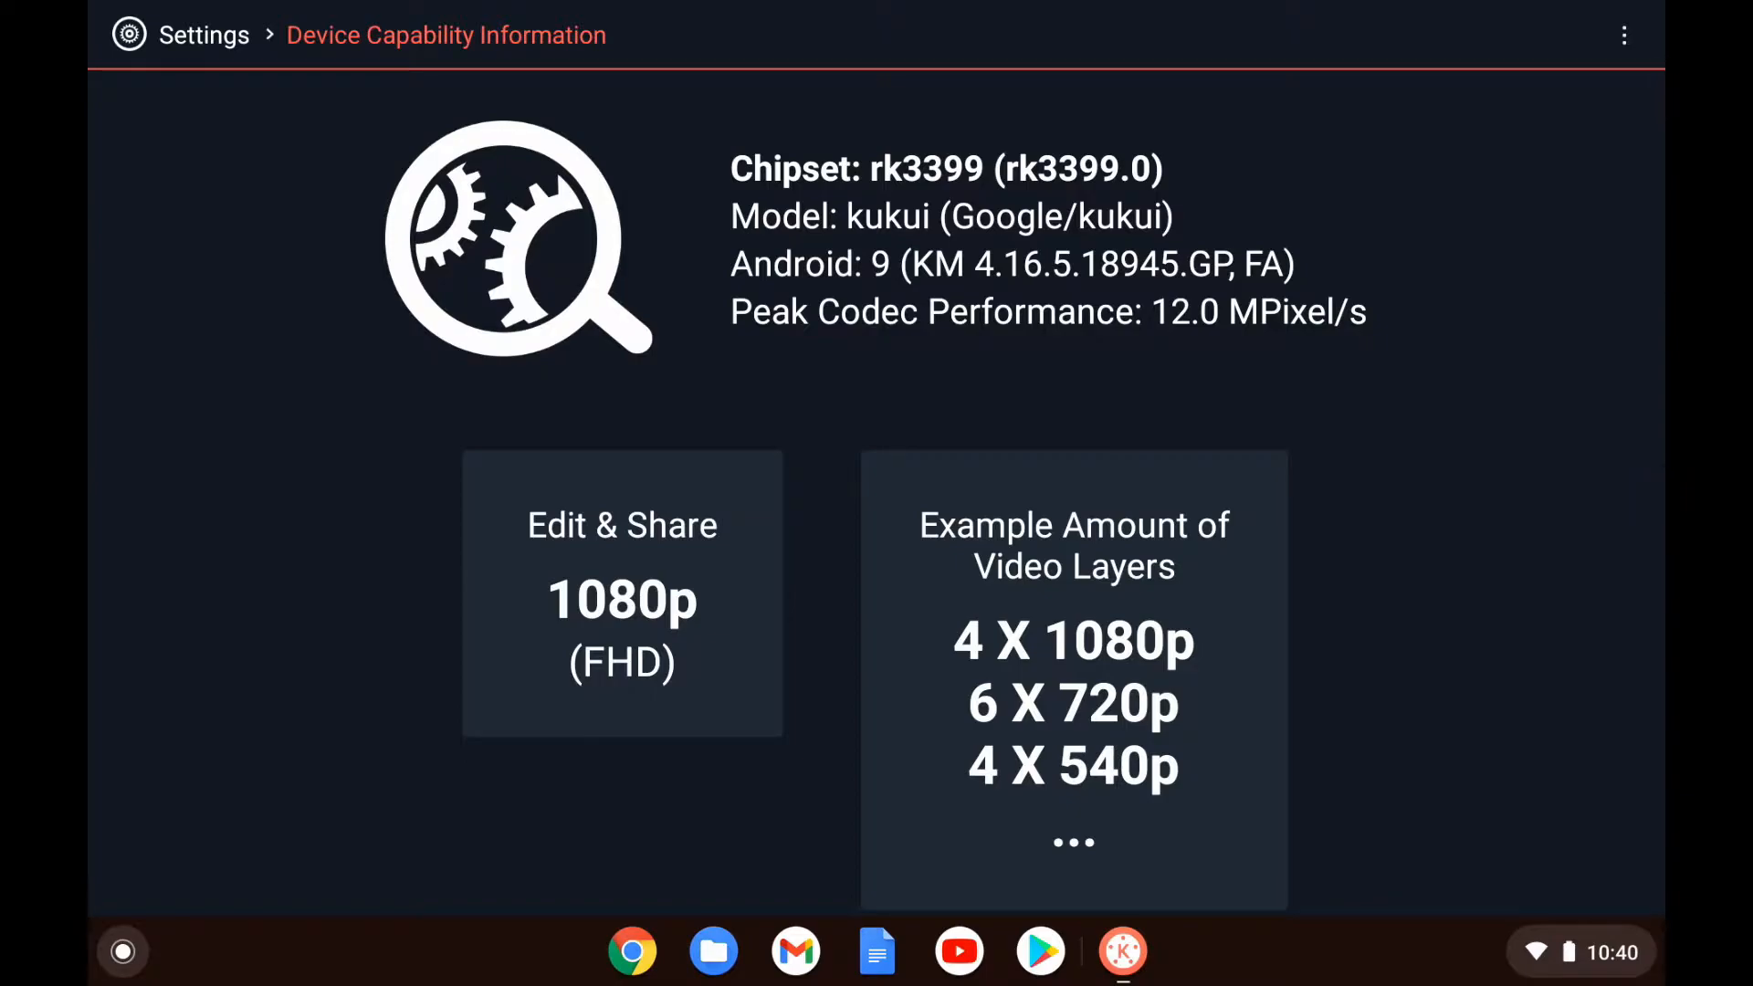
pyautogui.scroll(-3)
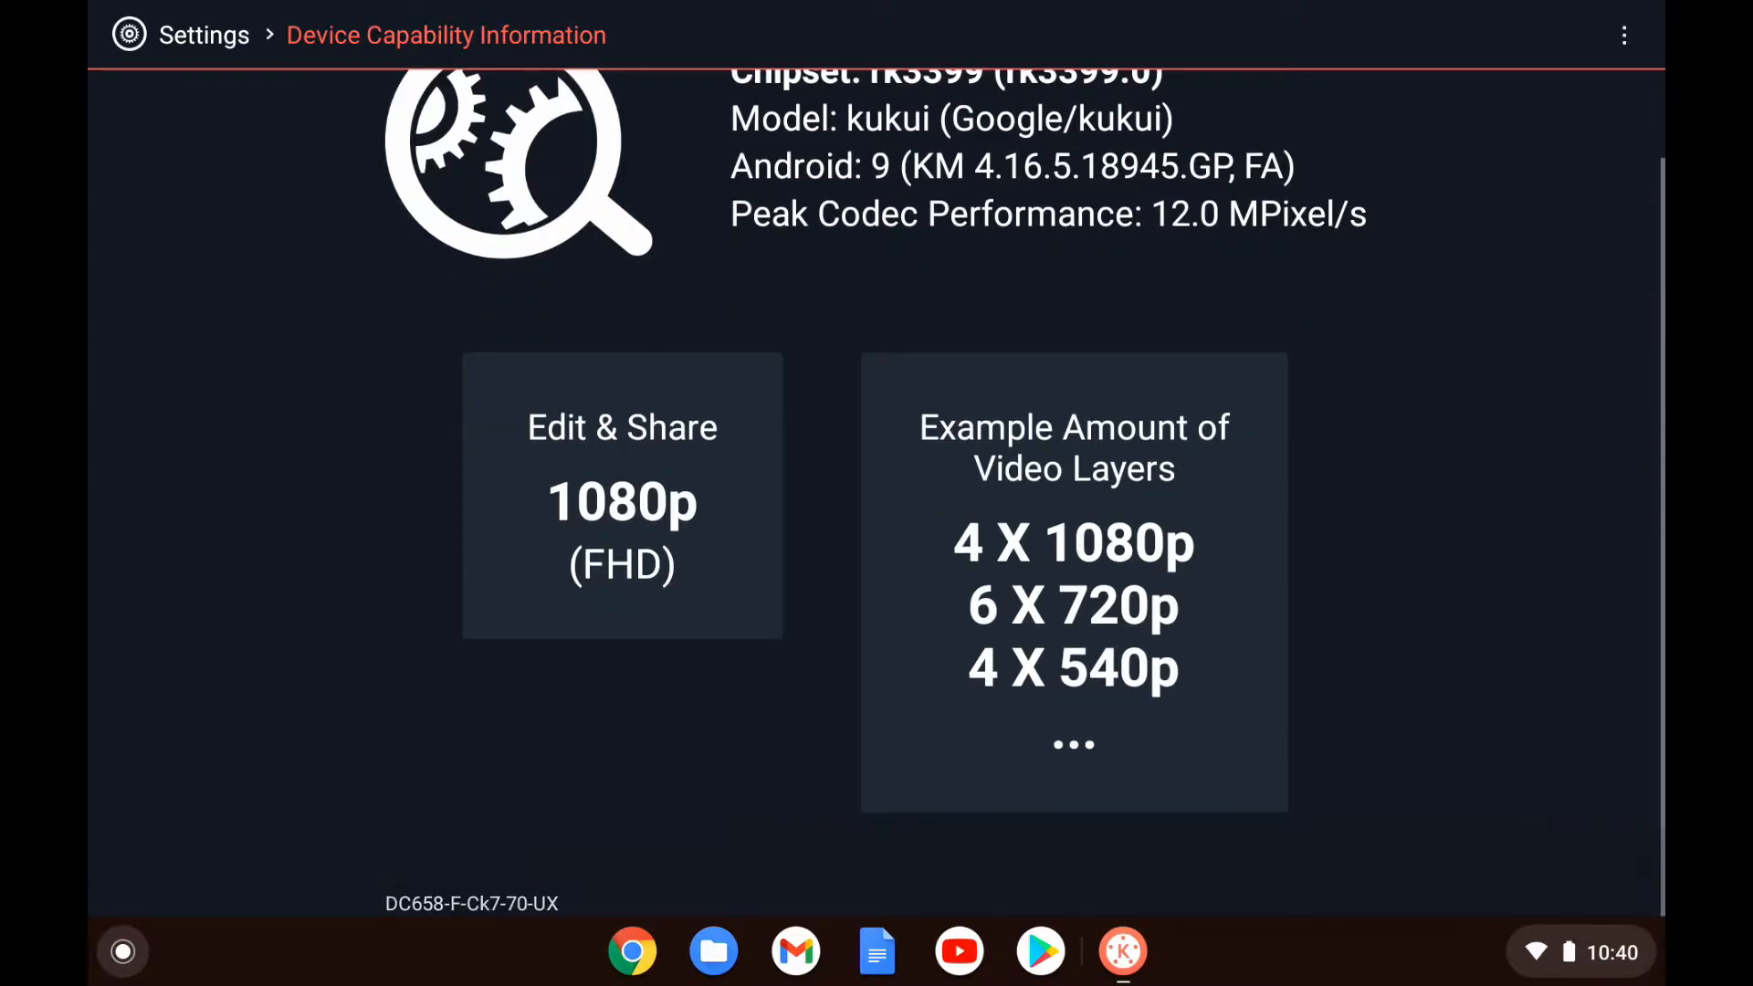
pyautogui.scroll(-3)
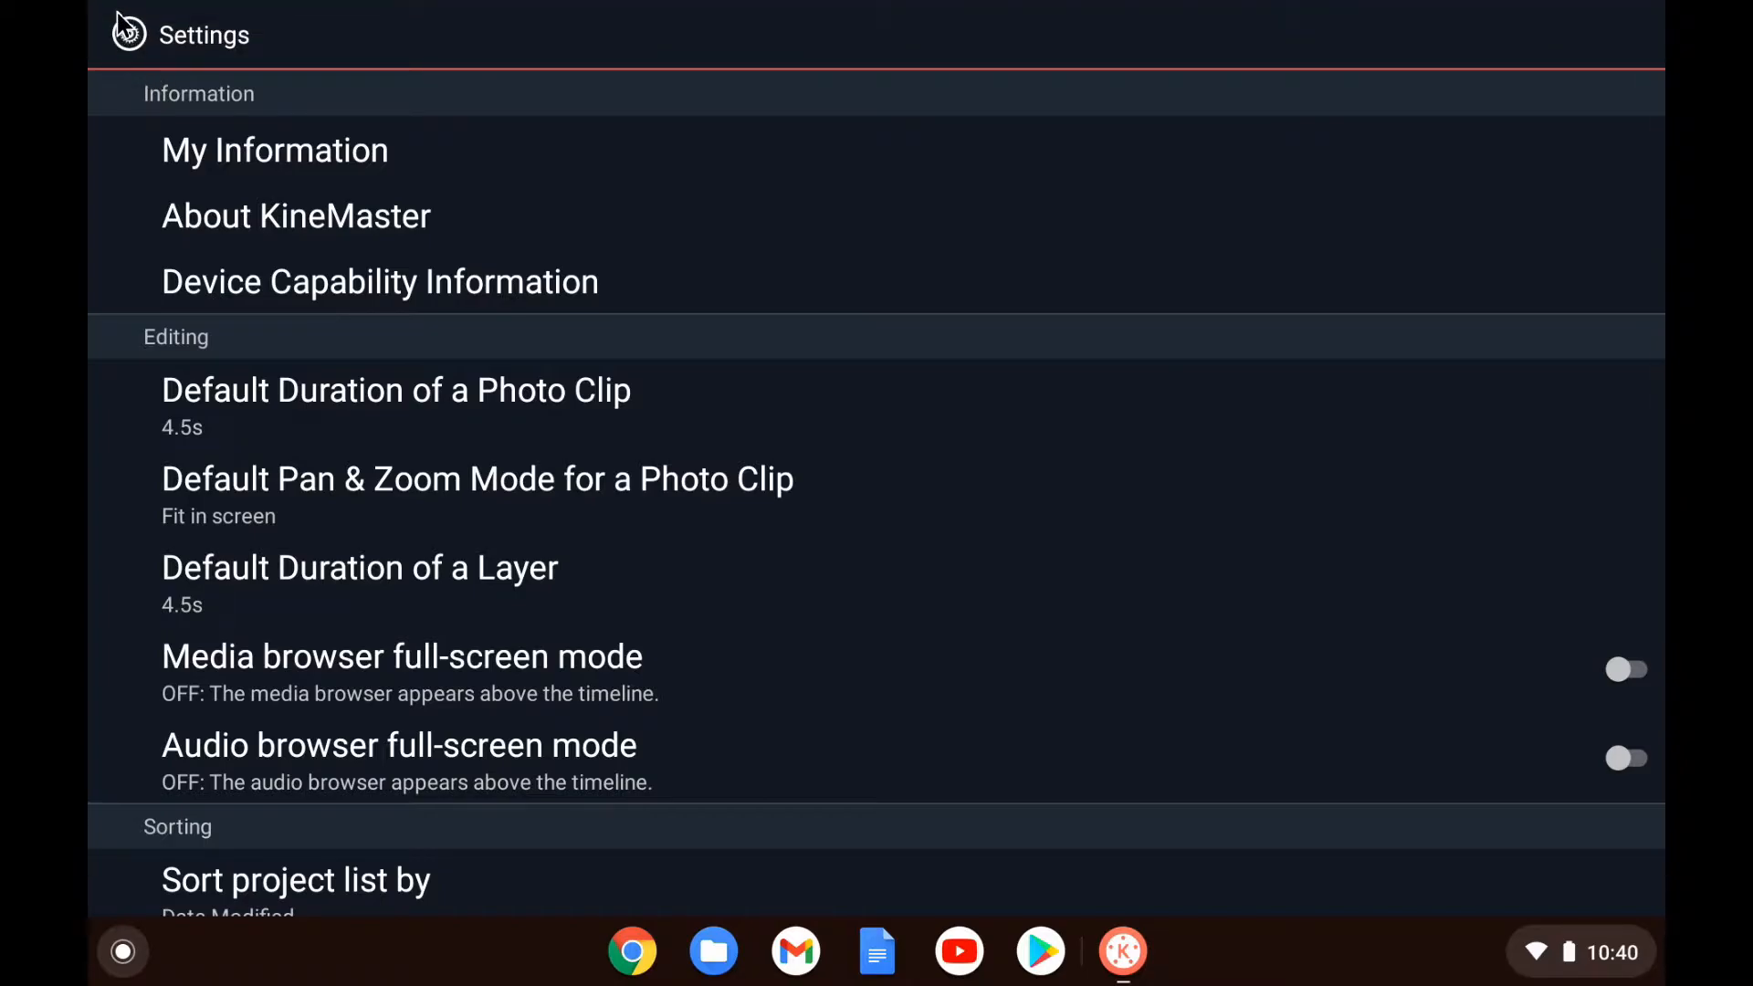
pyautogui.click(113, 34)
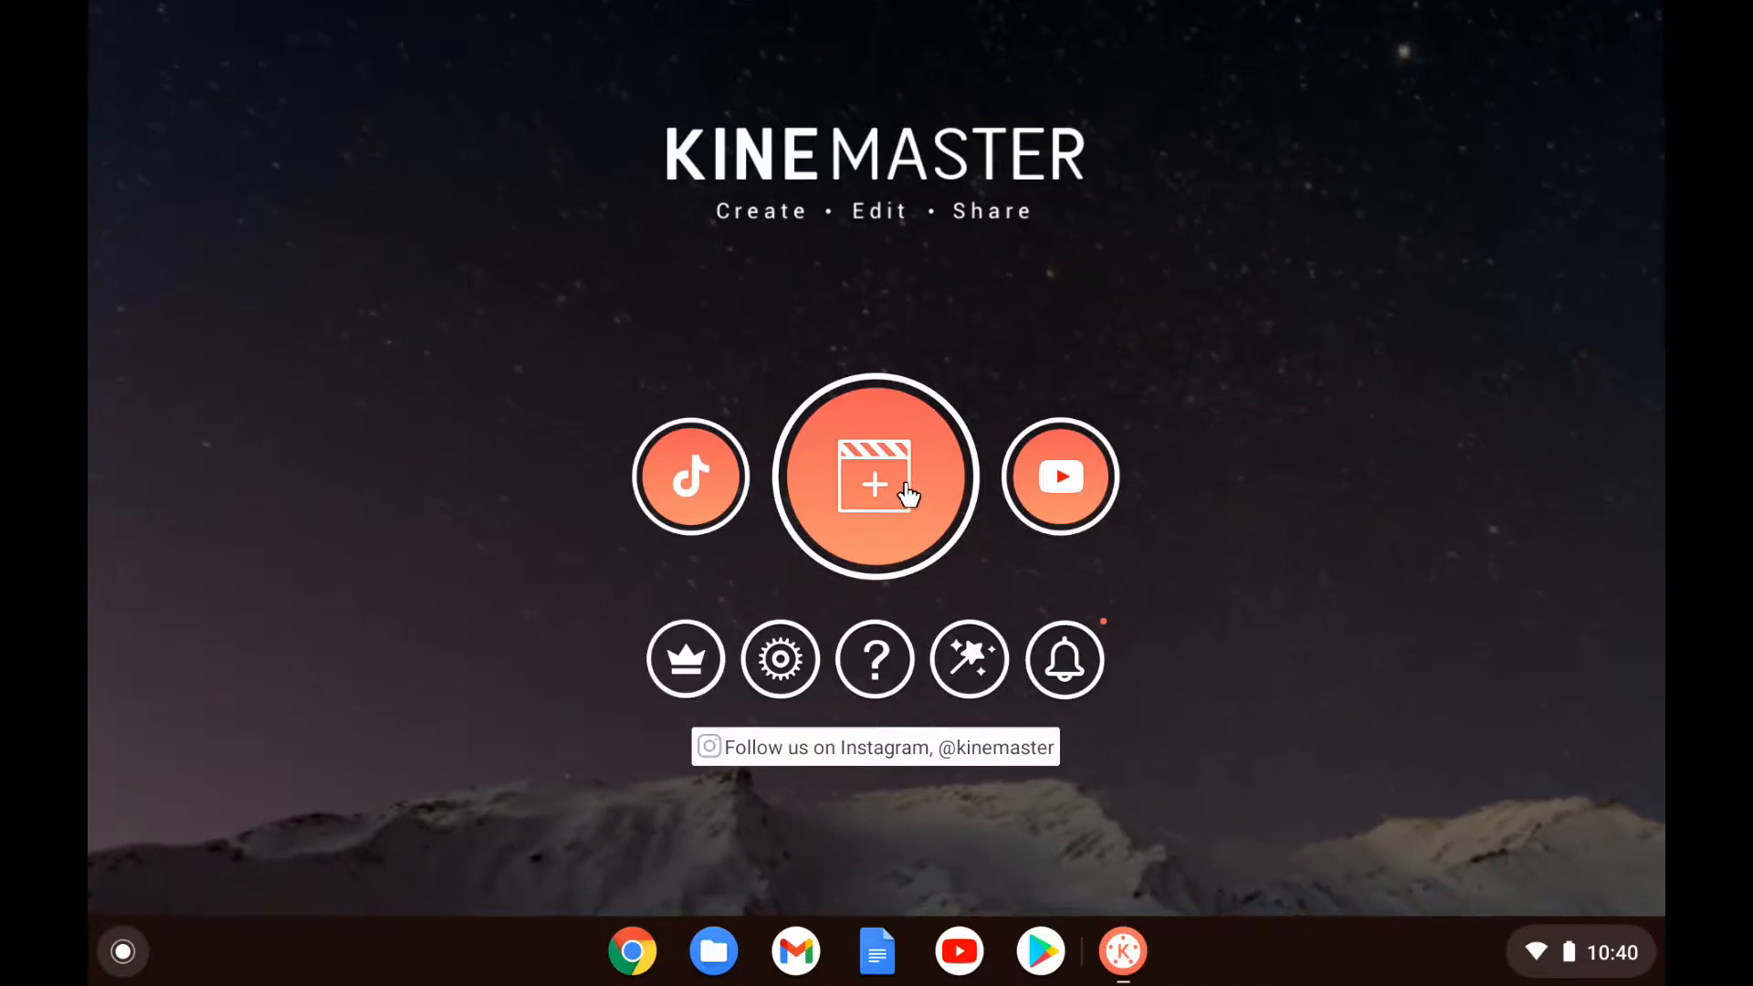
# Step: Start a new project and browse to the Downloads folder holding shaneopenbox.mp4
pyautogui.click(874, 474)
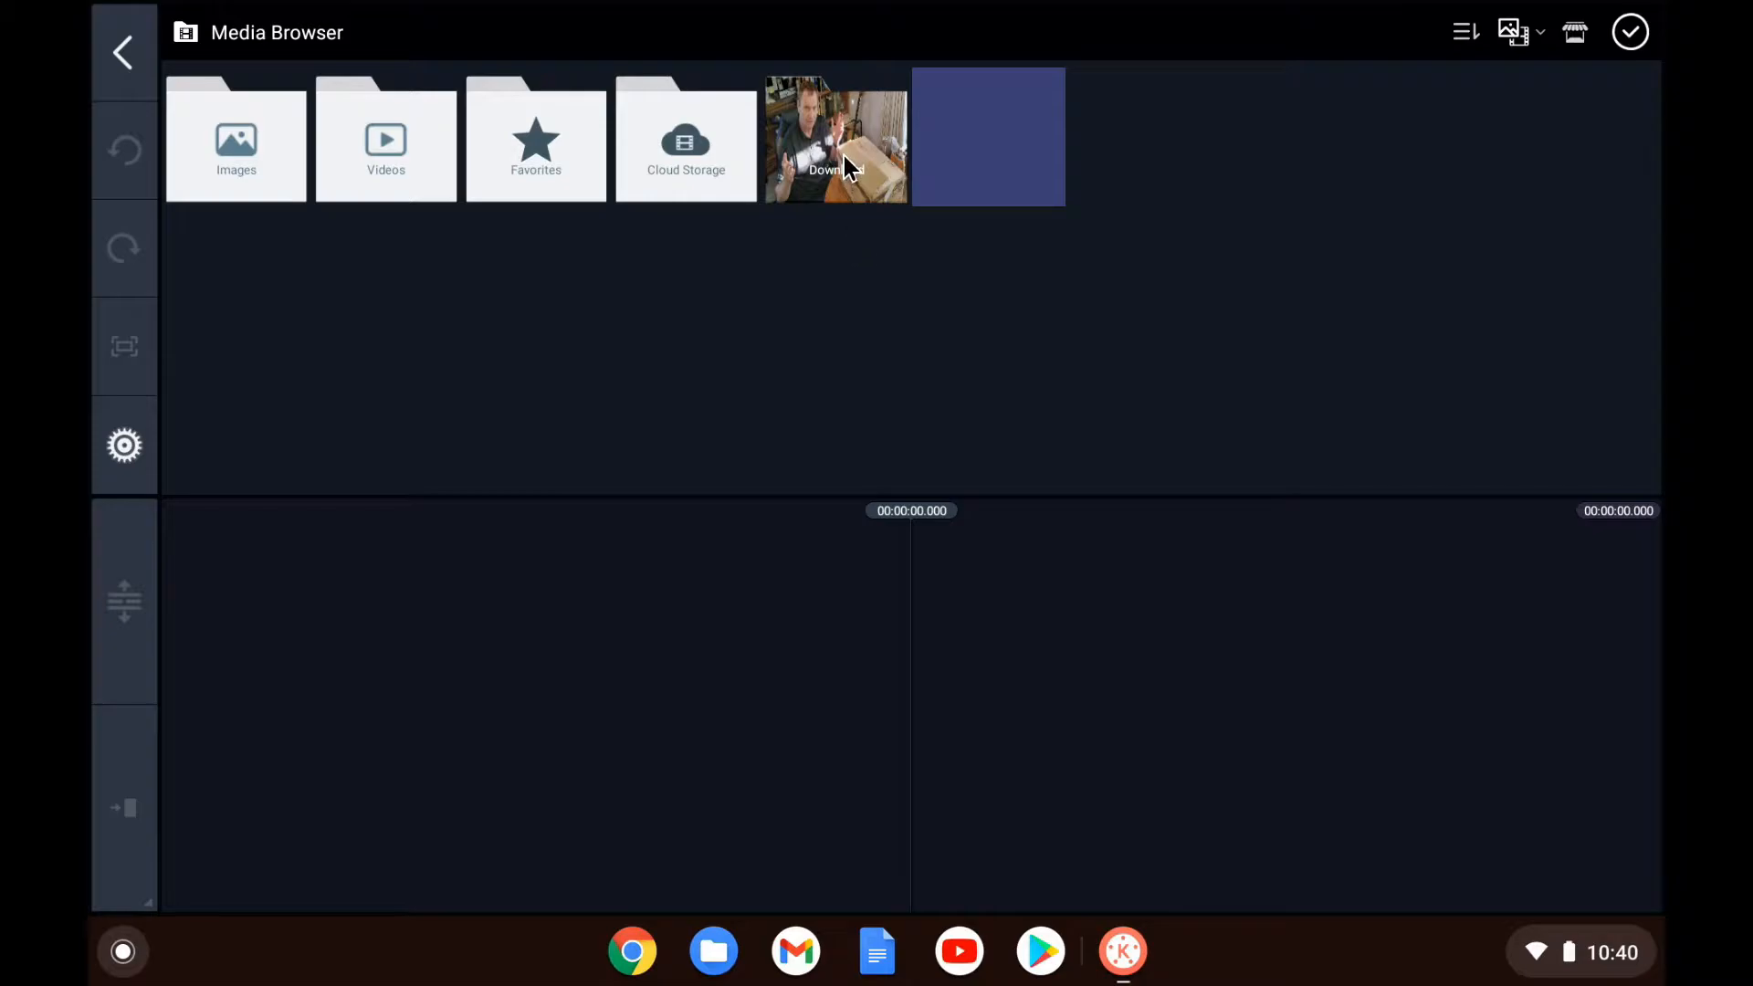
pyautogui.click(834, 137)
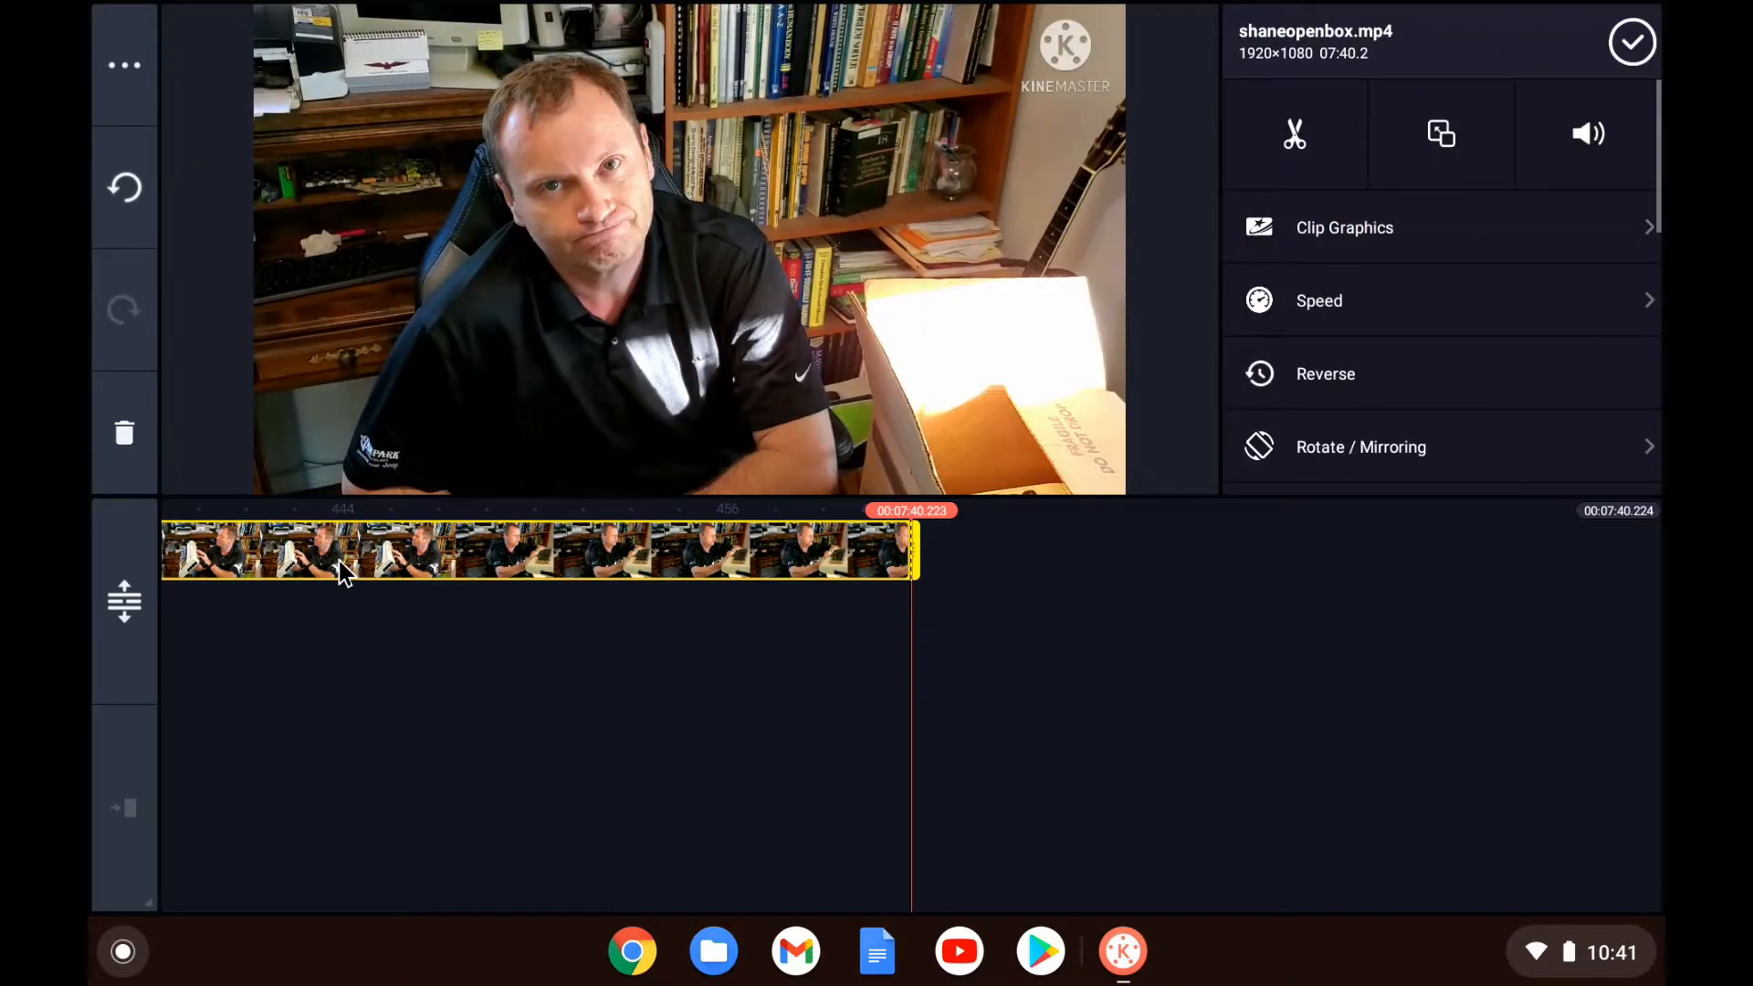
pyautogui.moveTo(1137, 38)
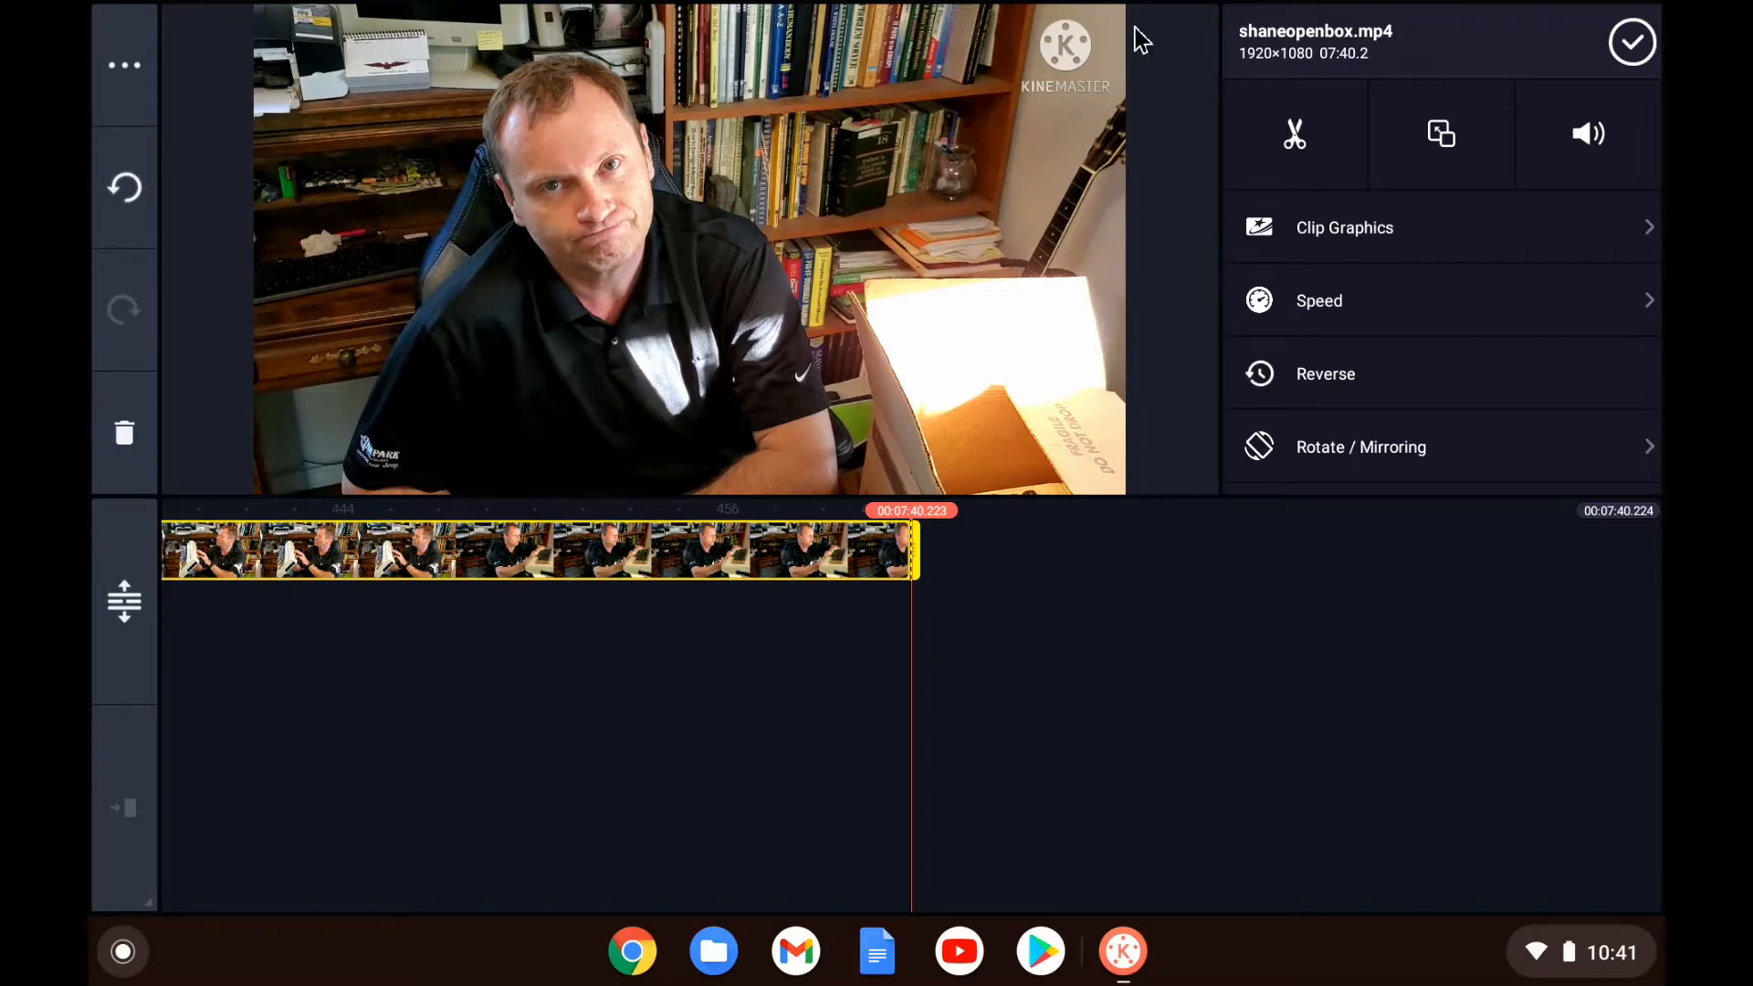
pyautogui.moveTo(133, 509)
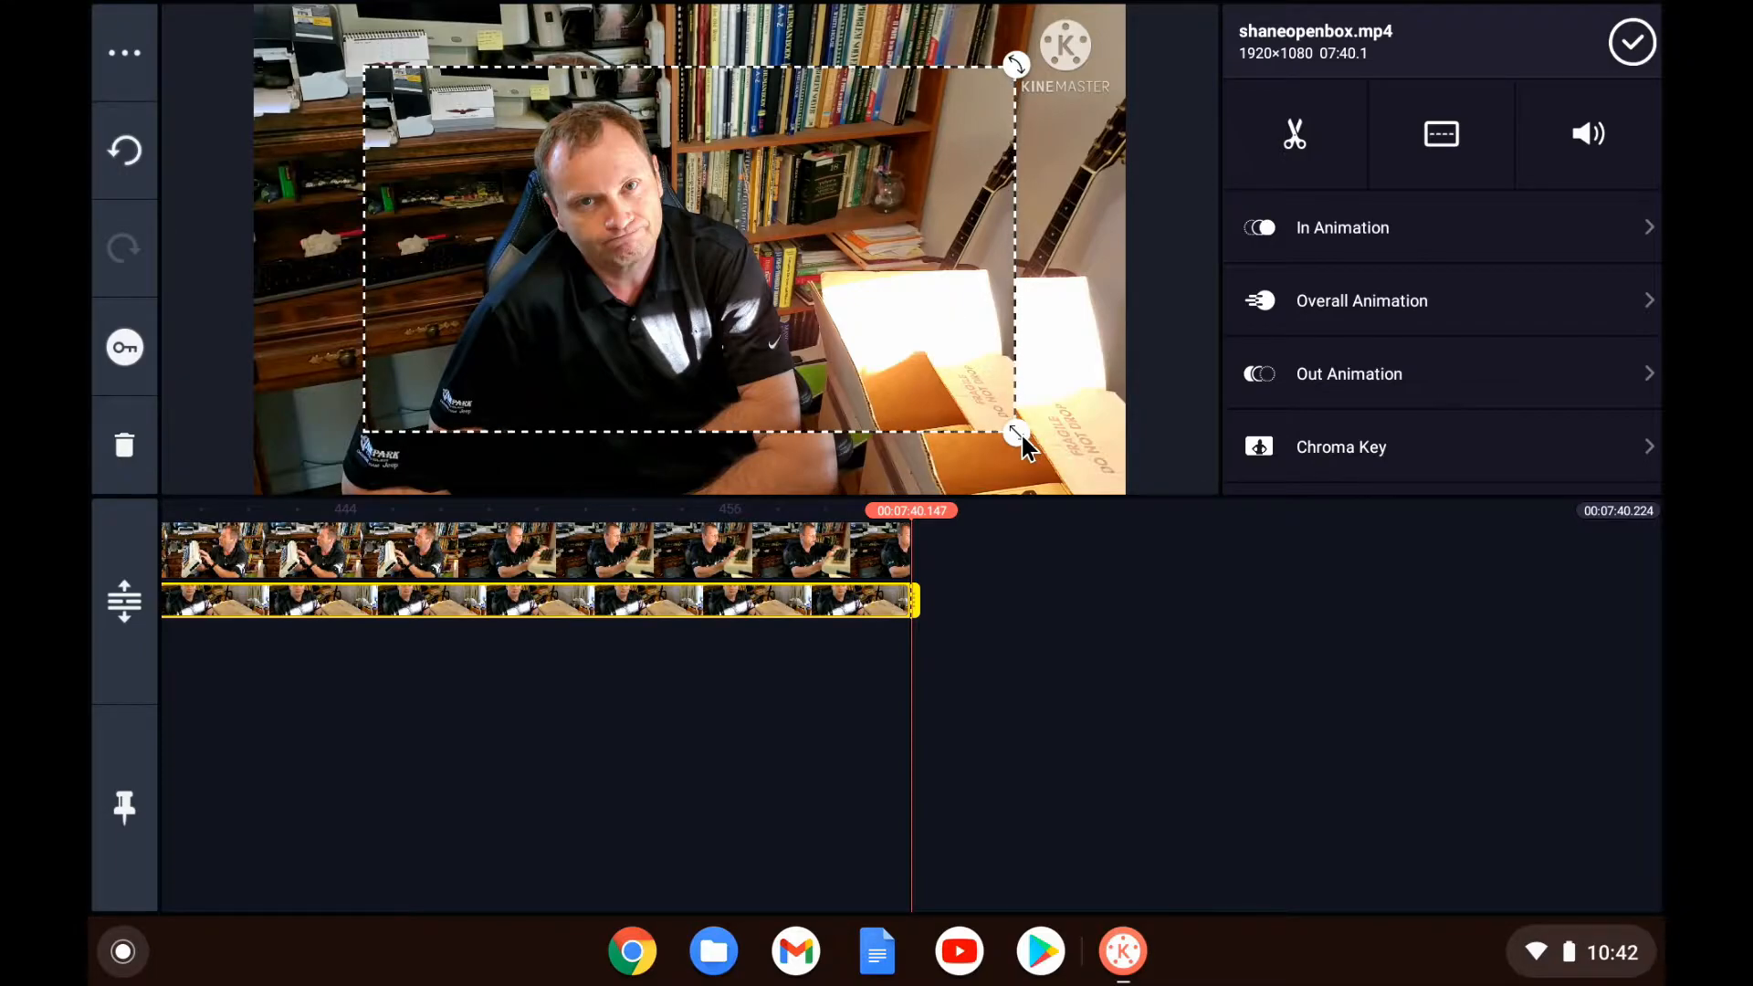
# Step: Shrink the overlay clip and place it in the lower-right corner of the preview
pyautogui.moveTo(1016, 434); pyautogui.dragTo(841, 332)
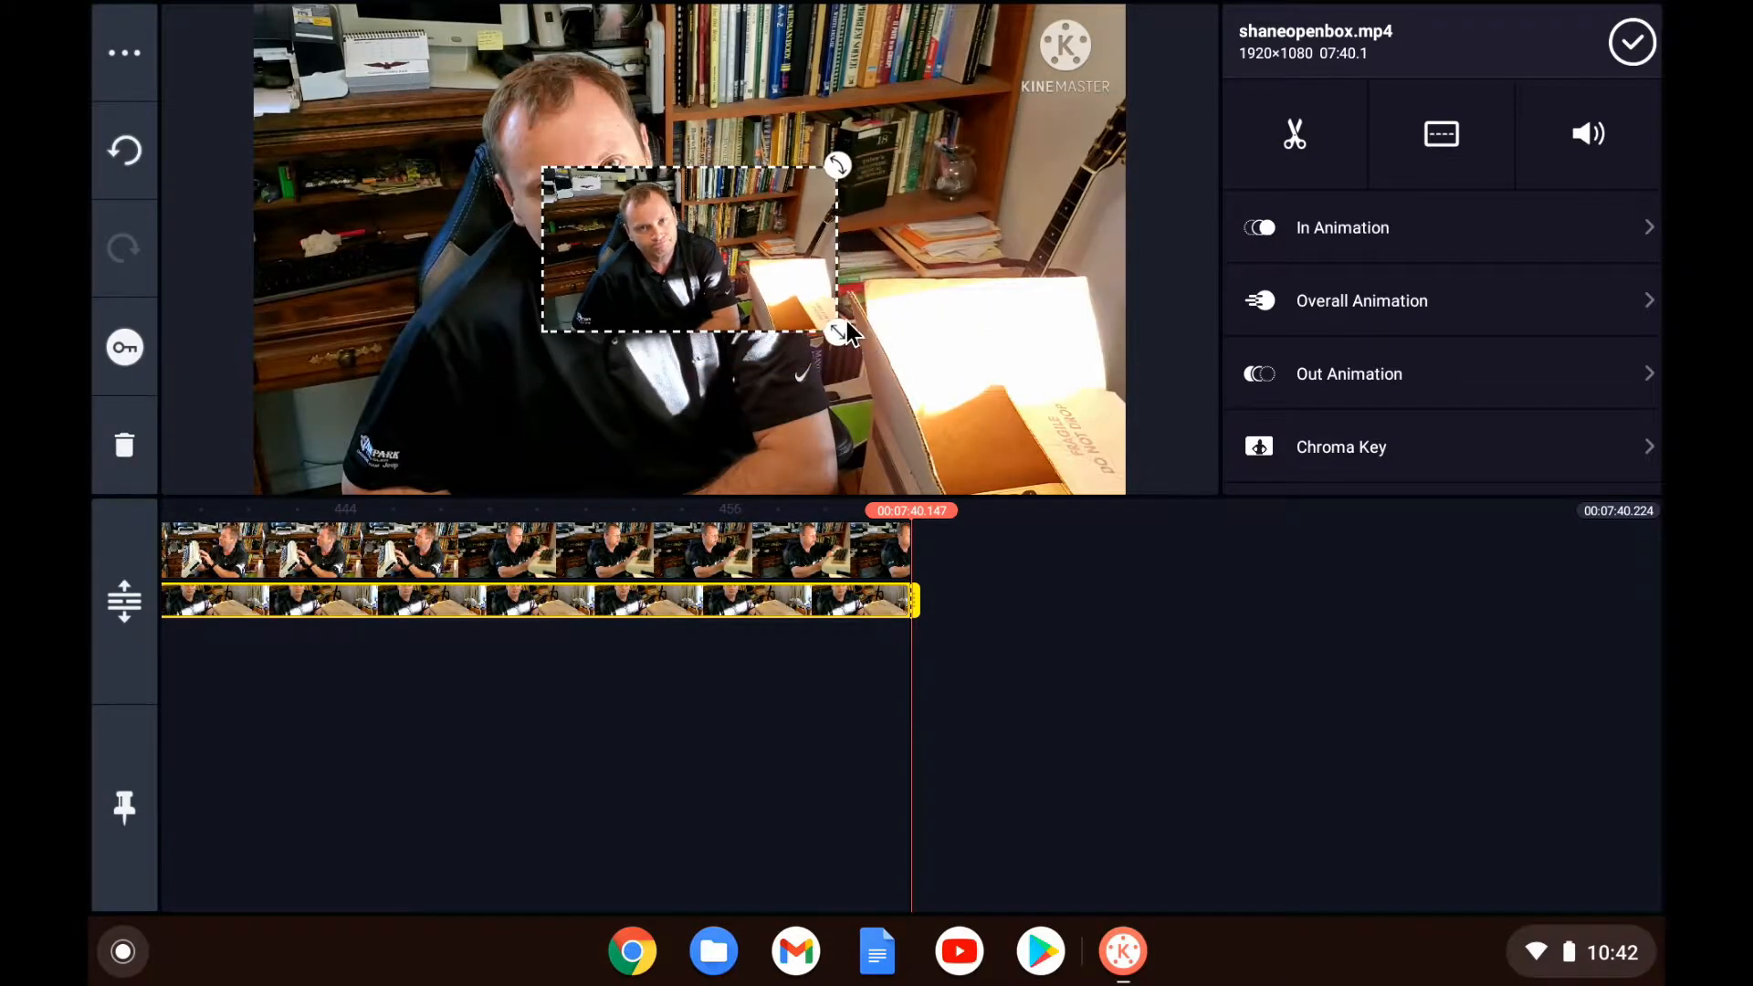
pyautogui.moveTo(690, 252); pyautogui.dragTo(868, 341)
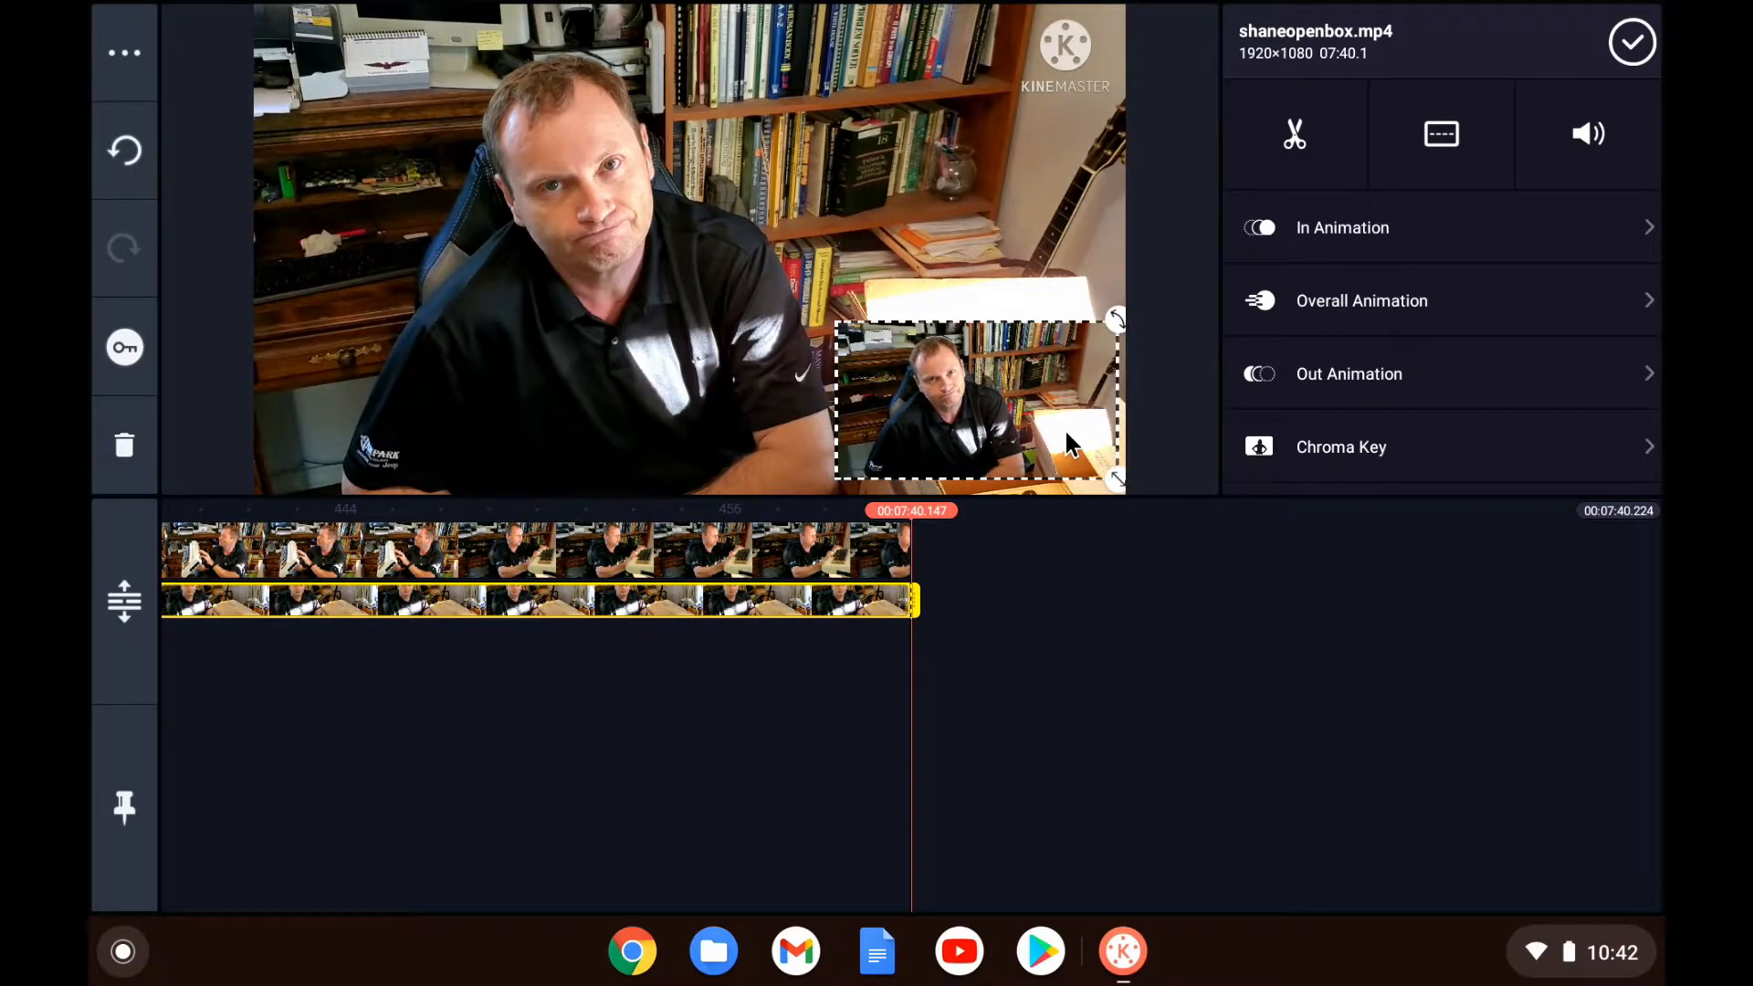
pyautogui.moveTo(1414, 290)
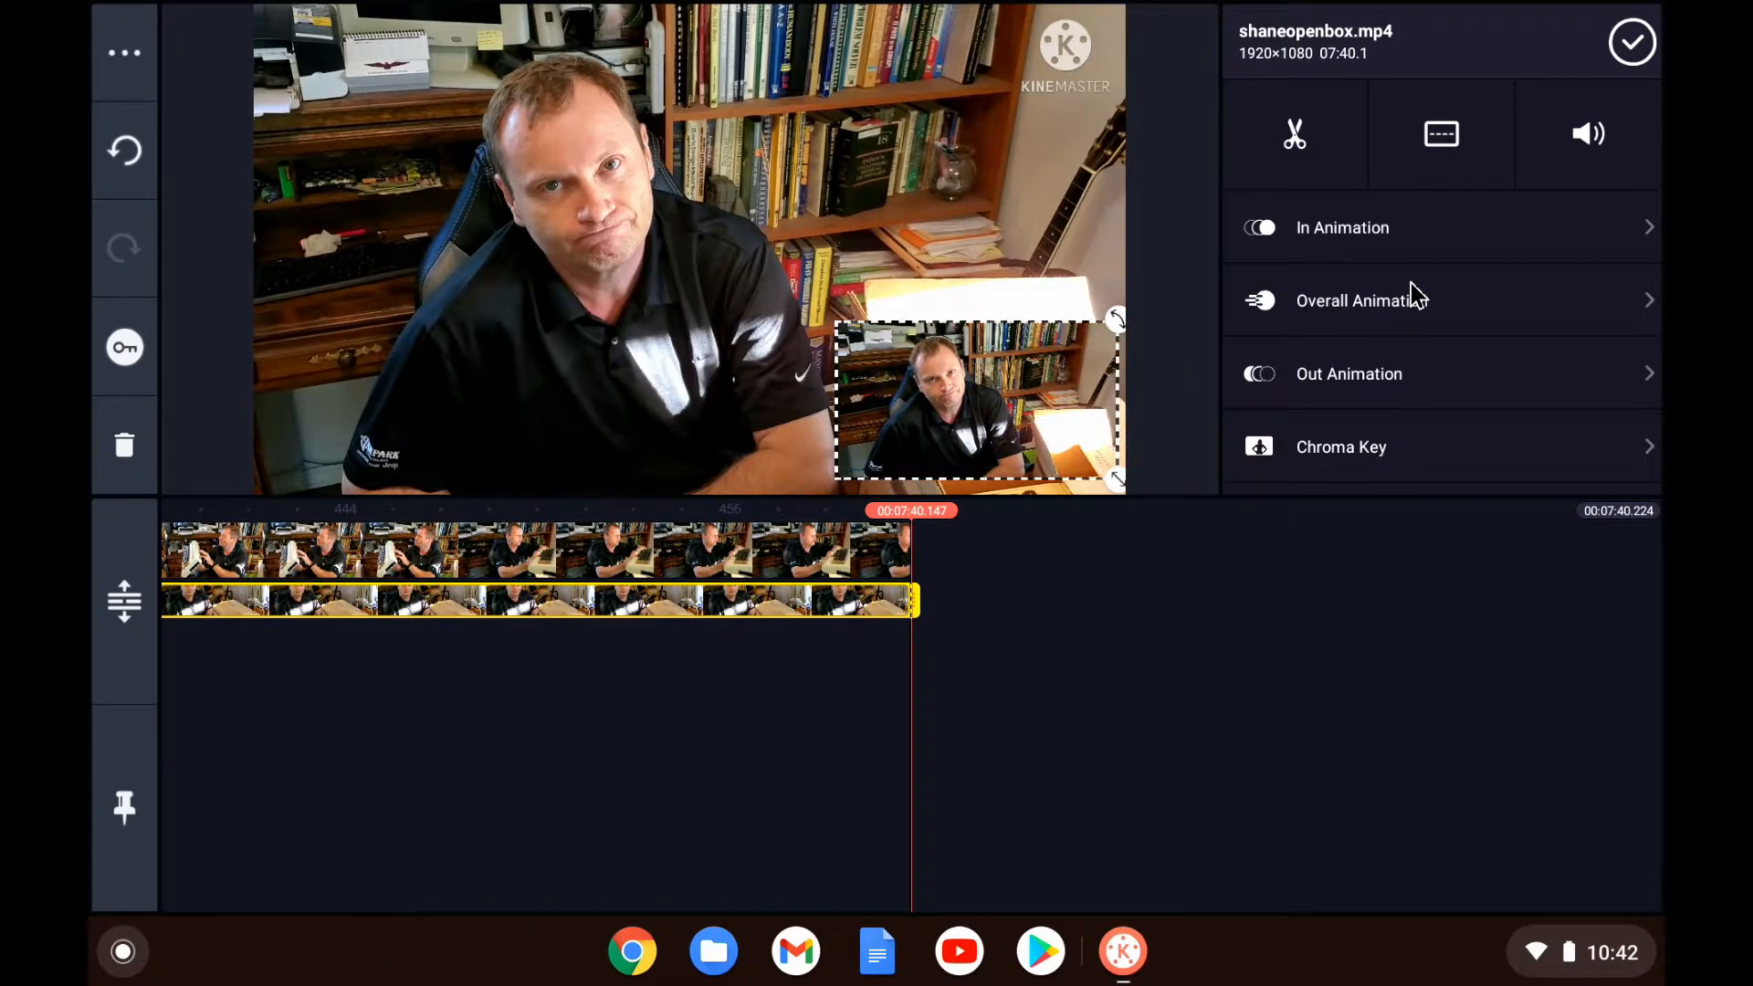
pyautogui.moveTo(1349, 446)
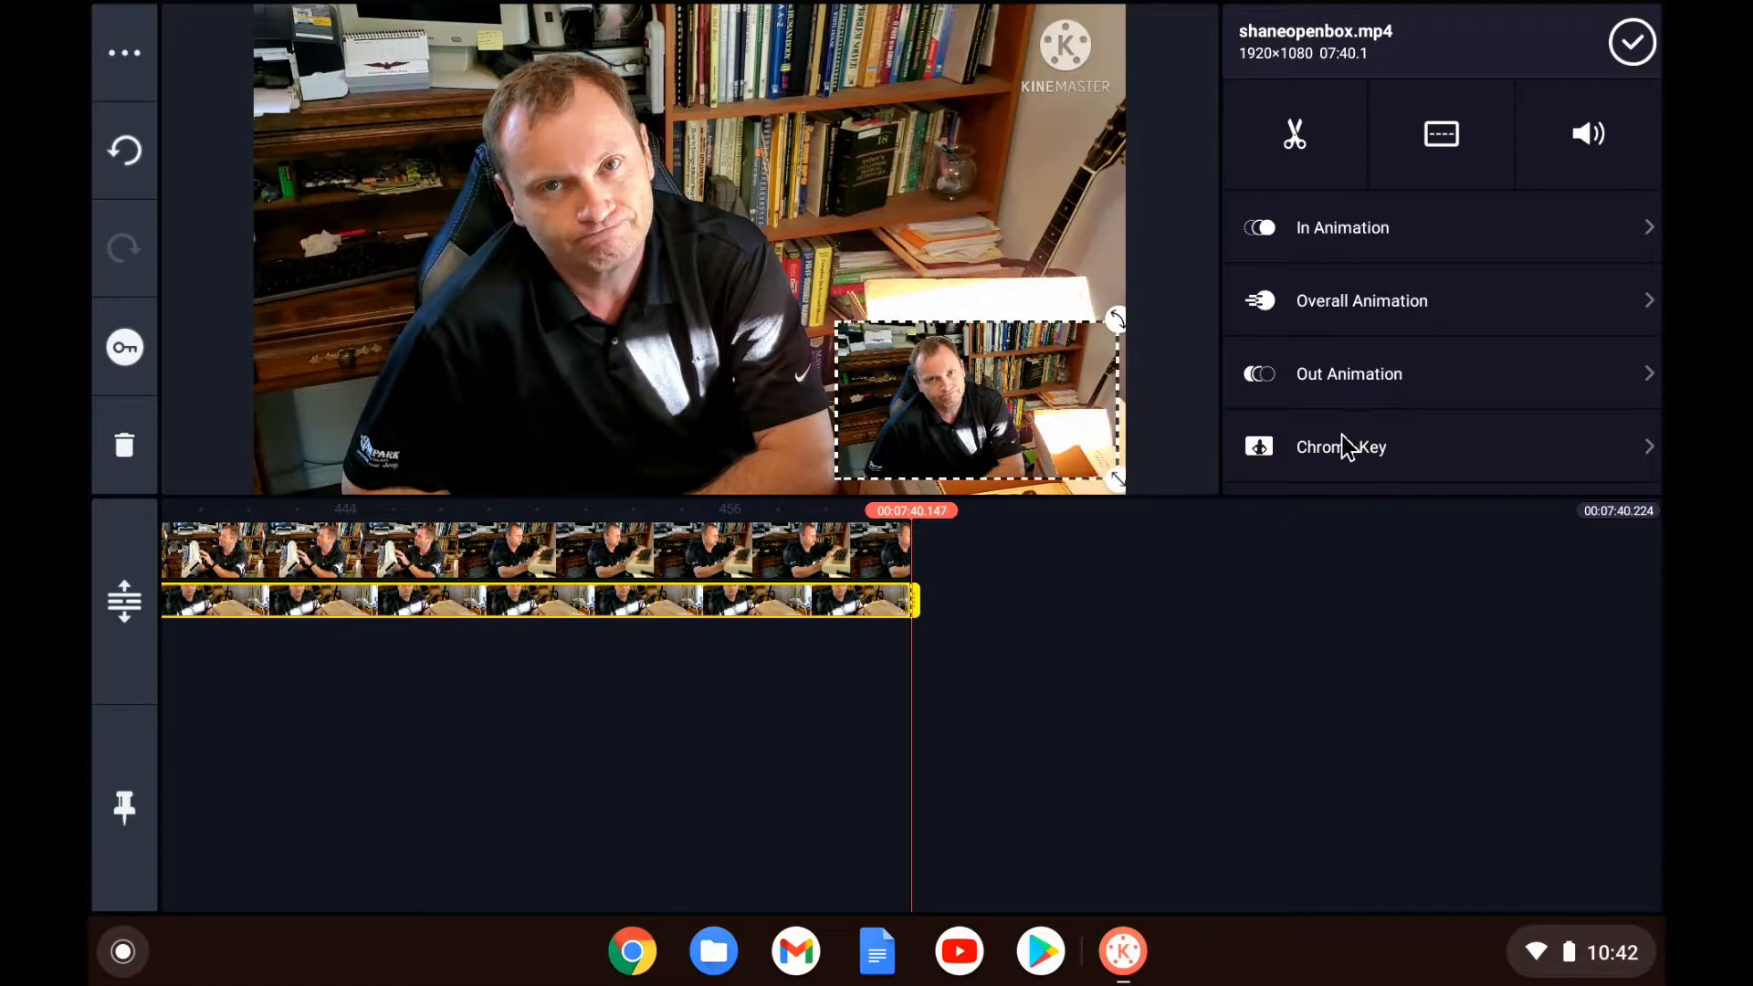
# Step: Enable chroma key on the overlay, with Show Mask checked and the Detail Curve reviewed
pyautogui.click(1341, 447)
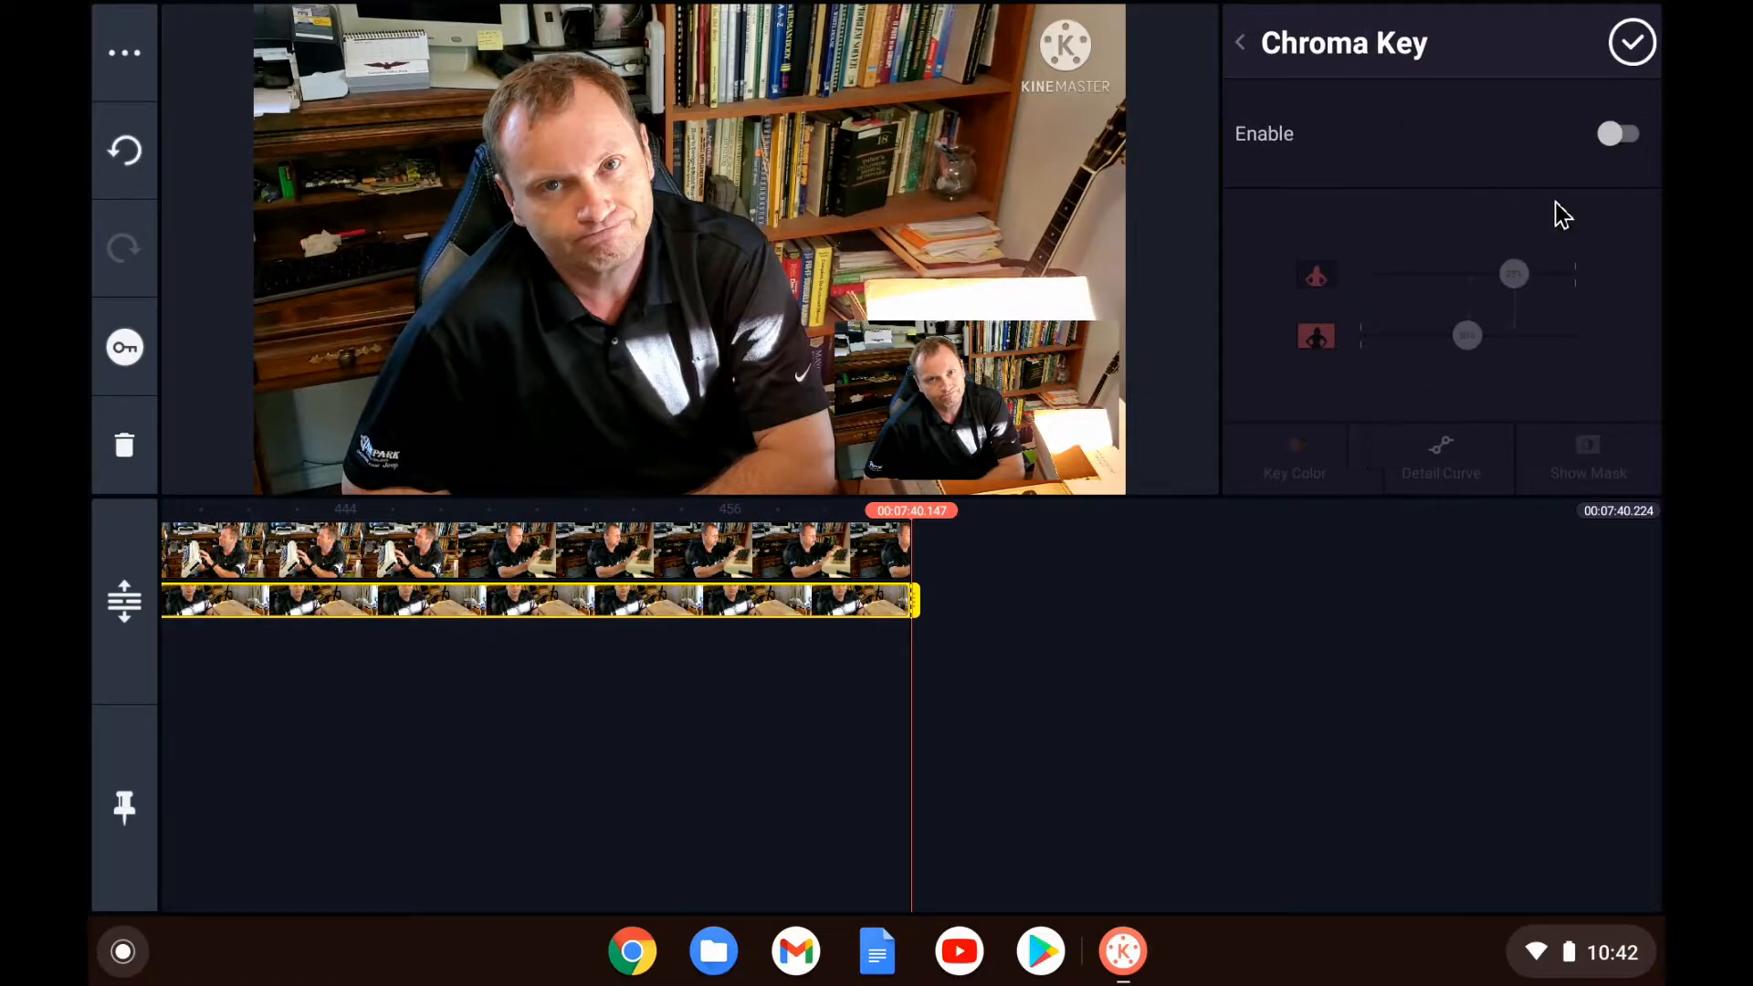
pyautogui.click(1622, 133)
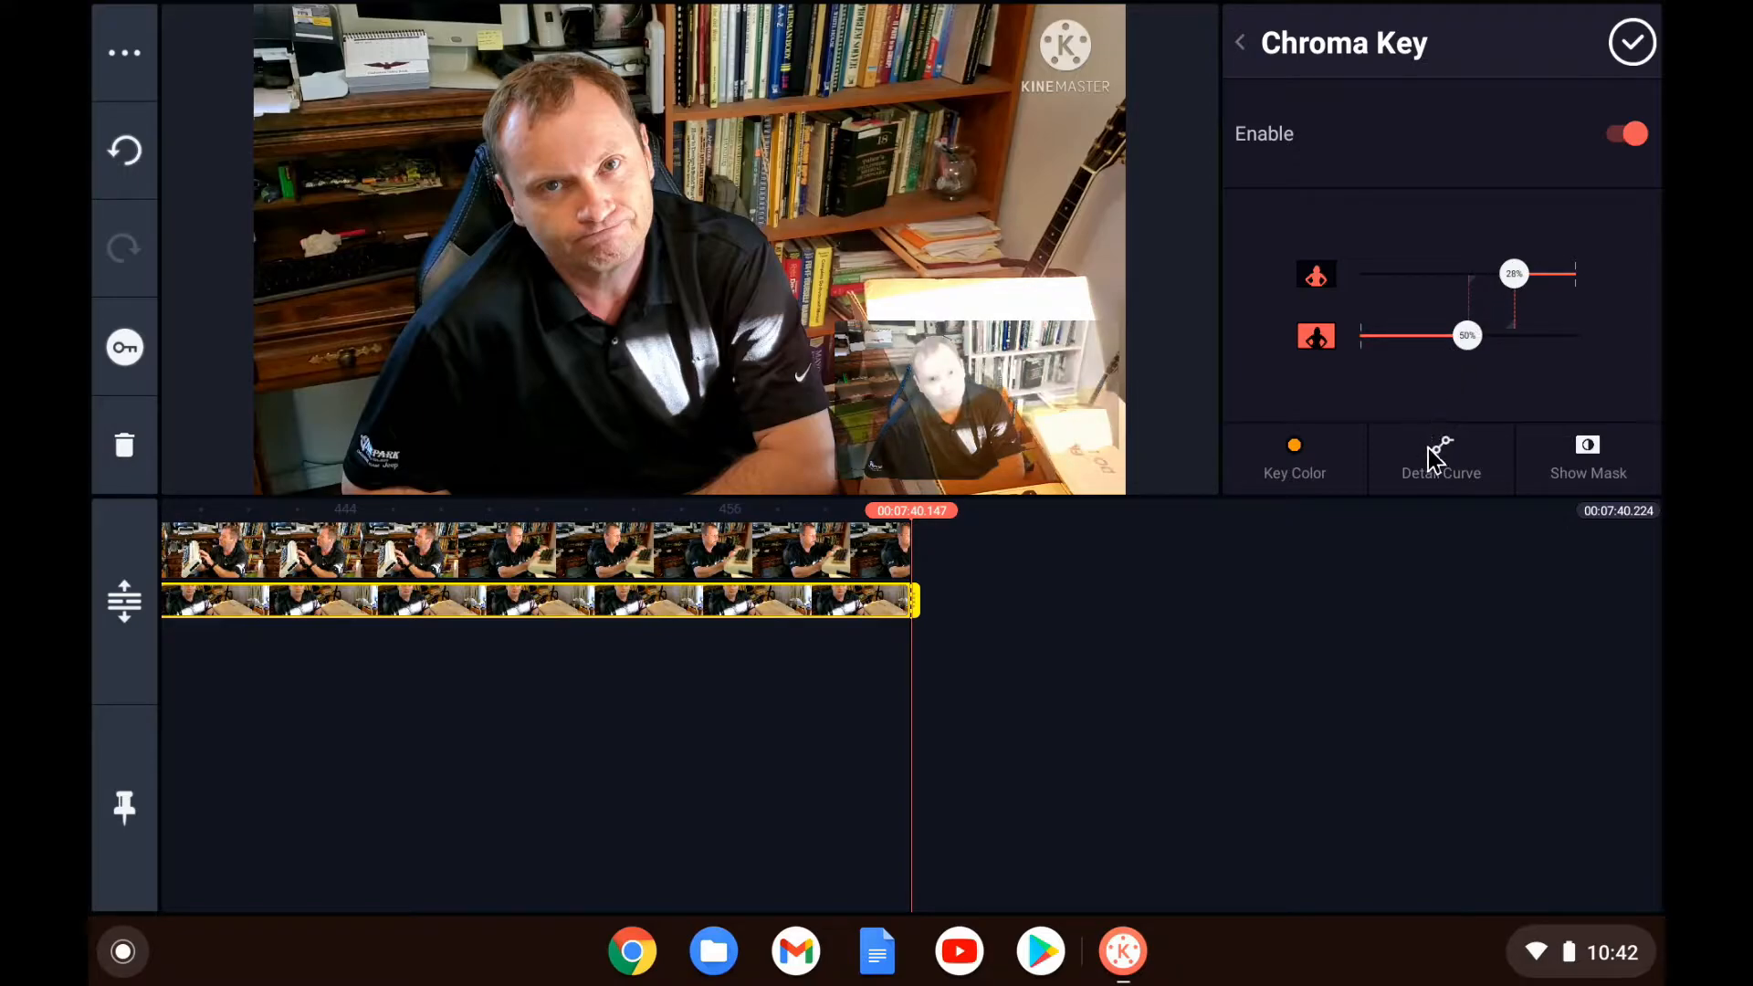
pyautogui.click(1588, 460)
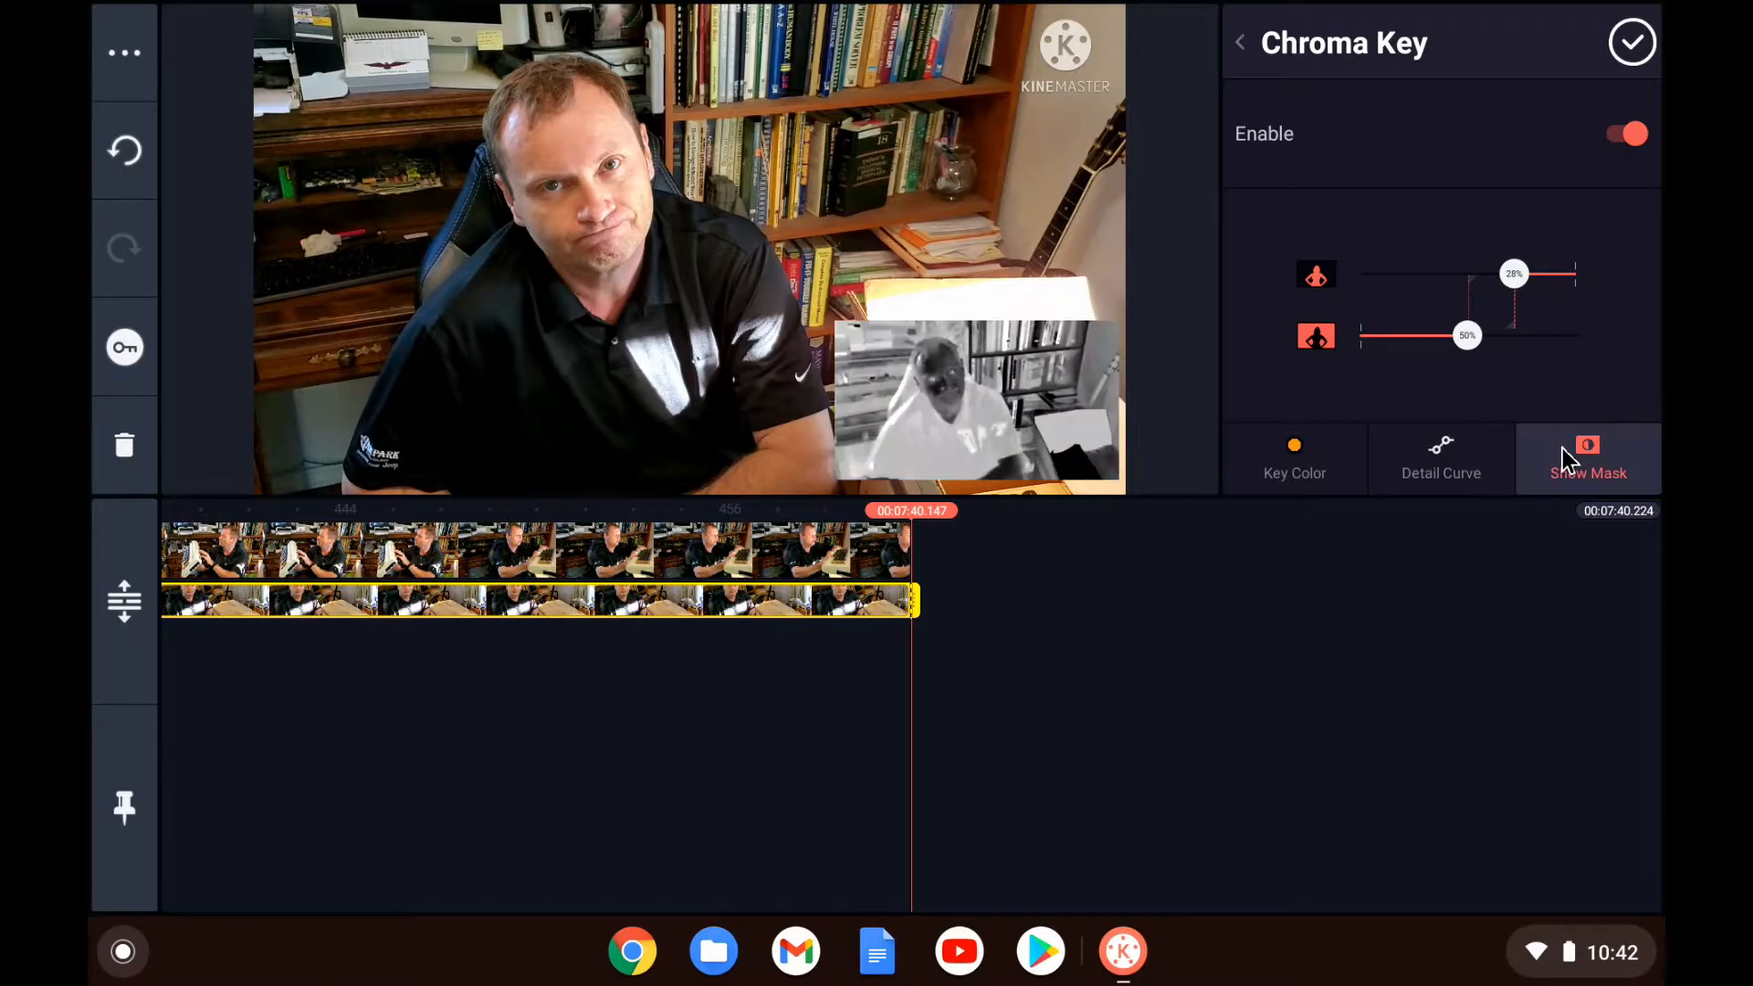
pyautogui.click(1440, 459)
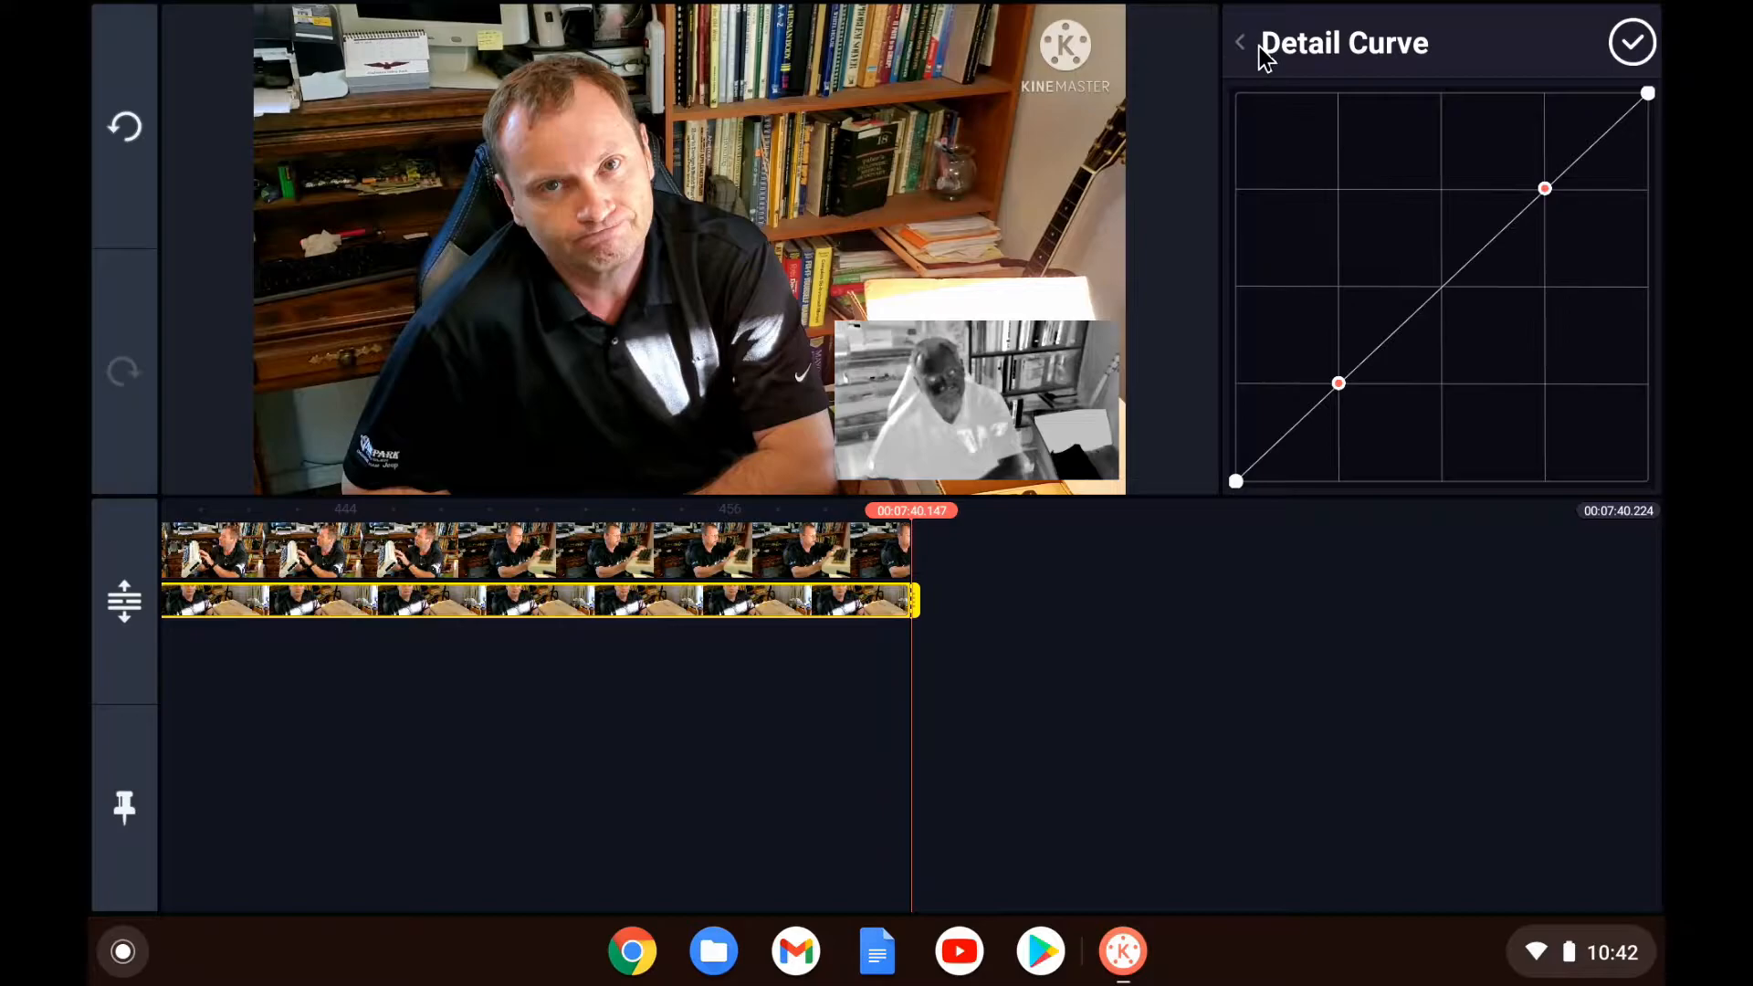
pyautogui.click(1236, 43)
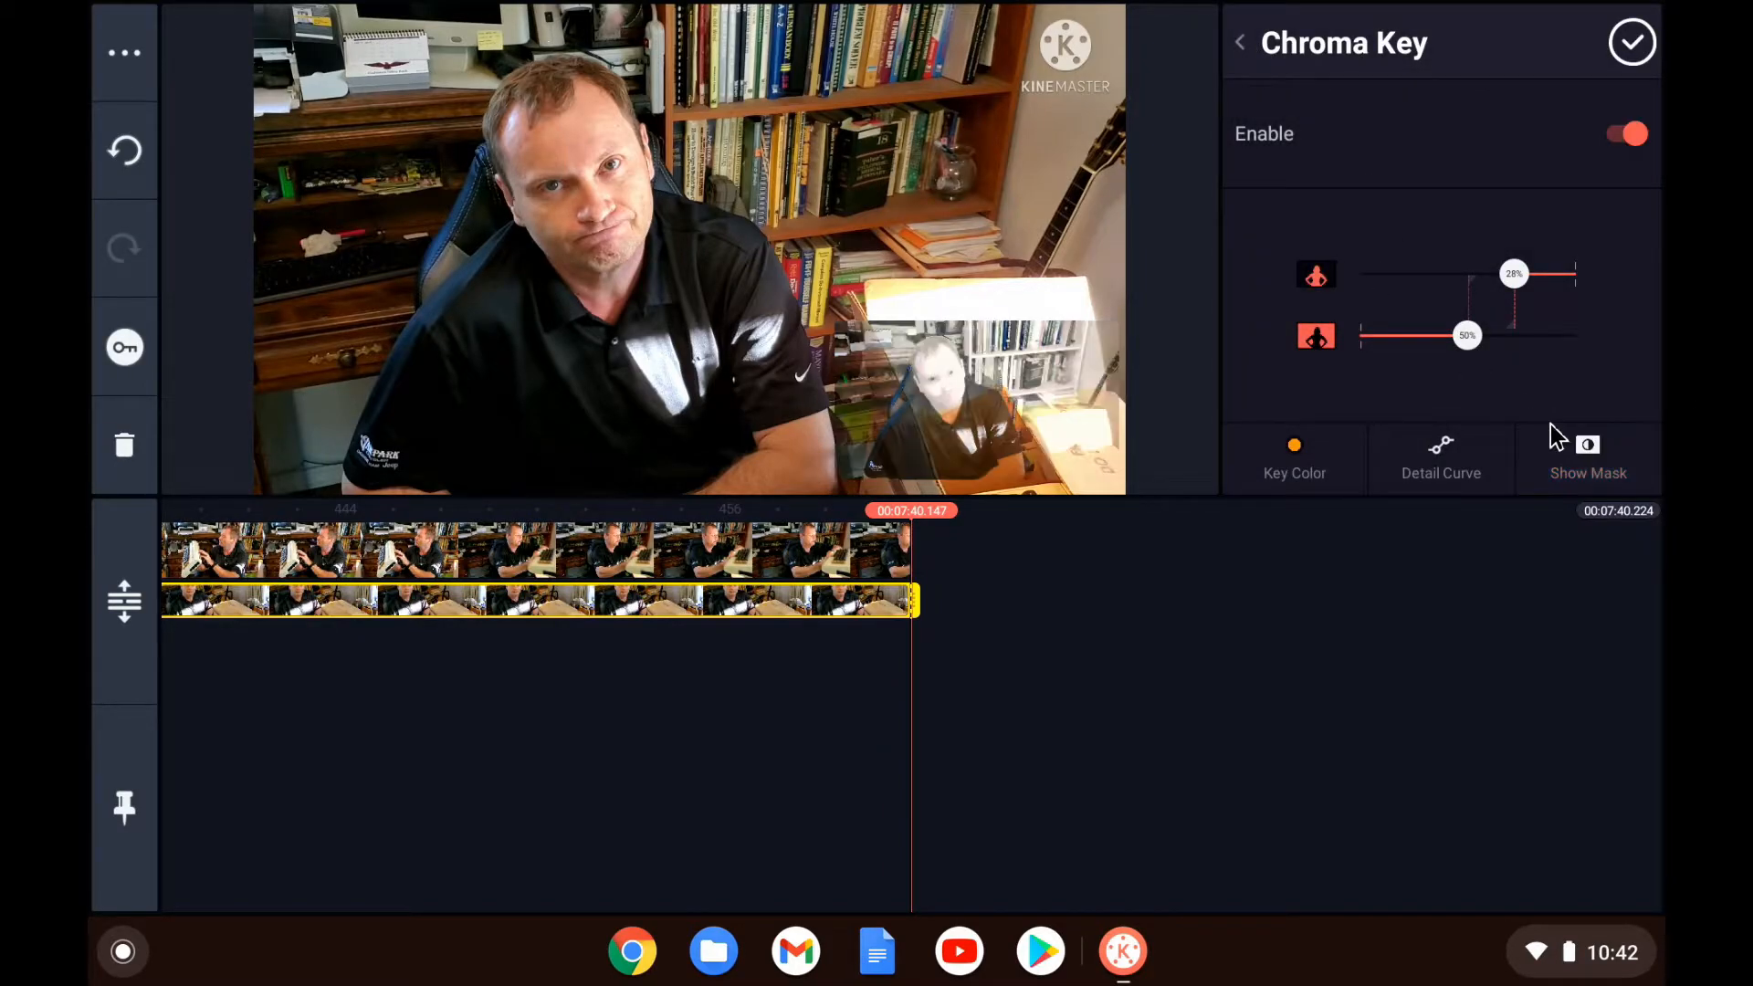
# Step: Make black the chroma key colour and apply it
pyautogui.click(1295, 445)
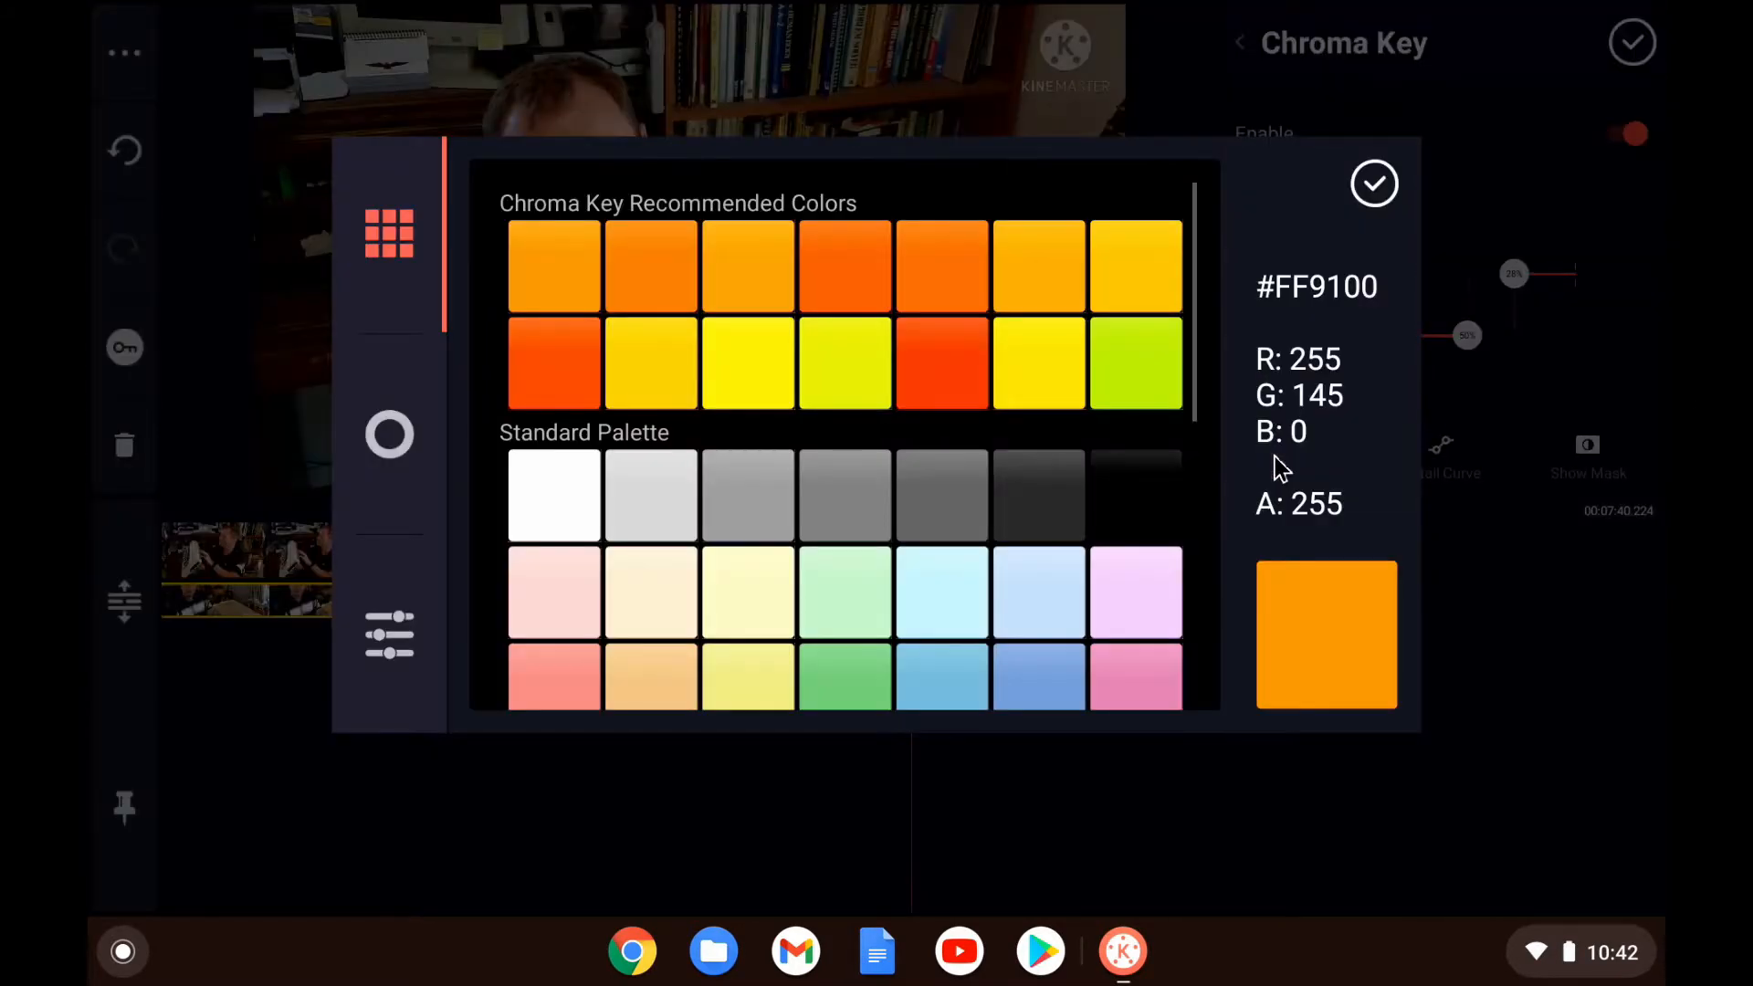
pyautogui.click(553, 494)
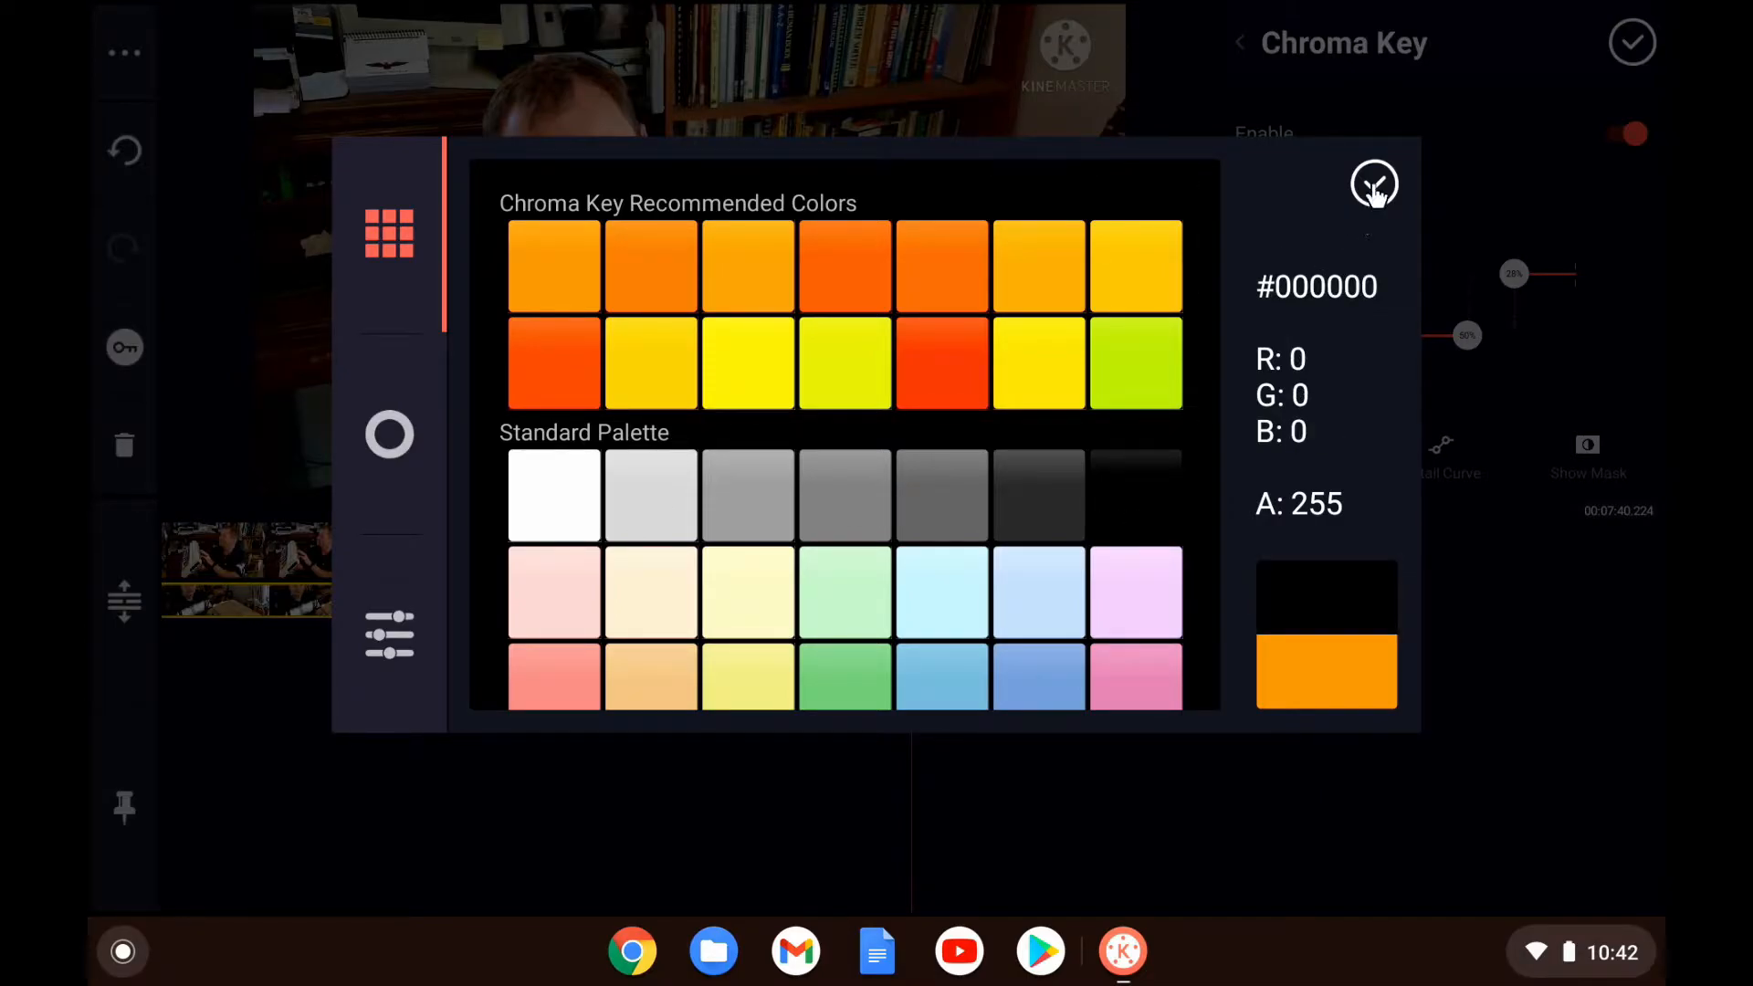
pyautogui.click(1375, 183)
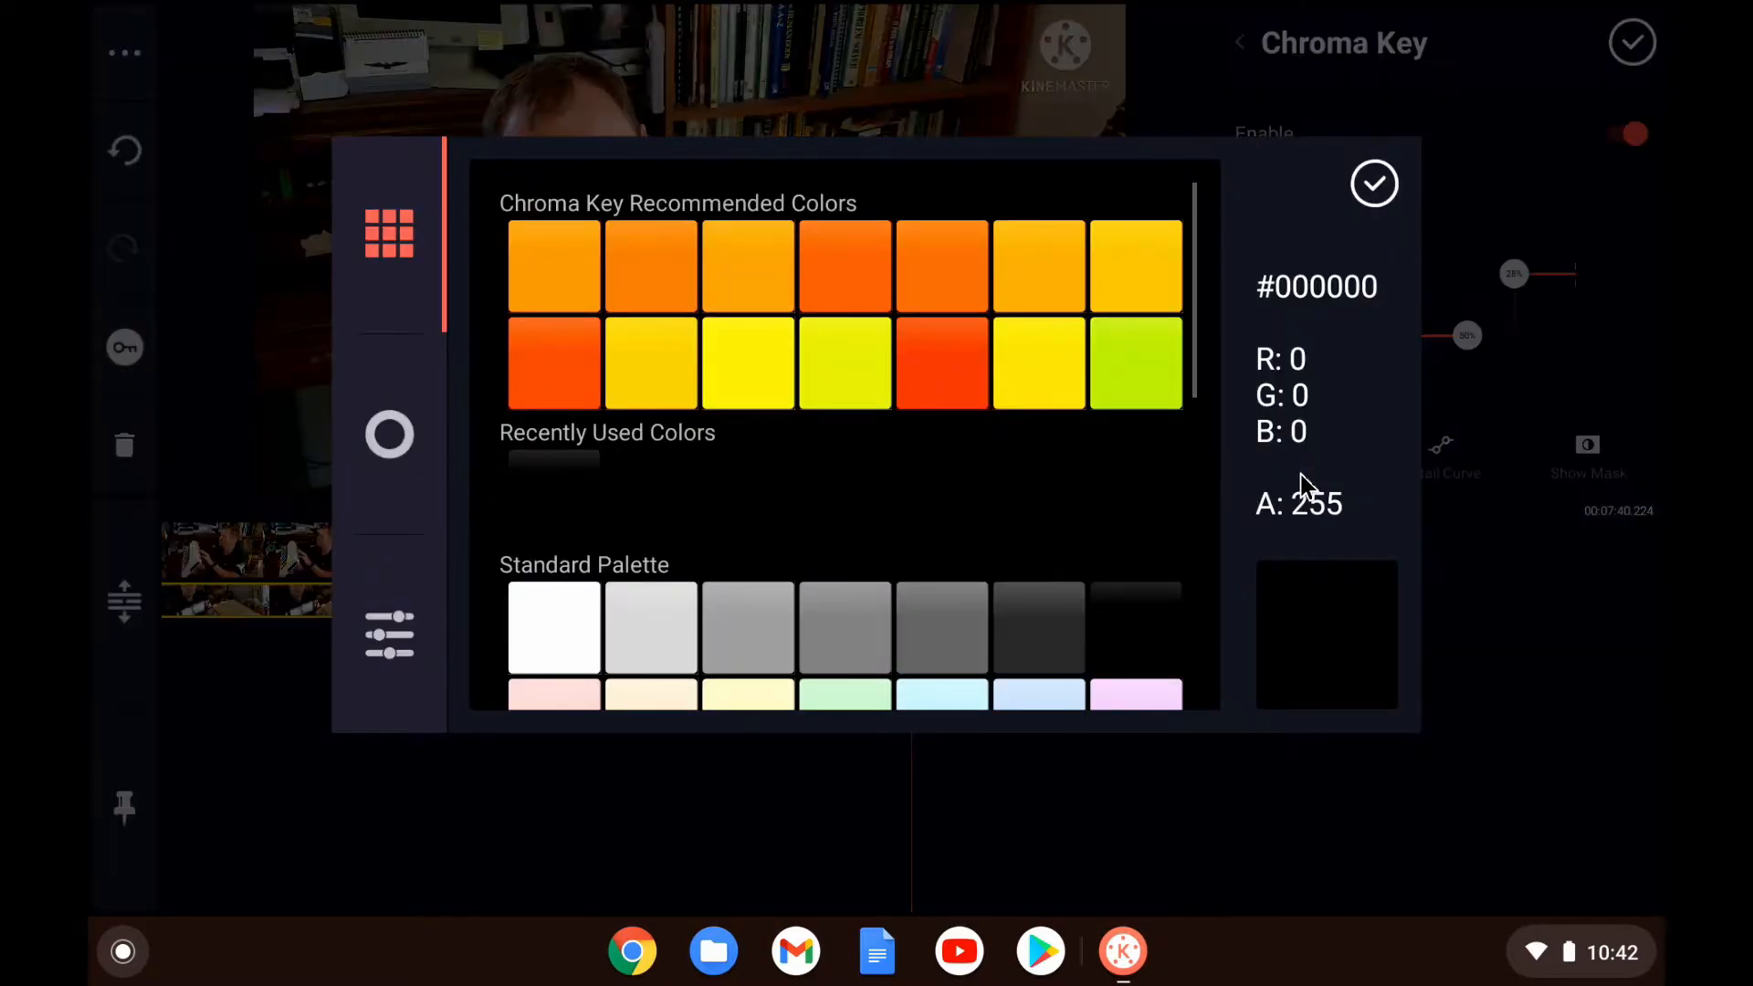
pyautogui.click(1374, 184)
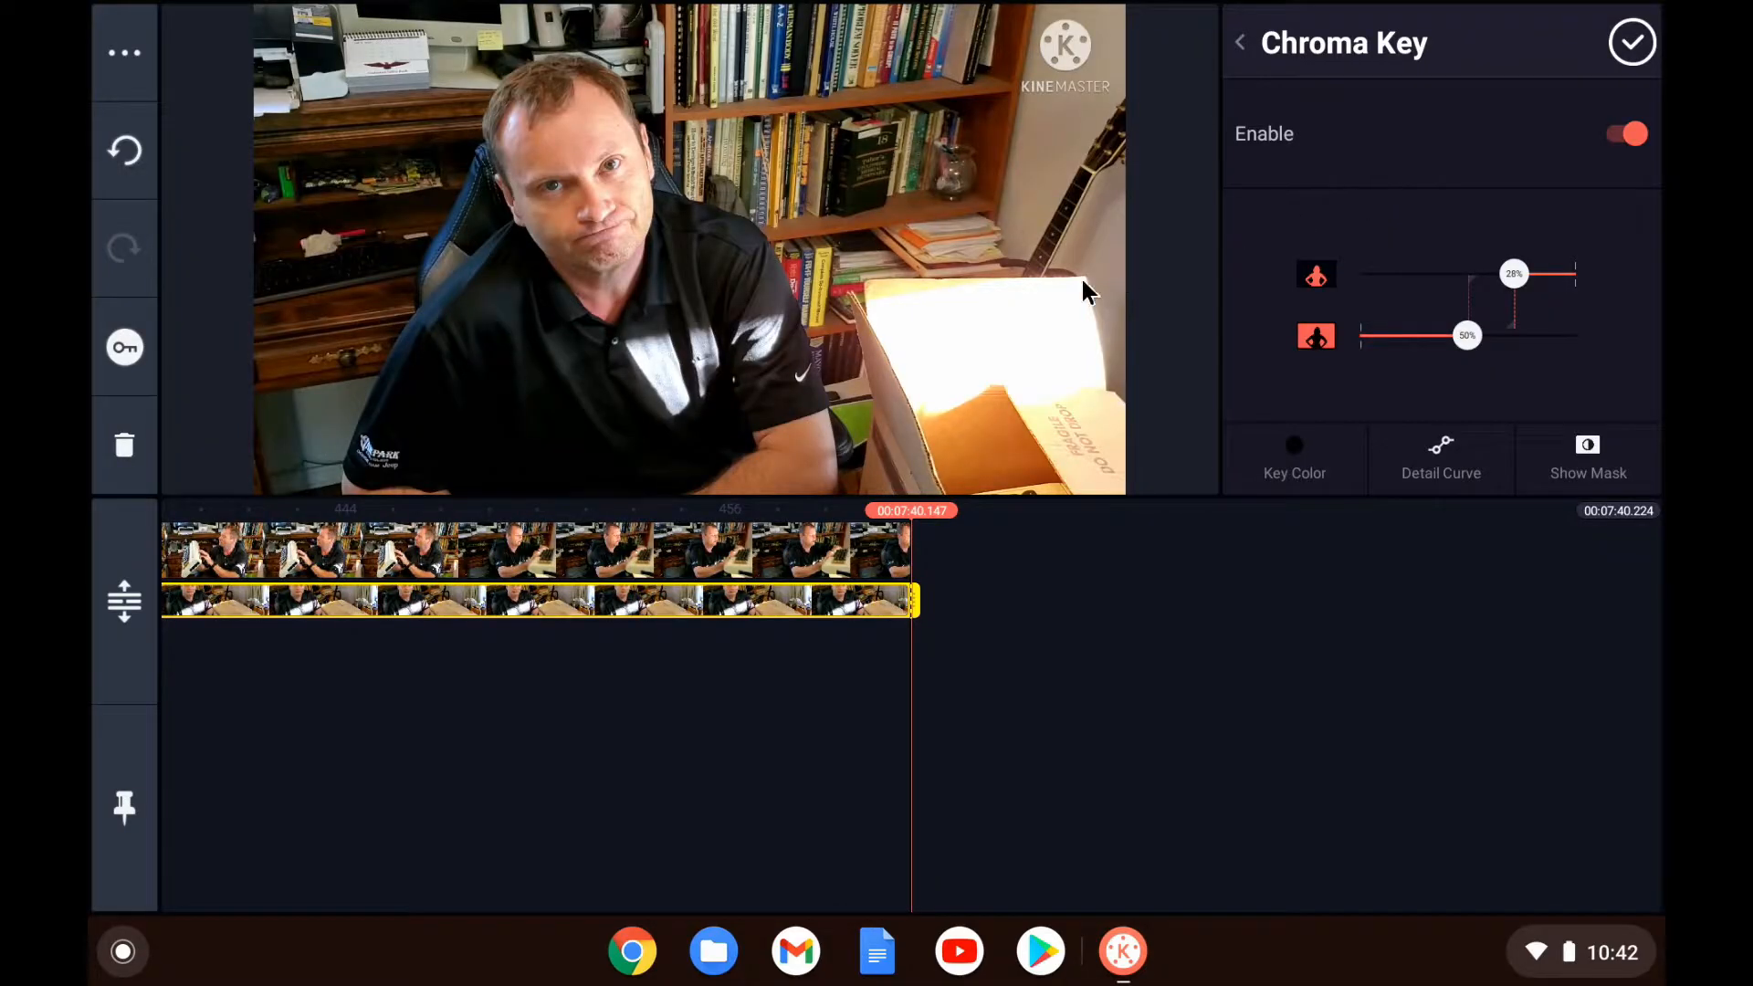
pyautogui.moveTo(614, 536)
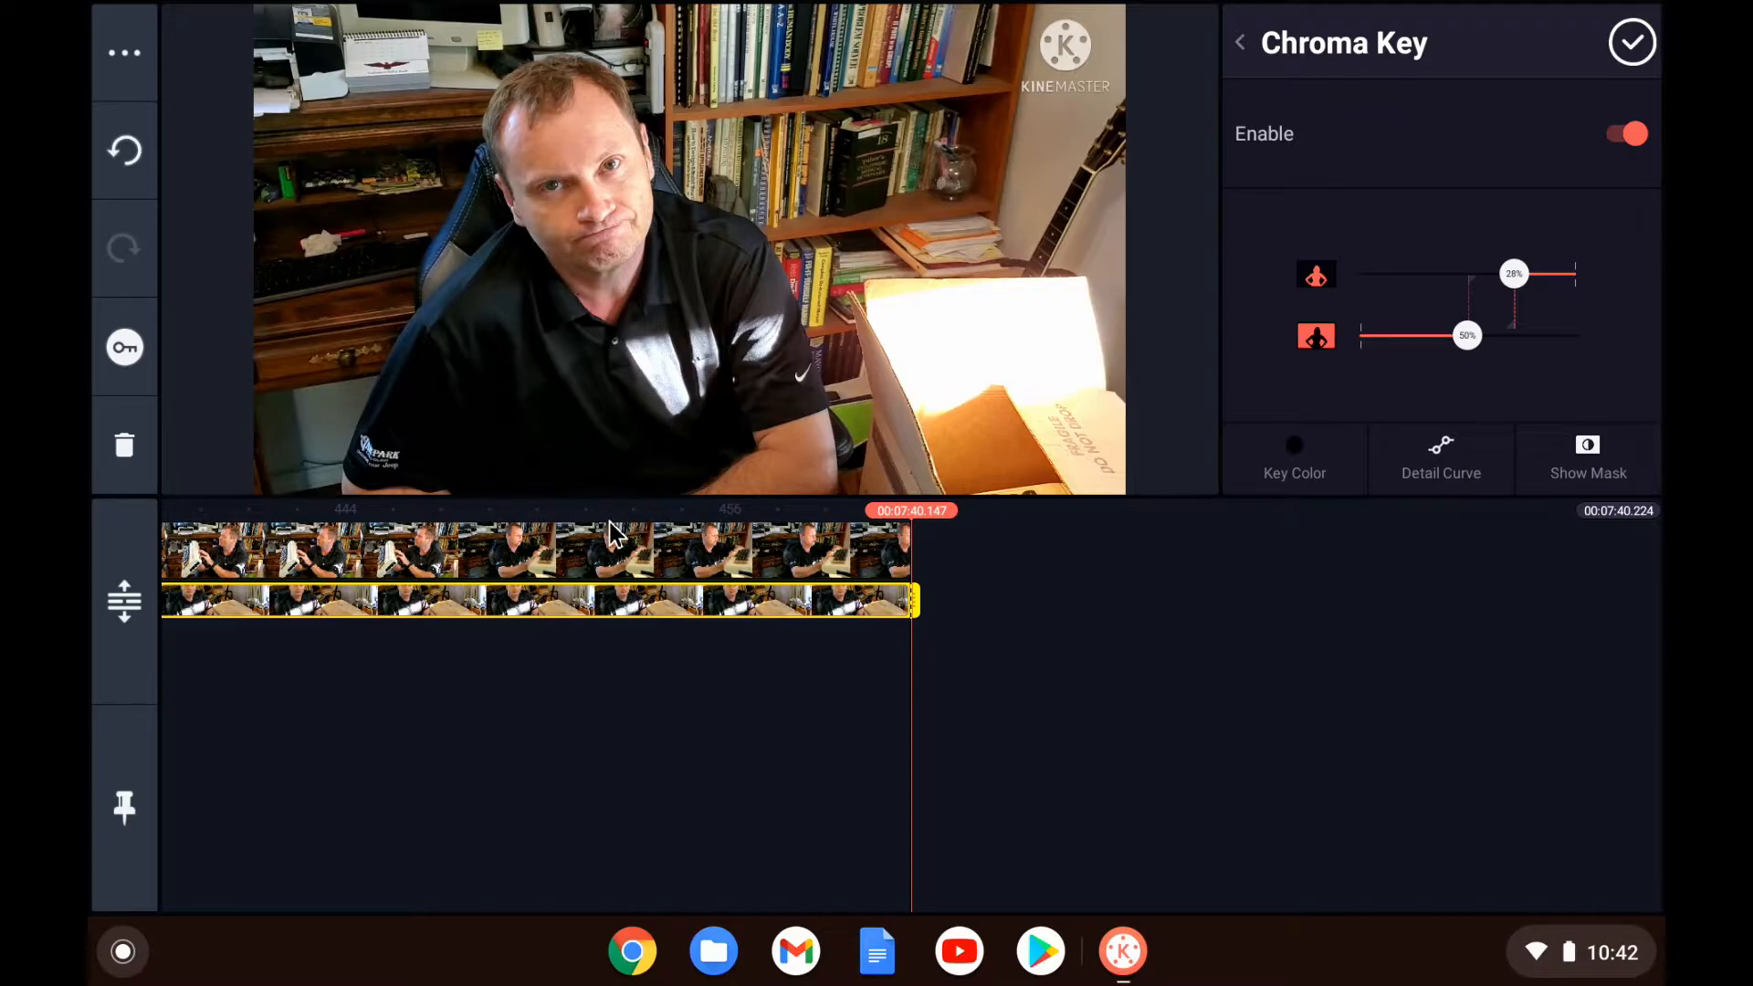
# Step: Finish the overlay edits, briefly trim the main clip's end and restore its full 7:40 length
pyautogui.click(1636, 40)
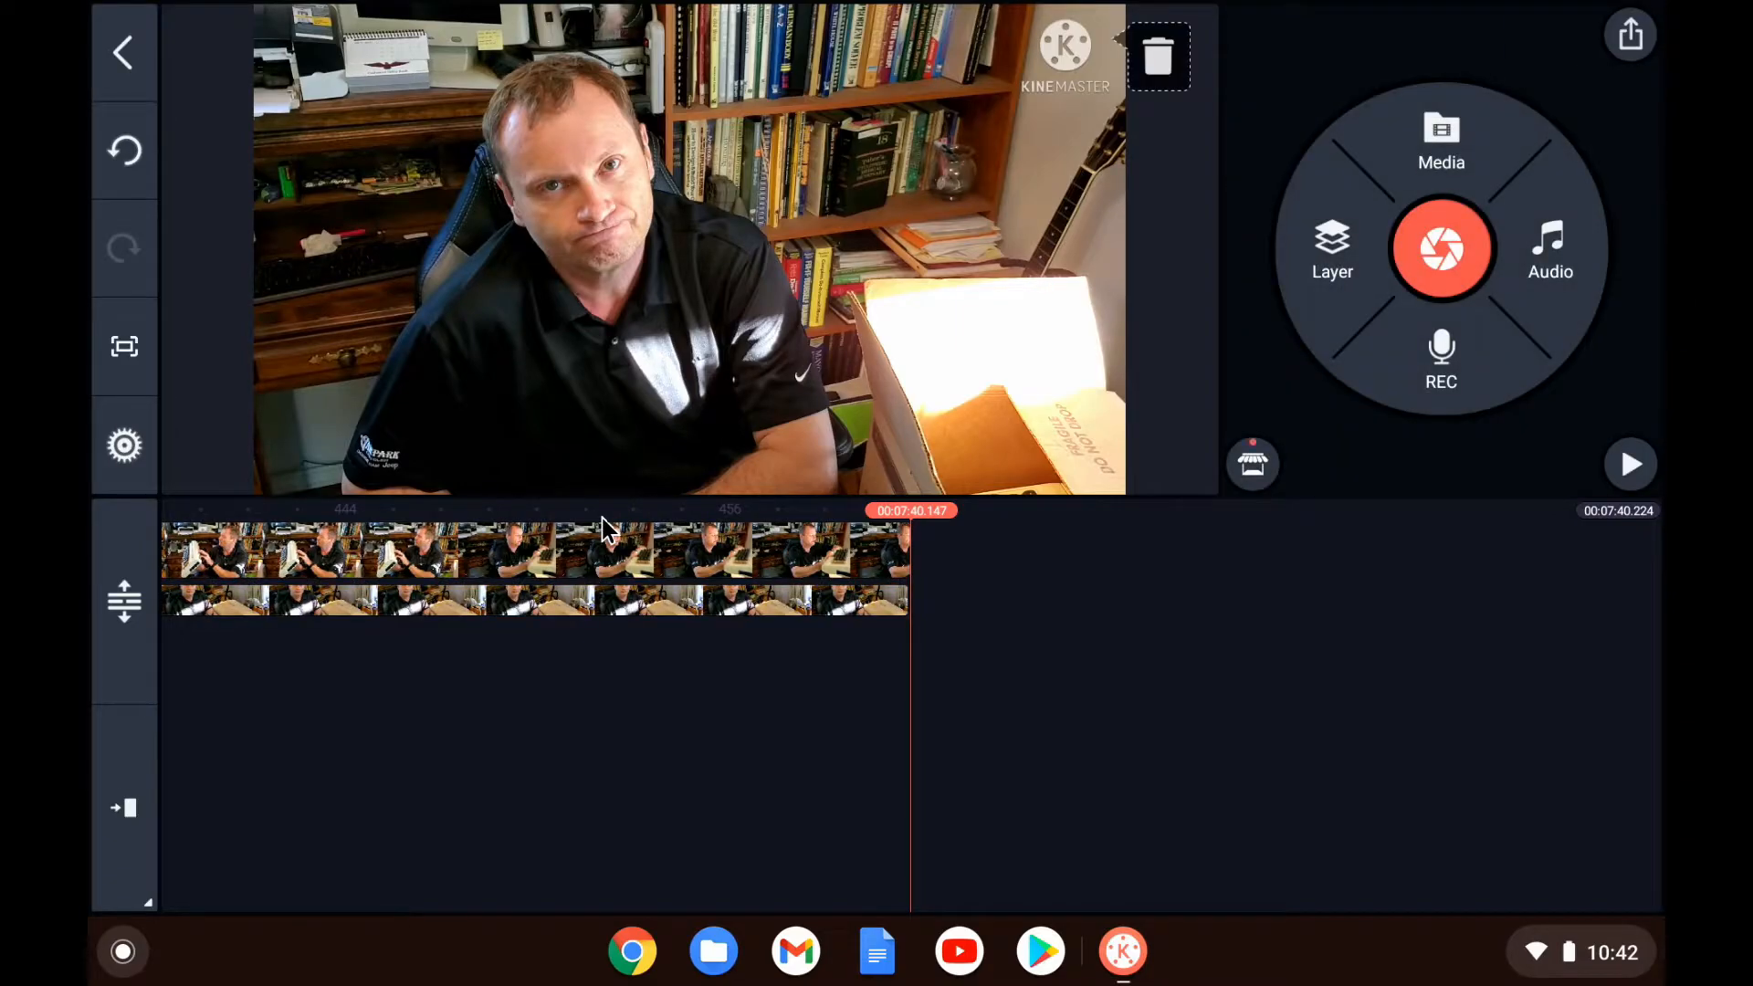
pyautogui.moveTo(507, 527)
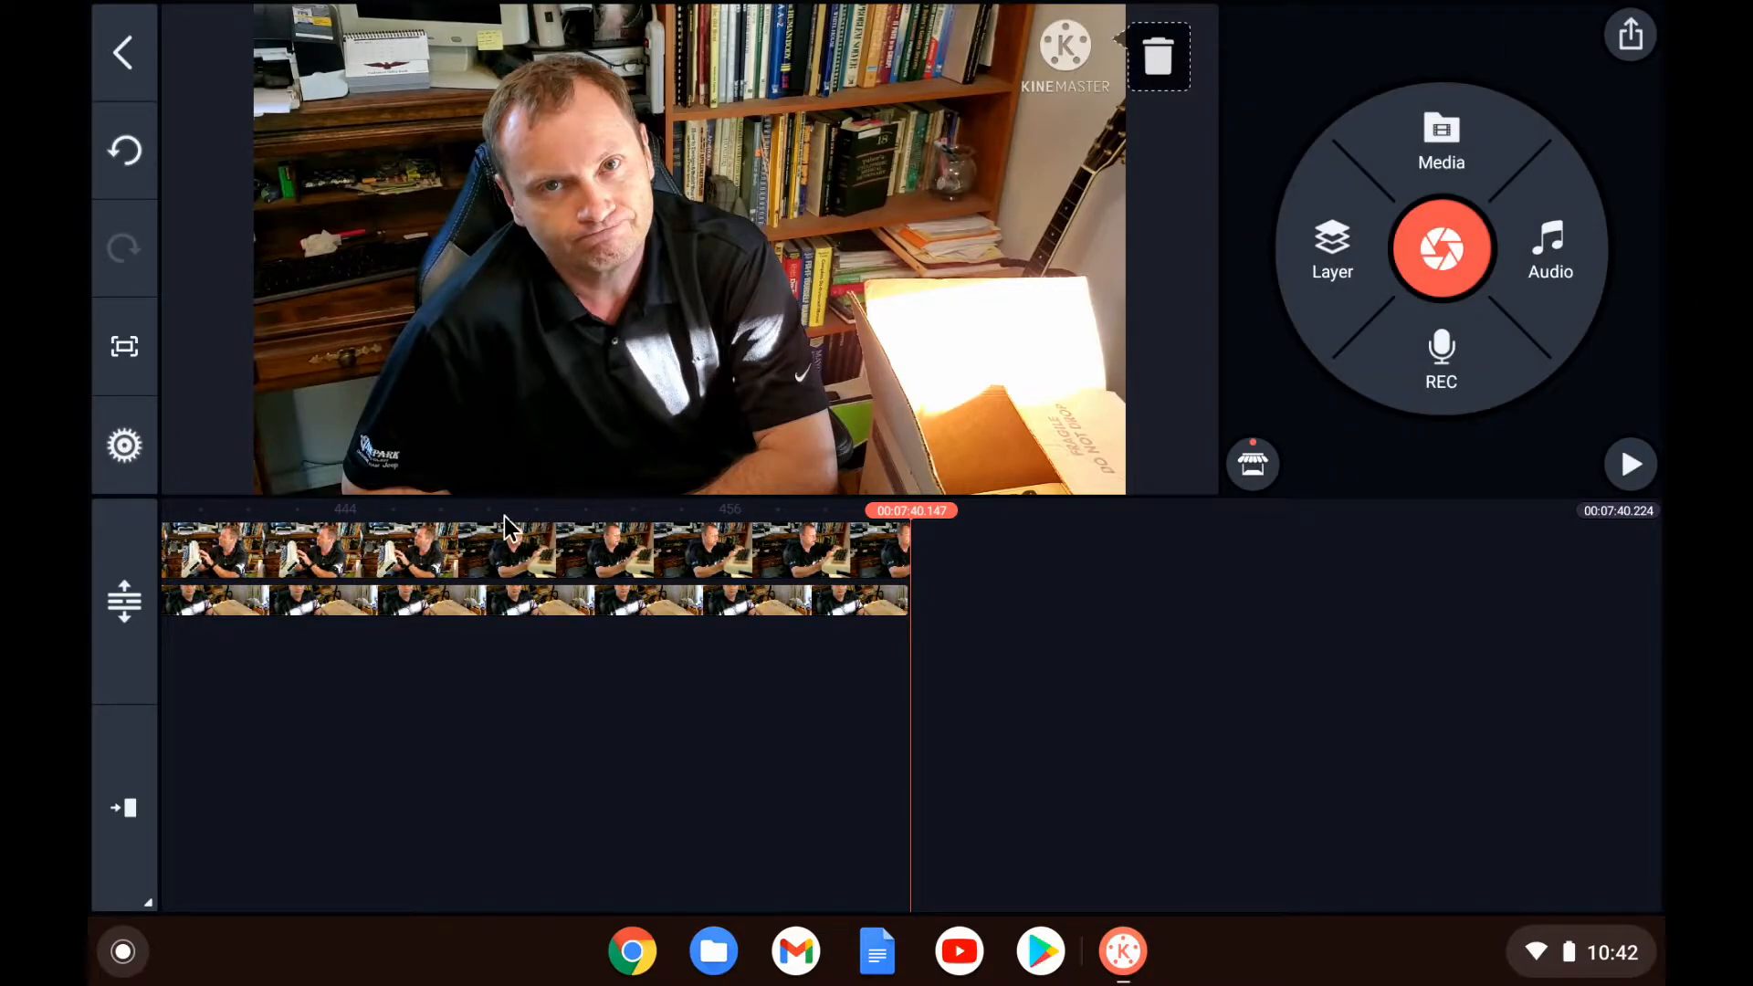
pyautogui.moveTo(483, 557)
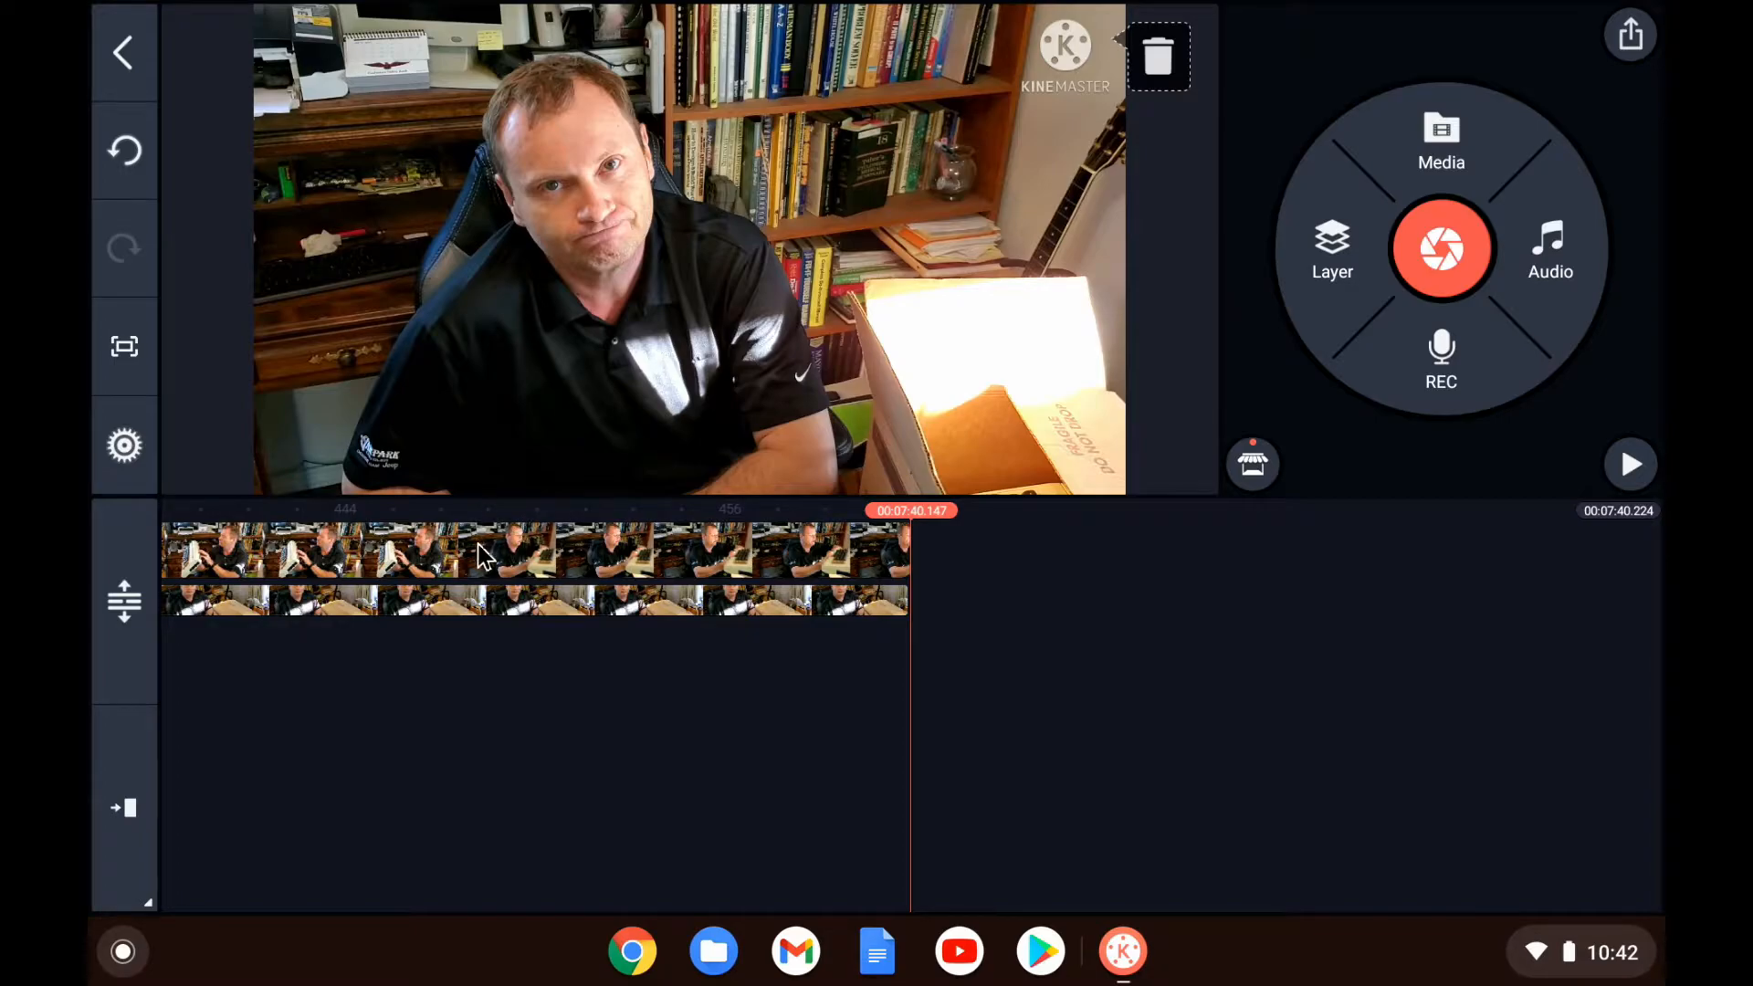
pyautogui.click(483, 550)
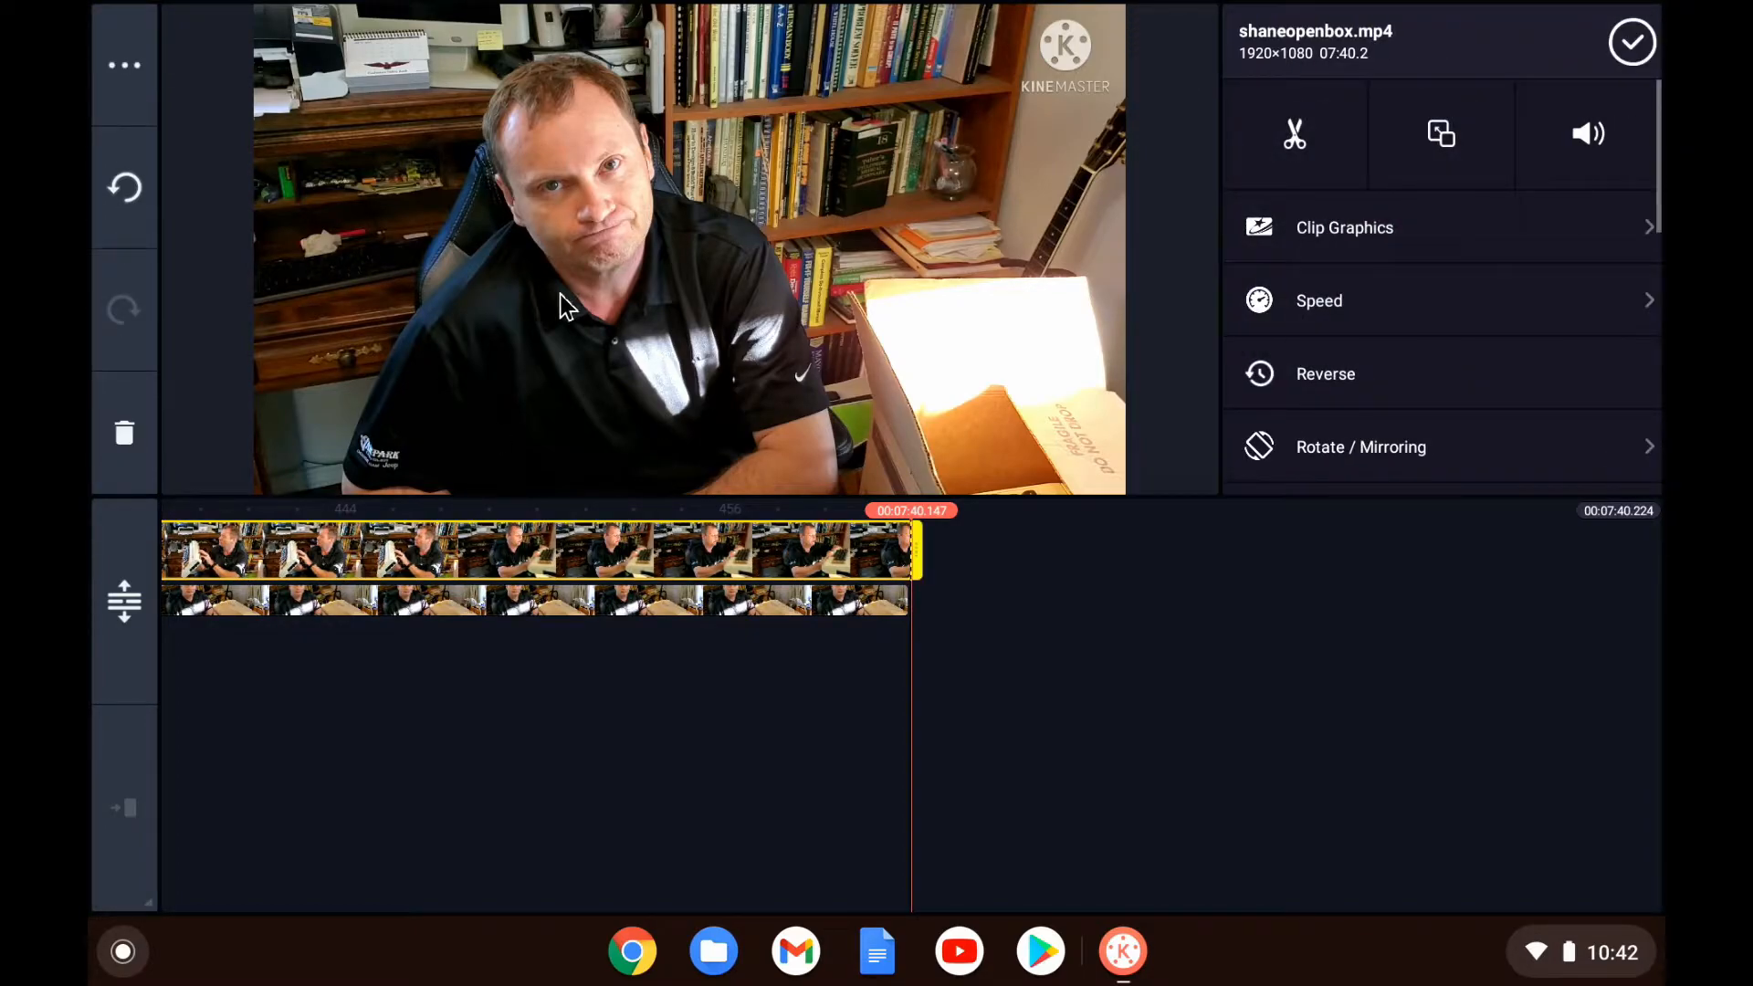
pyautogui.moveTo(957, 467)
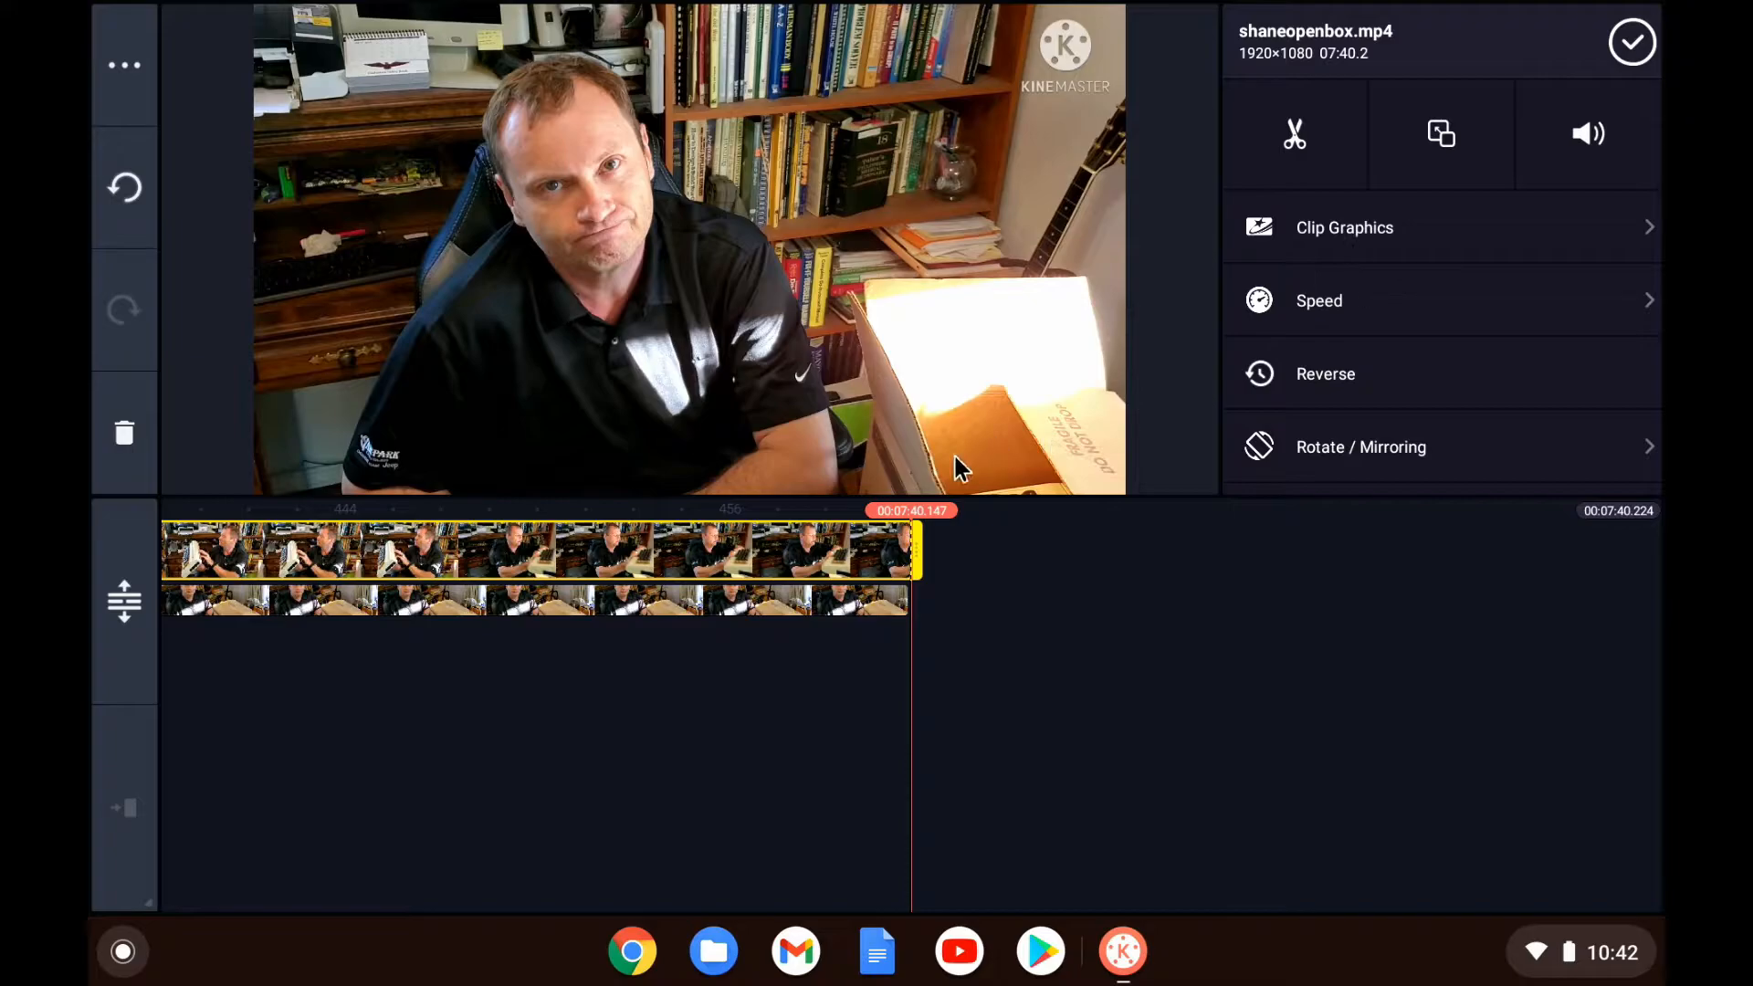
pyautogui.moveTo(910, 679)
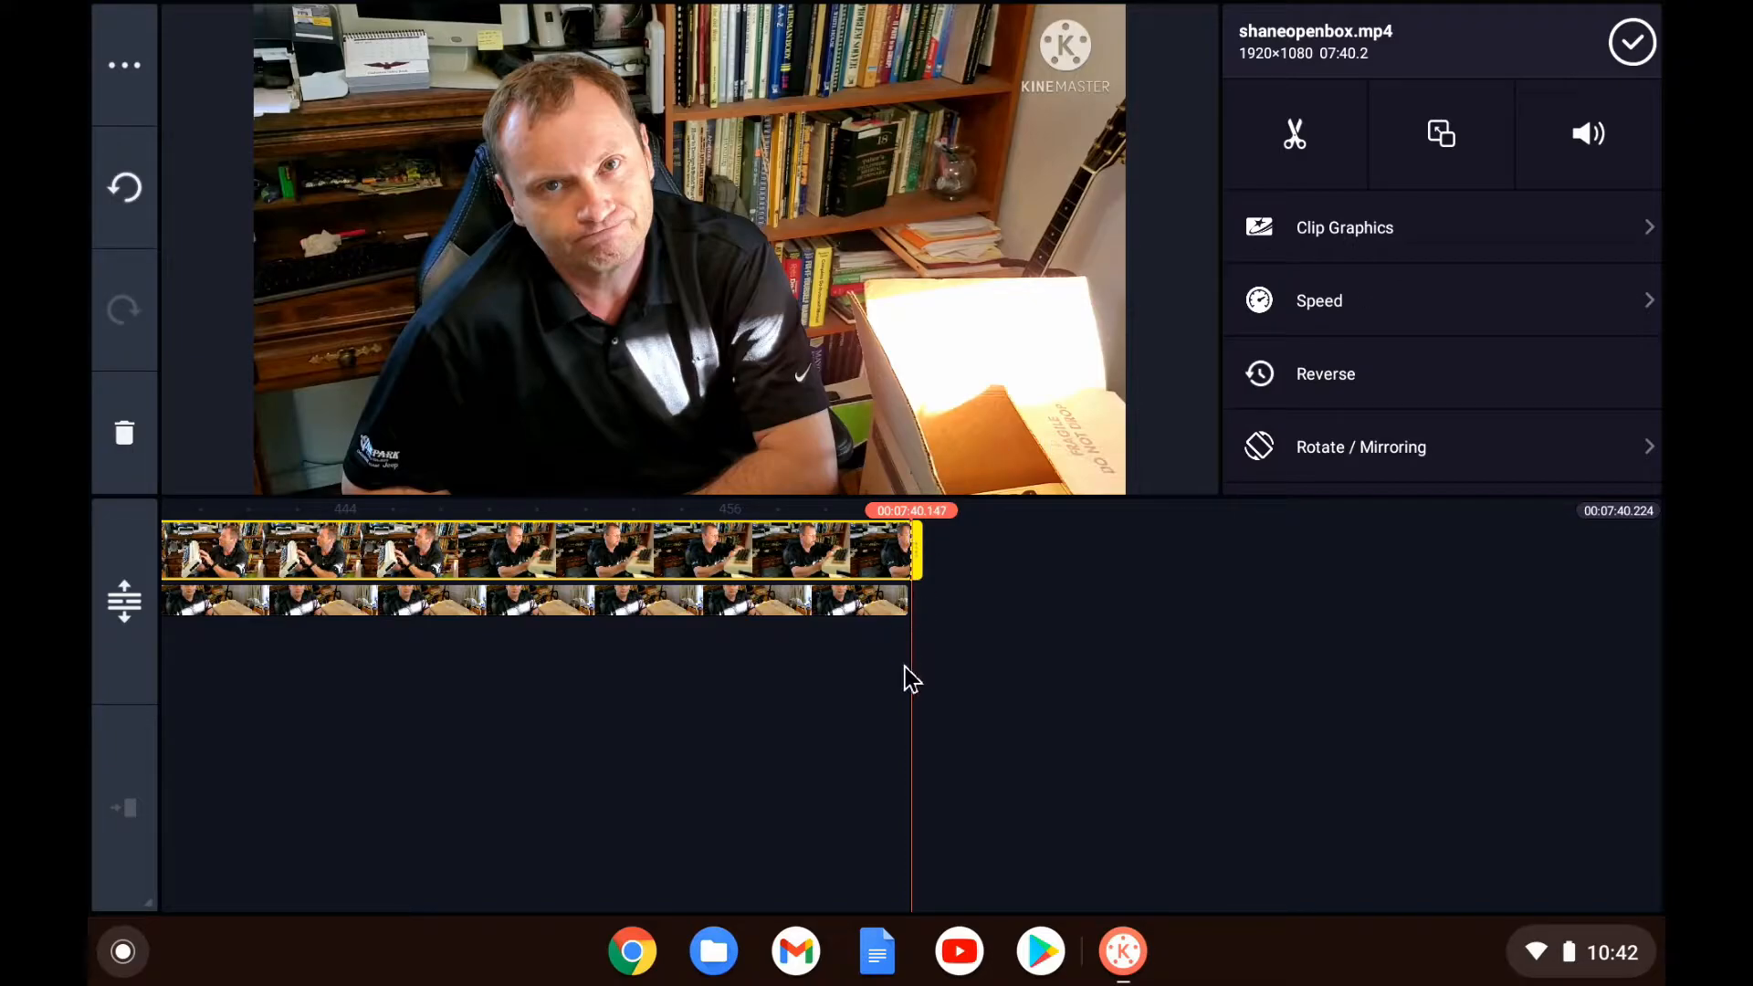
pyautogui.moveTo(916, 548); pyautogui.dragTo(782, 548)
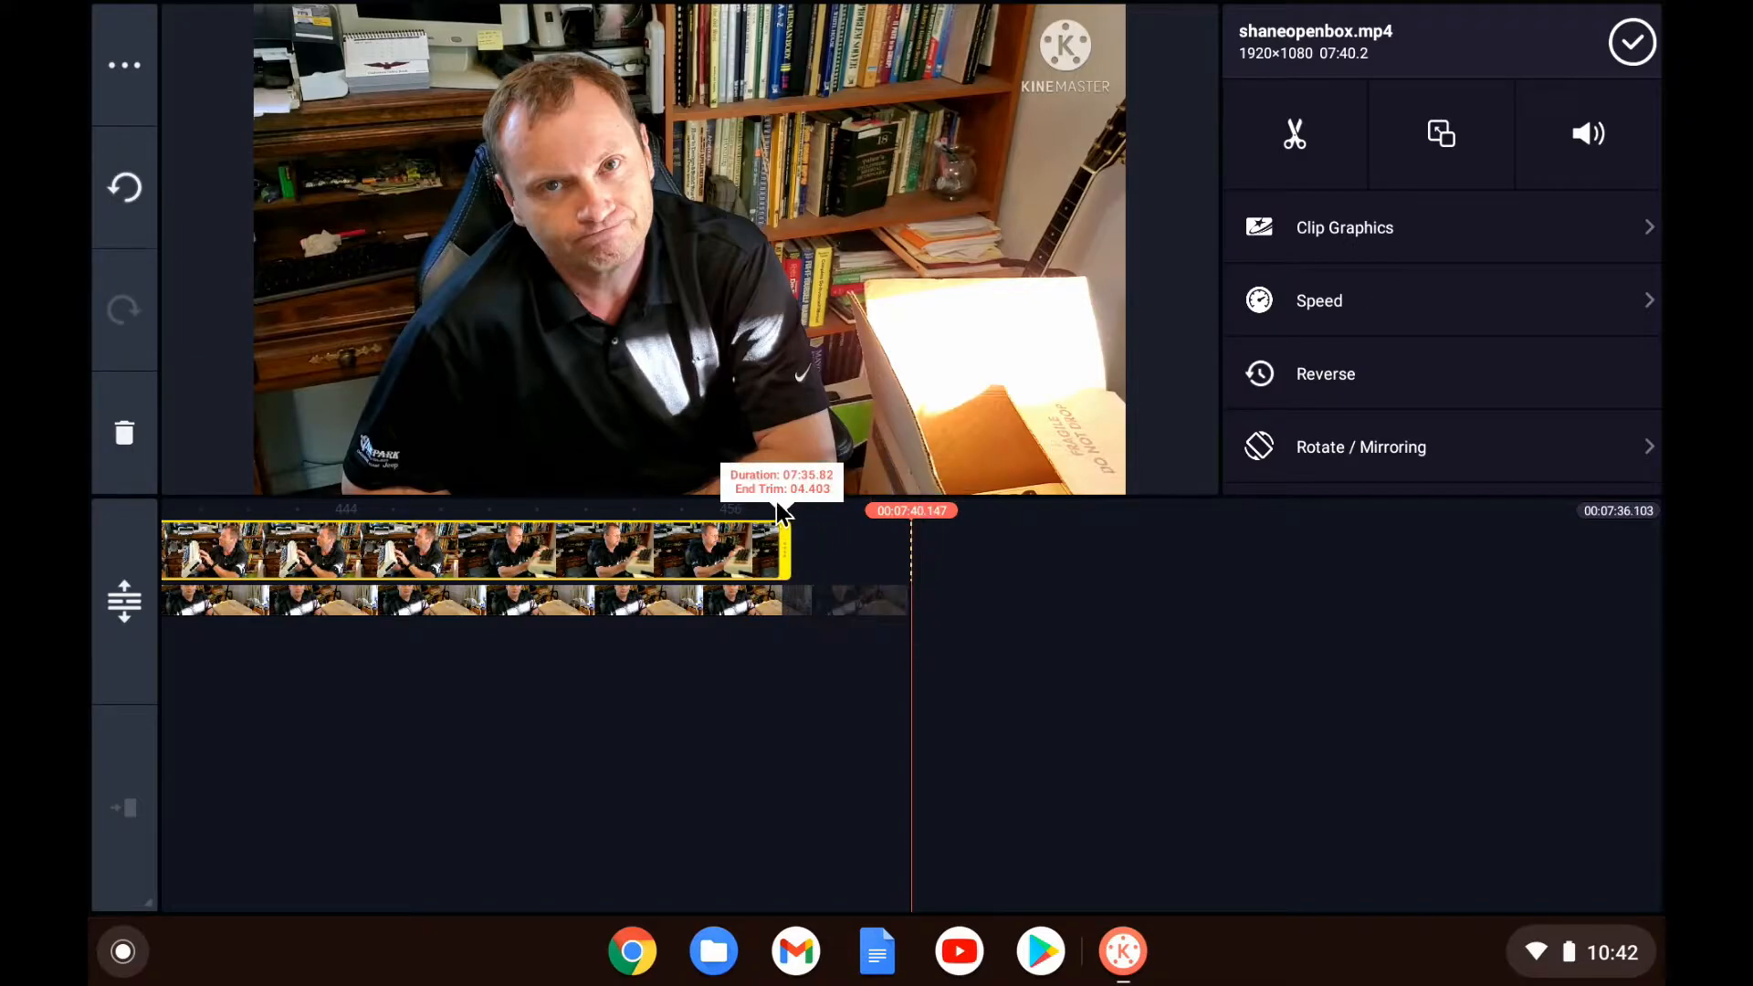
pyautogui.moveTo(787, 548); pyautogui.dragTo(917, 548)
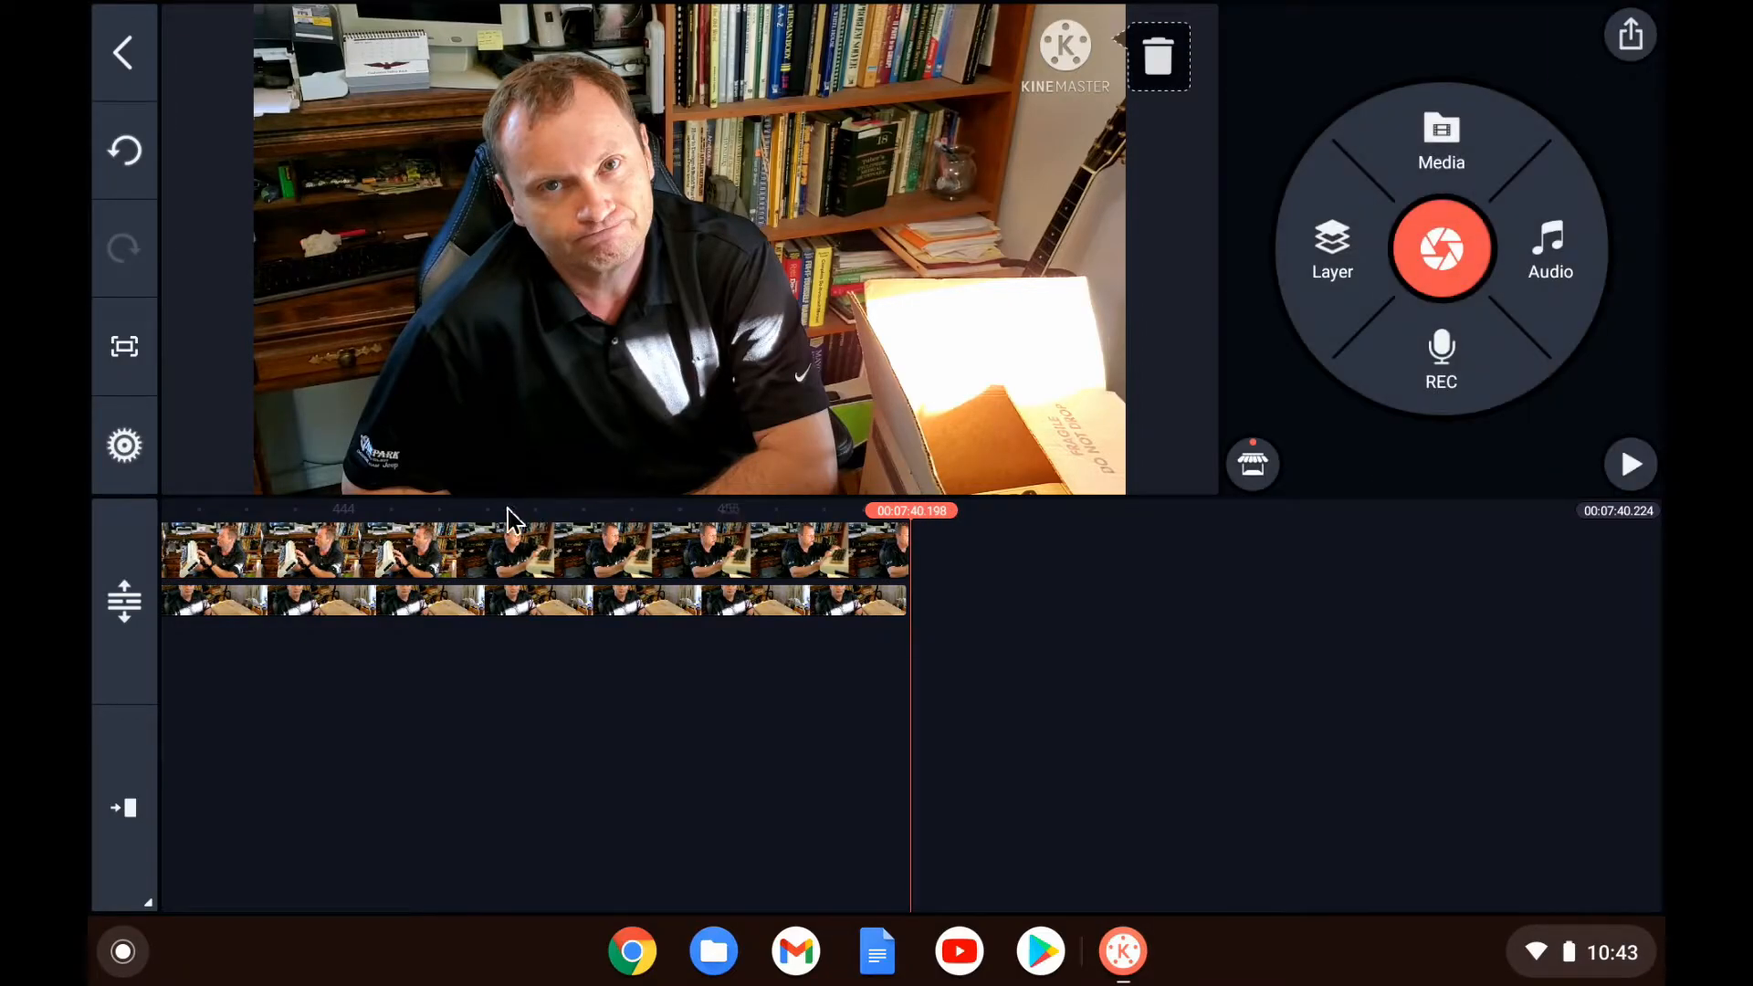
pyautogui.moveTo(486, 525)
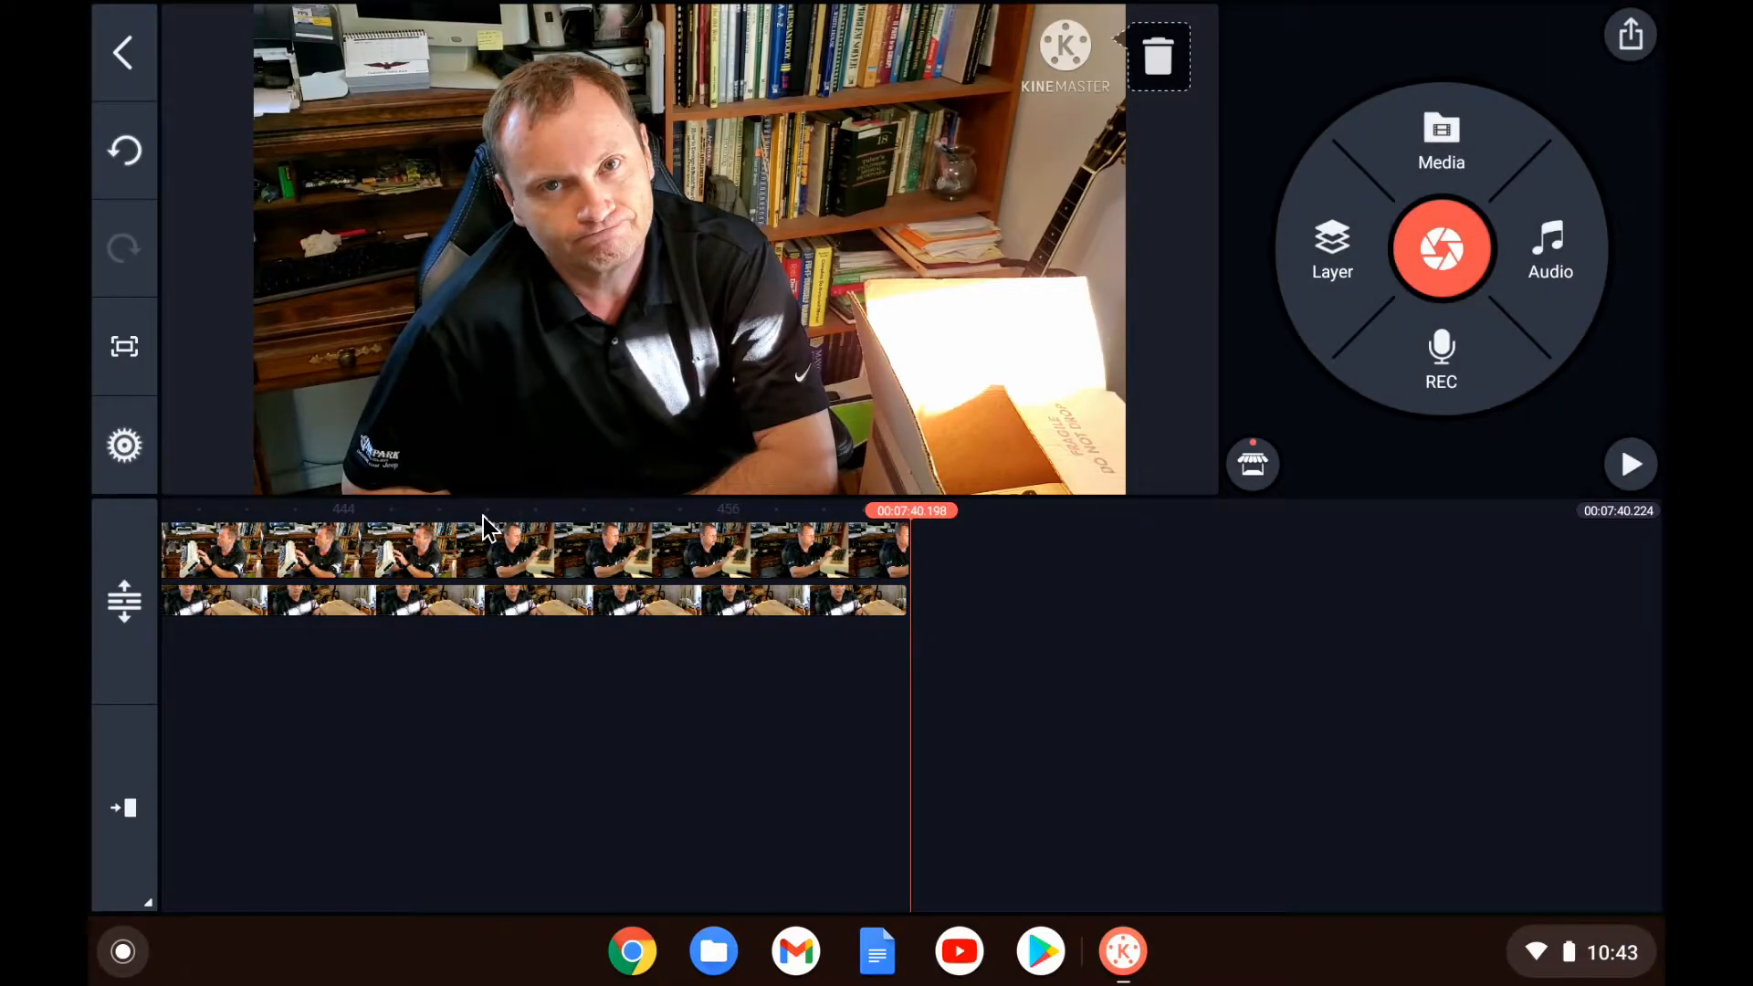
pyautogui.click(489, 575)
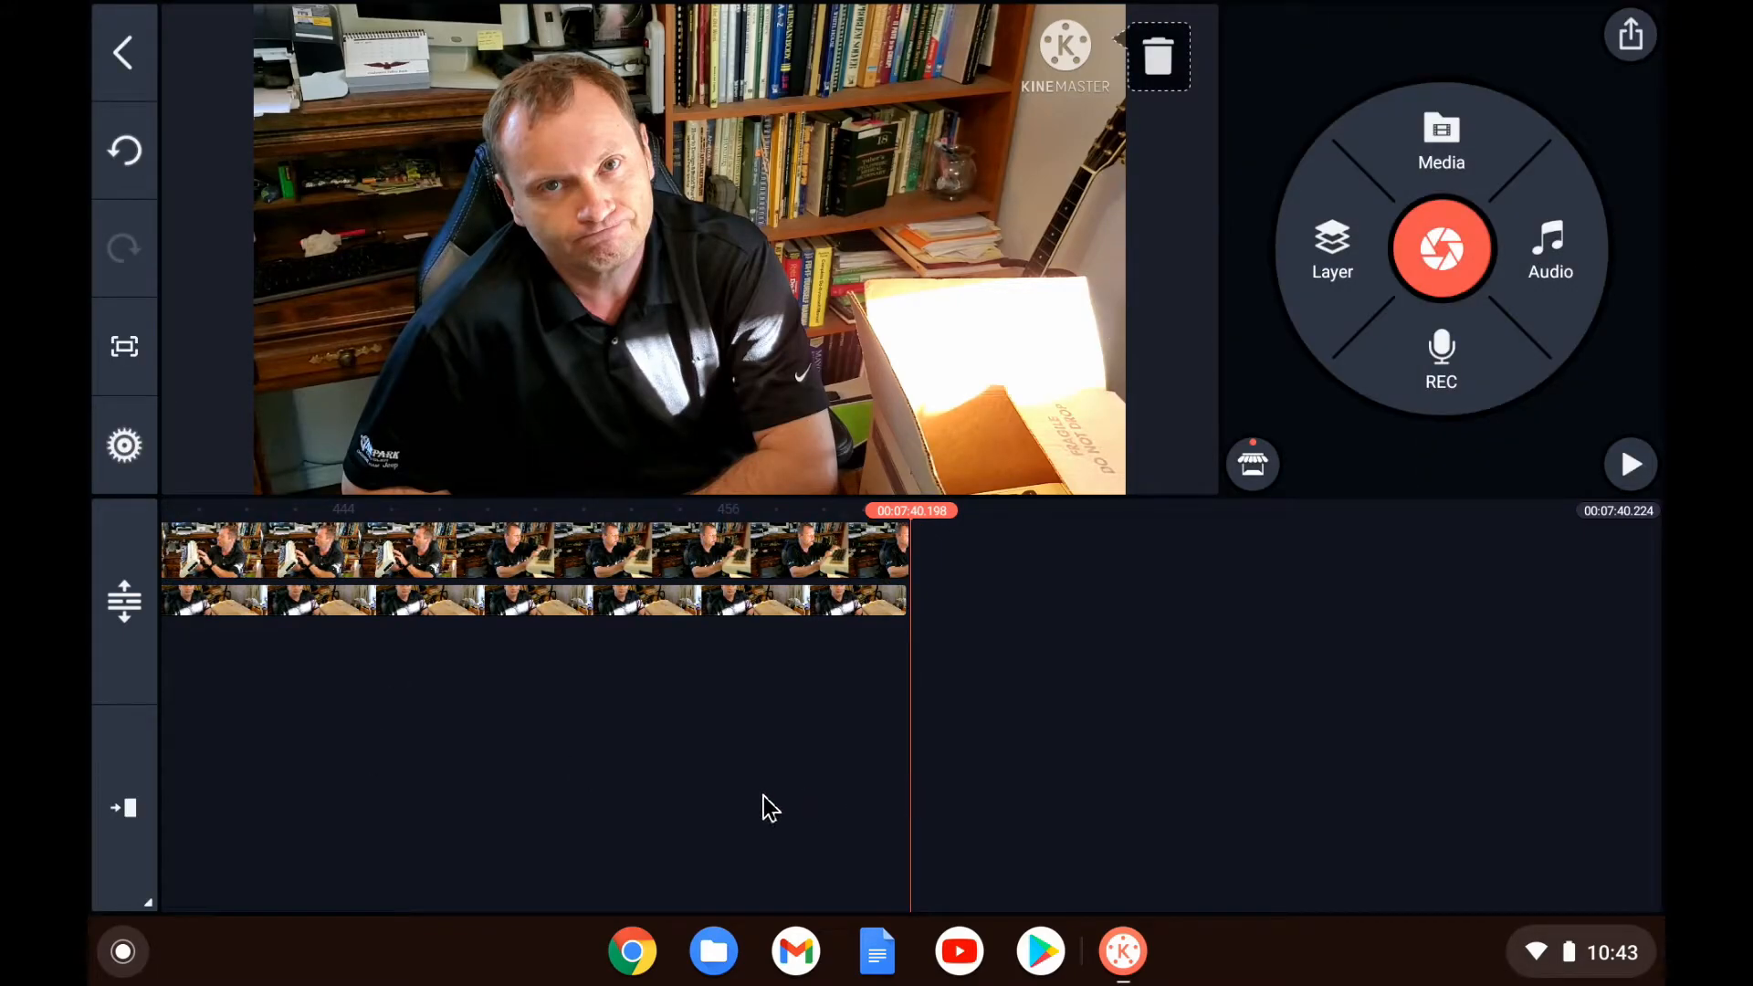
pyautogui.moveTo(897, 494)
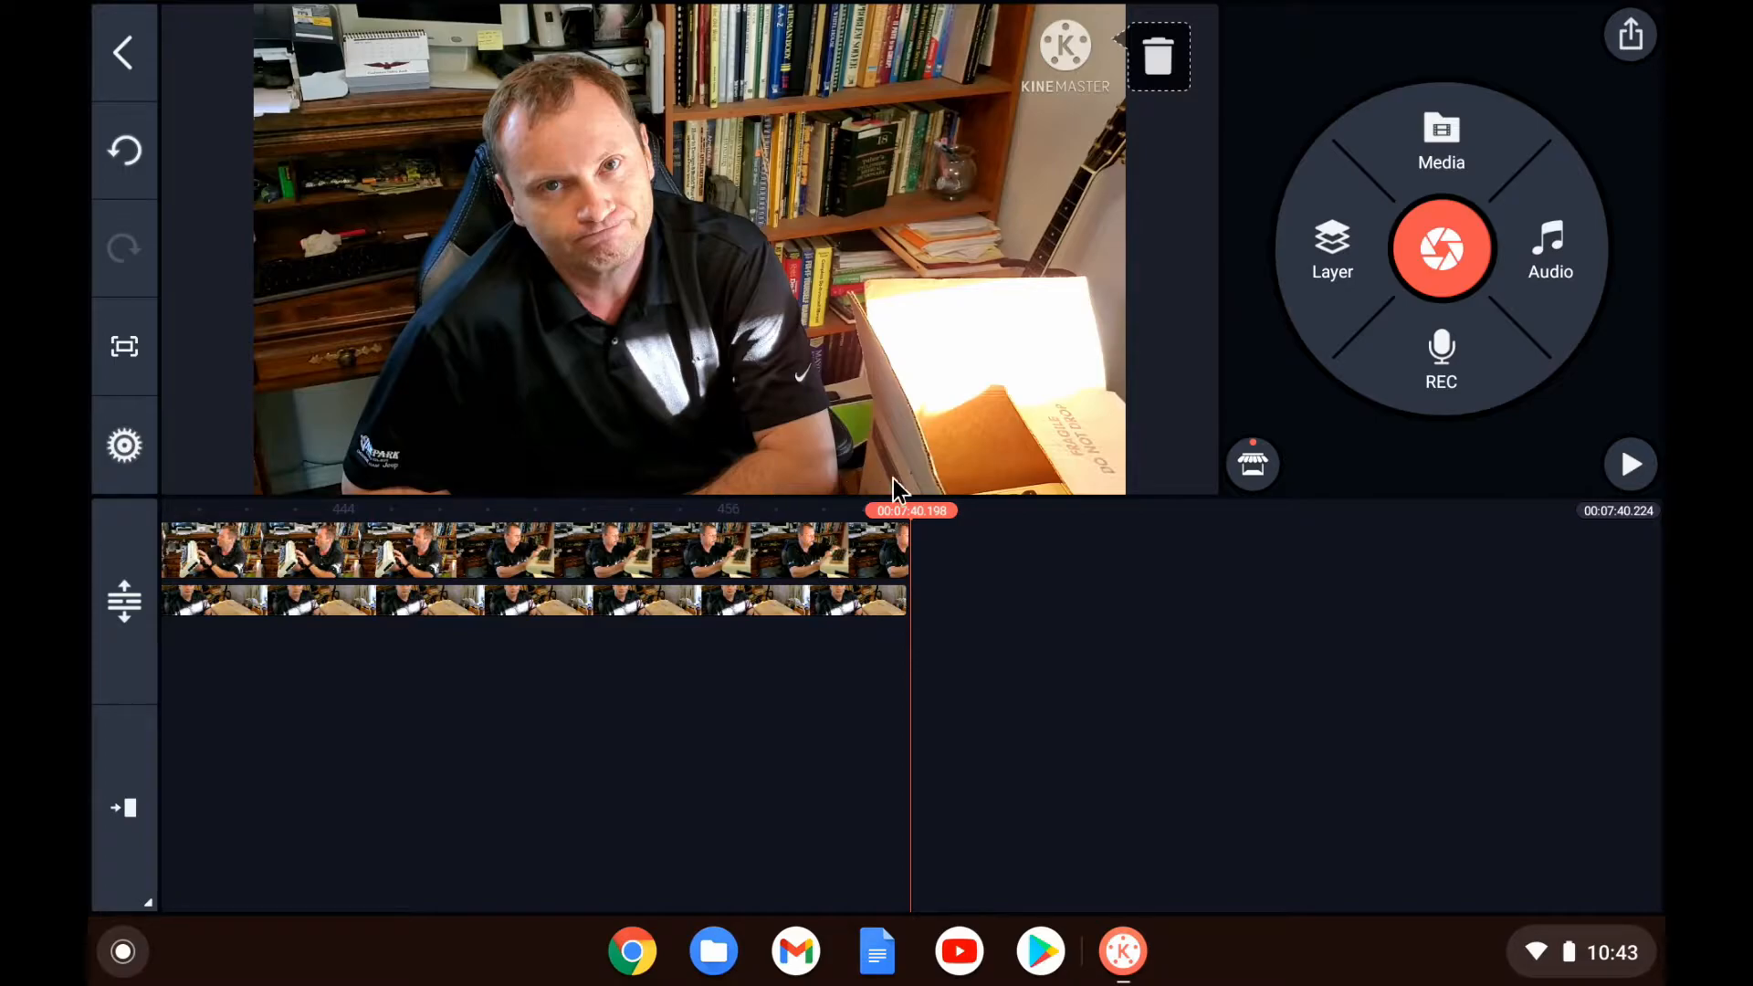
pyautogui.moveTo(1471, 265)
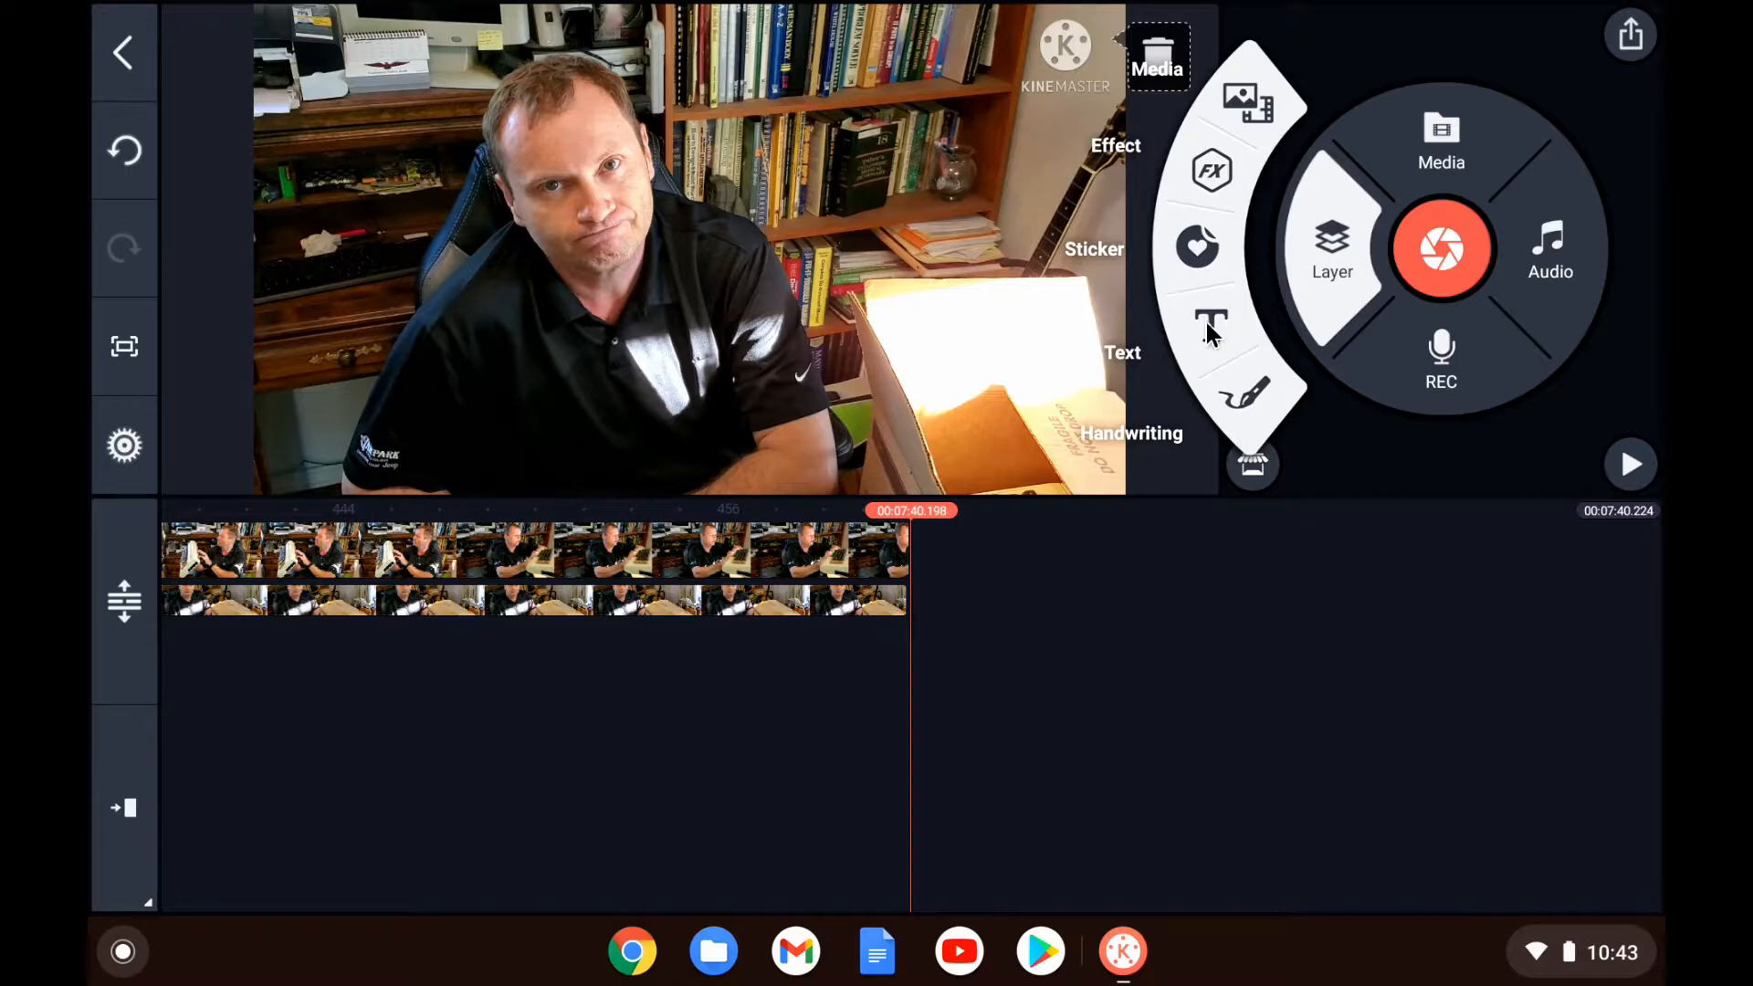
# Step: Add a name title text layer, enlarged and placed in the bottom-left of the video
pyautogui.click(1212, 324)
pyautogui.write('Shane R. Monroe')
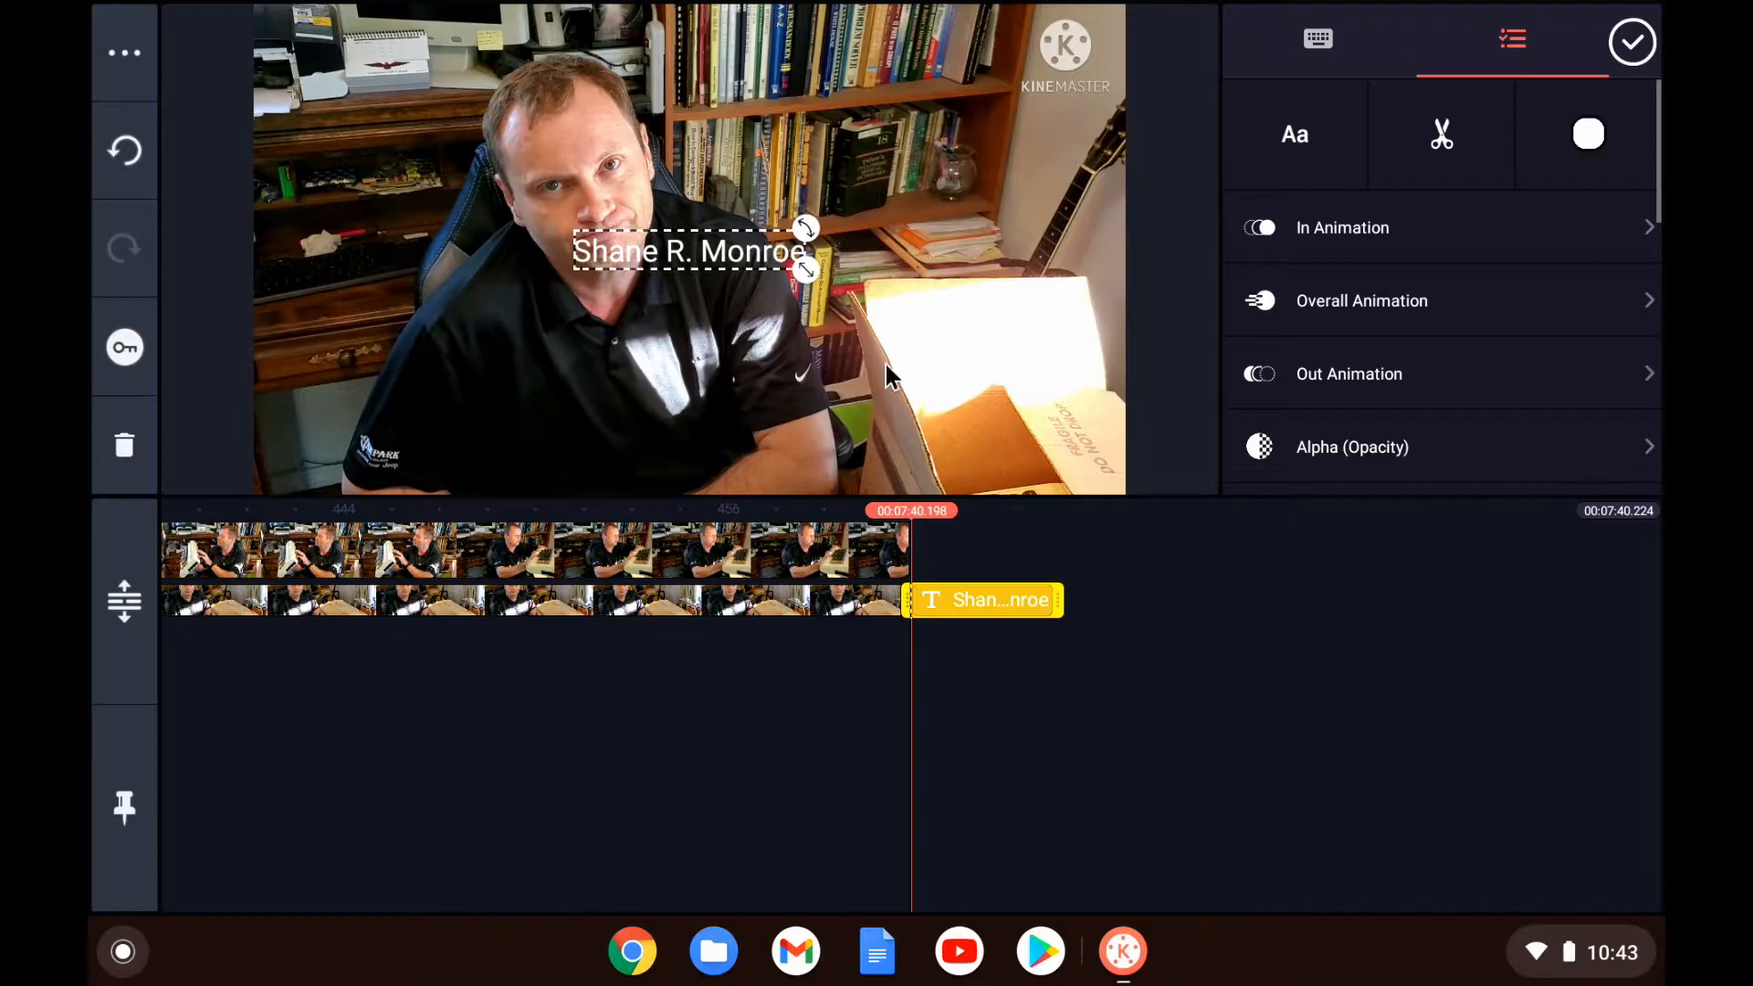
pyautogui.moveTo(690, 249); pyautogui.dragTo(559, 317)
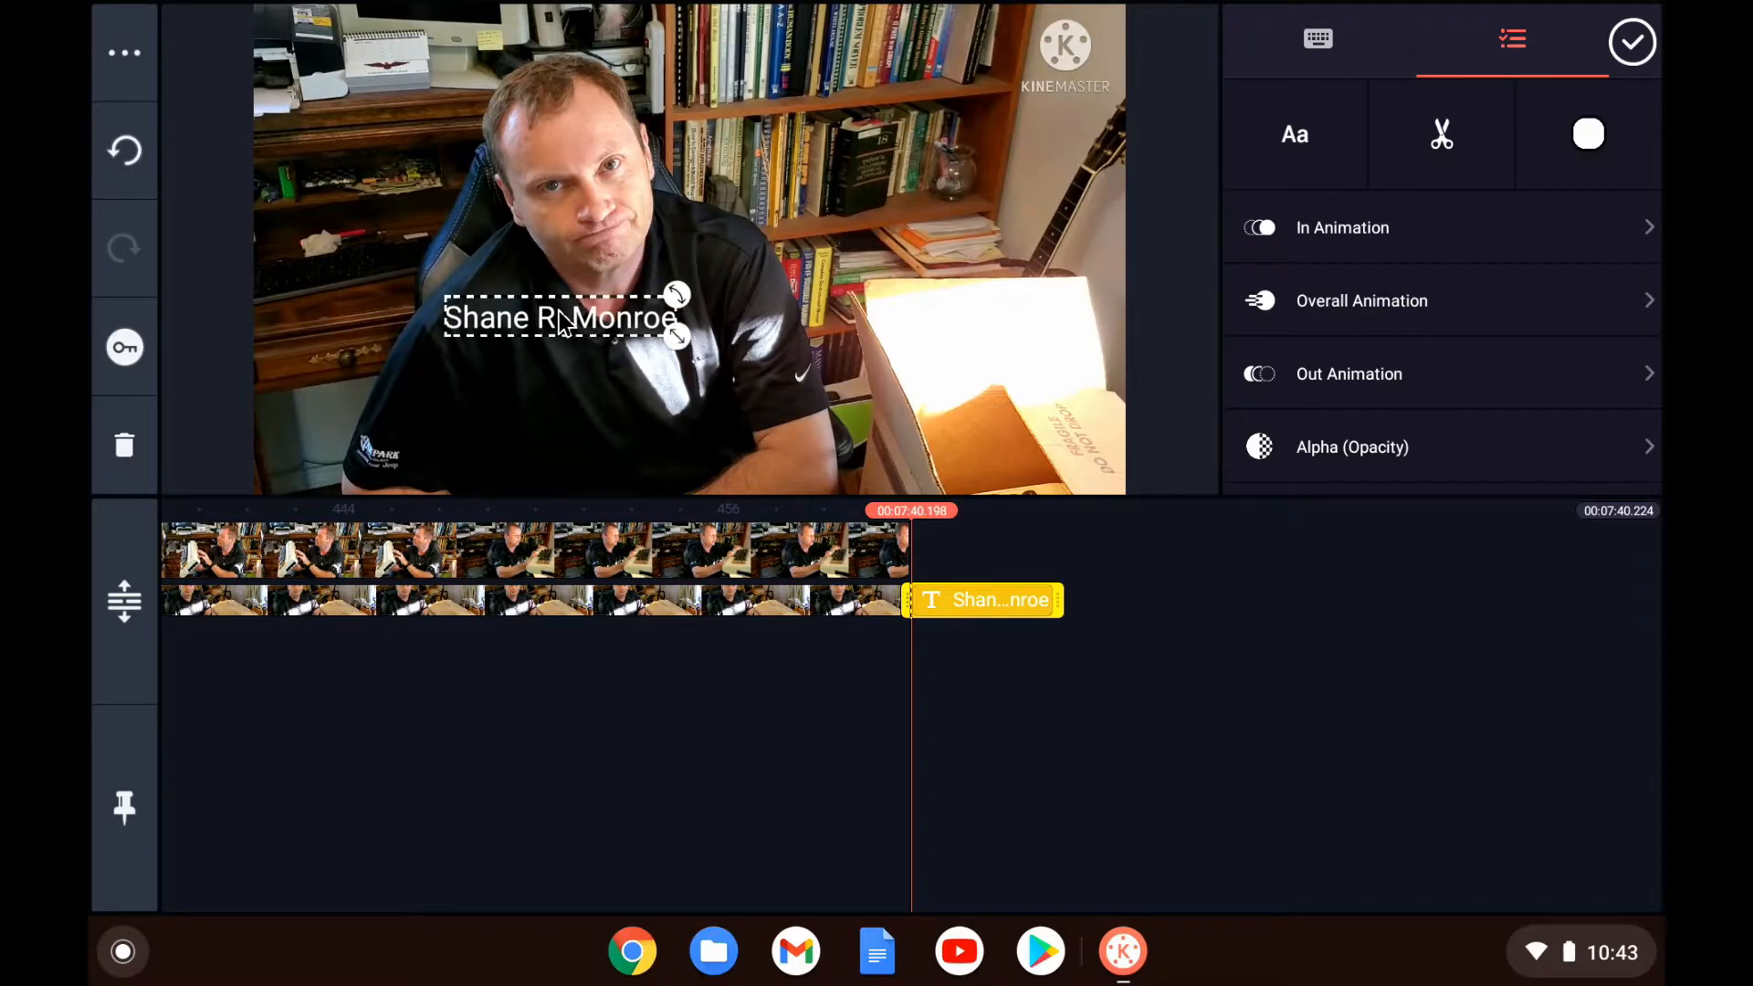
pyautogui.moveTo(559, 318); pyautogui.dragTo(403, 417)
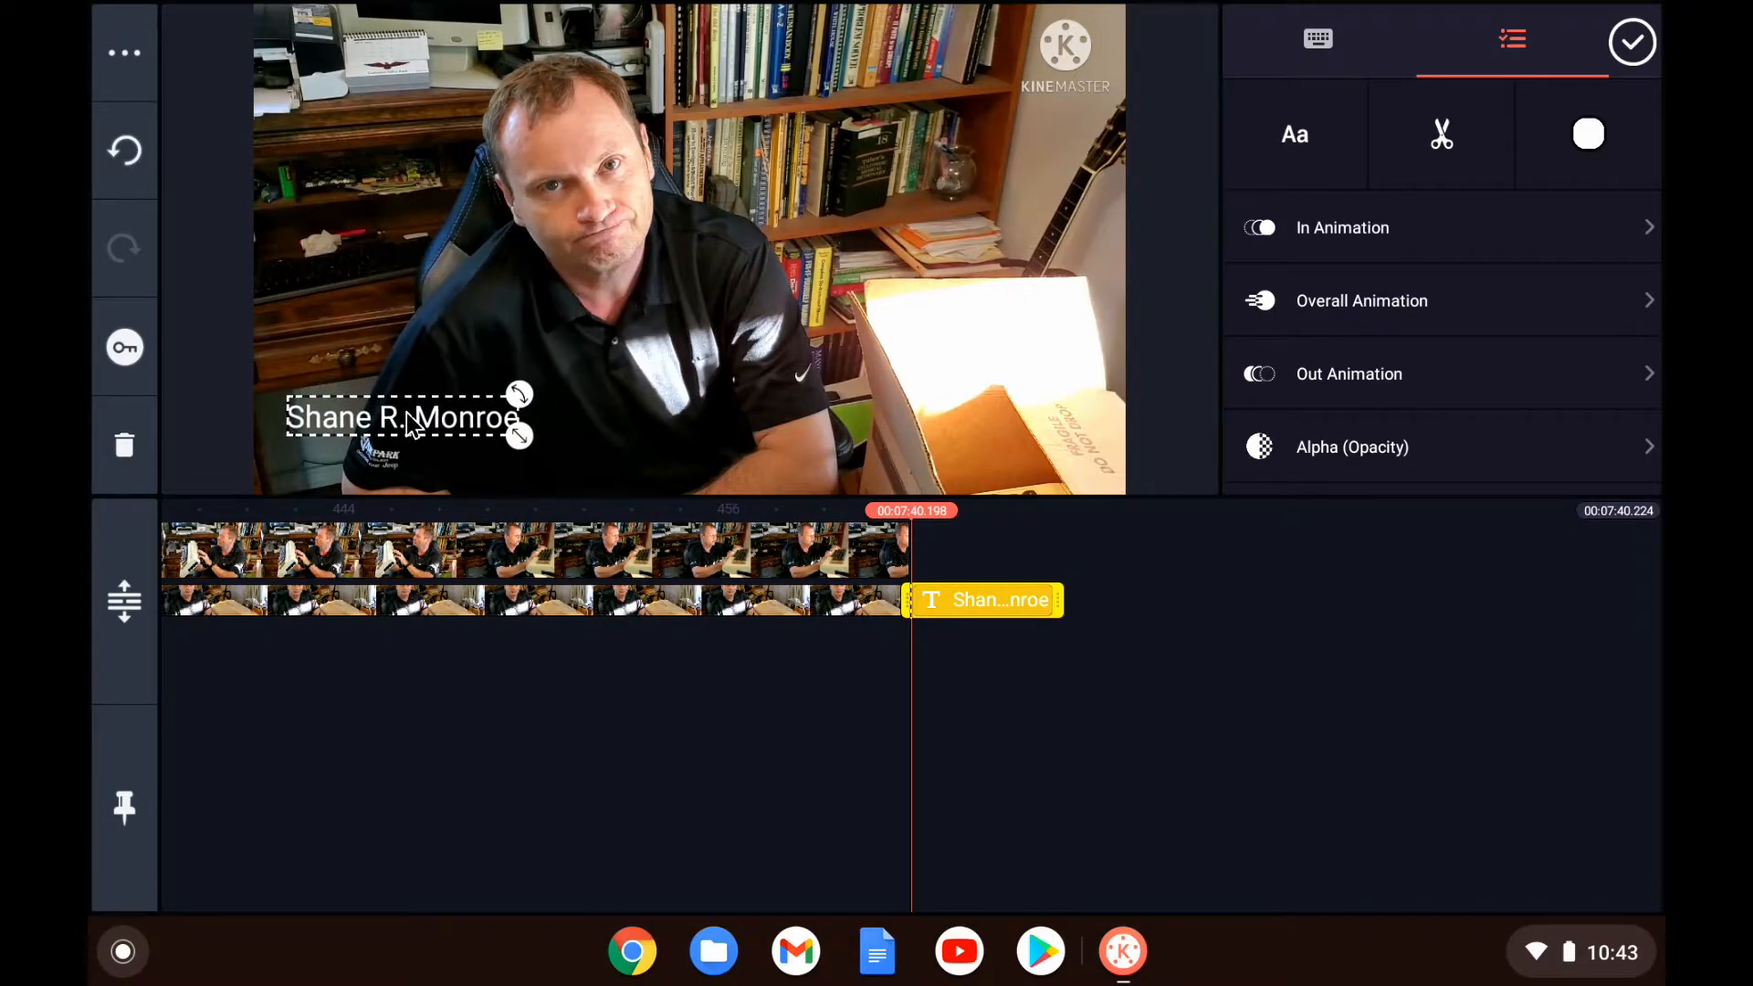
pyautogui.moveTo(408, 417); pyautogui.dragTo(385, 456)
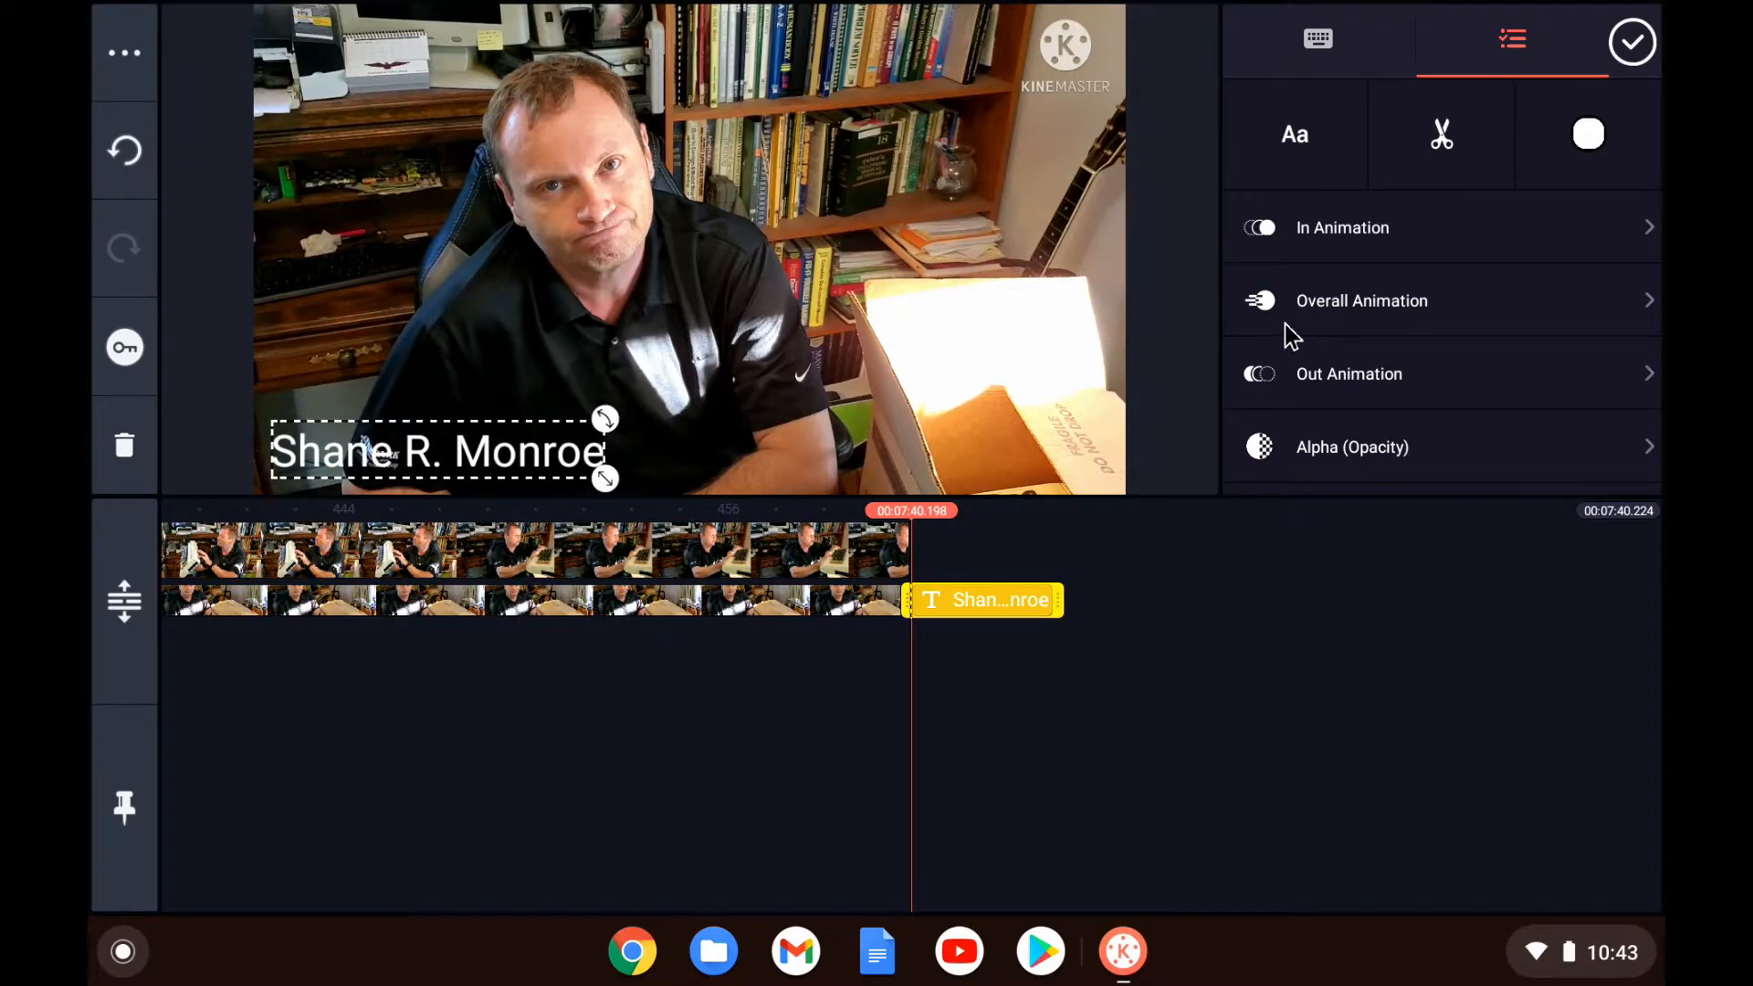
pyautogui.moveTo(612, 548)
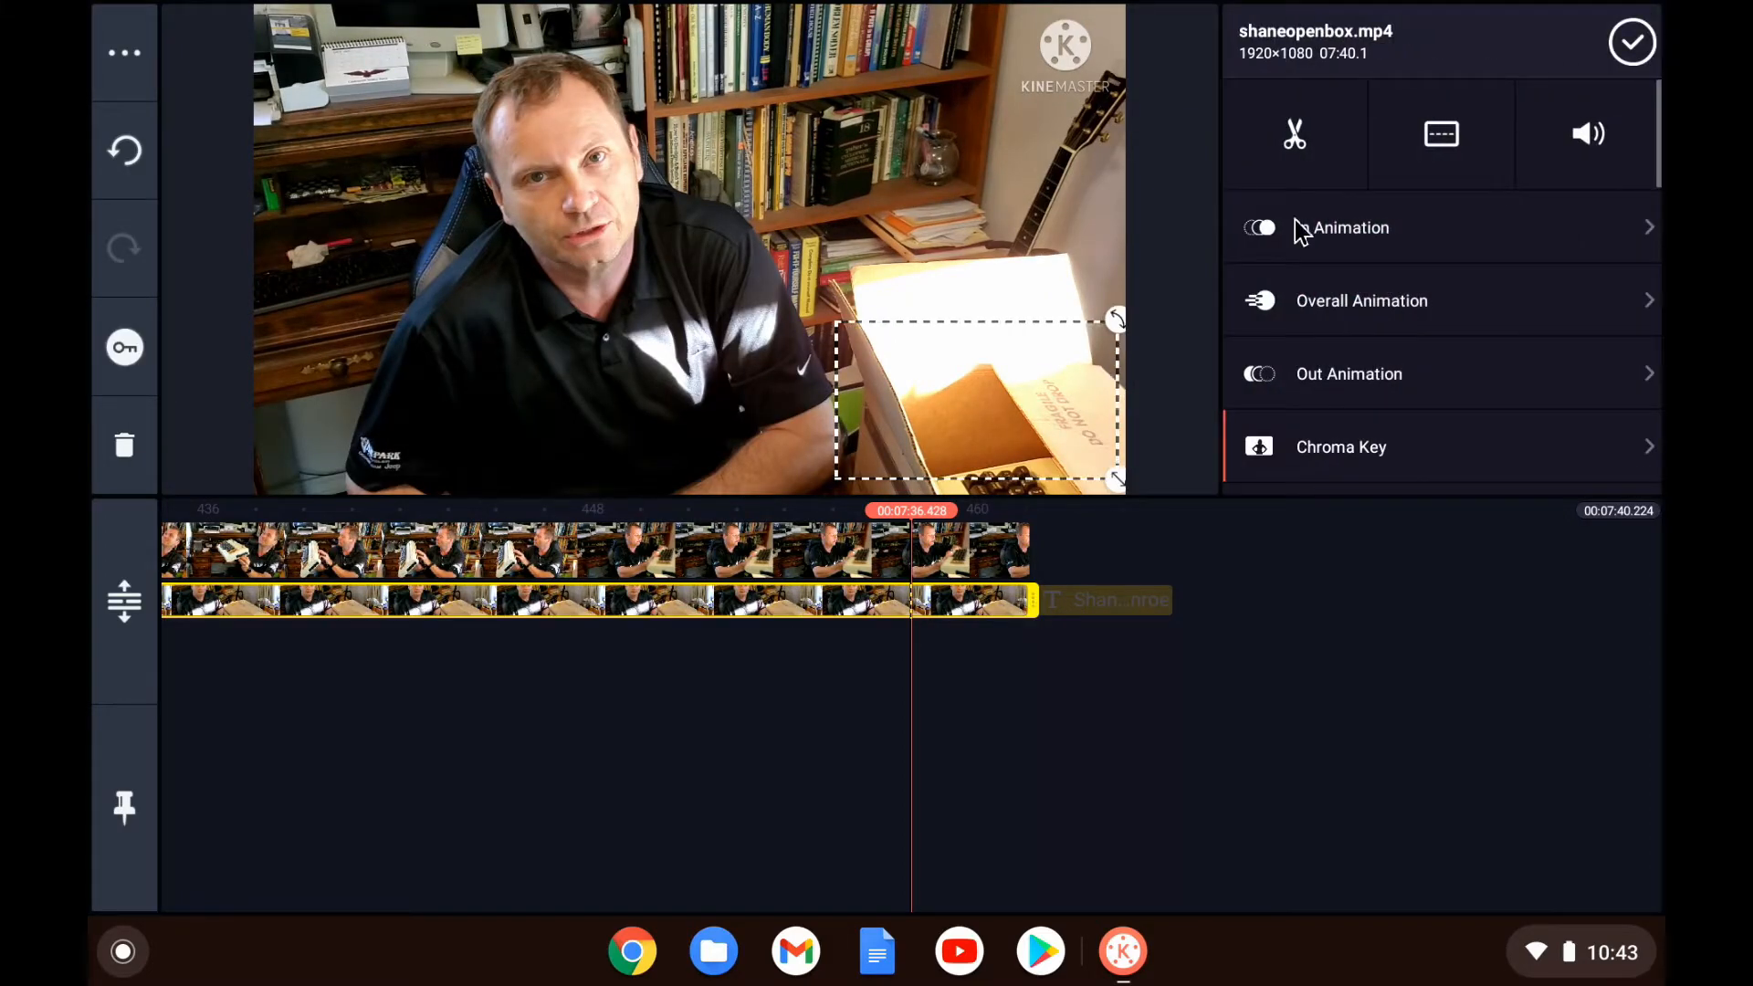
pyautogui.click(1294, 132)
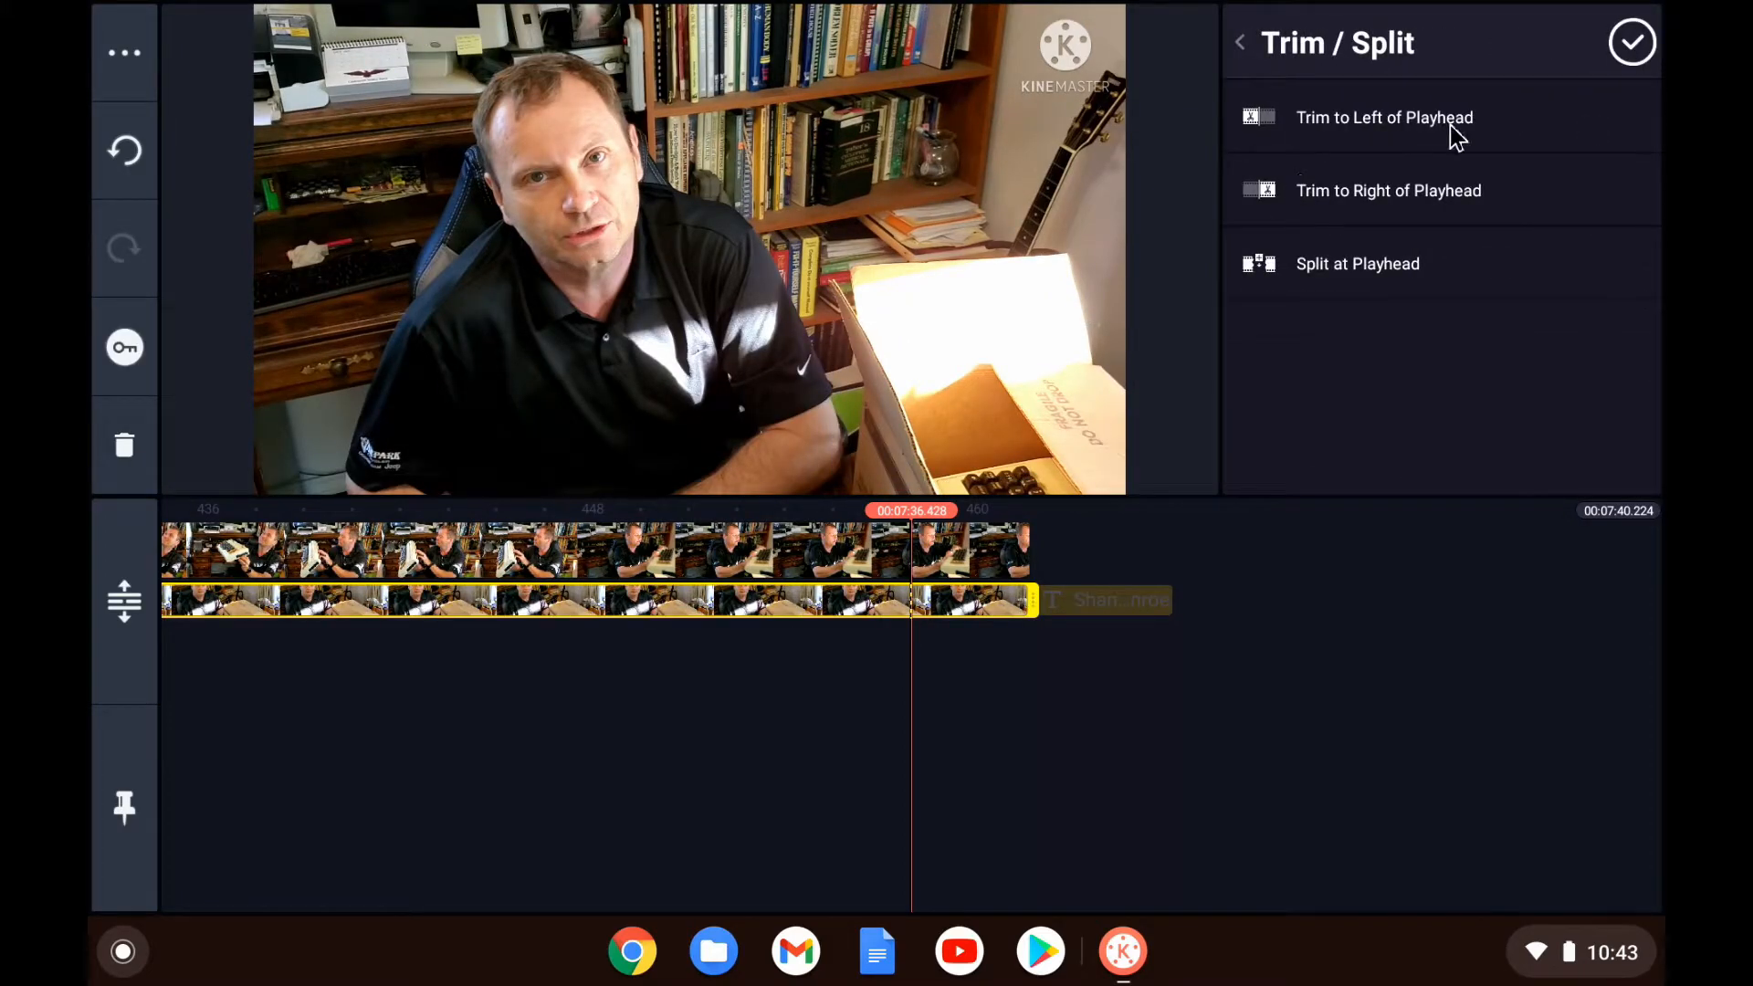
# Step: Close the Trim/Split options and reopen the lower clip's editing options
pyautogui.click(1632, 42)
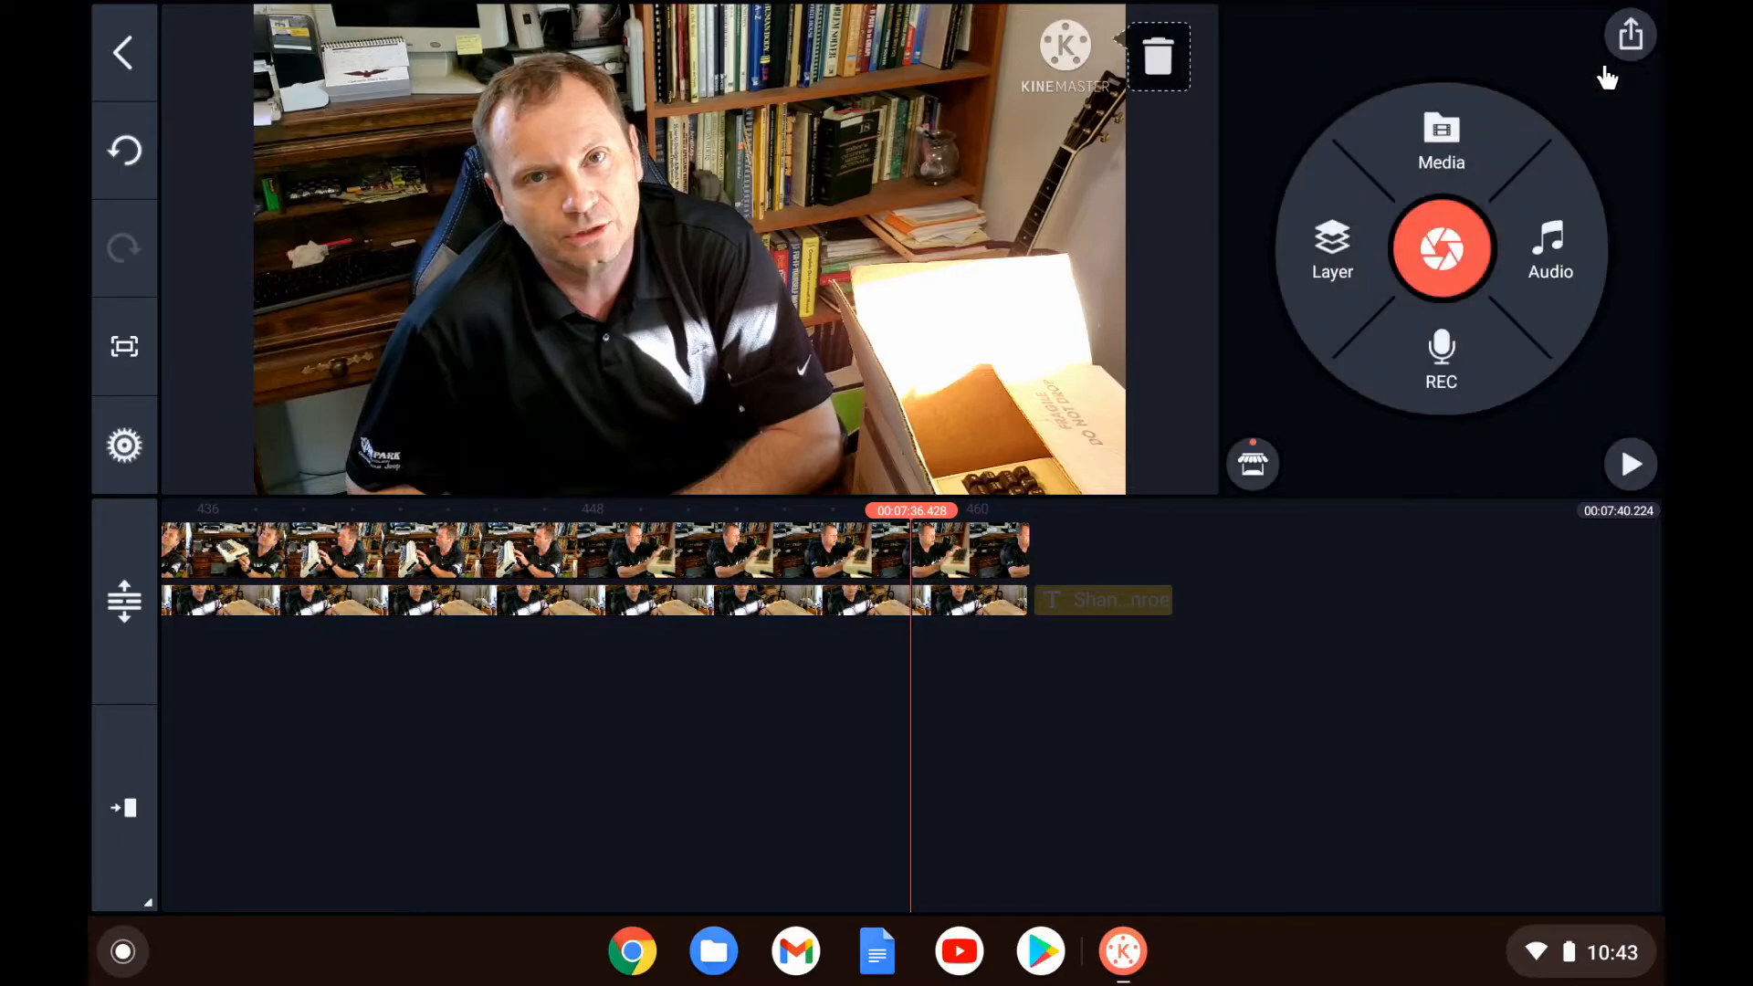
pyautogui.moveTo(742, 618)
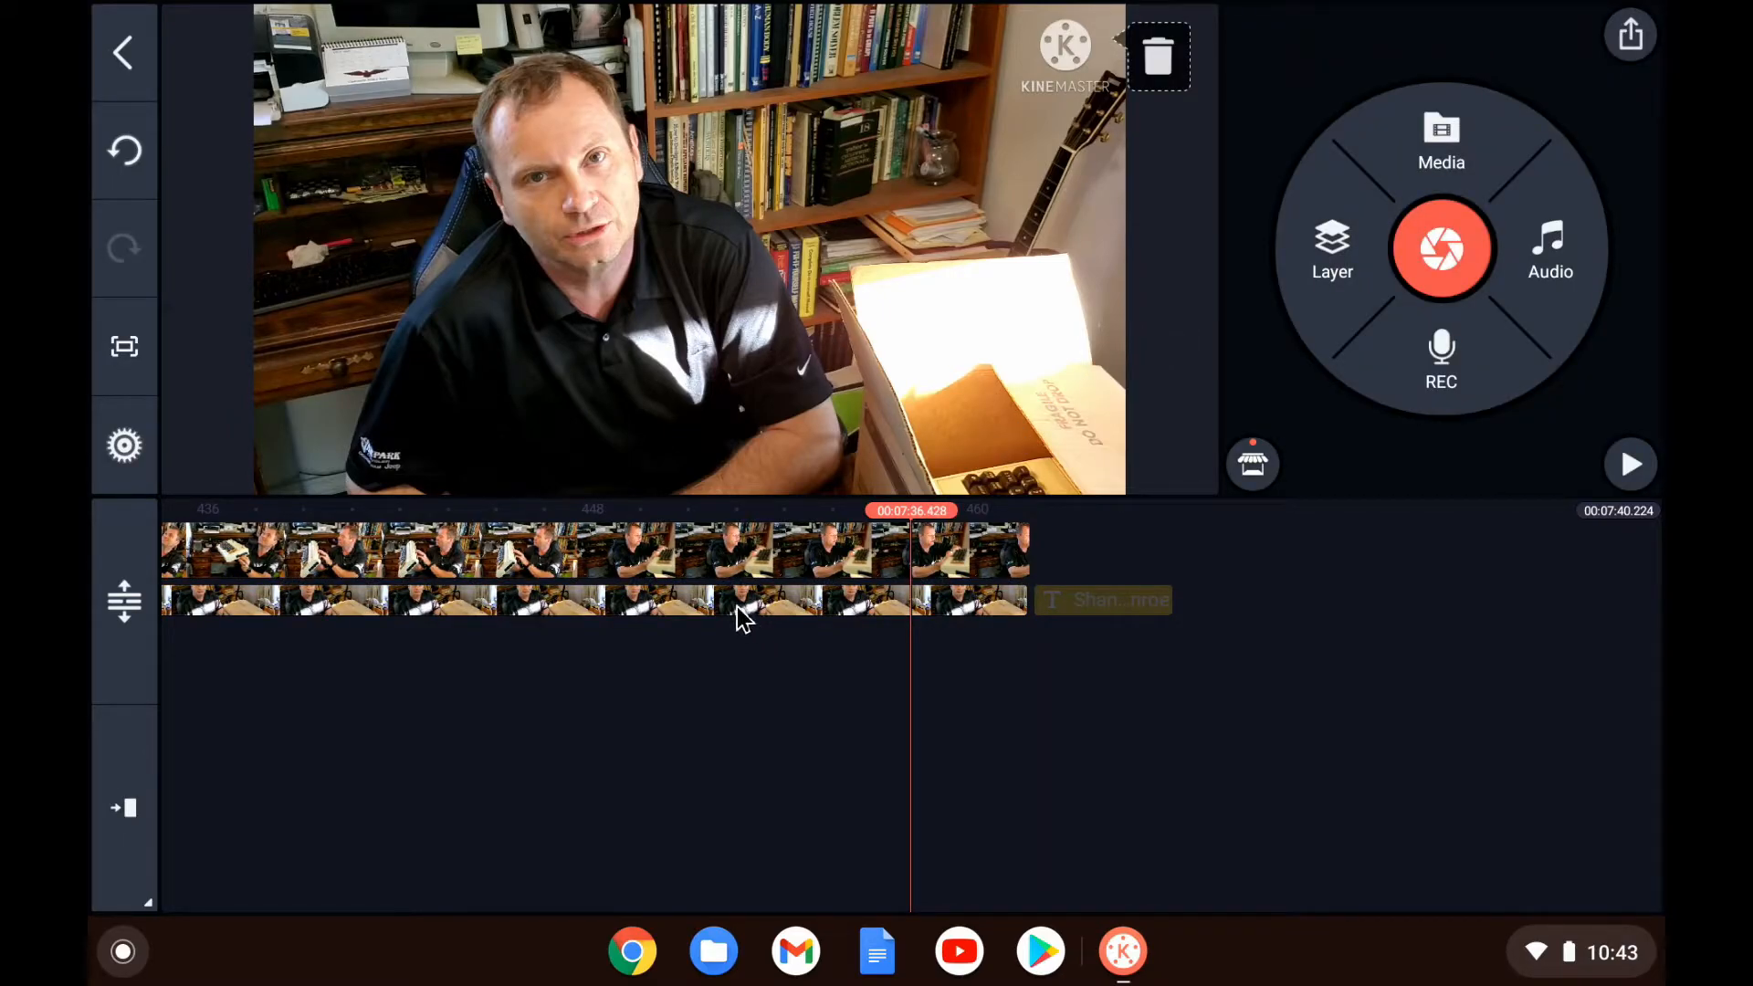
pyautogui.click(733, 612)
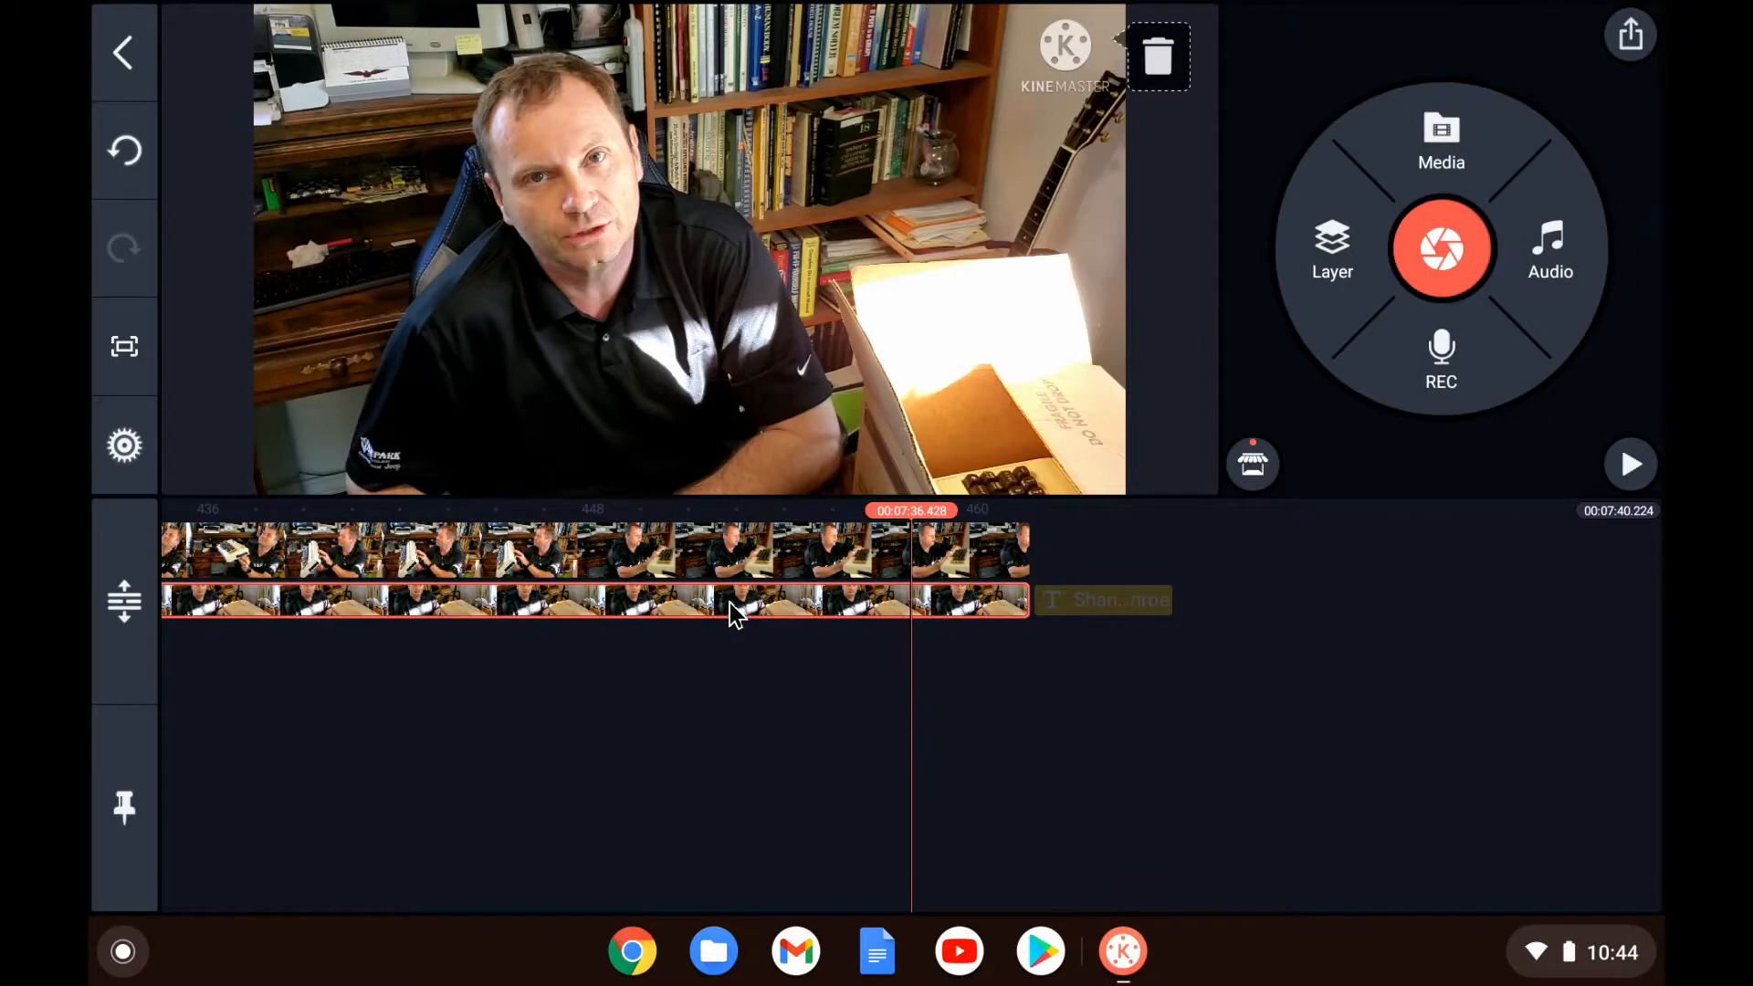
pyautogui.click(733, 607)
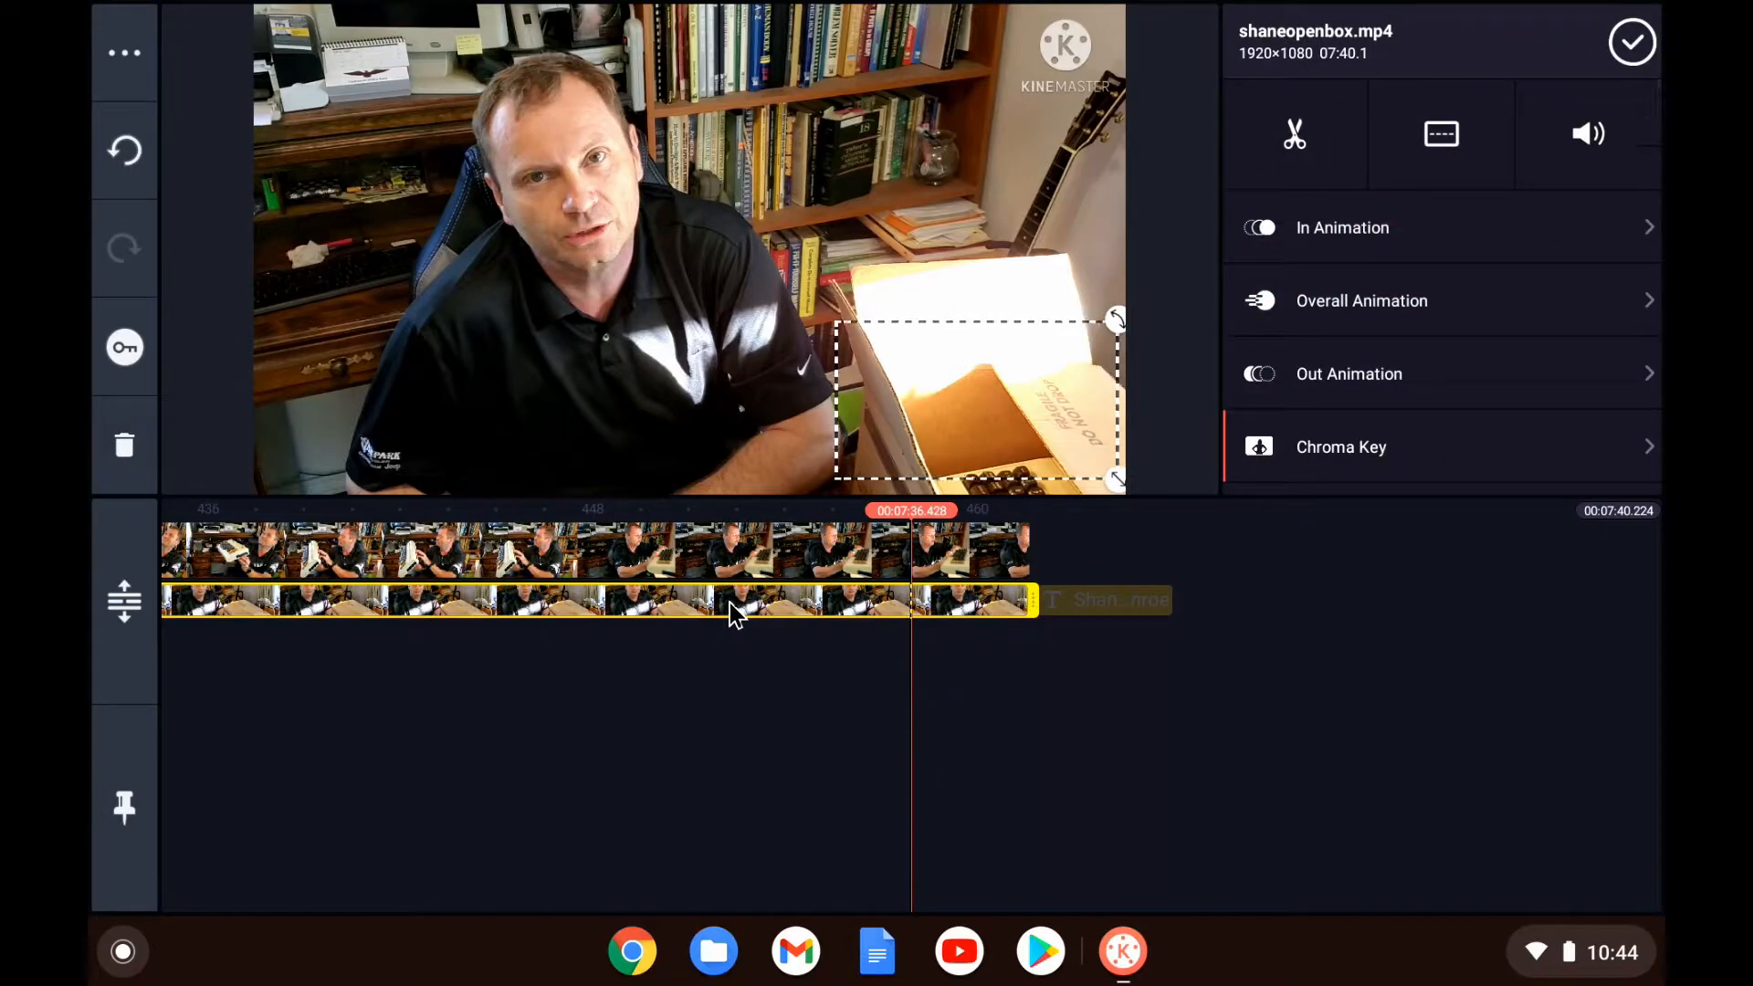
pyautogui.moveTo(553, 570)
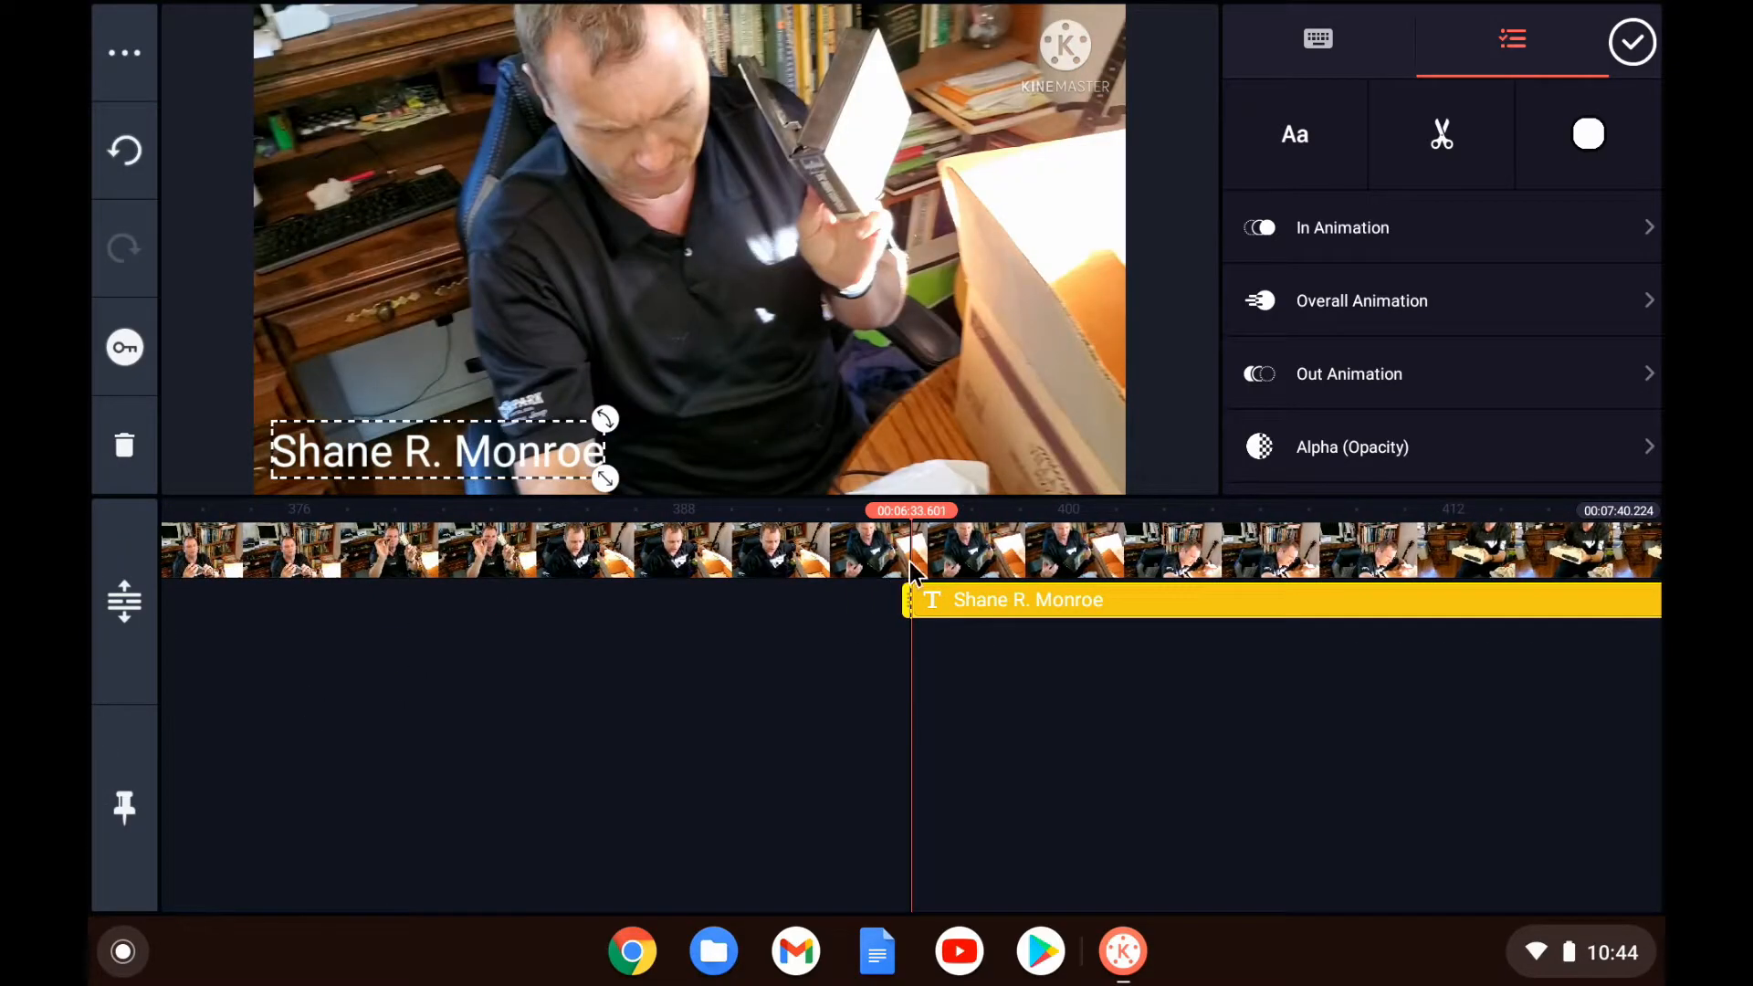
pyautogui.moveTo(91, 615)
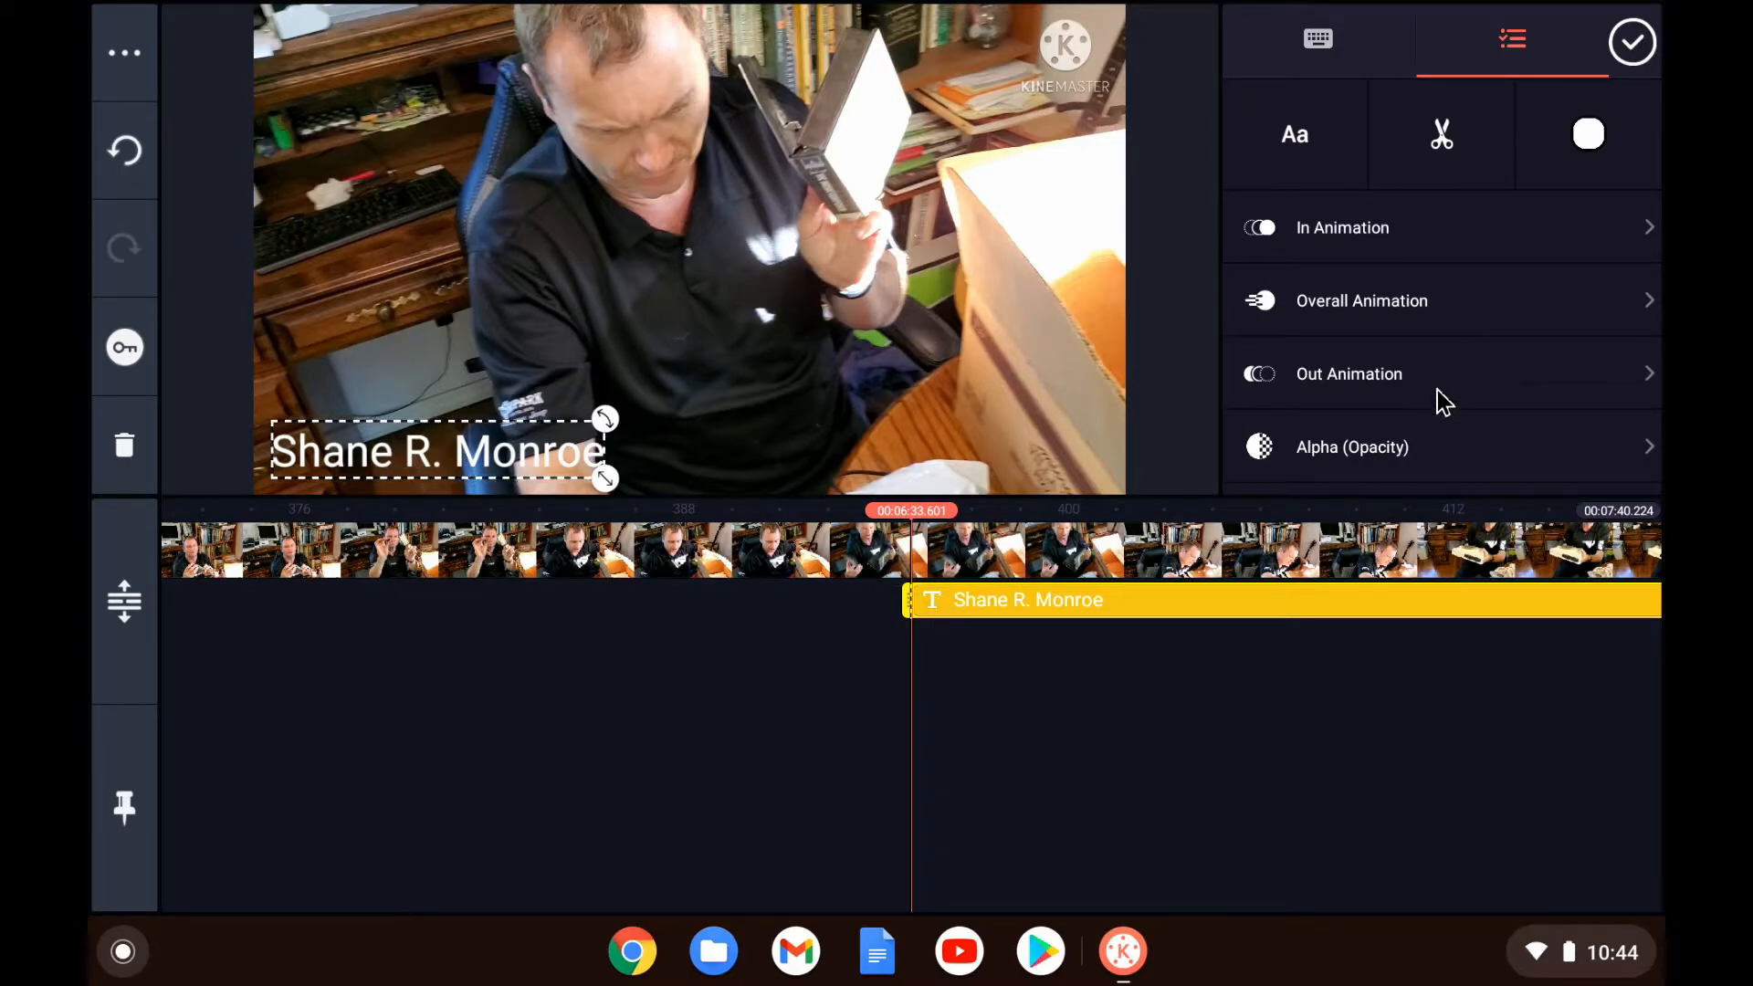
pyautogui.moveTo(1591, 132)
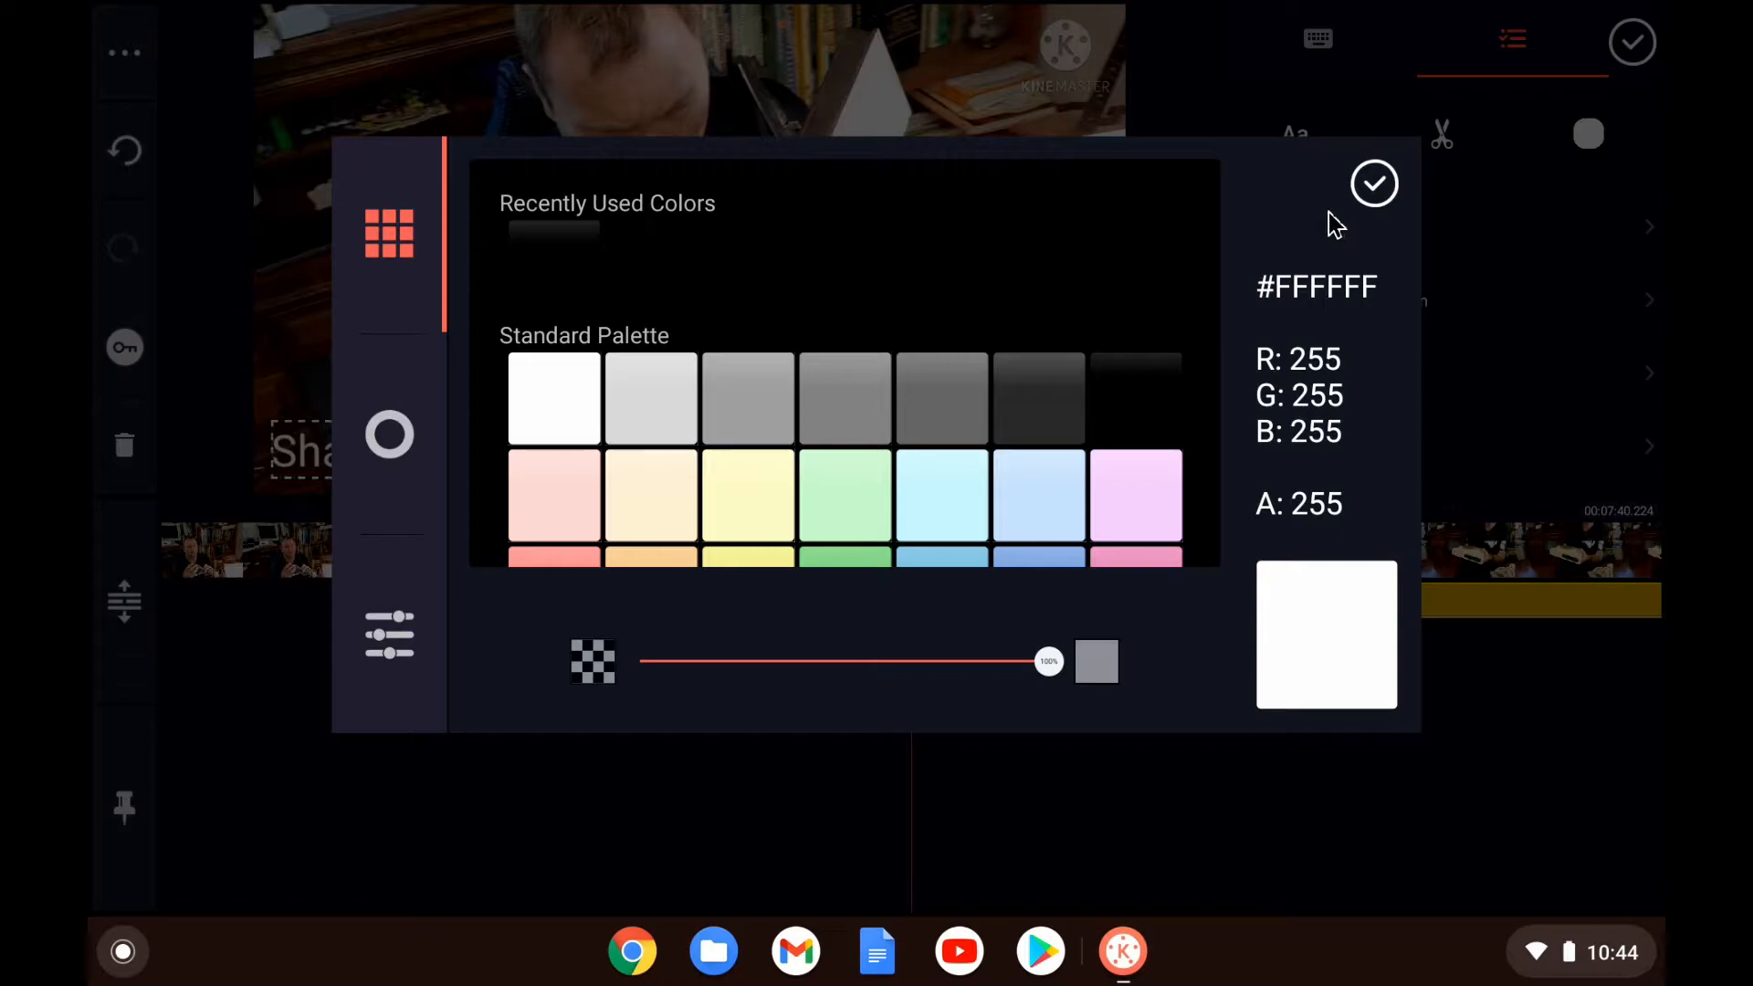
# Step: View the title's colour wheel keeping white, check Overall Animation choices and return to editing
pyautogui.click(389, 436)
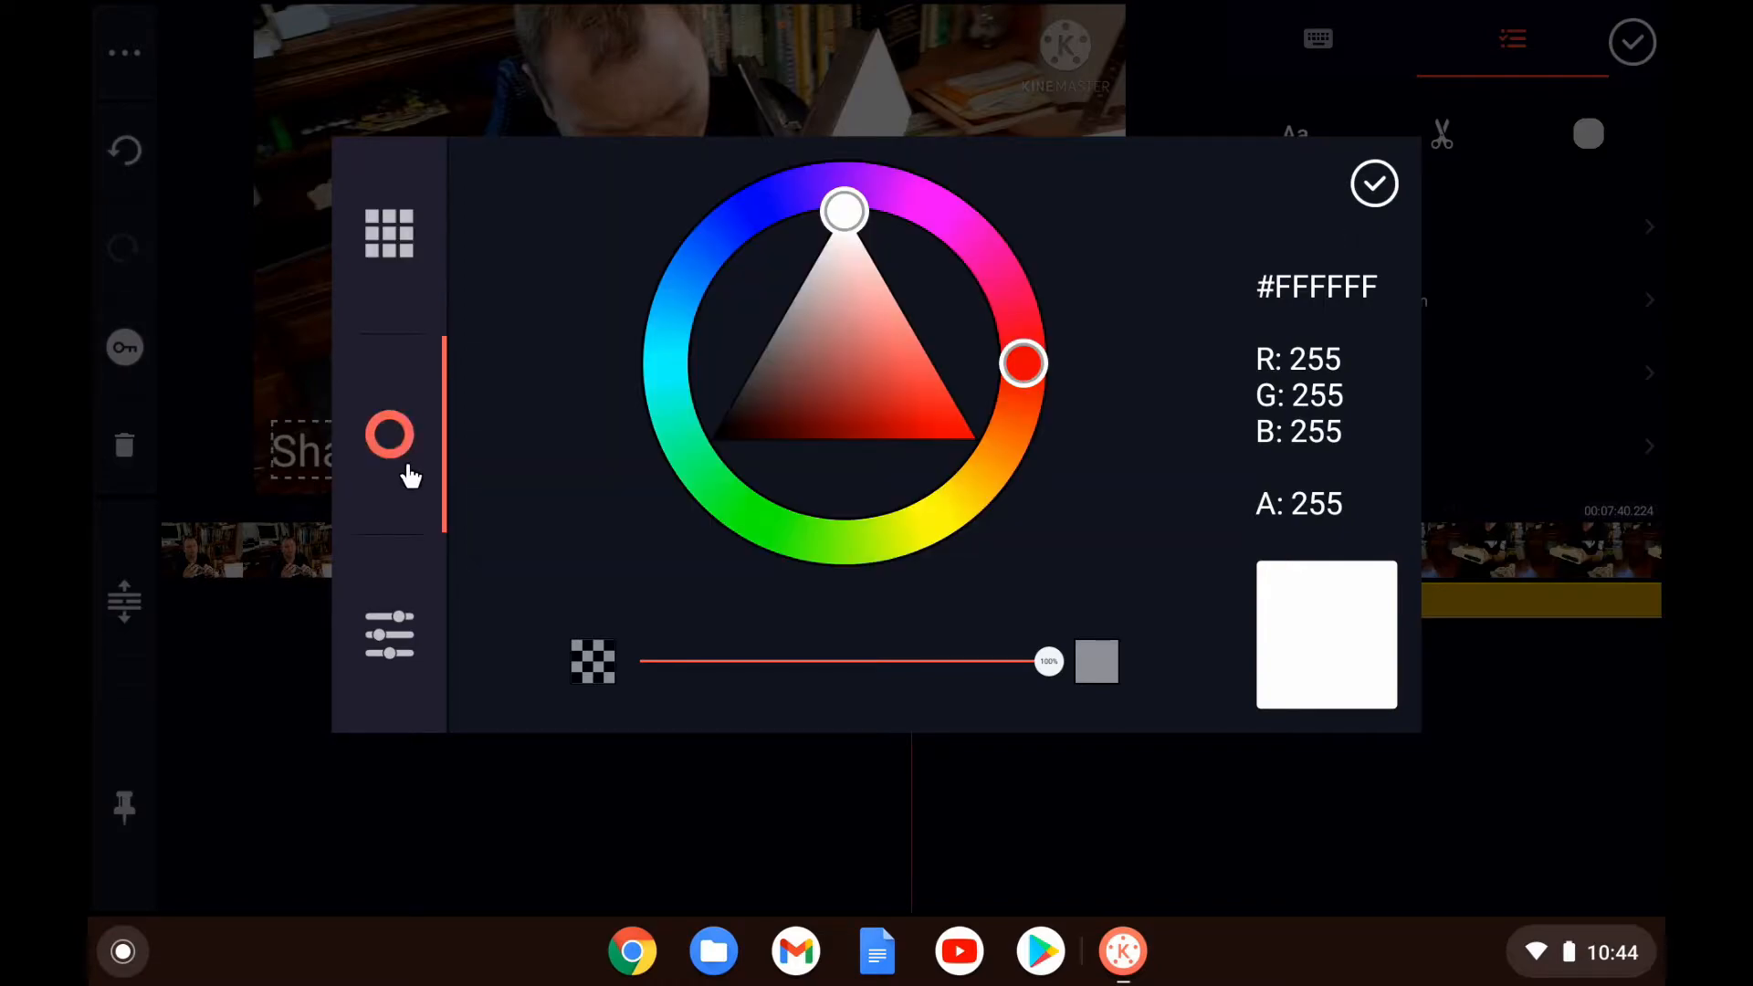
pyautogui.click(389, 635)
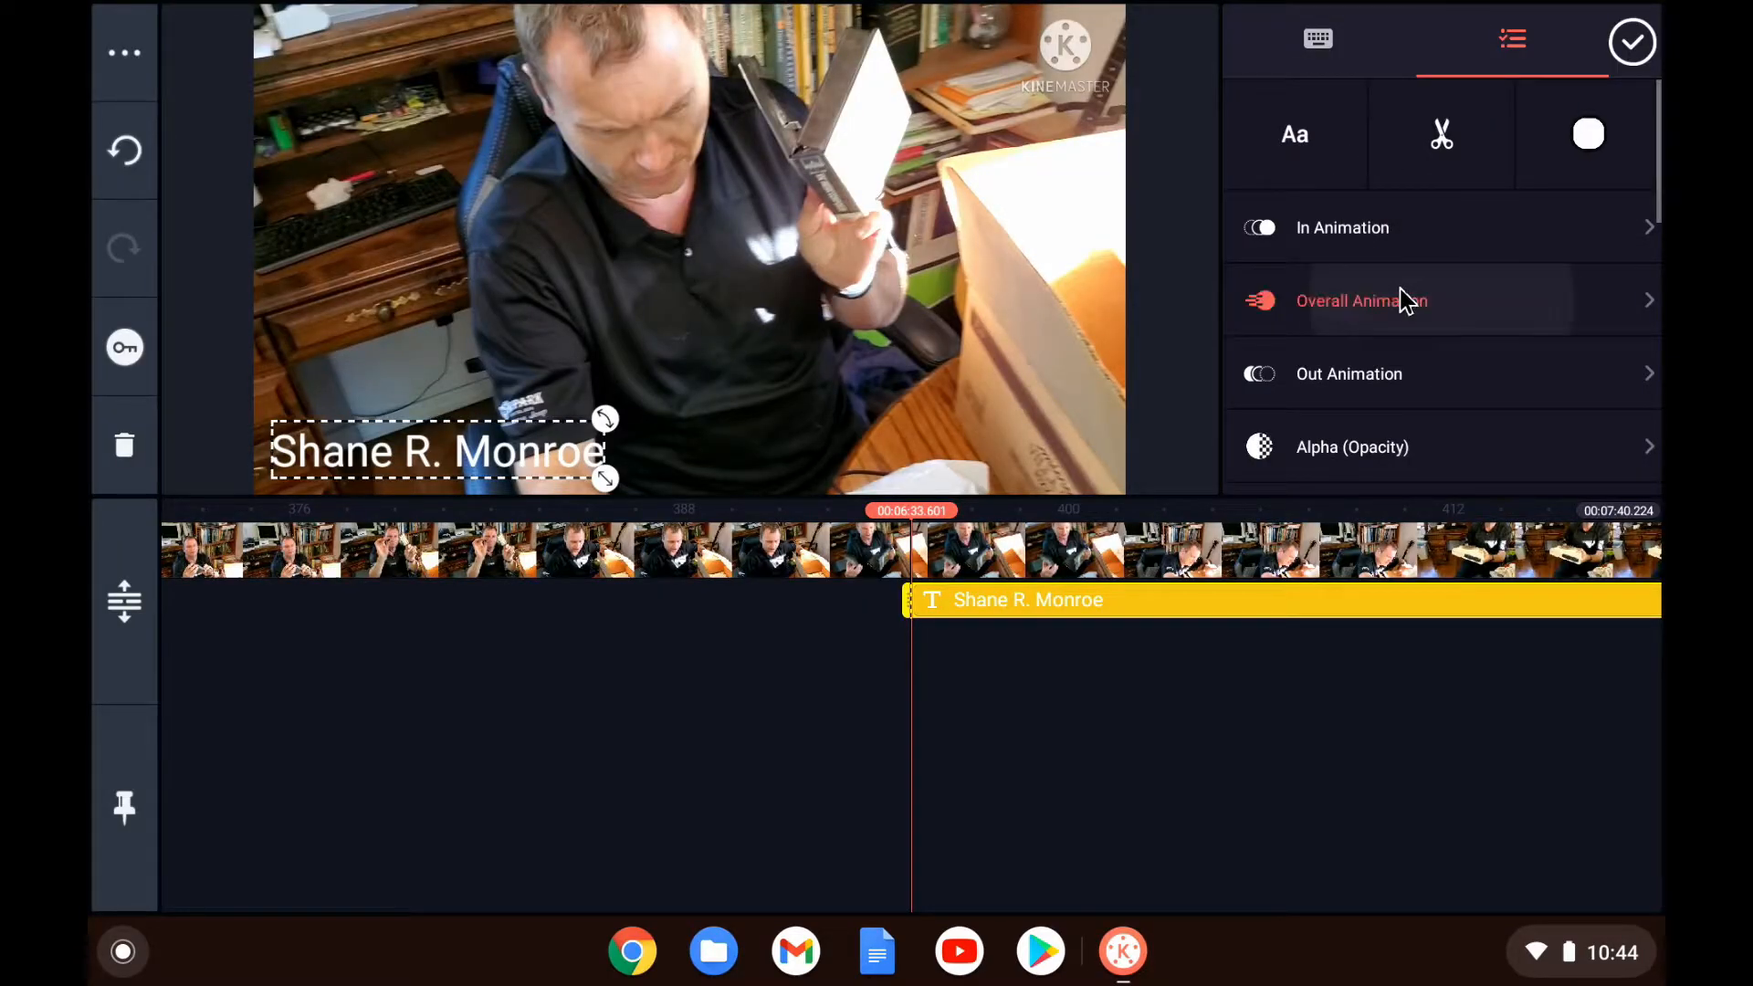
pyautogui.click(1361, 300)
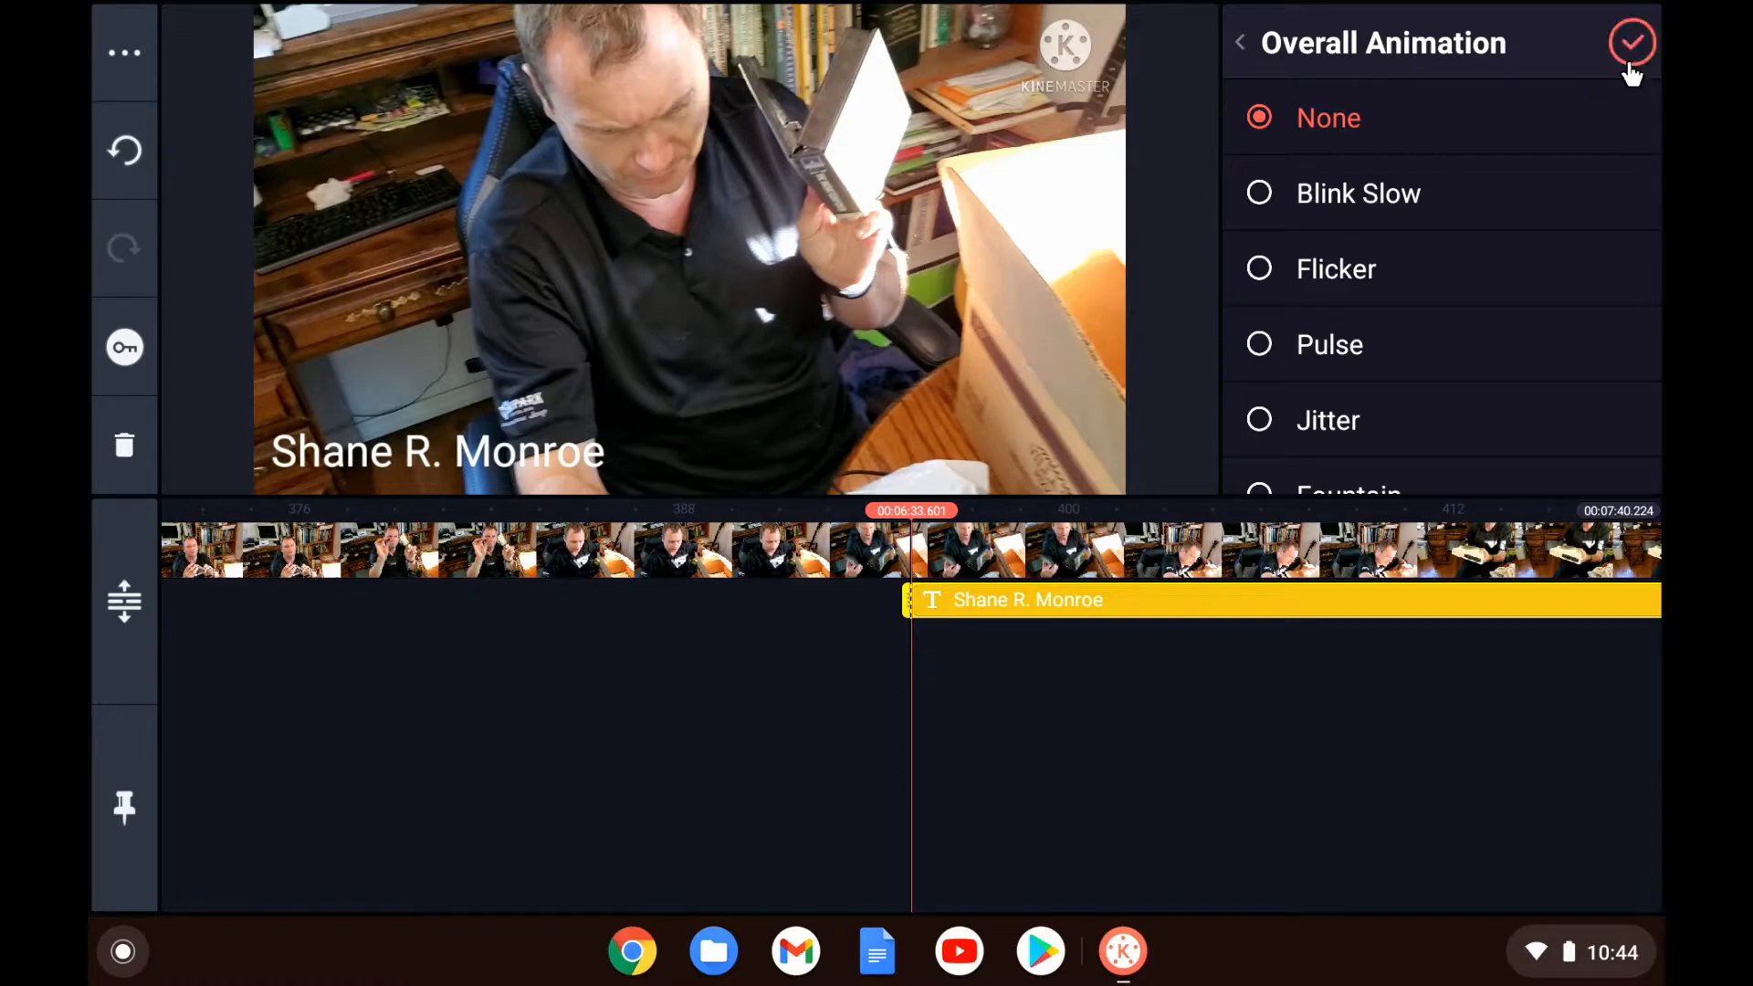
pyautogui.click(1636, 42)
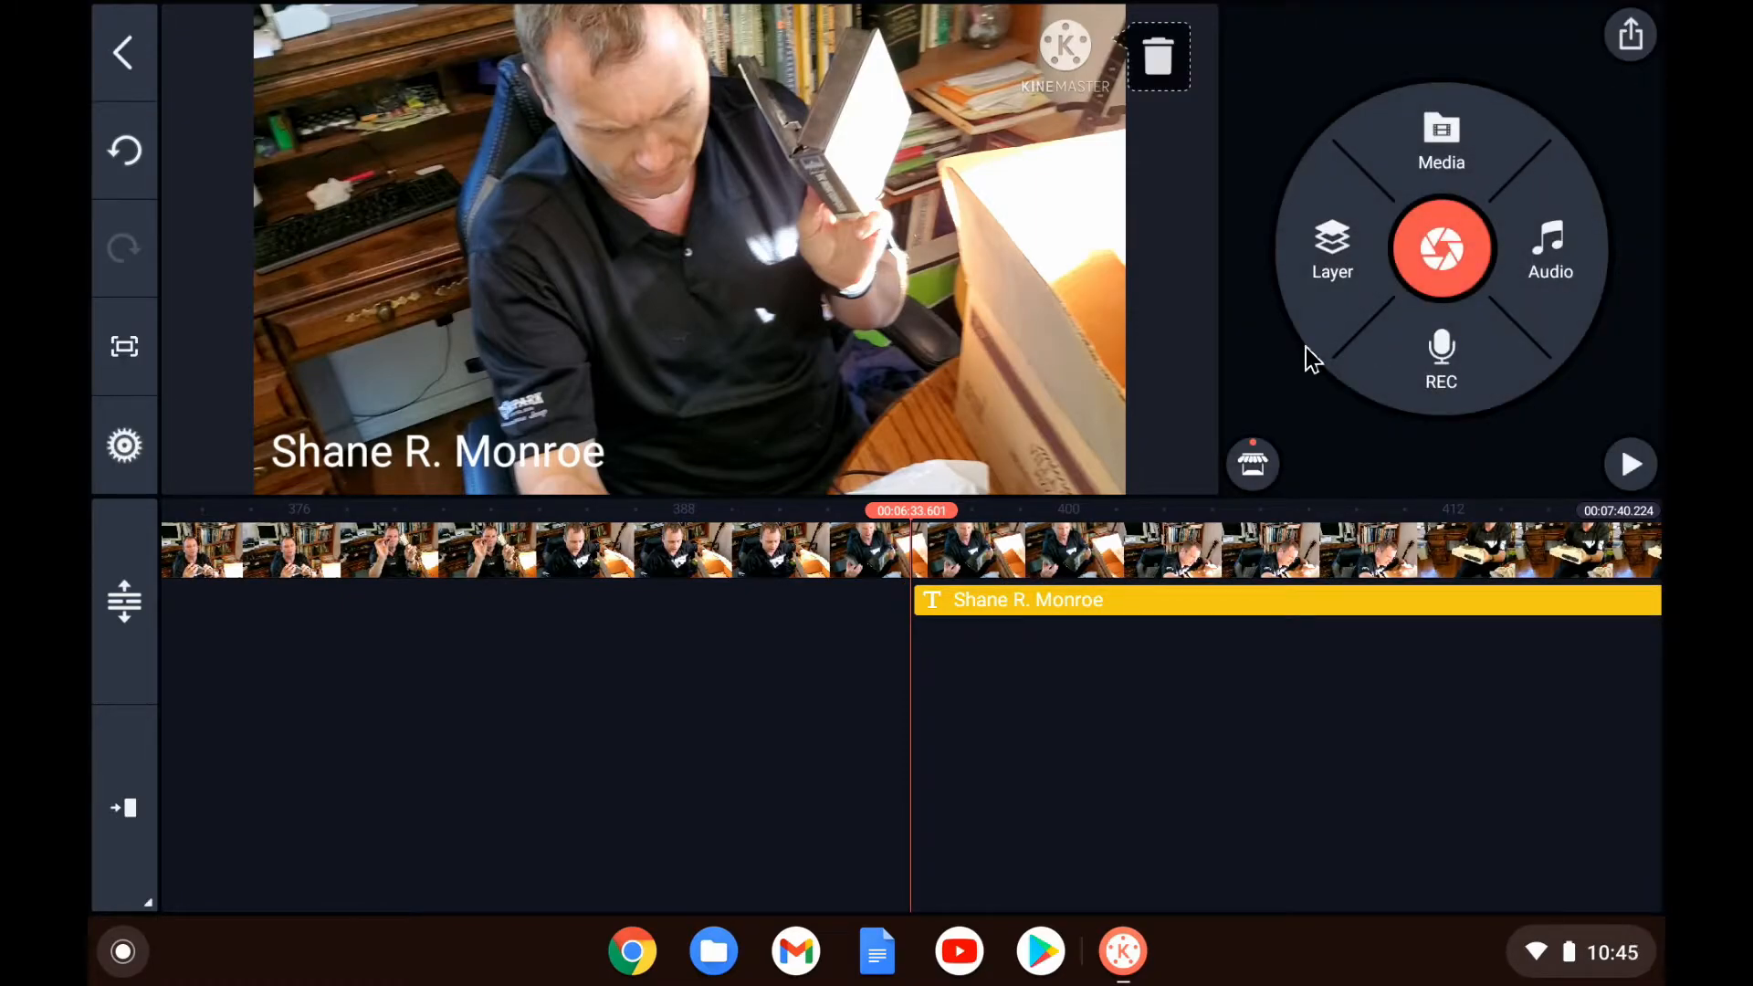
pyautogui.moveTo(1158, 599)
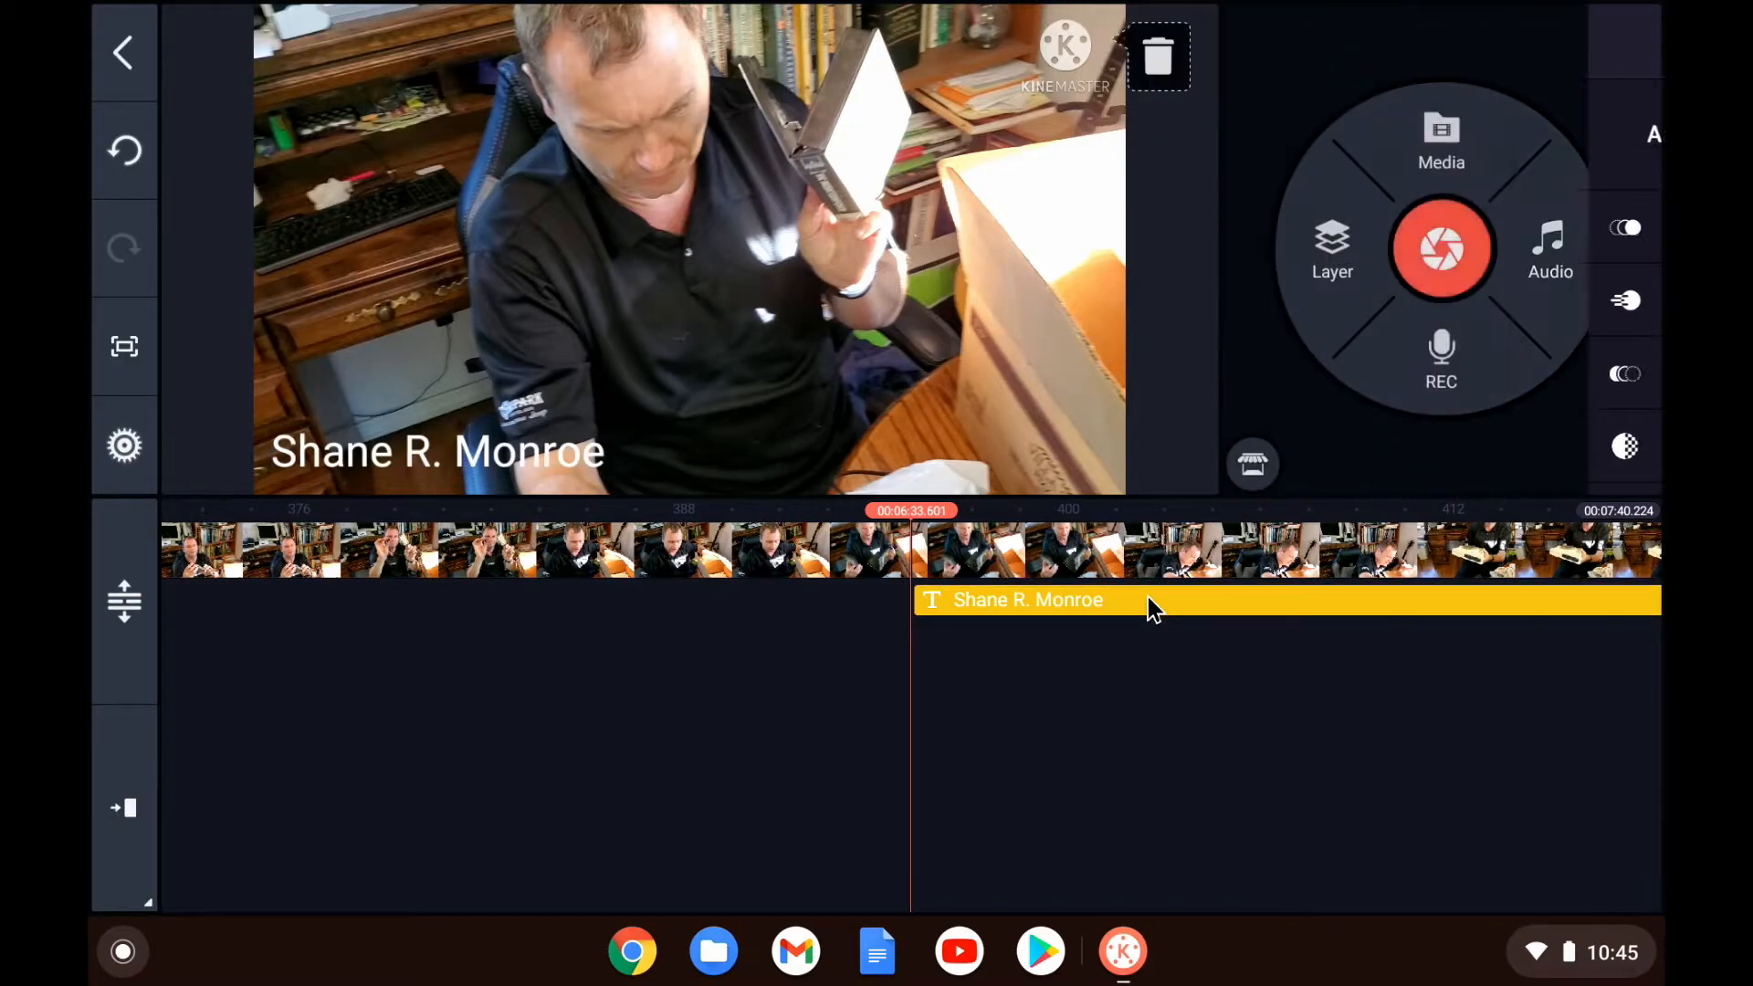
# Step: Extend the name title leftward so it starts at about 6:09, checking its Trim/Split options
pyautogui.click(1143, 600)
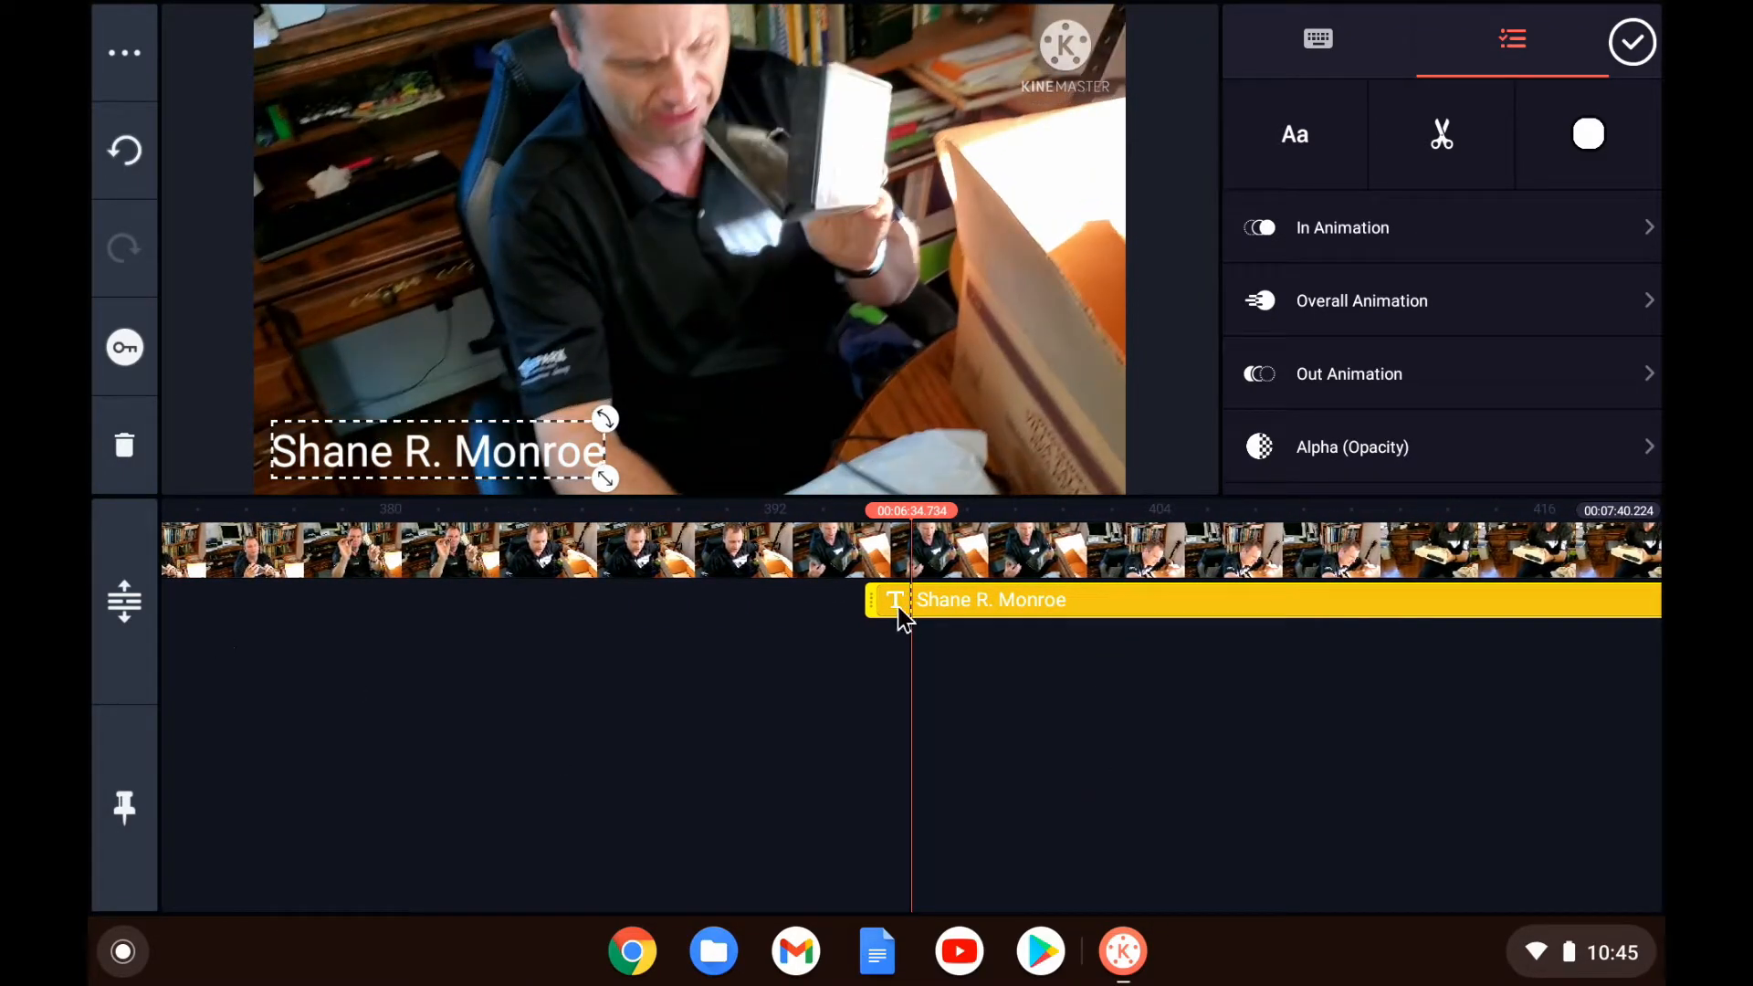
pyautogui.moveTo(895, 599); pyautogui.dragTo(724, 599)
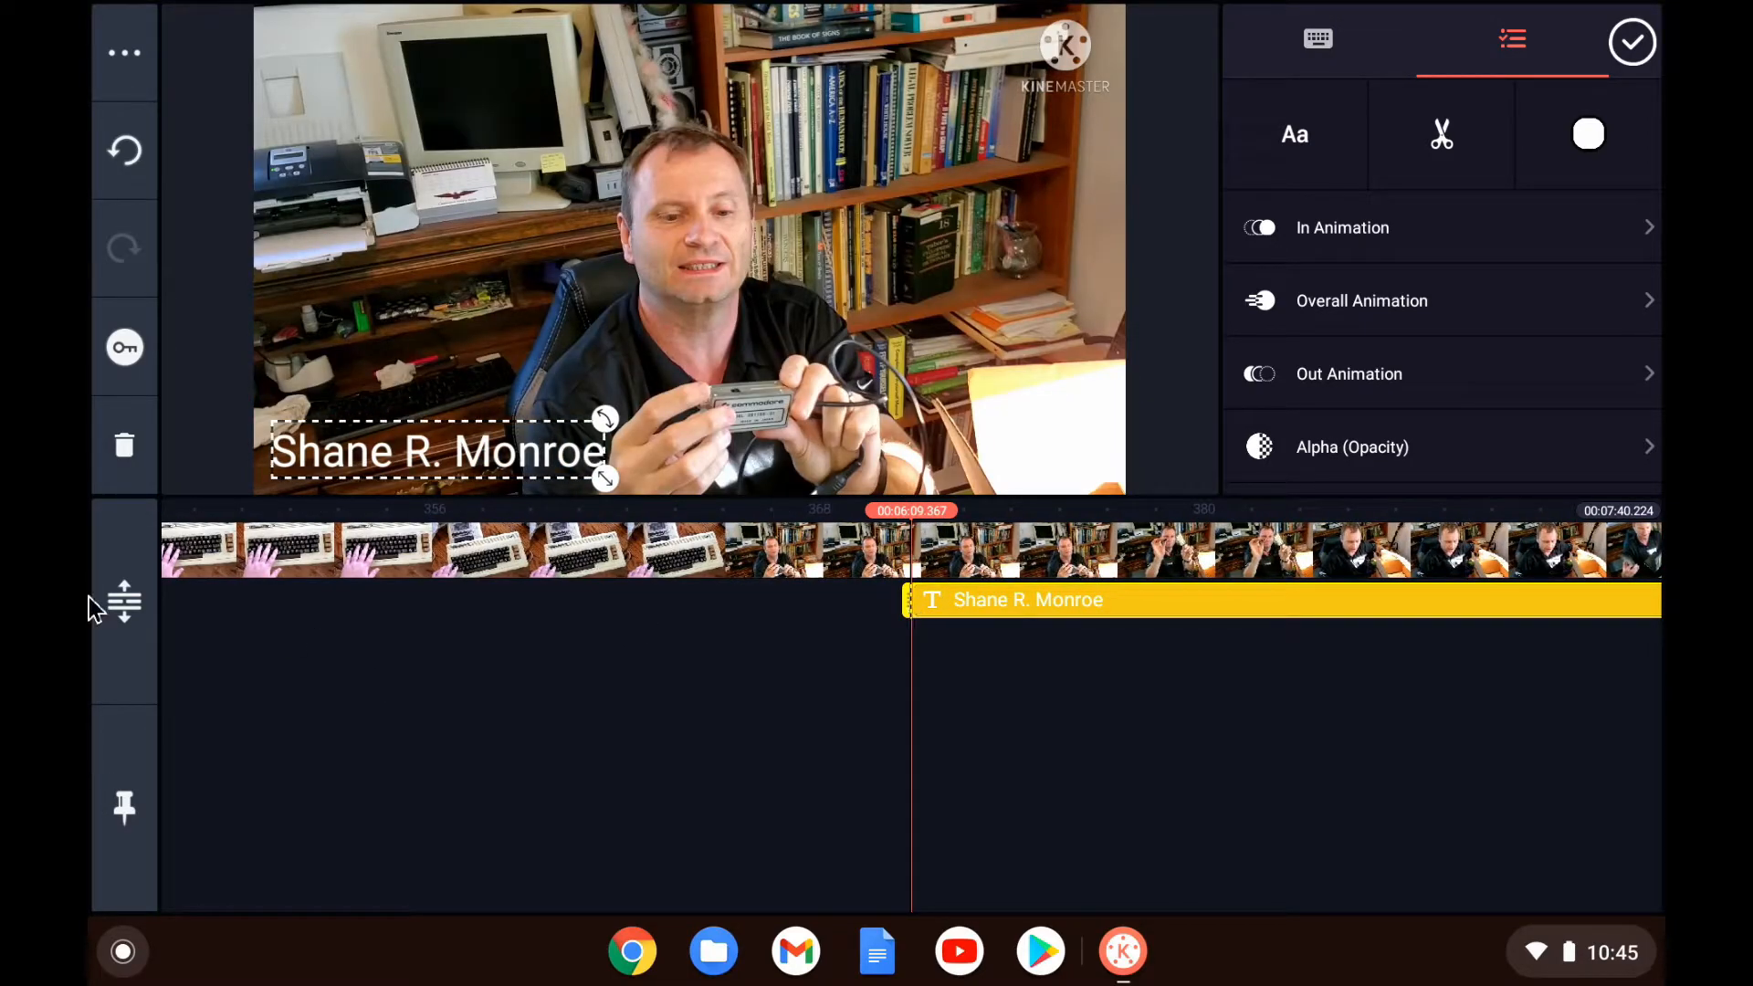
pyautogui.moveTo(1391, 569)
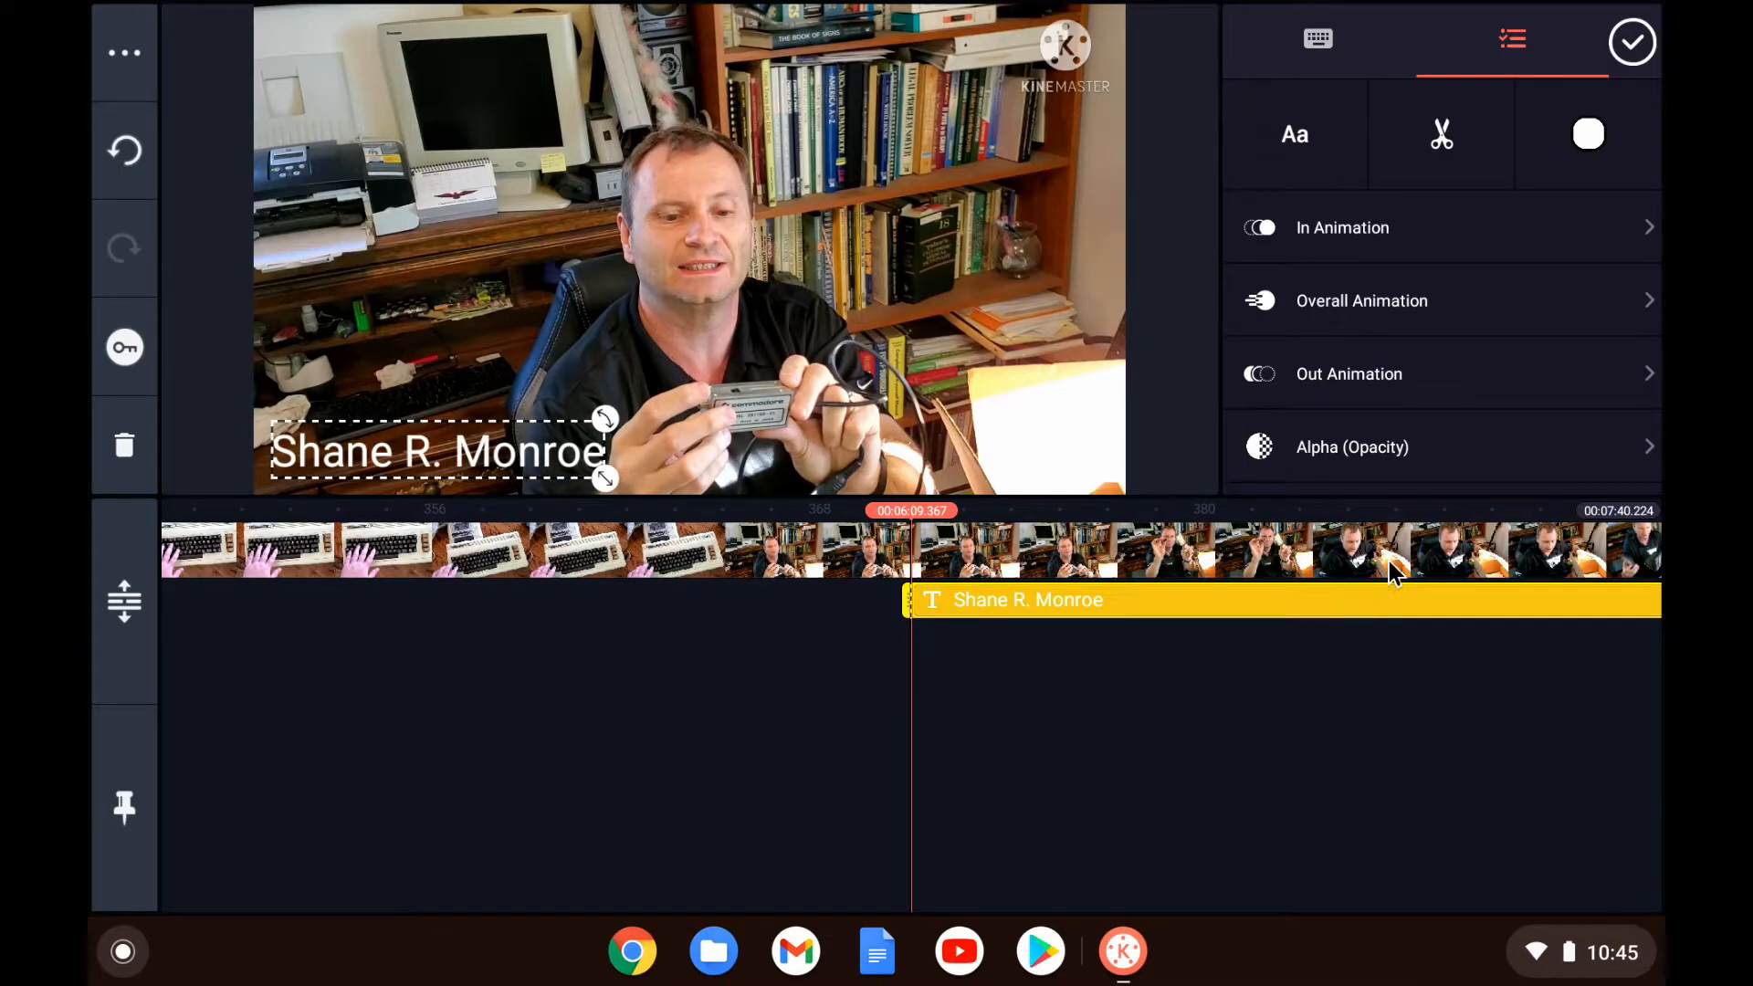
pyautogui.moveTo(1499, 272)
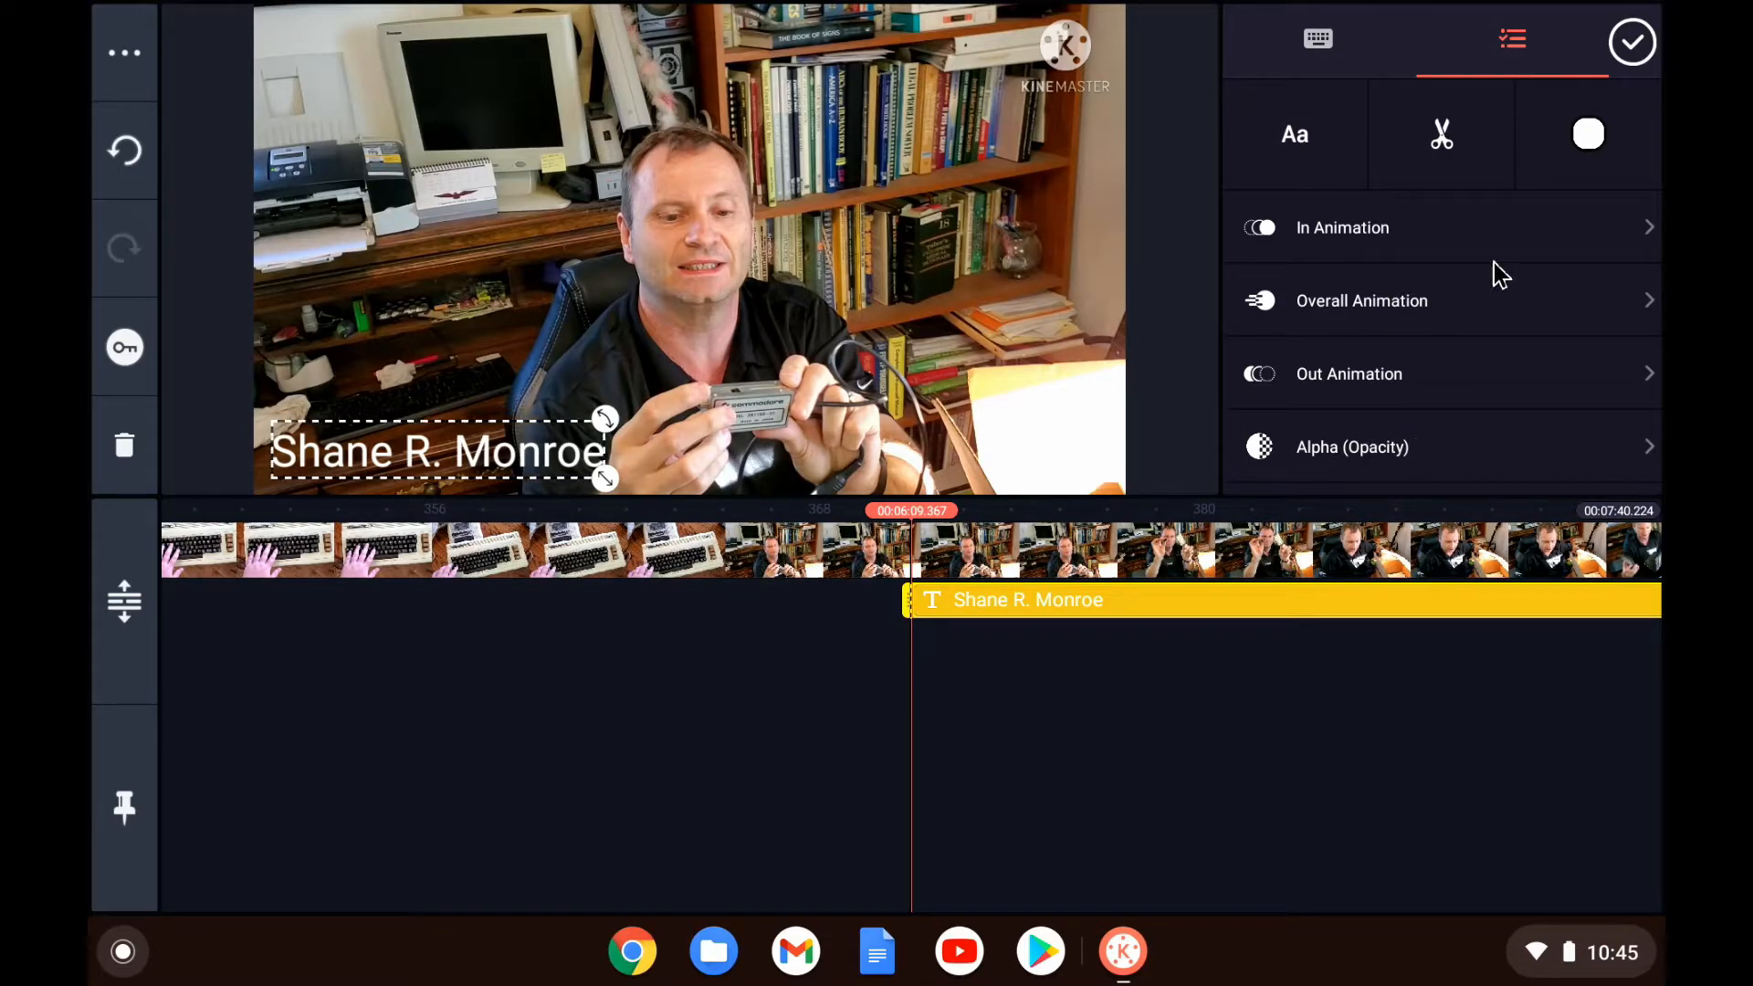
pyautogui.click(1441, 134)
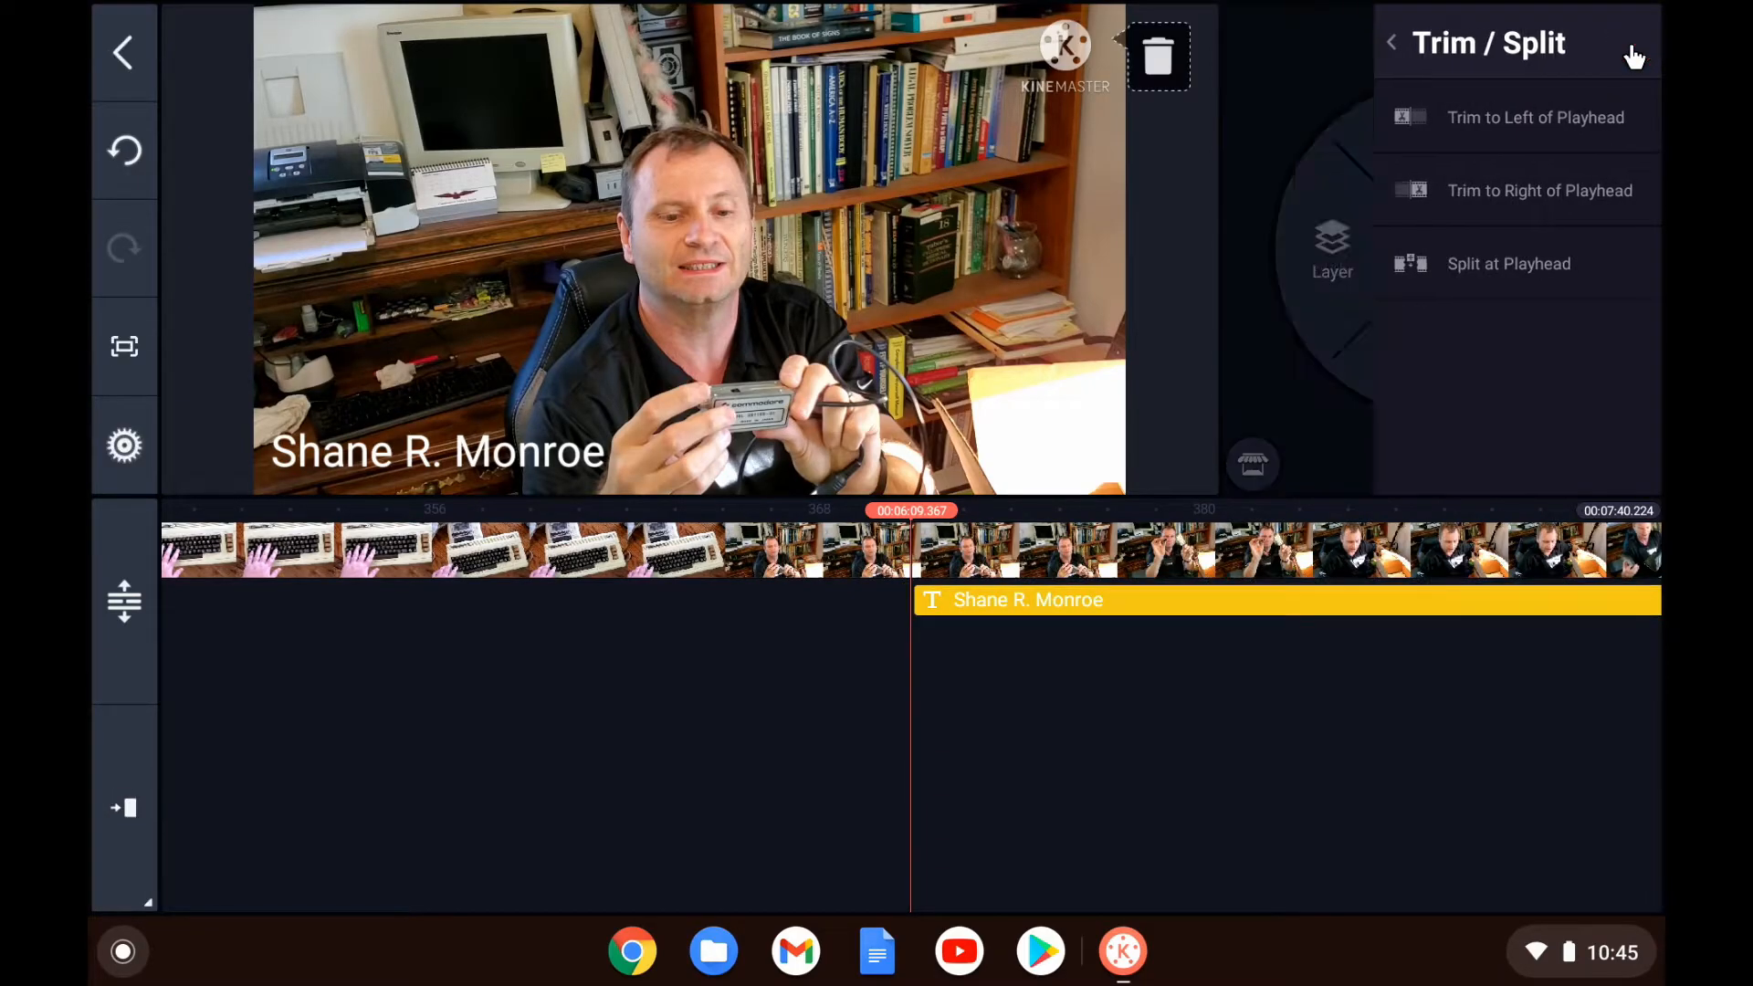
pyautogui.click(1390, 43)
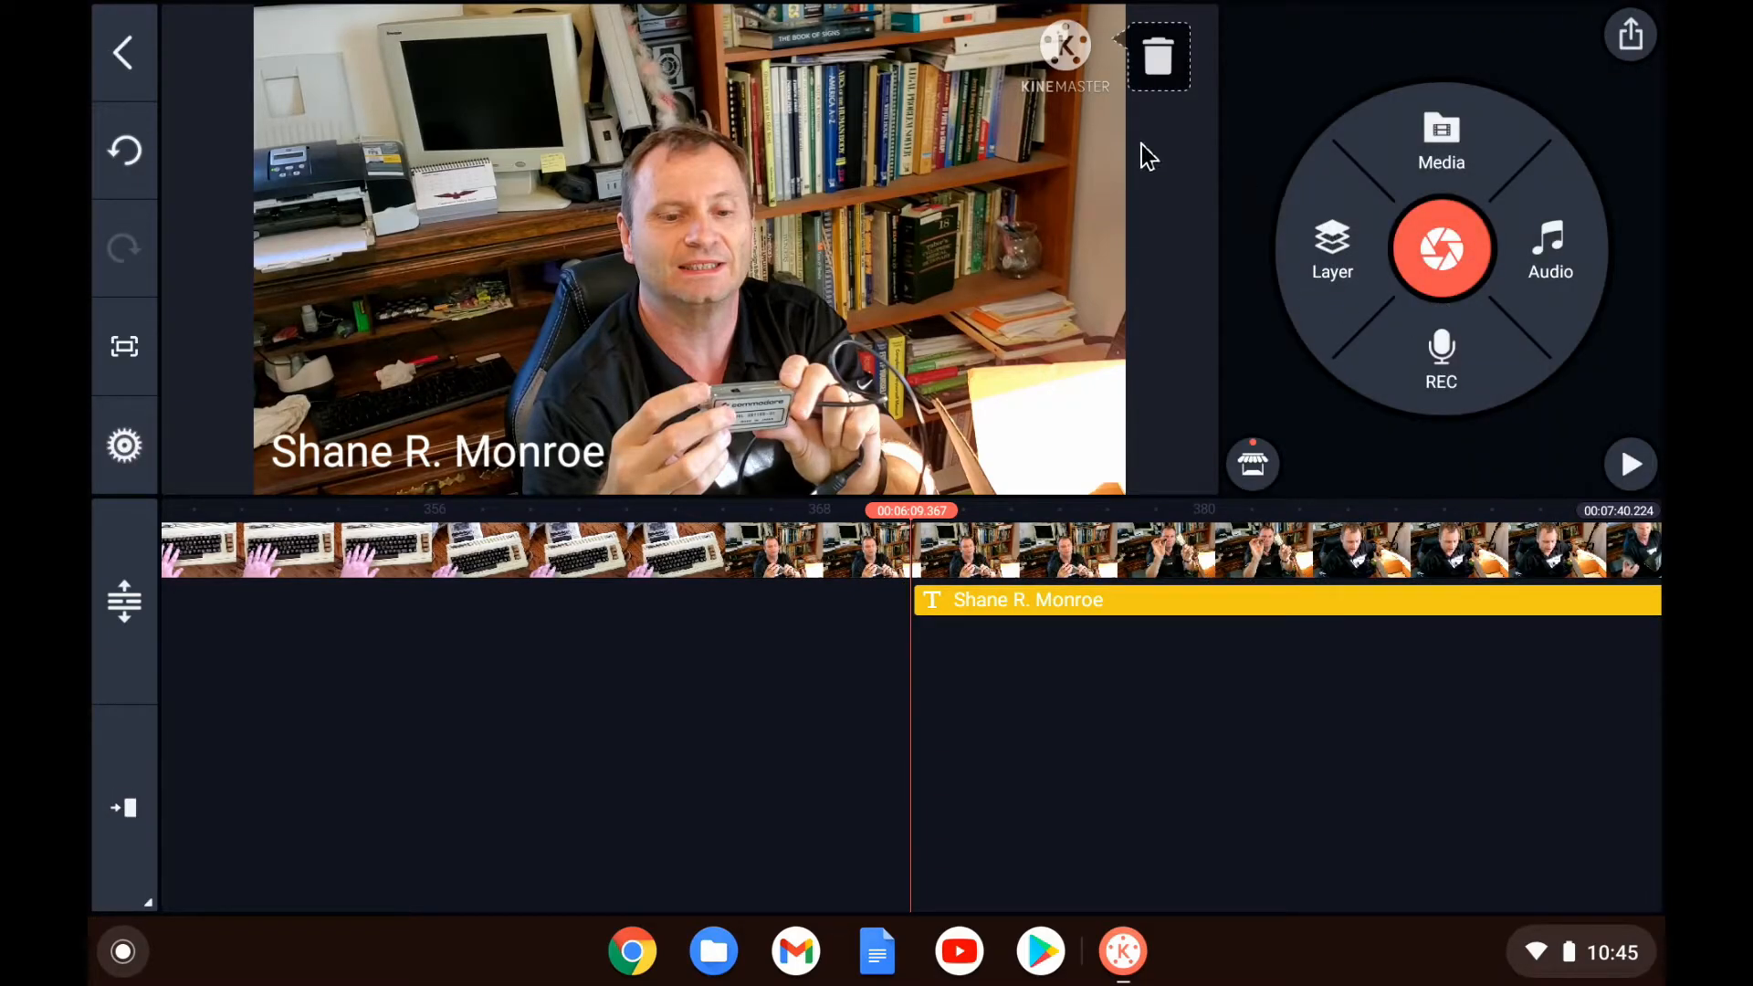
pyautogui.moveTo(1170, 81)
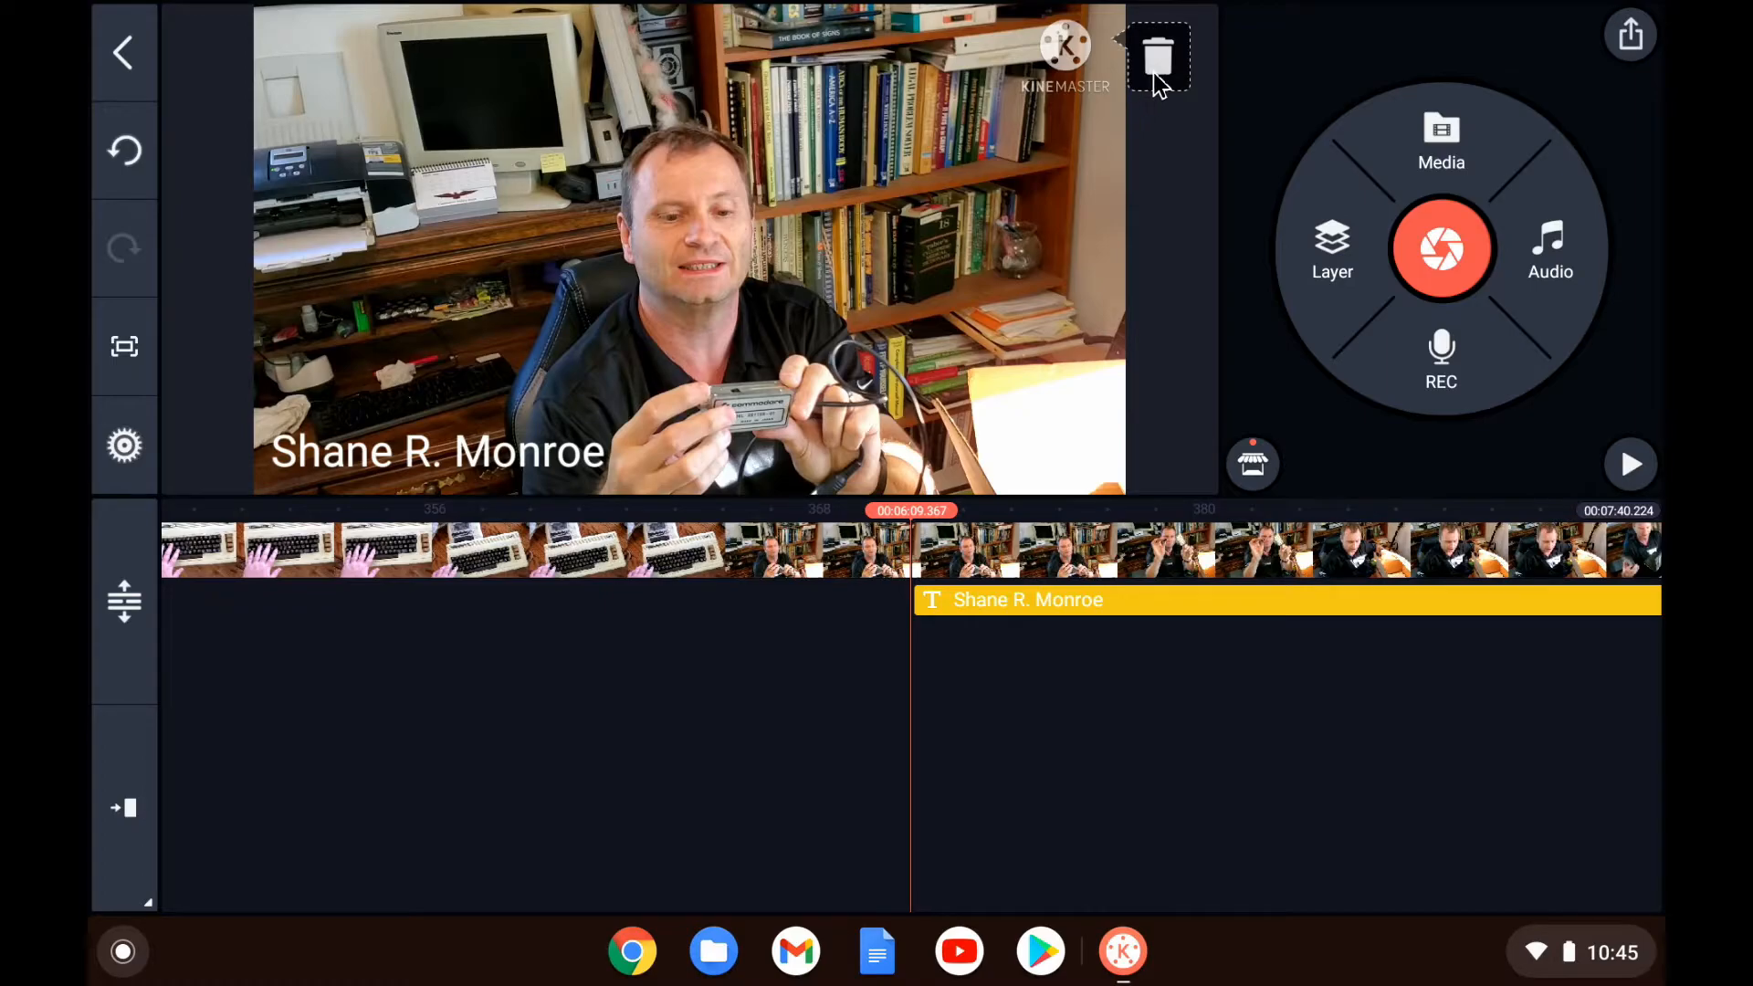
pyautogui.moveTo(123, 347)
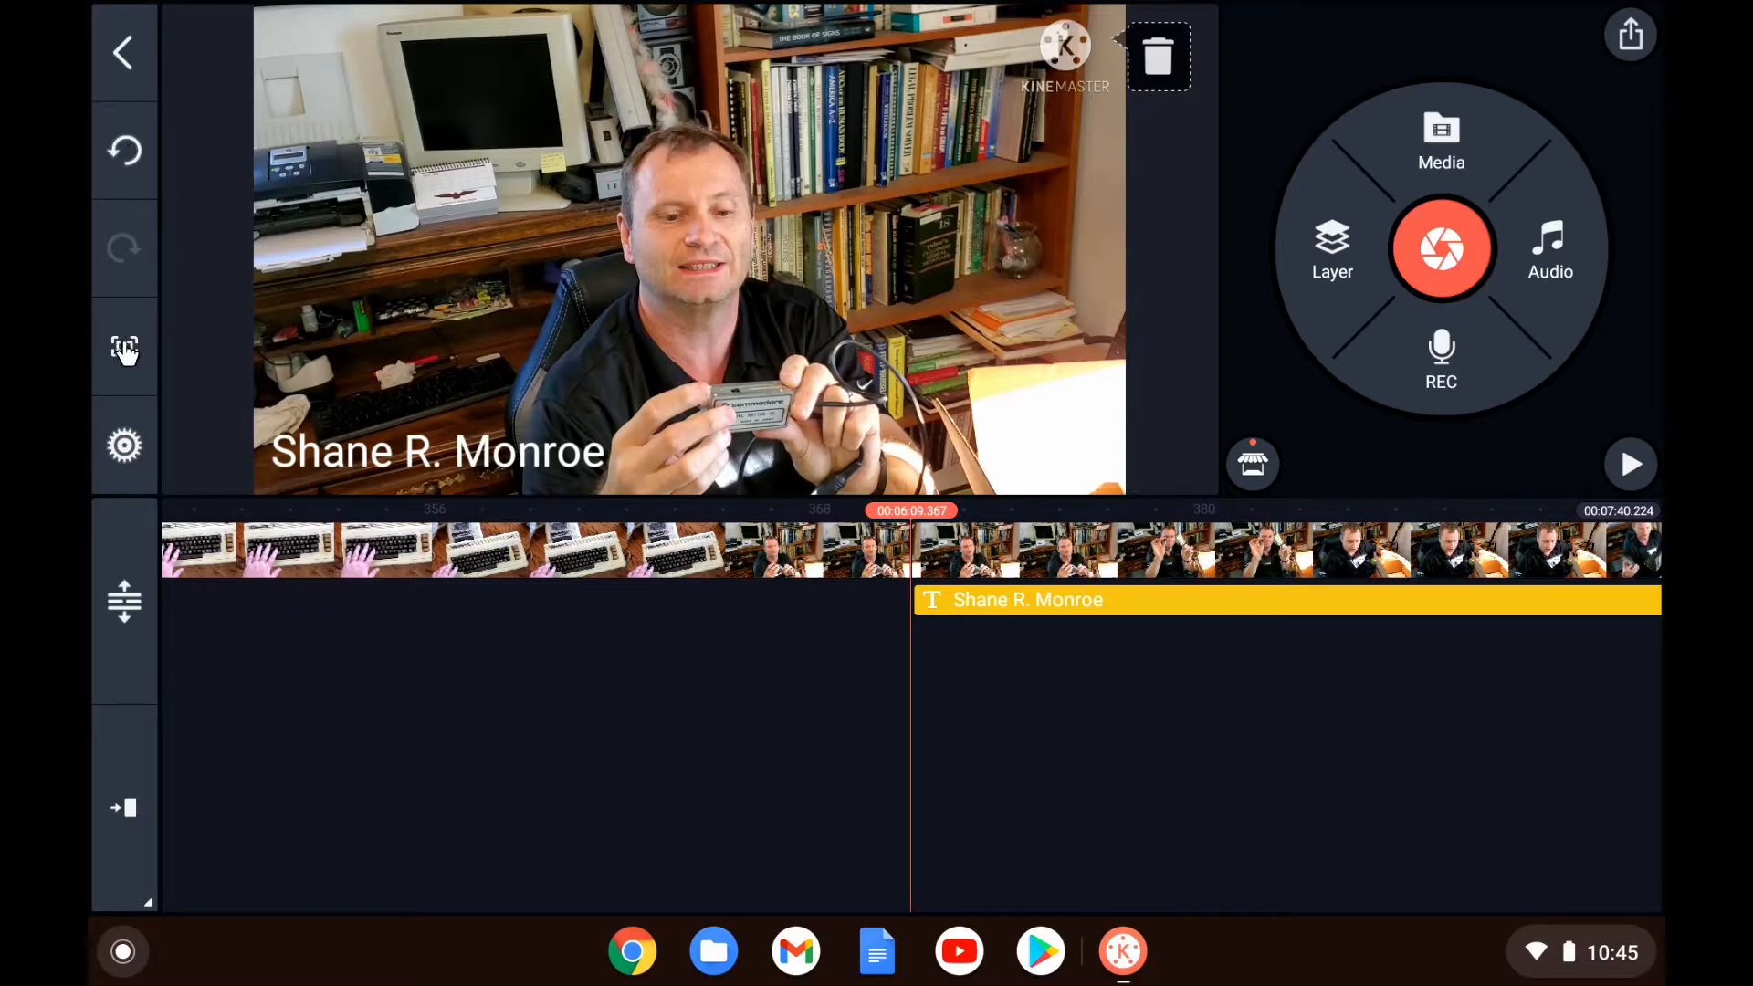
# Step: Review the project settings (audio volume and fades) and close them
pyautogui.click(124, 444)
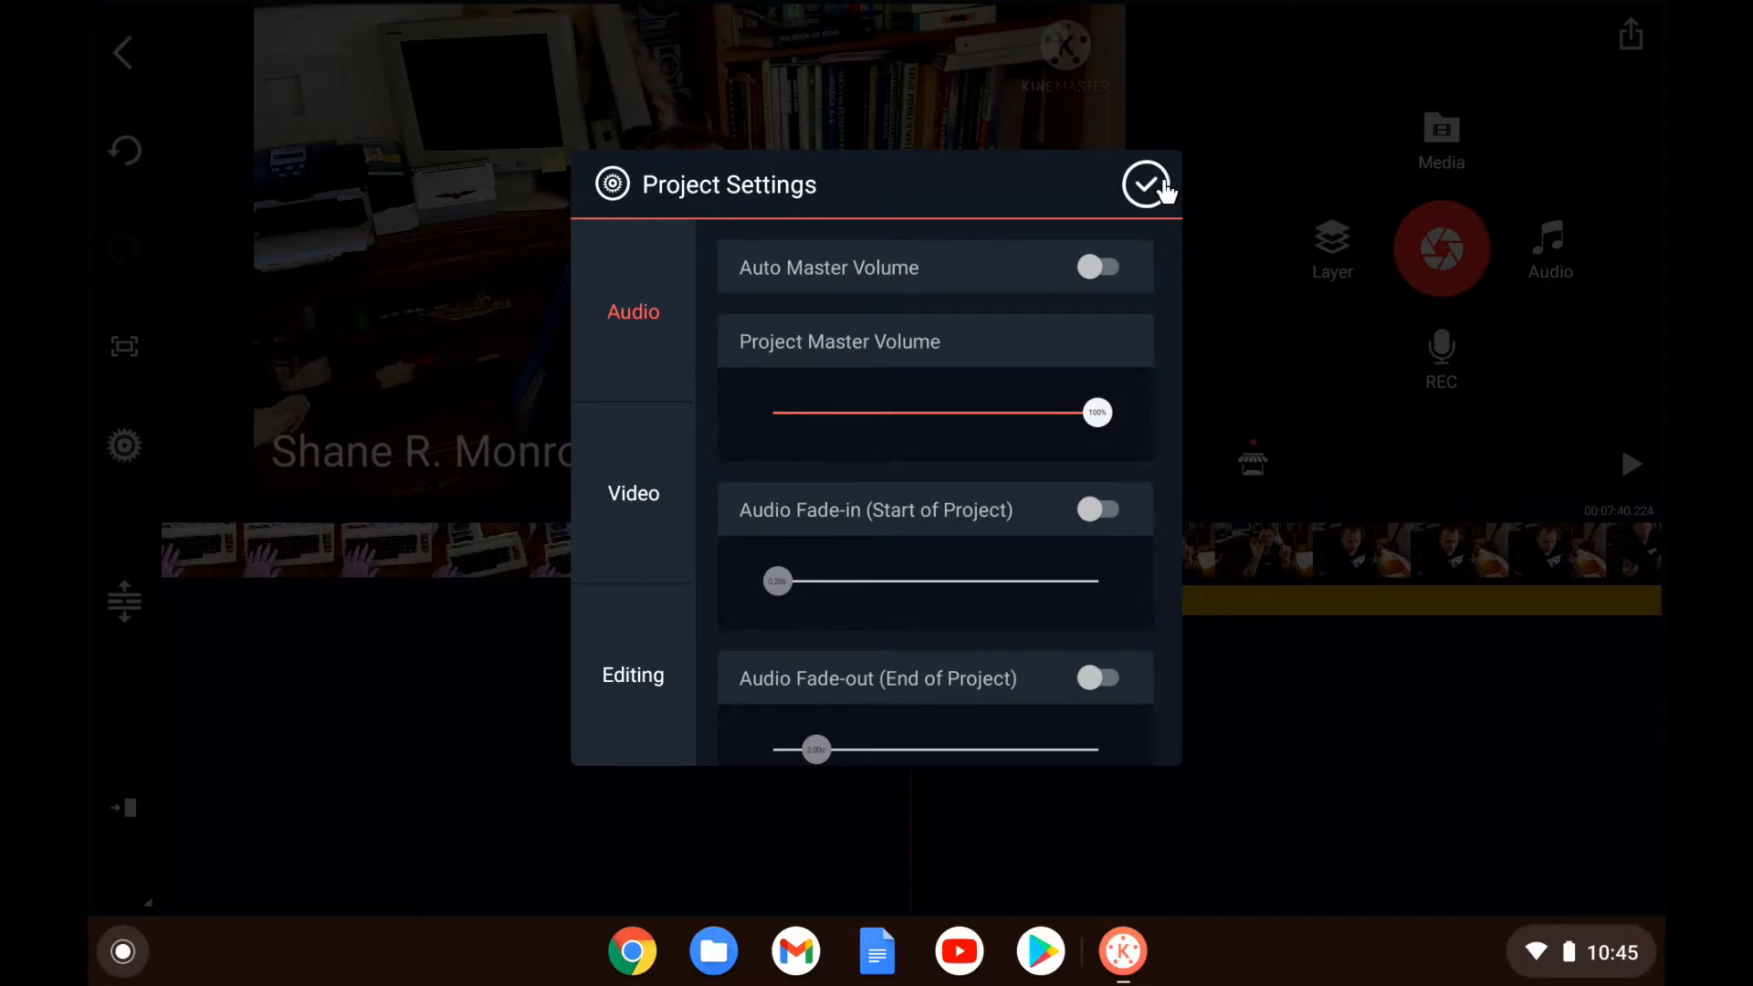
pyautogui.click(1146, 185)
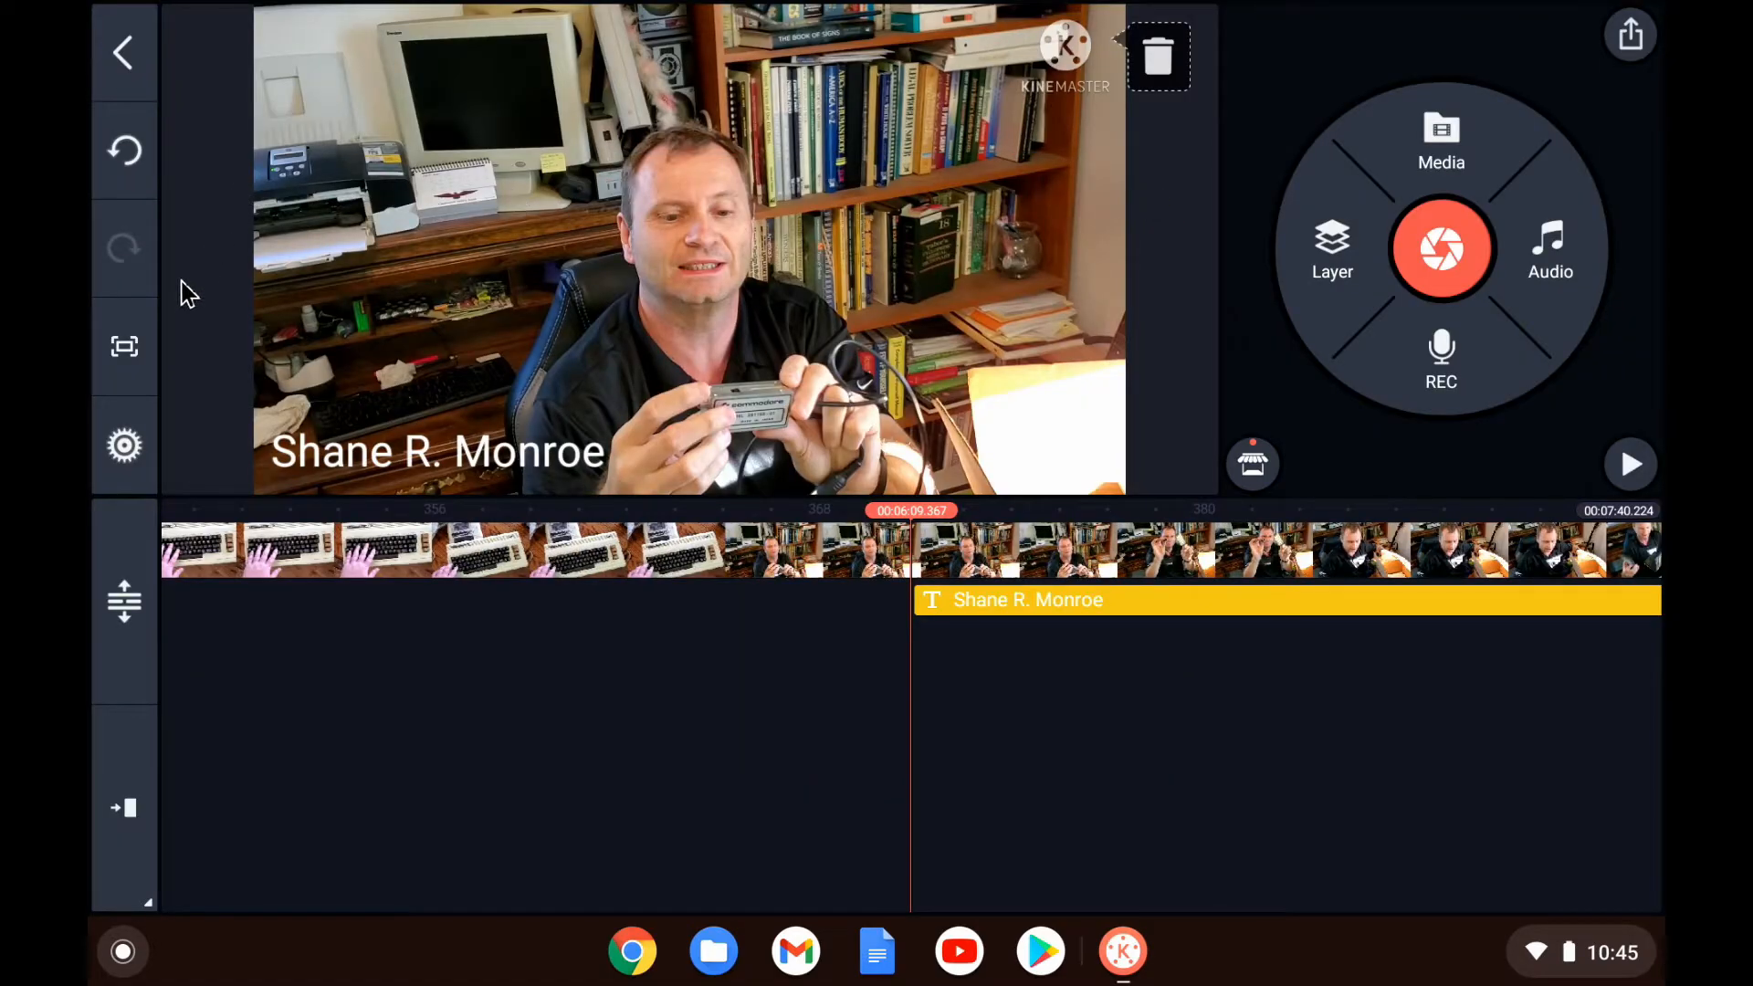
pyautogui.click(124, 347)
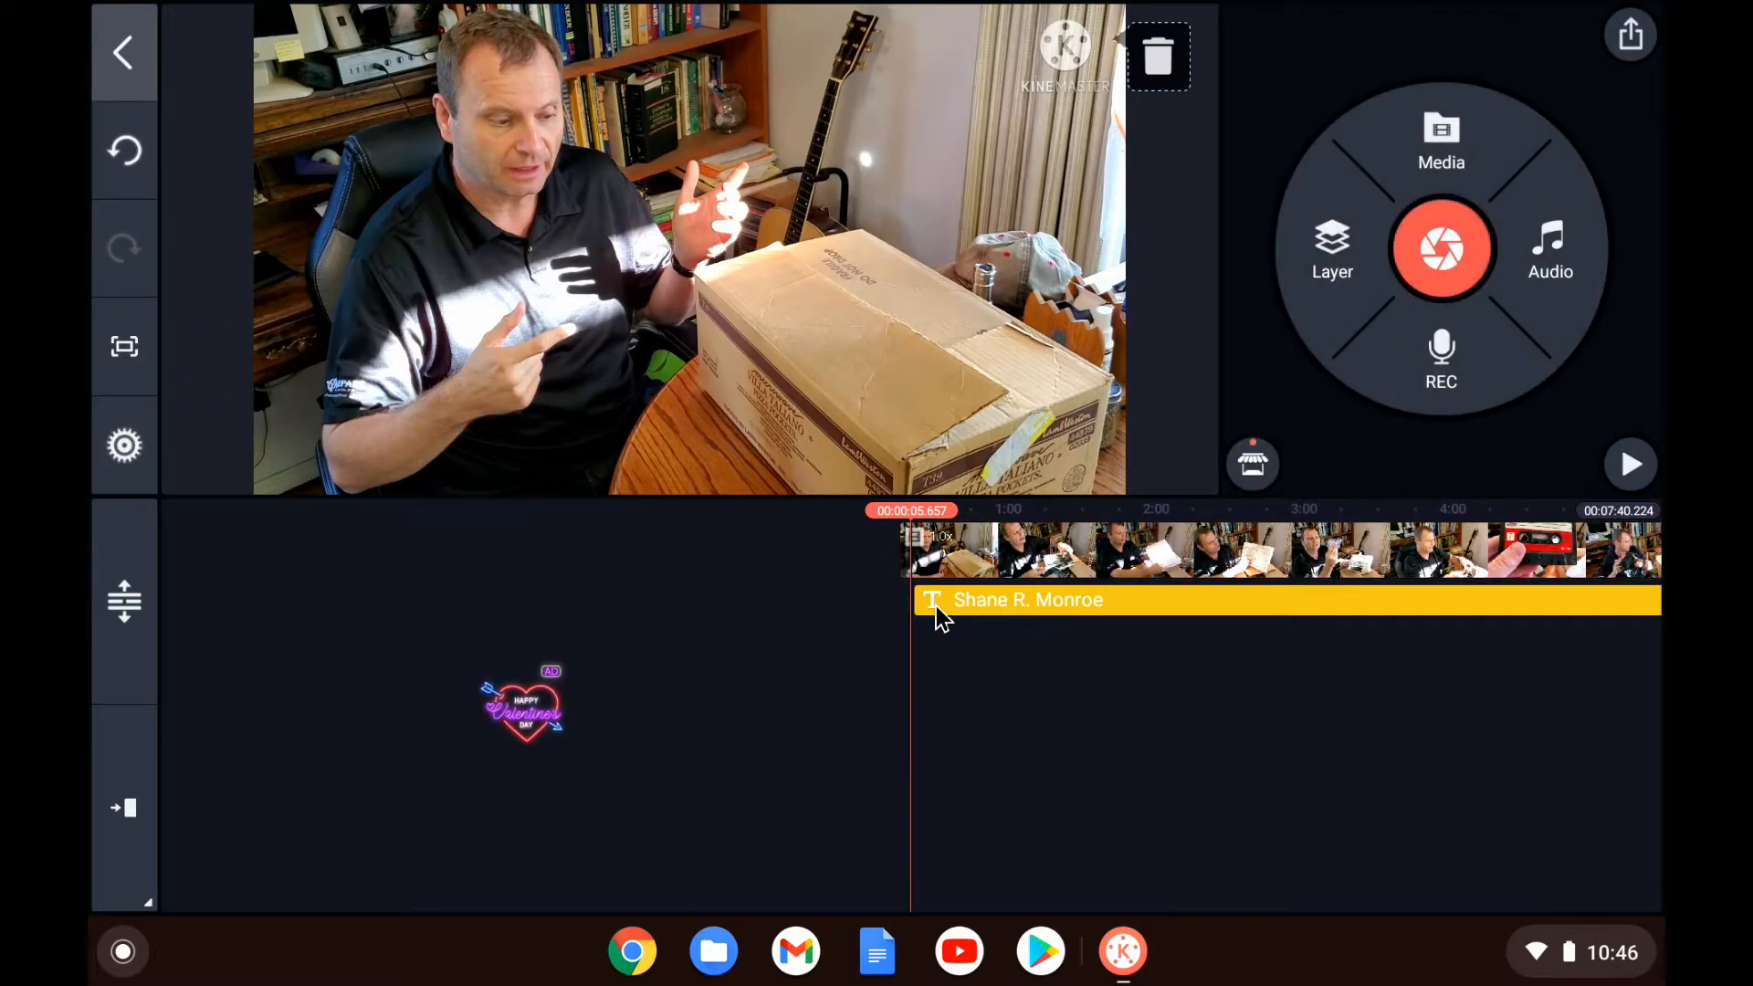
pyautogui.moveTo(1061, 611)
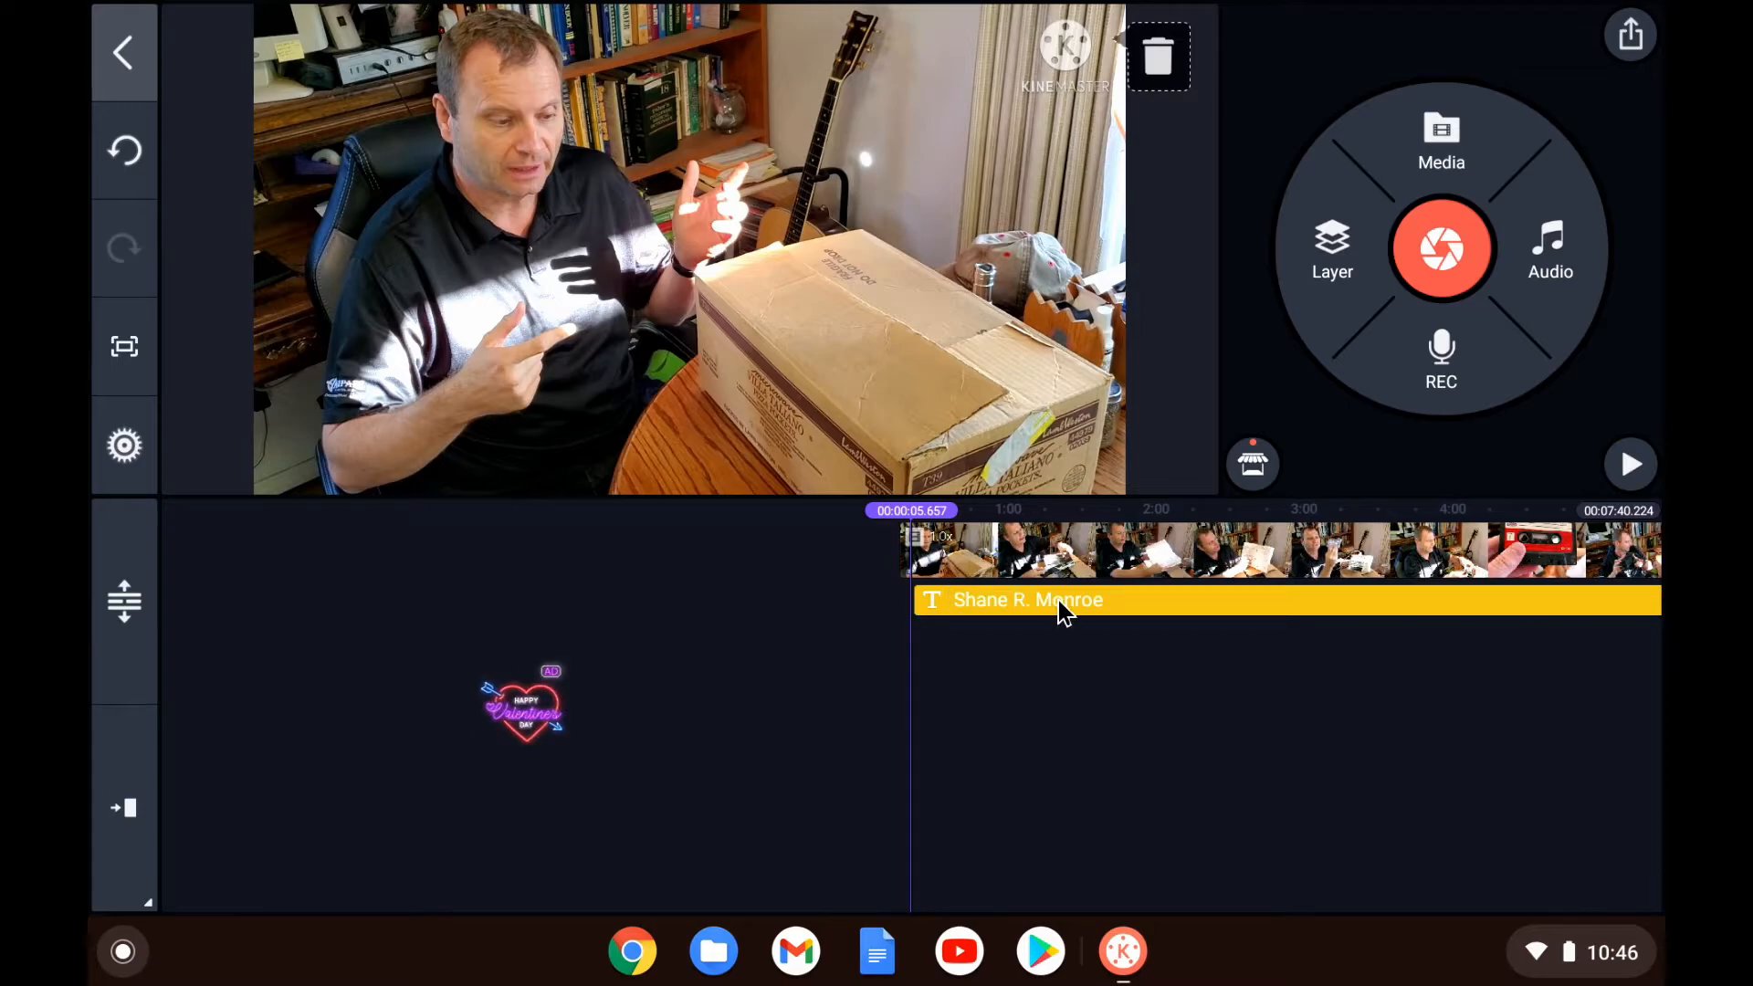
# Step: Set In Animation and Out Animation on the name title, leaving its text unchanged
pyautogui.click(1063, 600)
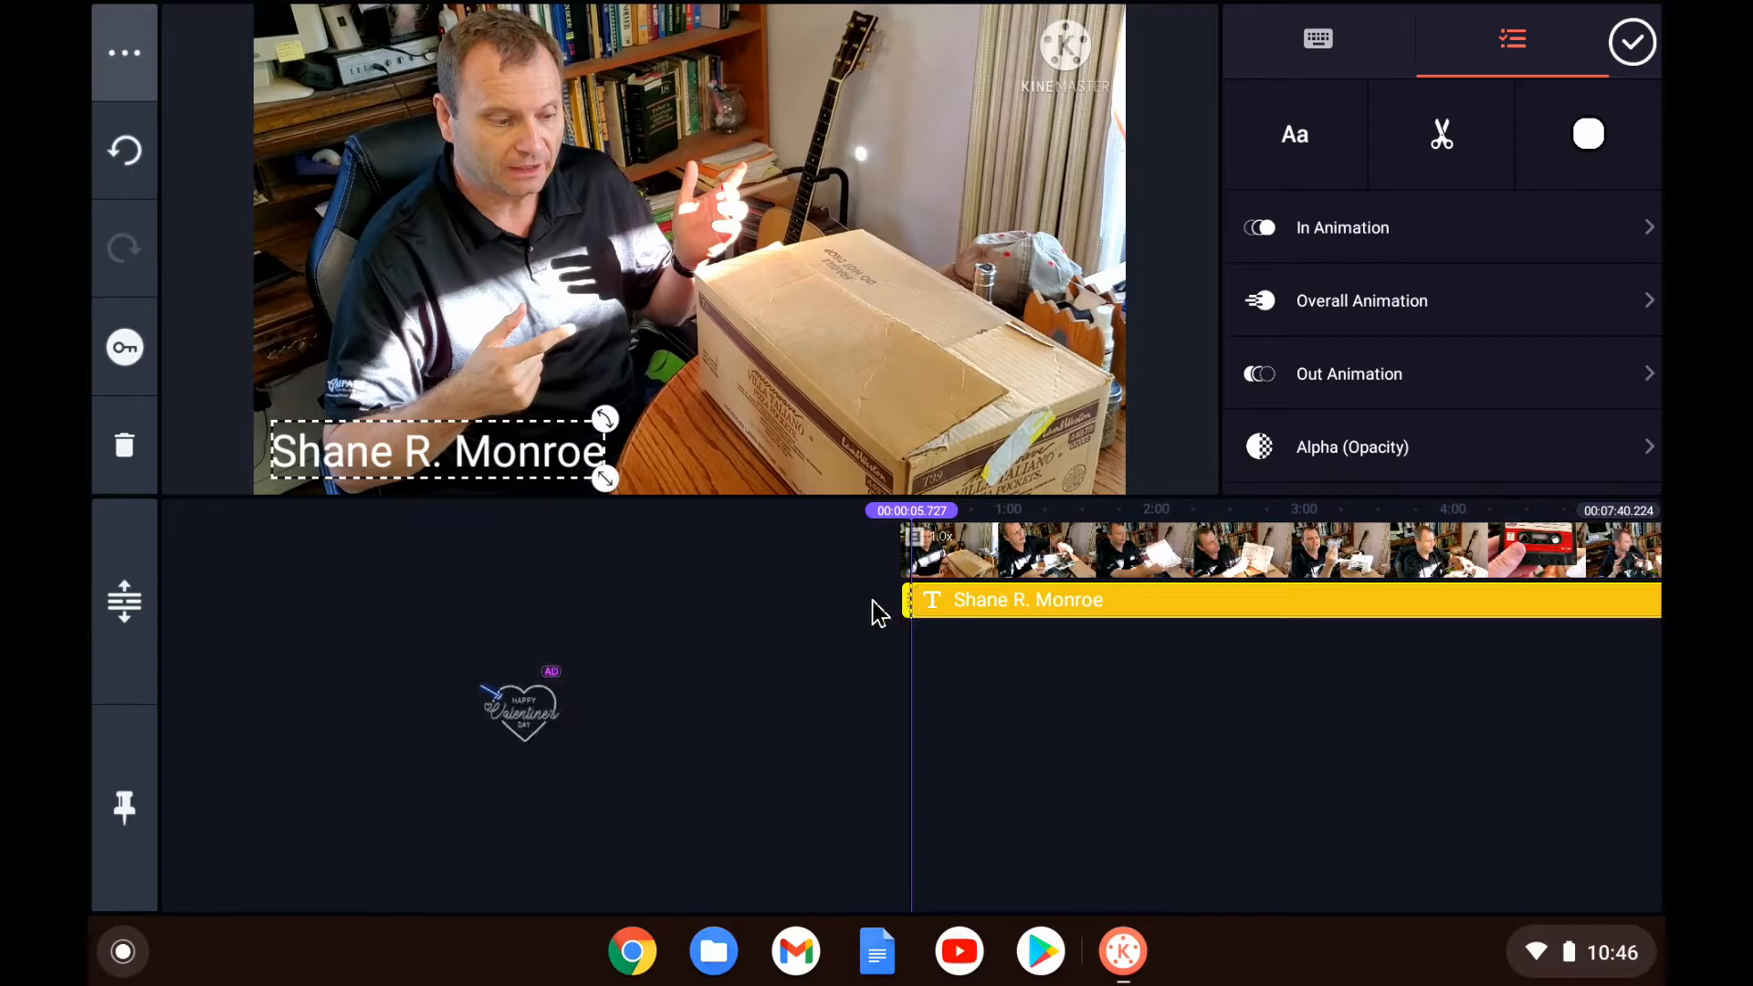
pyautogui.click(872, 509)
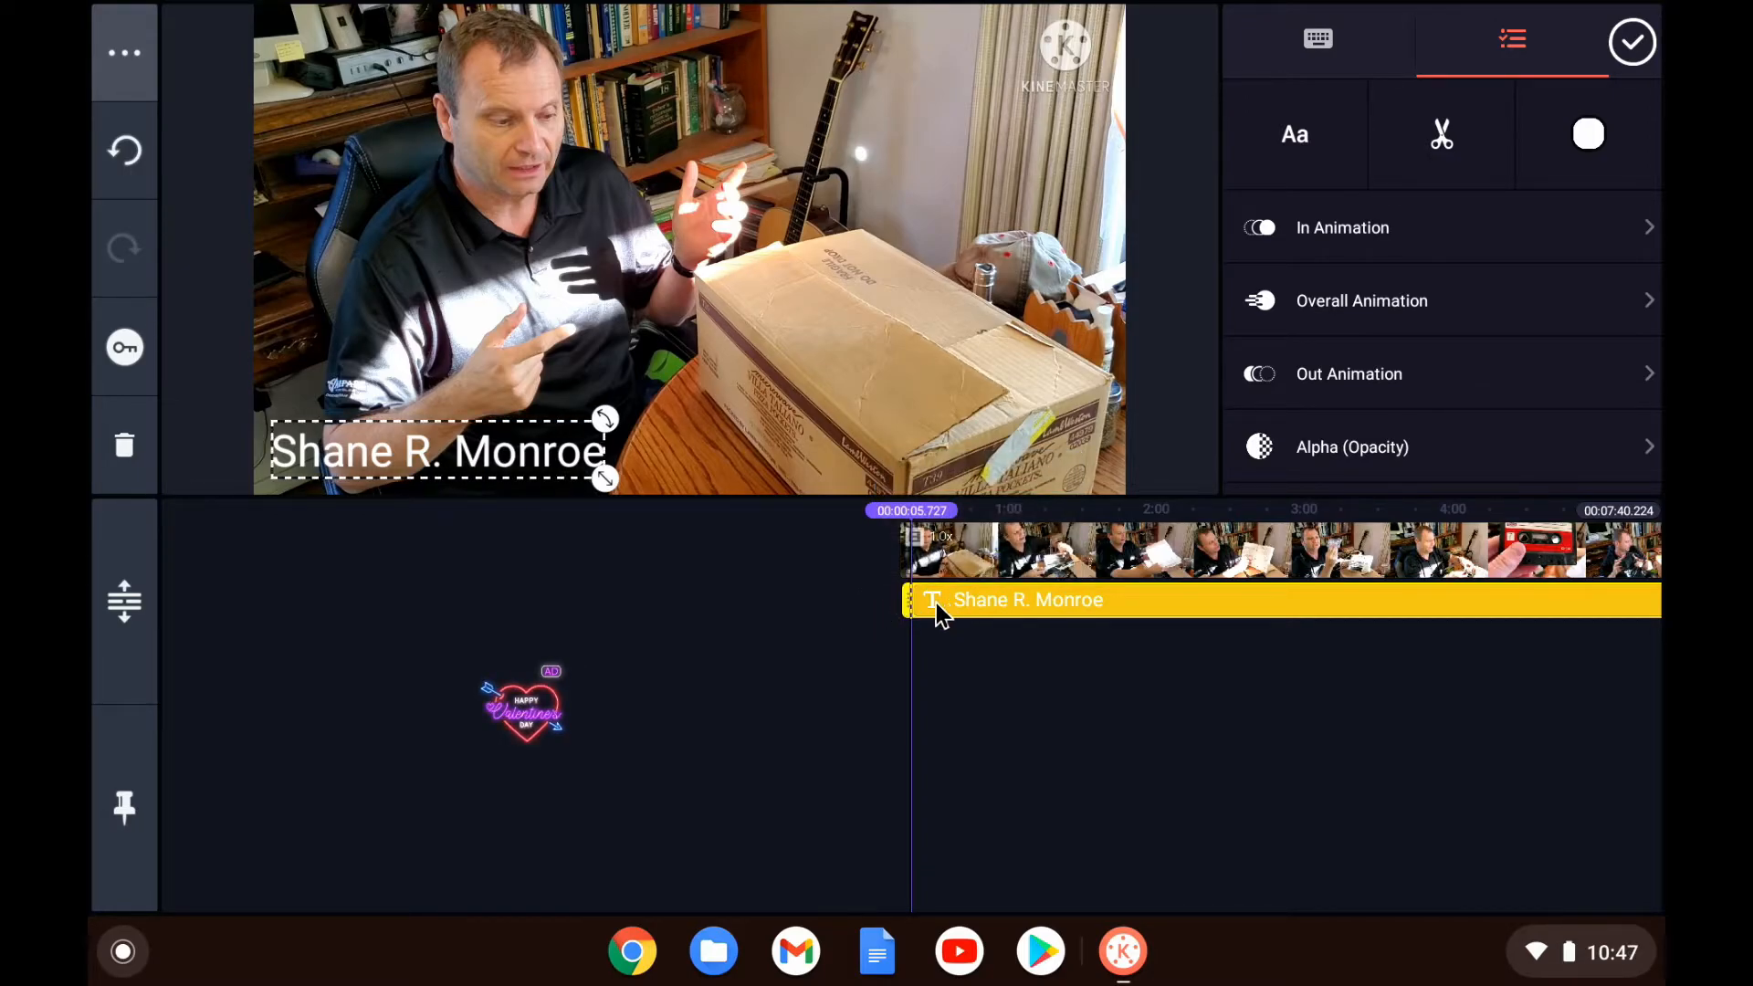
pyautogui.click(908, 510)
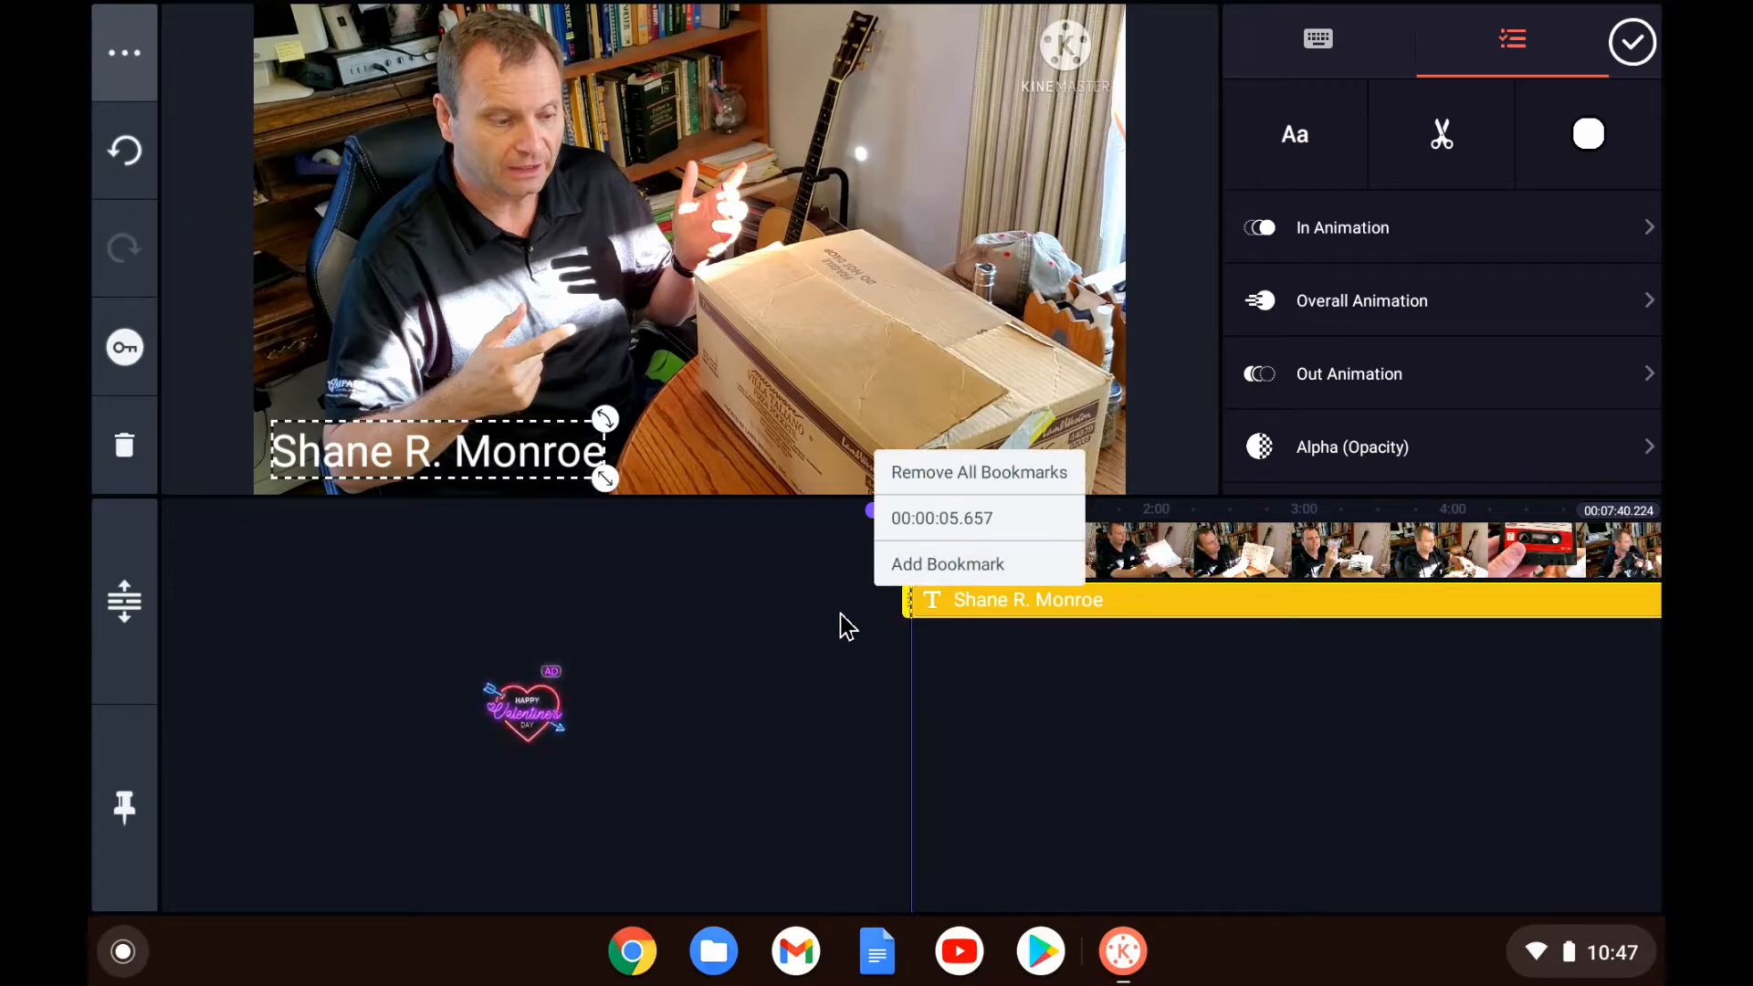
pyautogui.moveTo(940, 718)
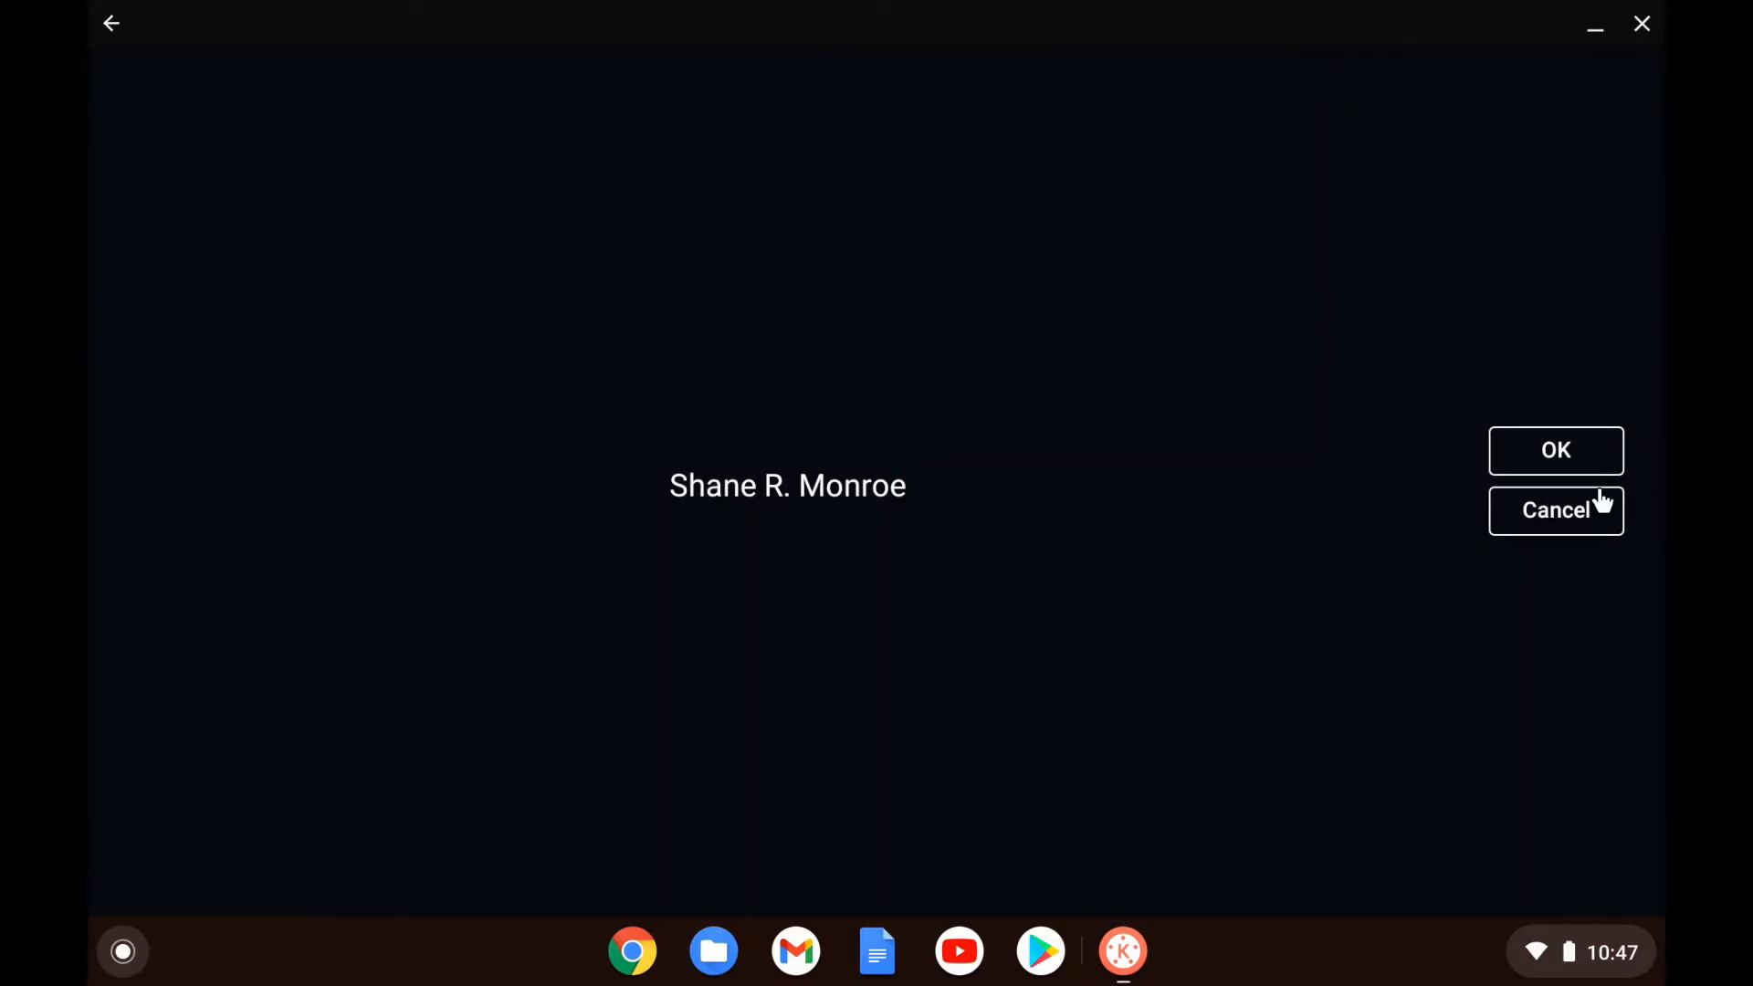
pyautogui.click(1555, 451)
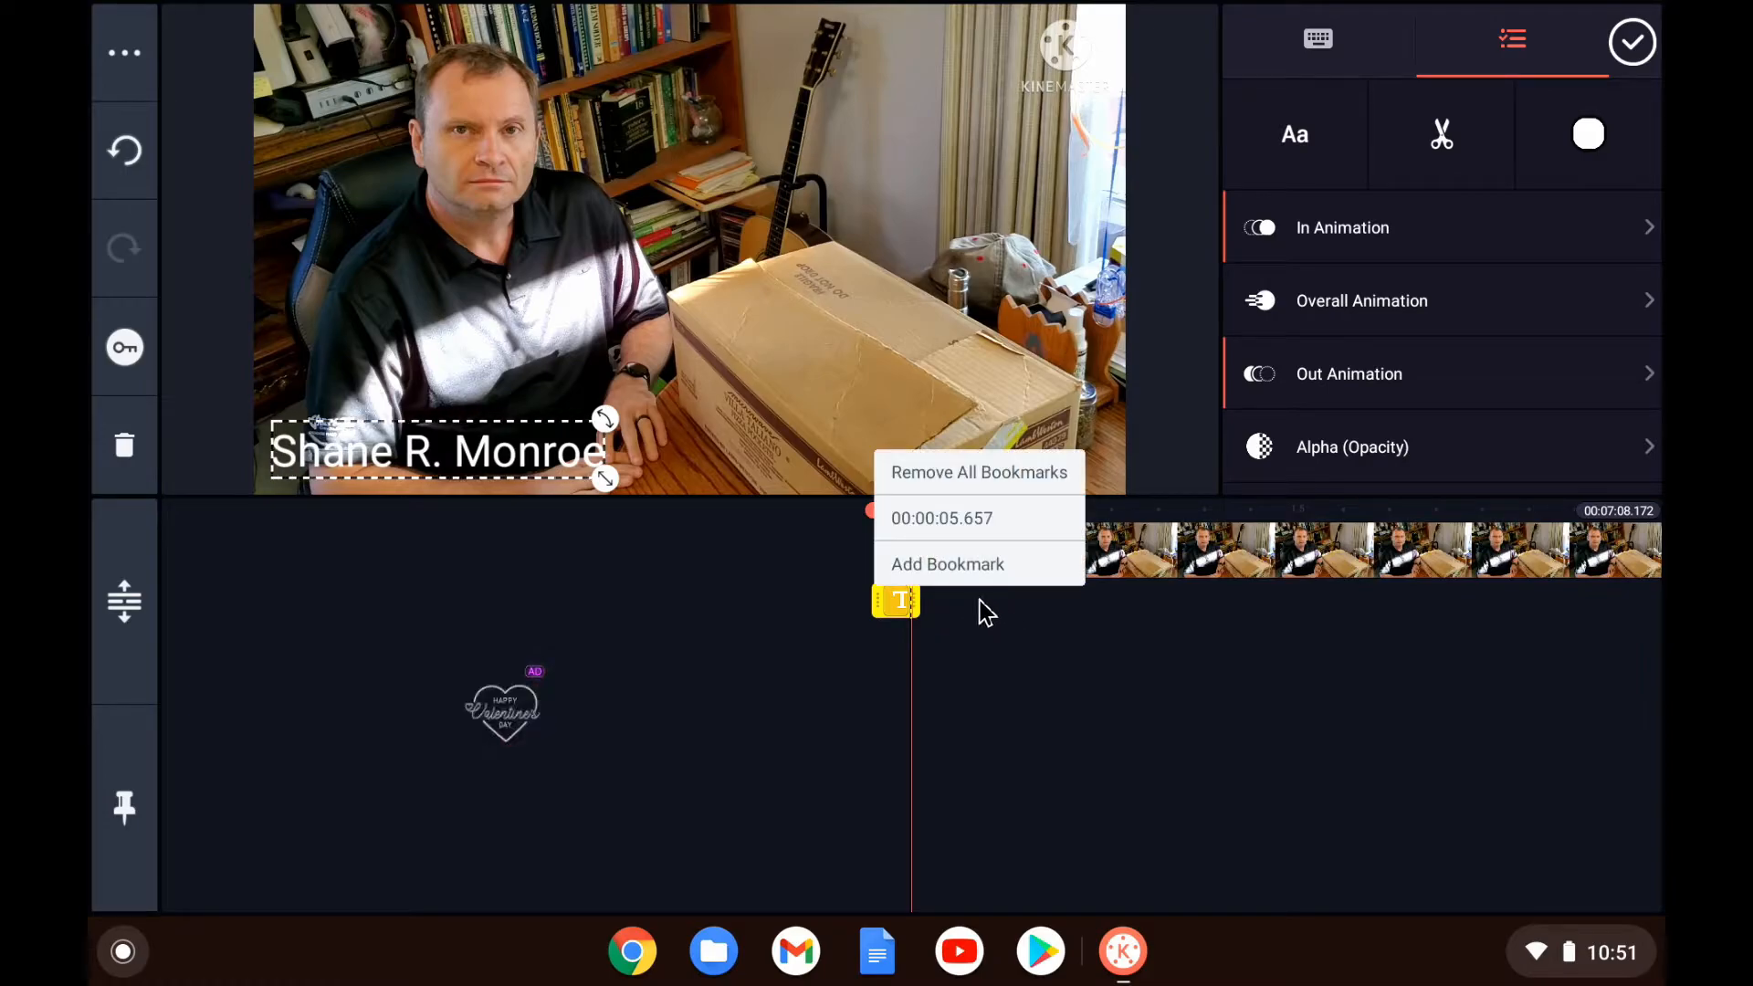
# Step: Stretch the name title's end, undo that edit, and select the main clip near 4:50
pyautogui.click(983, 611)
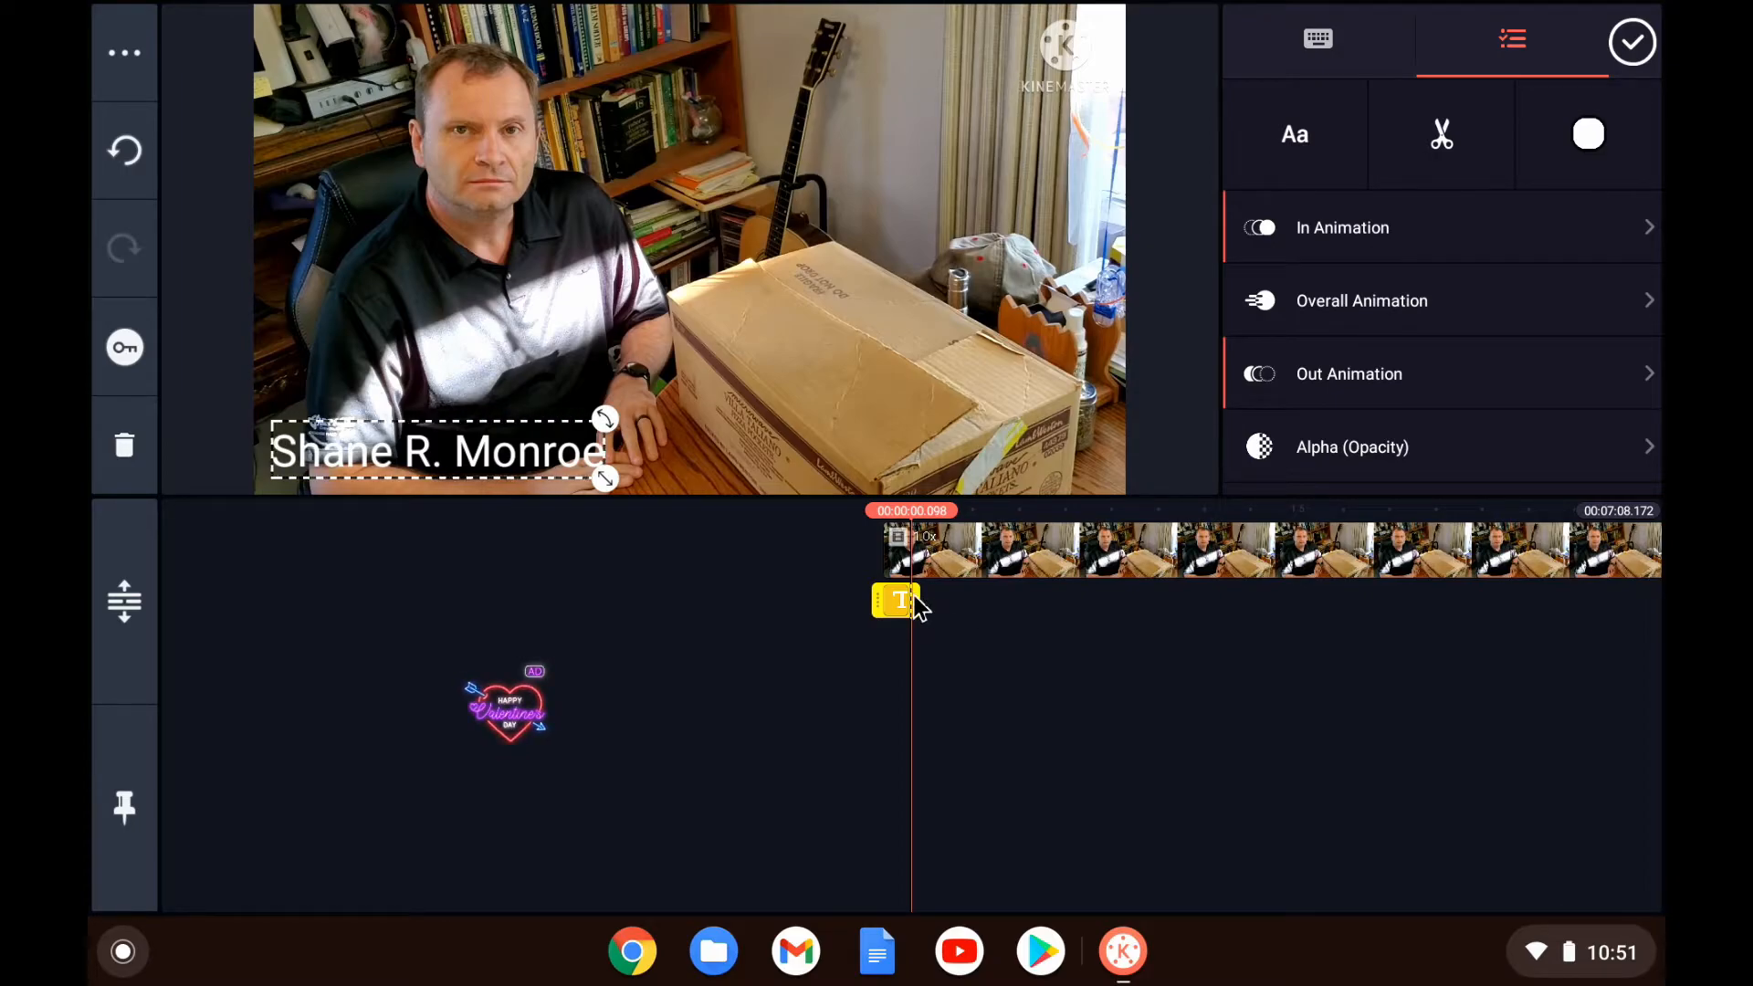
pyautogui.moveTo(1001, 612)
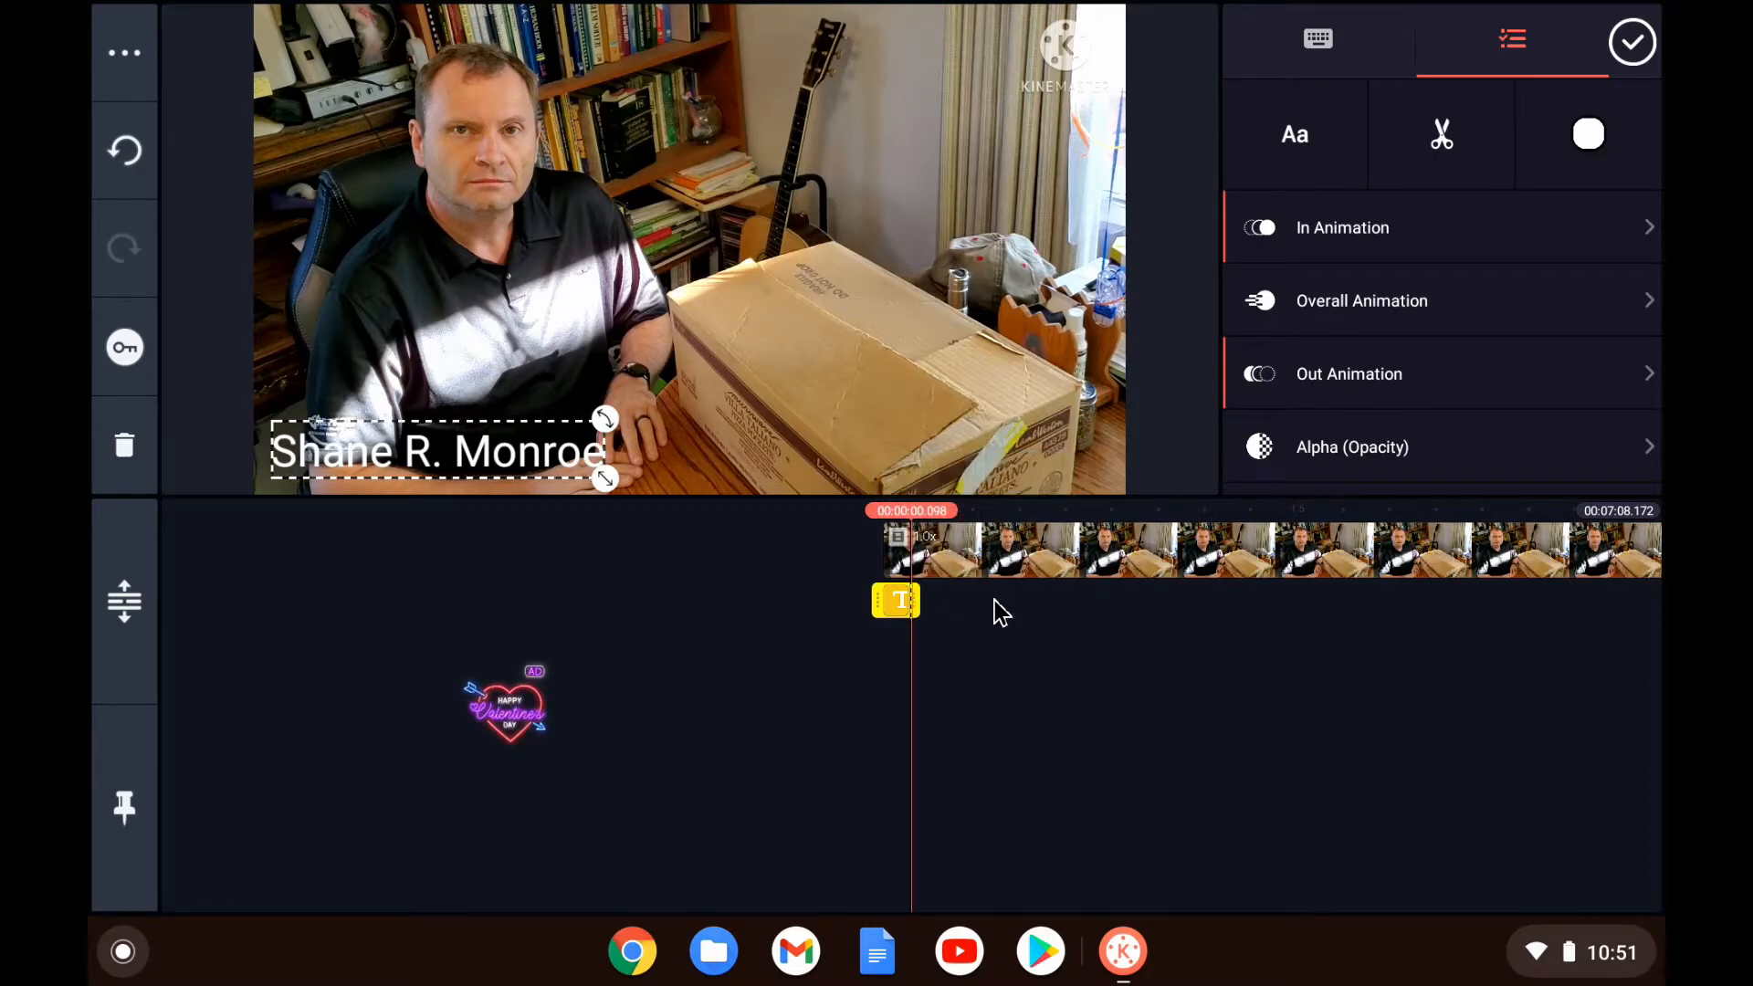
pyautogui.moveTo(920, 606)
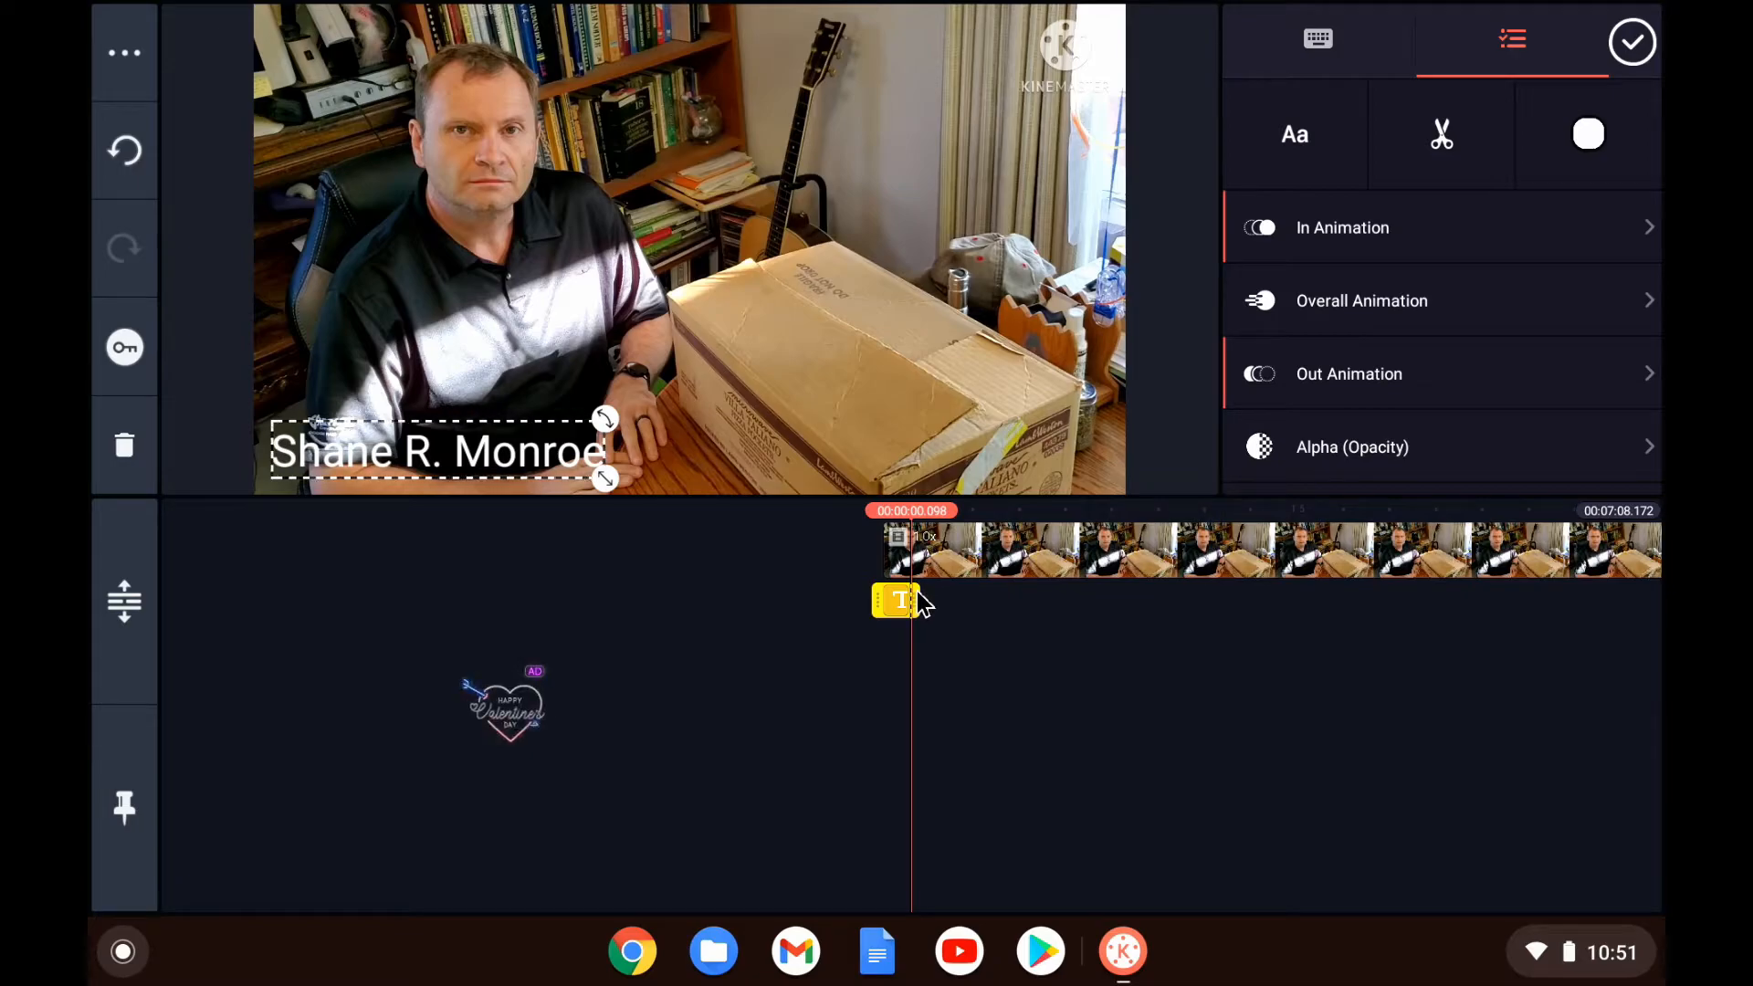
pyautogui.moveTo(906, 600); pyautogui.dragTo(1090, 601)
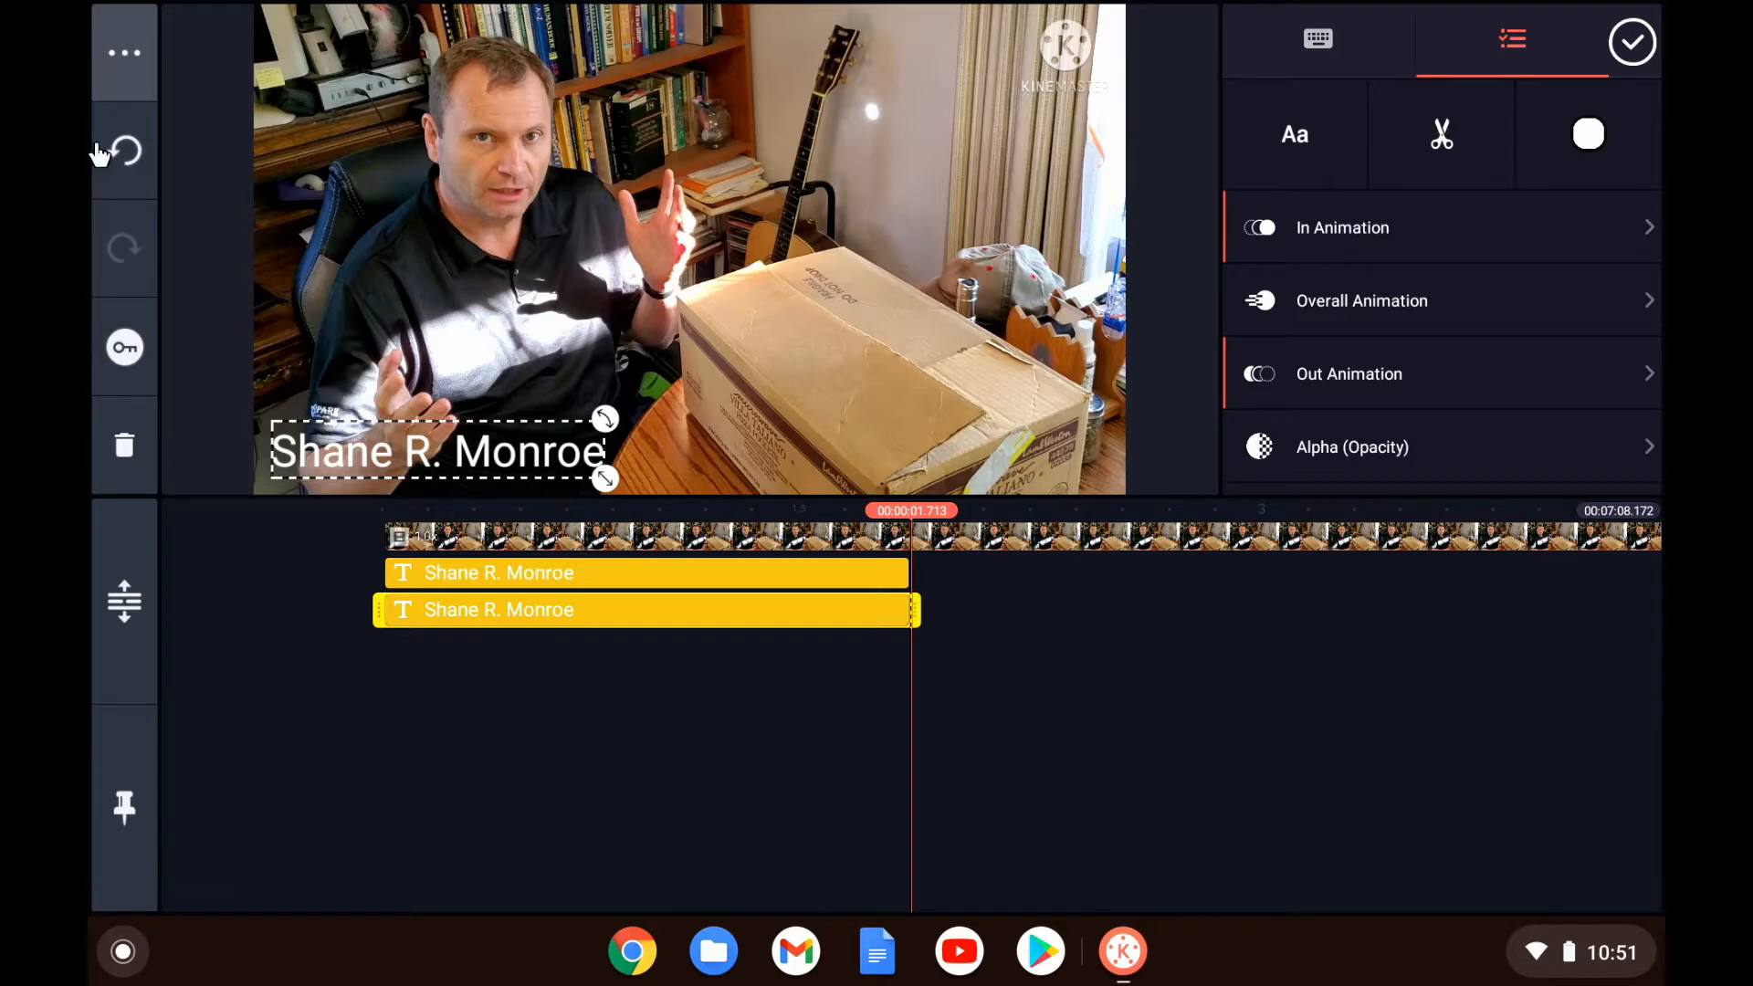
pyautogui.click(1635, 40)
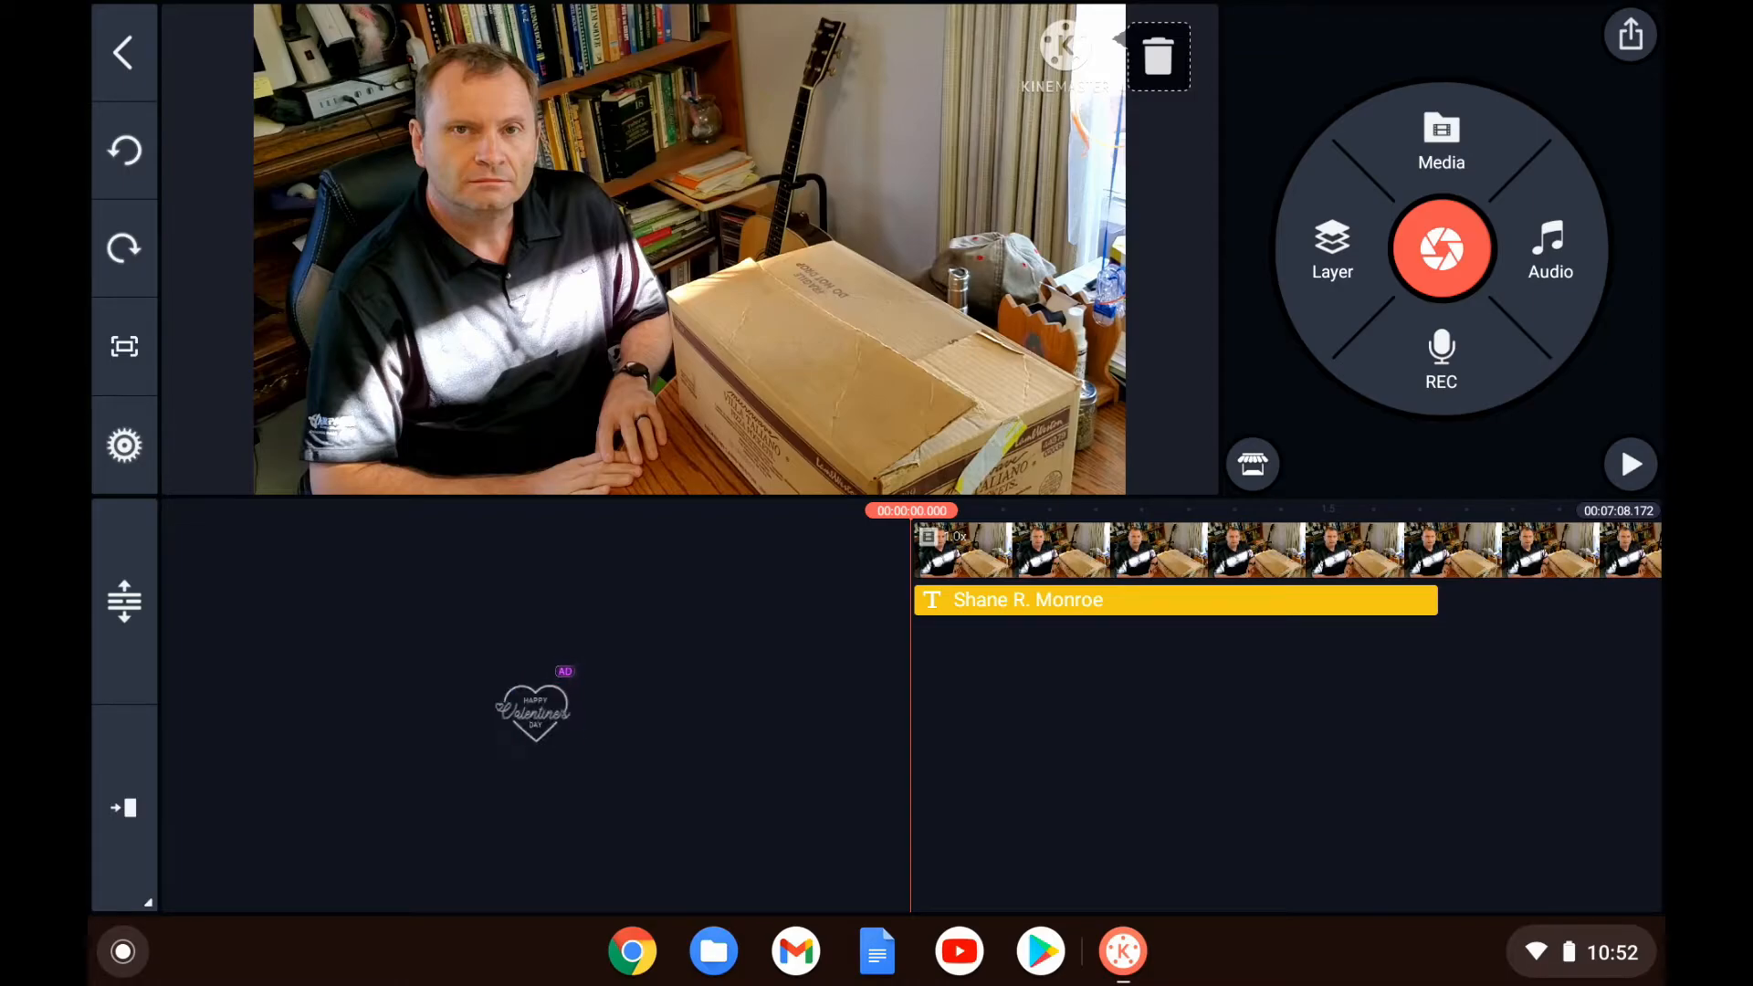
pyautogui.click(1630, 464)
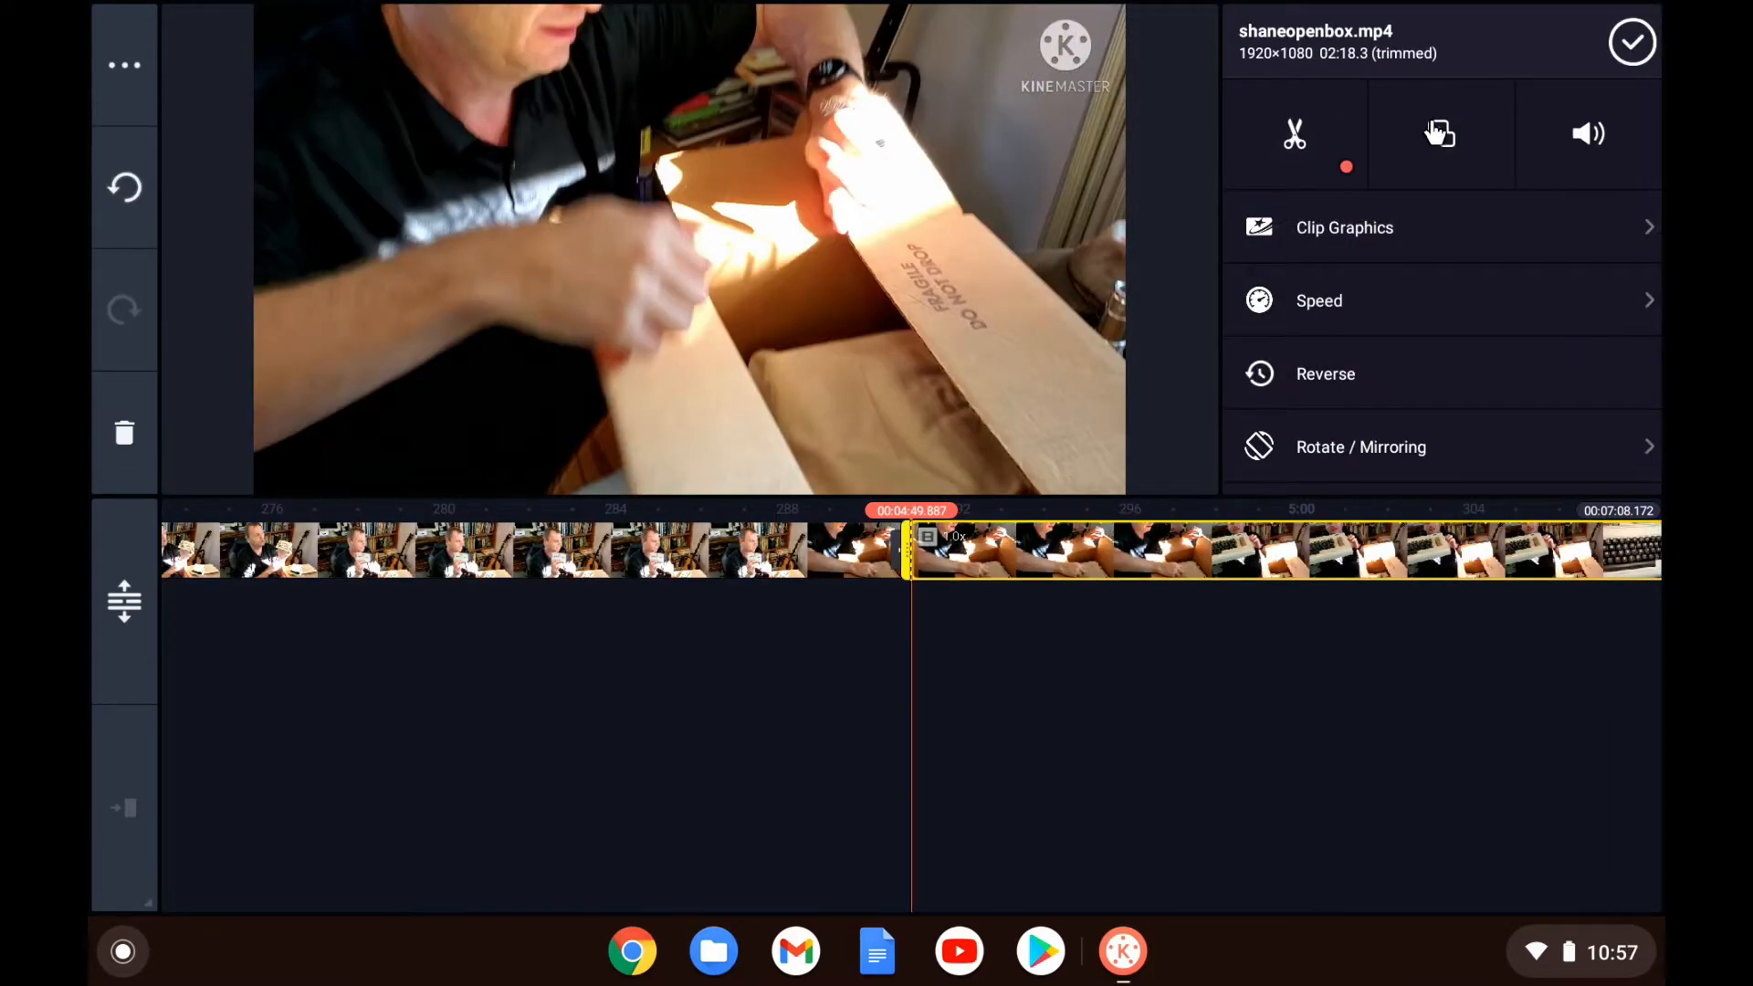
# Step: Review the clip's Pan and Zoom settings and preview the first Travel clip graphic
pyautogui.click(1440, 133)
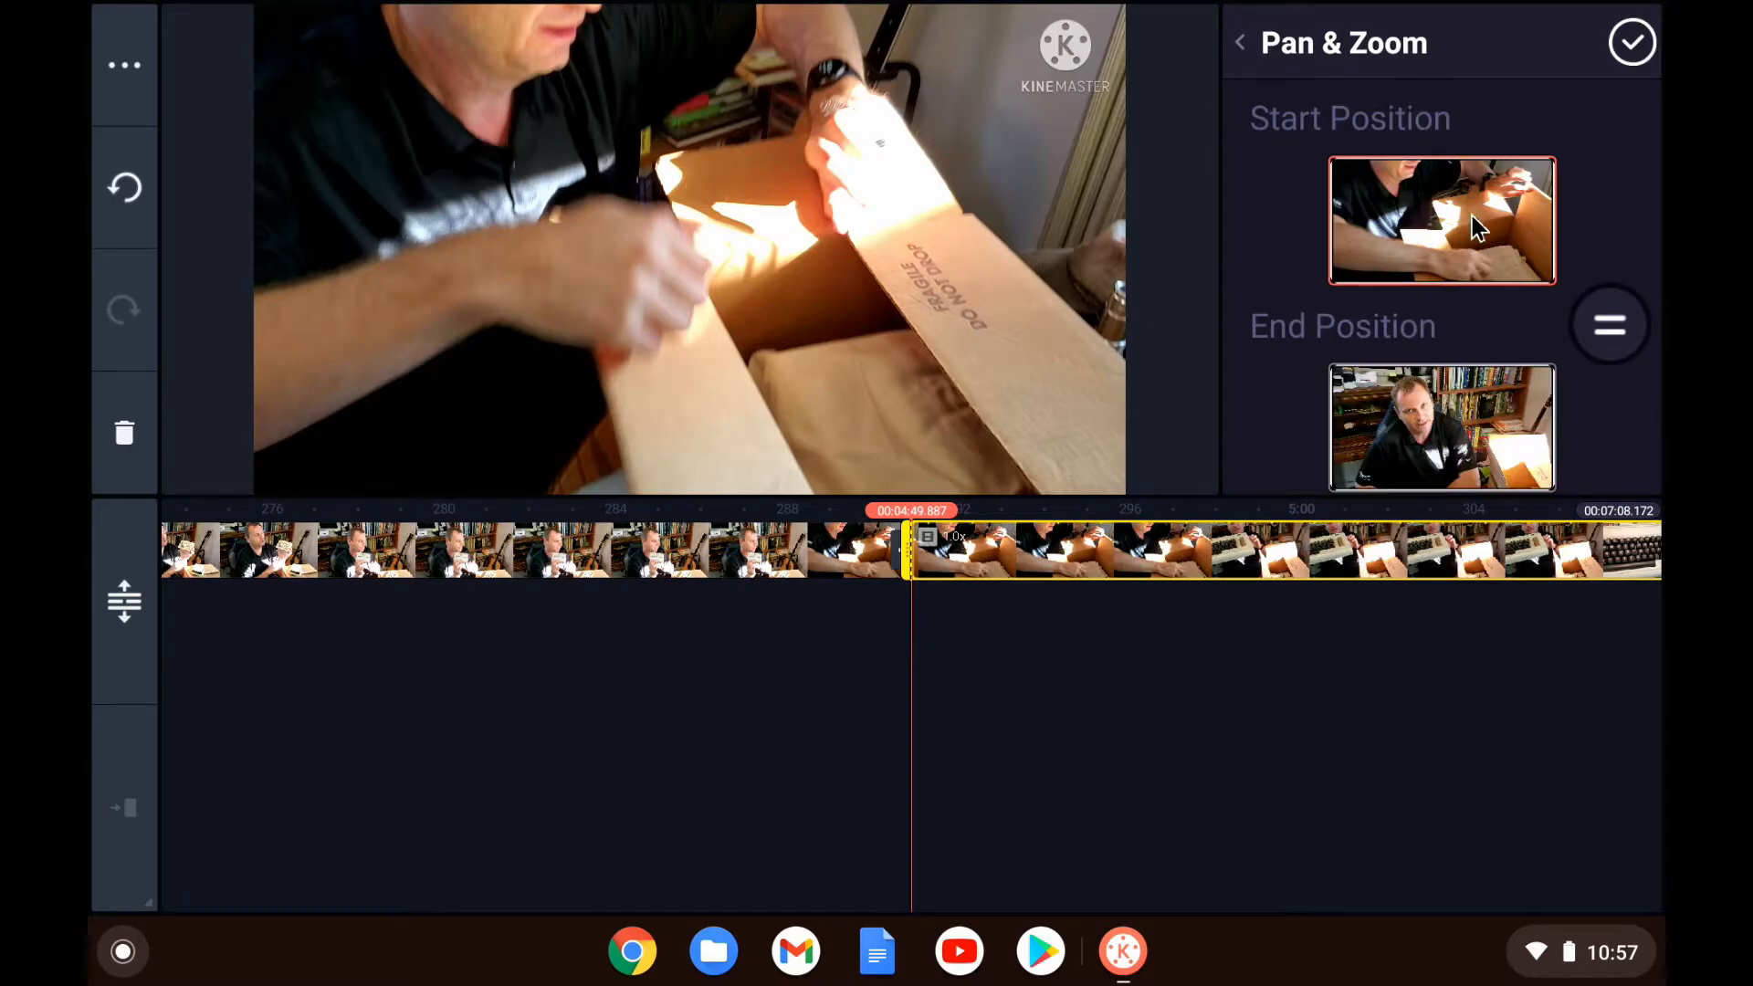
pyautogui.moveTo(1262, 64)
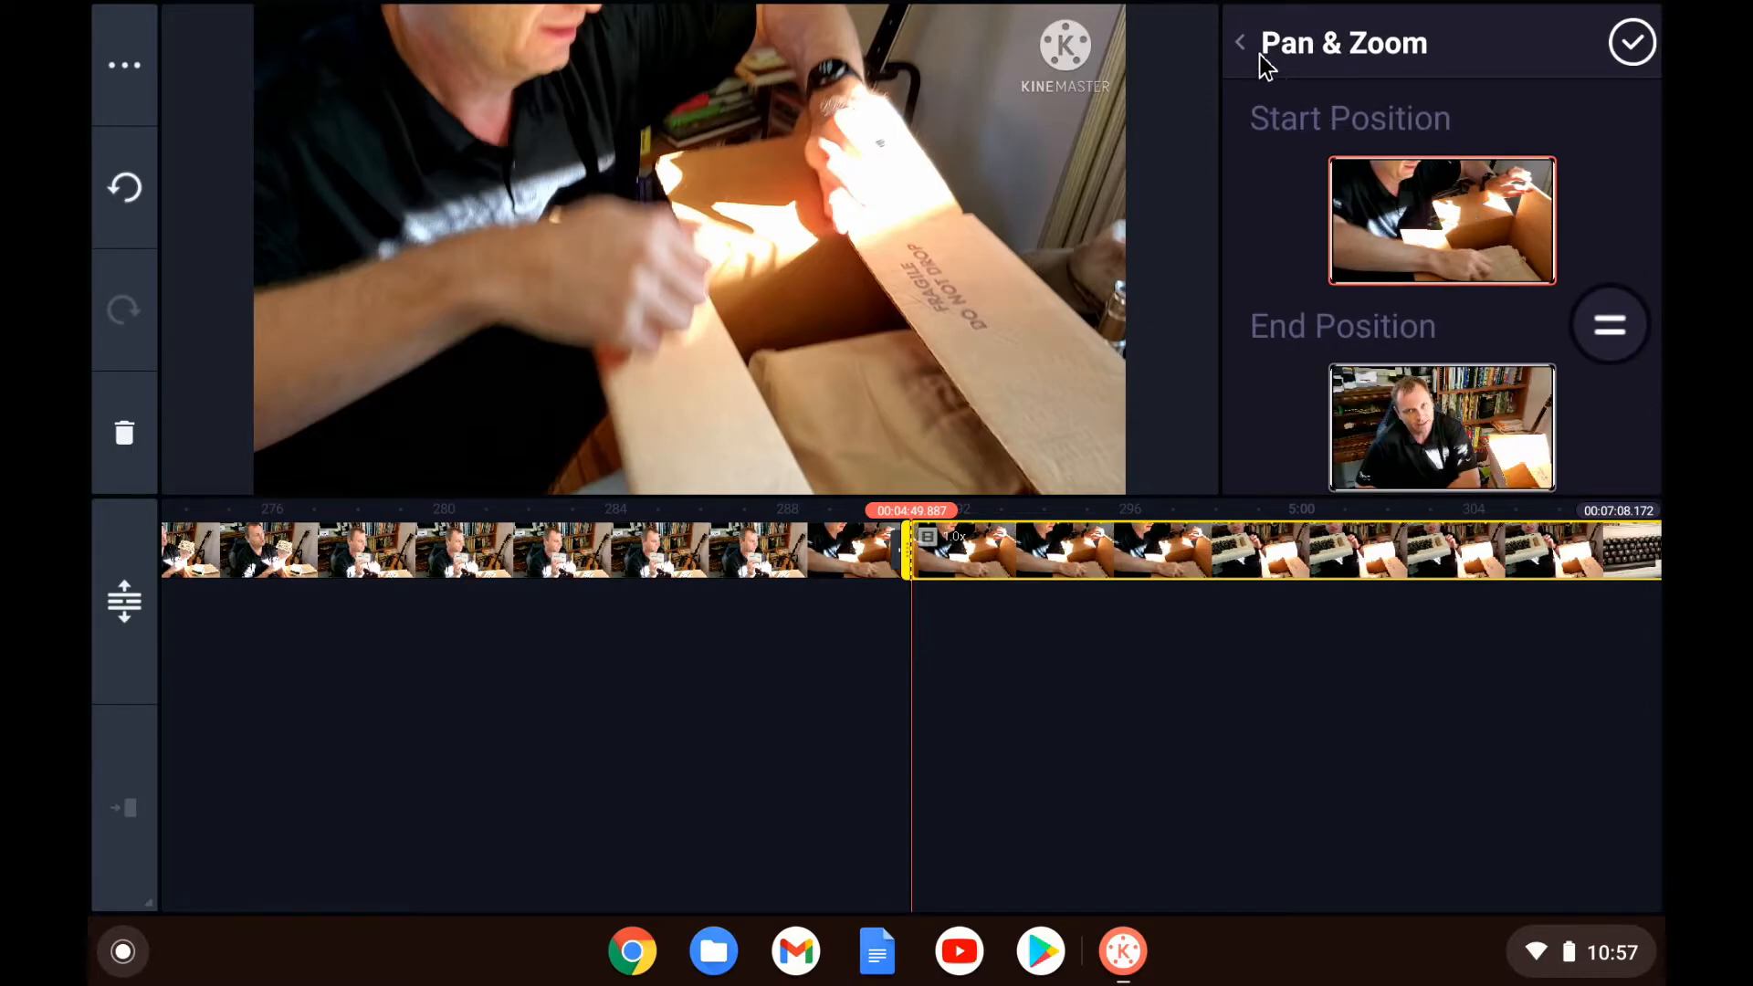
pyautogui.click(1240, 43)
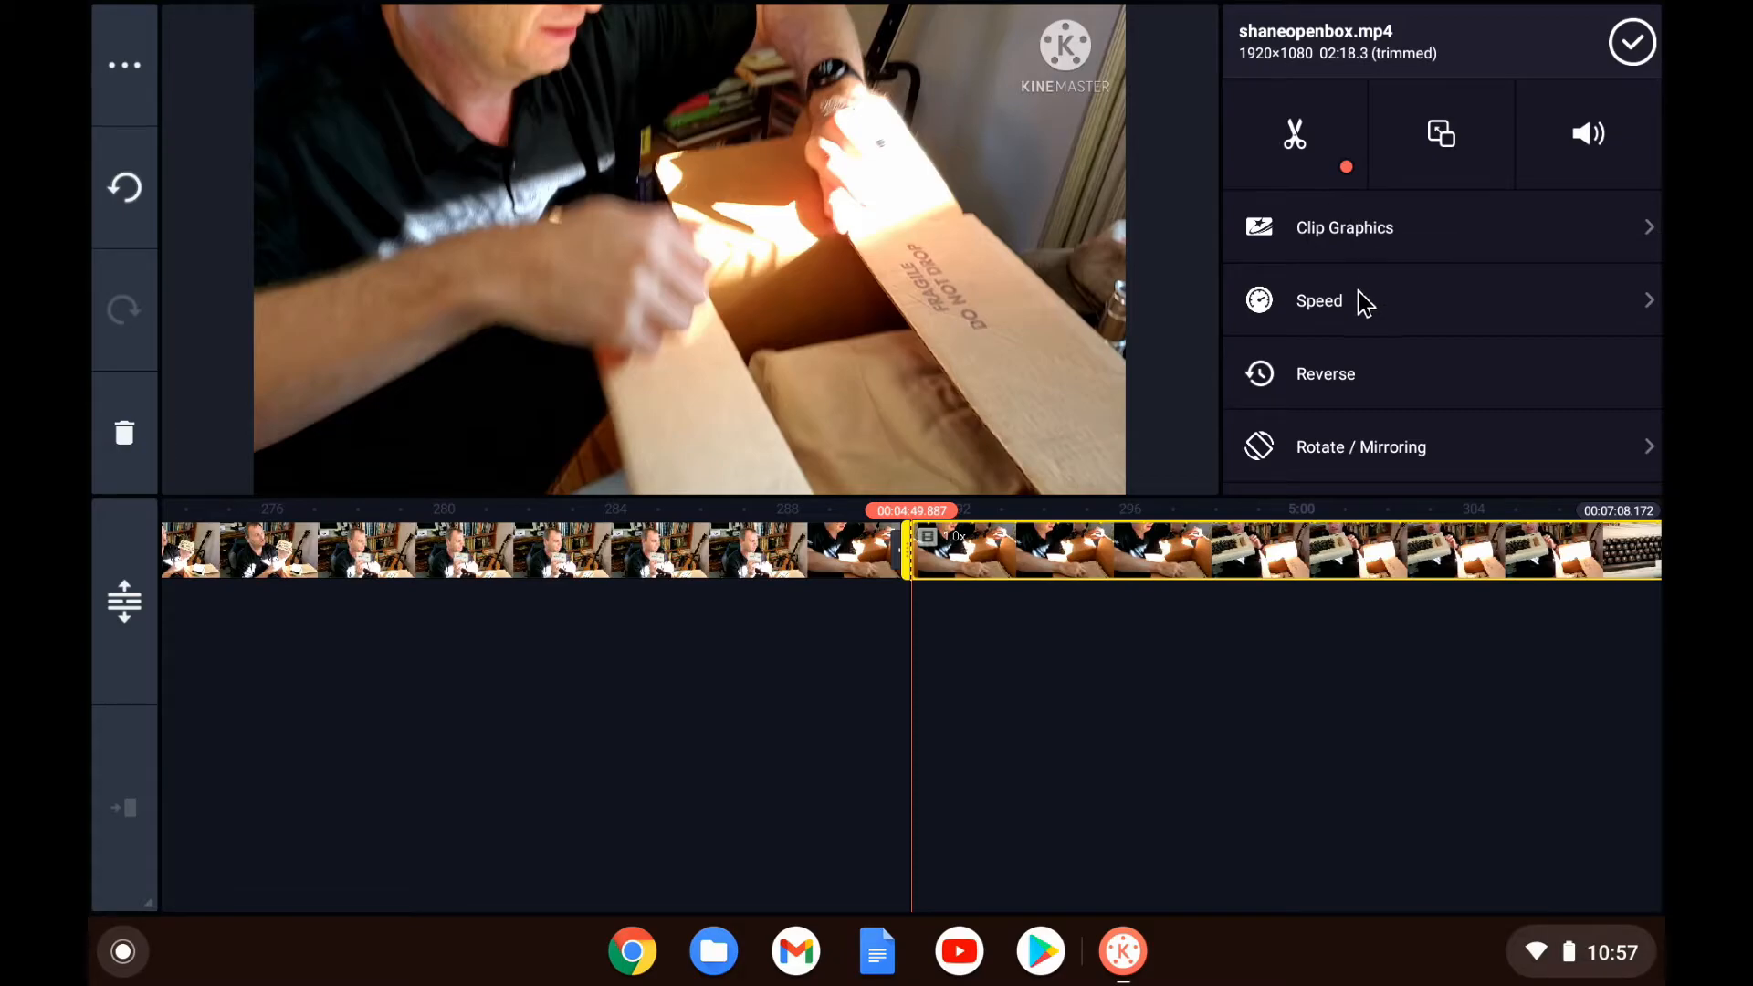
pyautogui.moveTo(1358, 411)
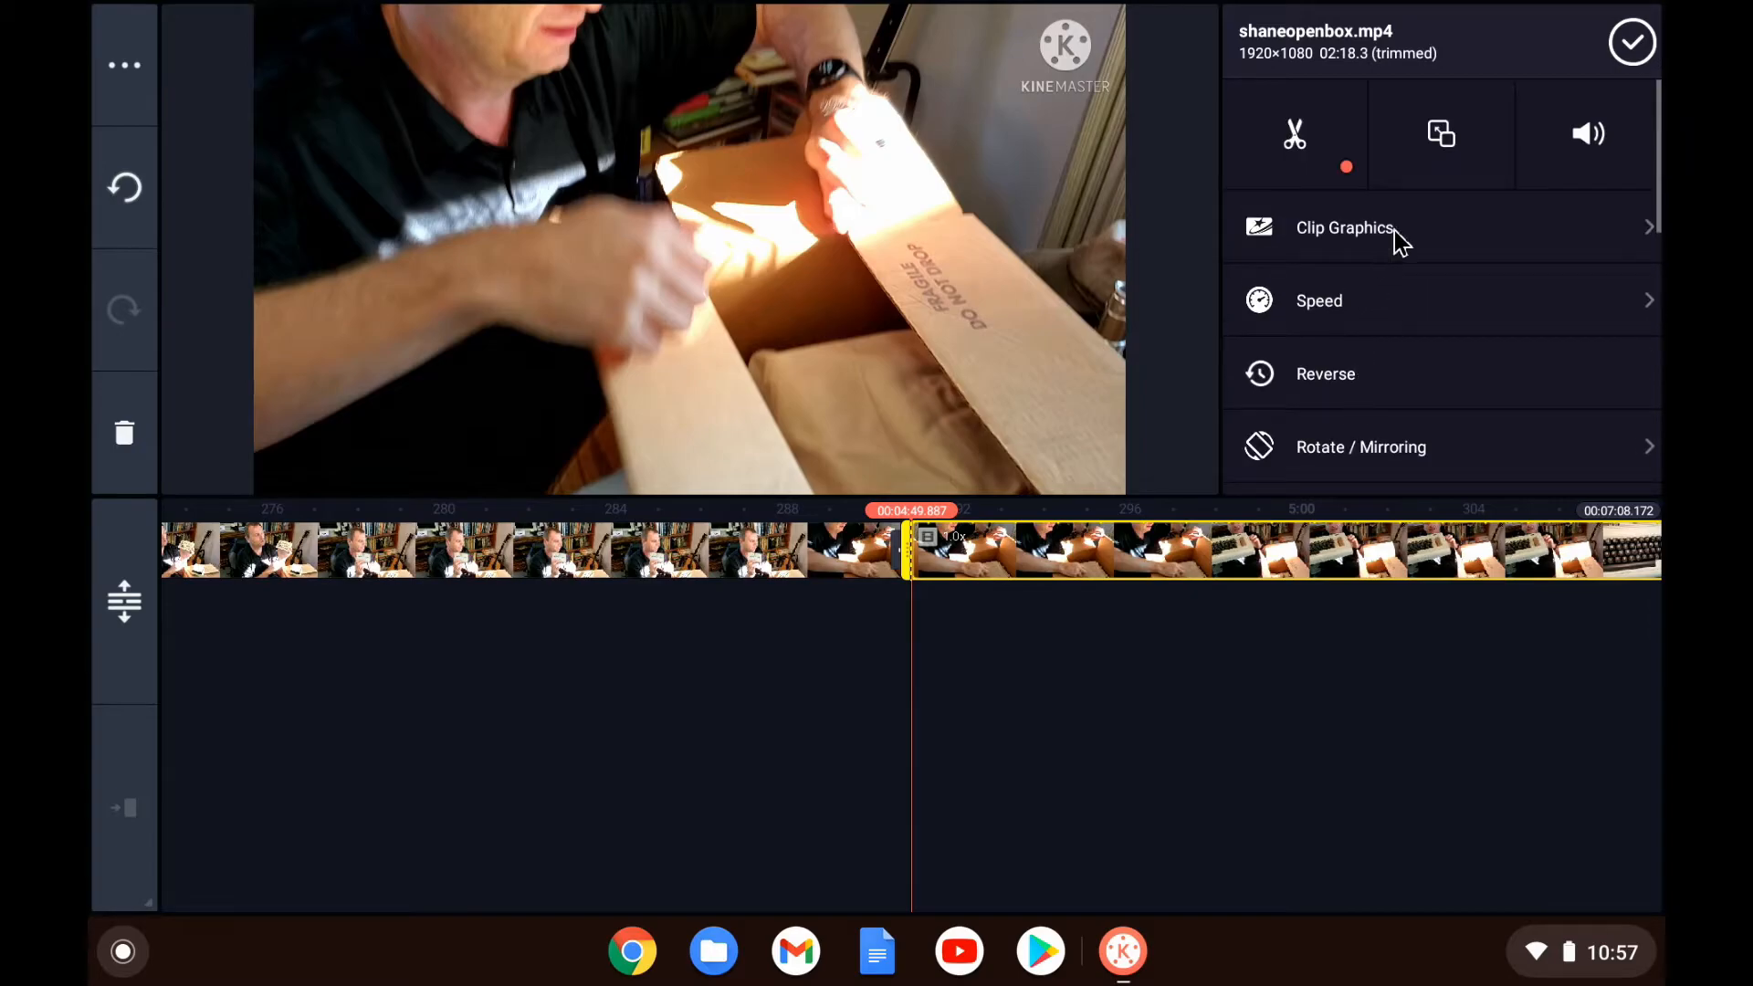
pyautogui.click(1344, 228)
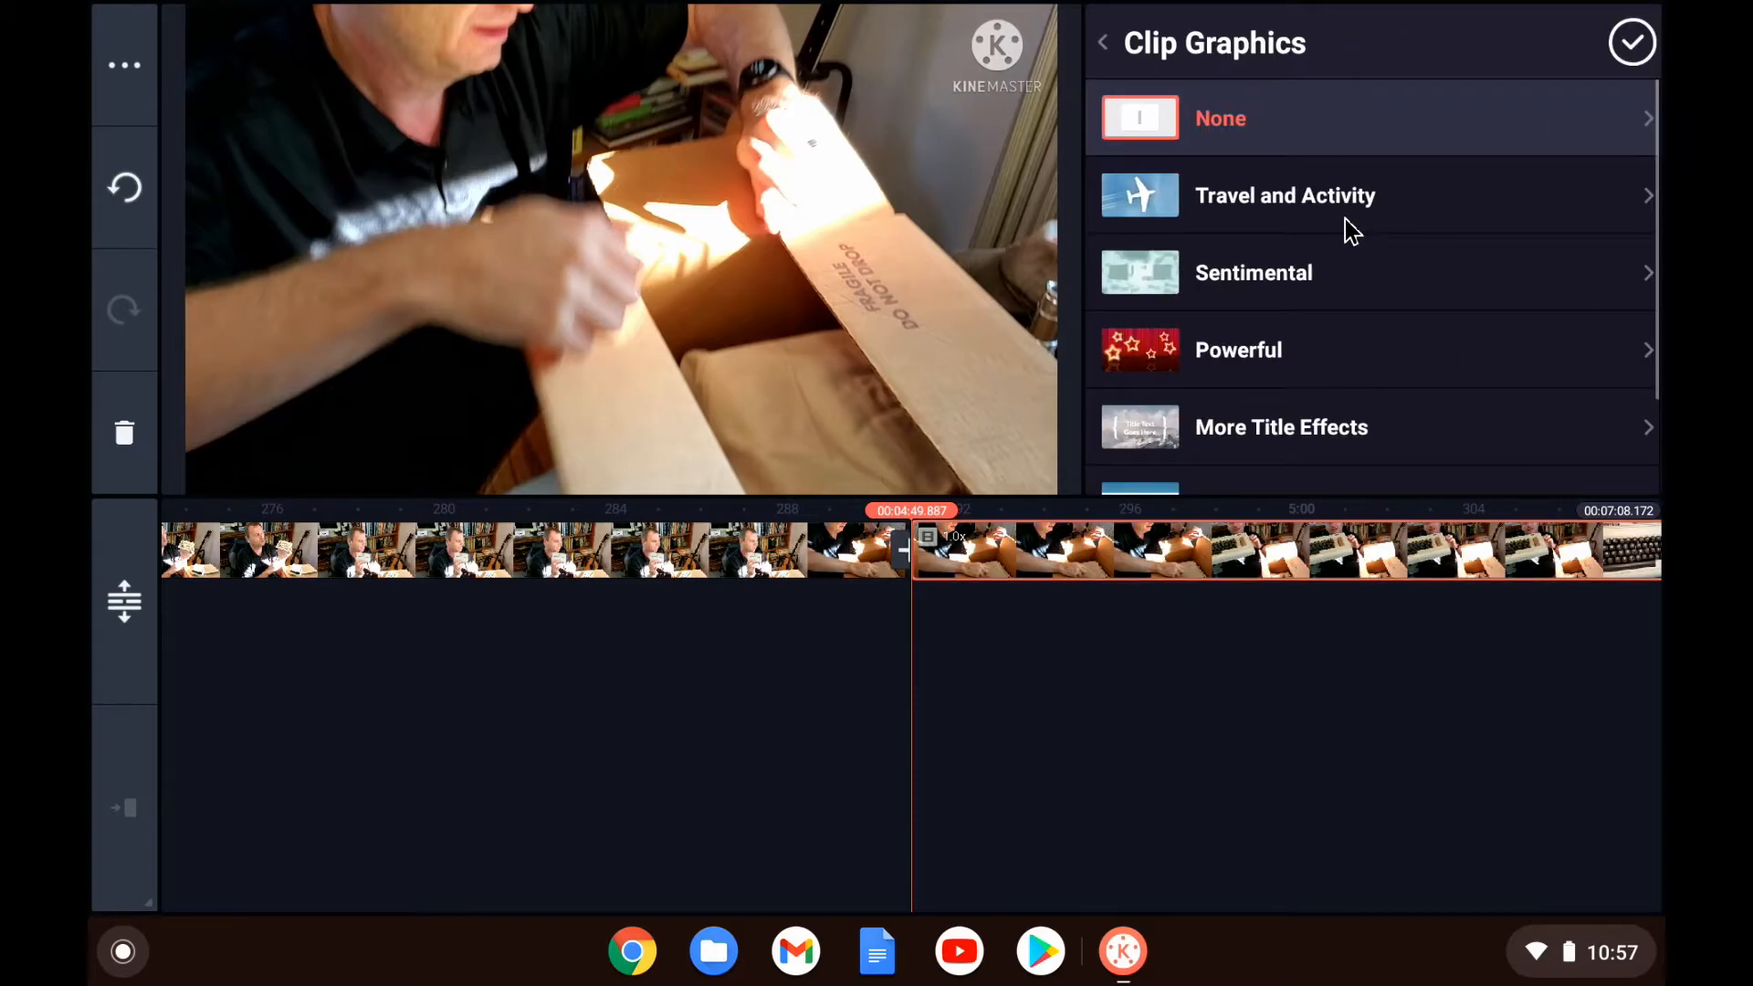
pyautogui.click(1286, 194)
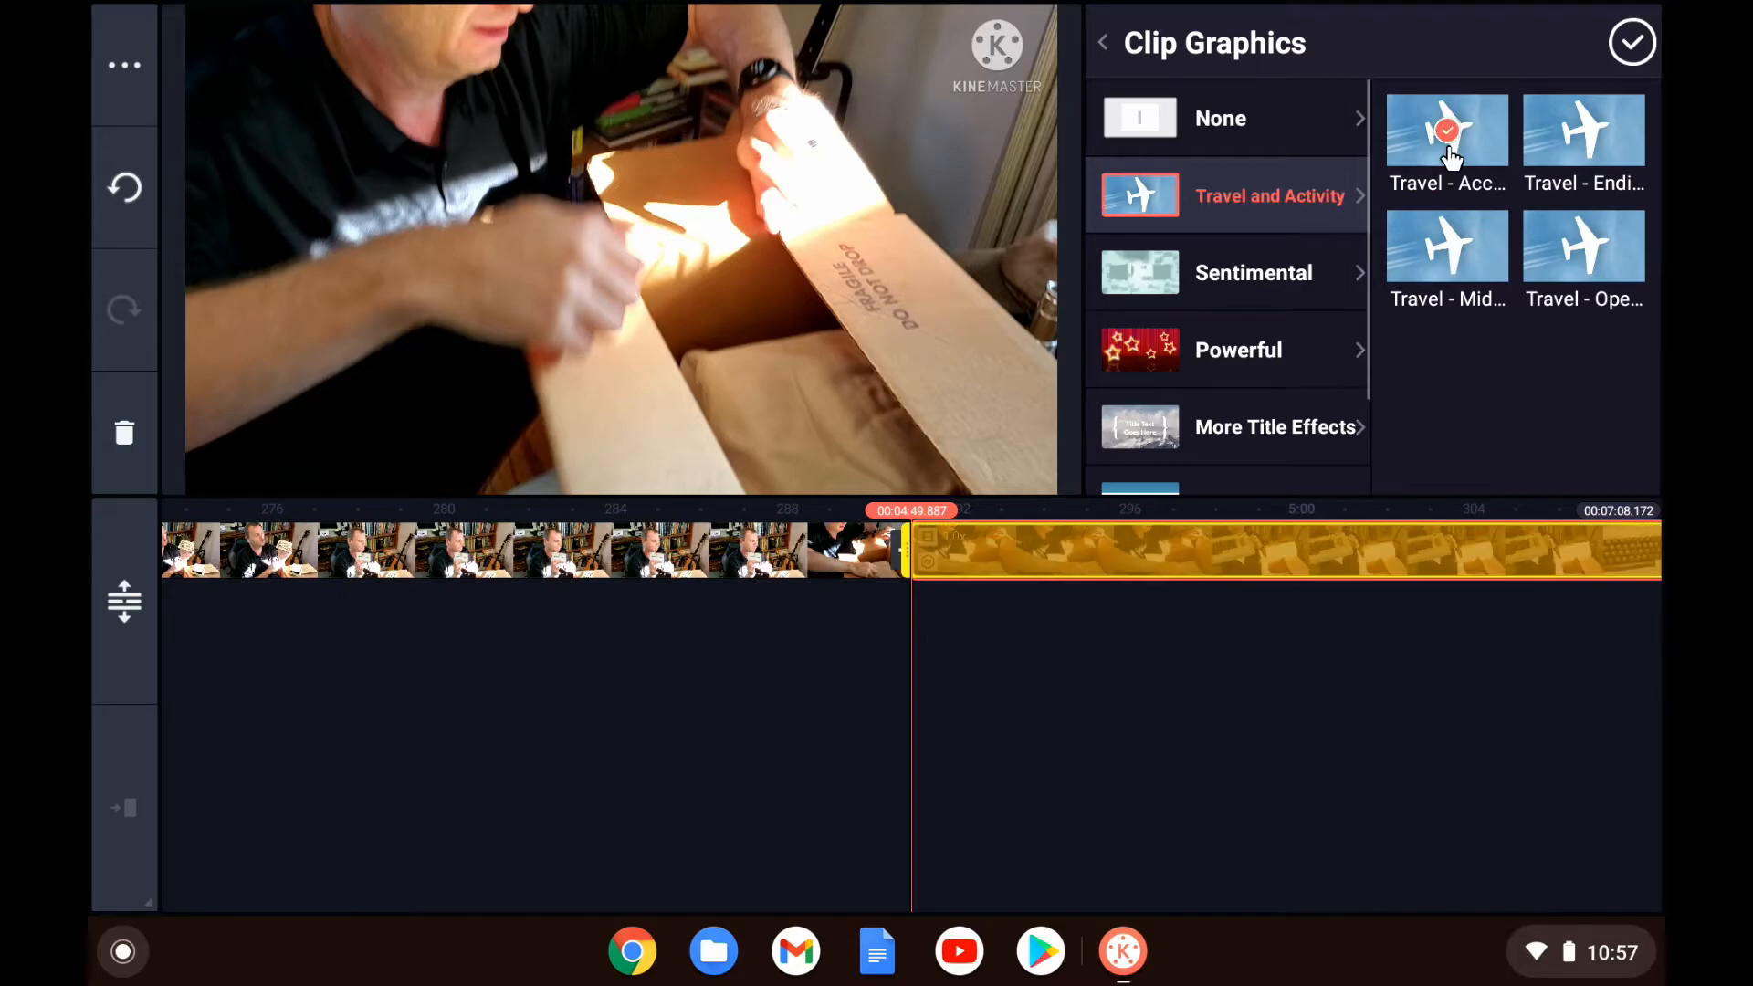
pyautogui.click(1445, 130)
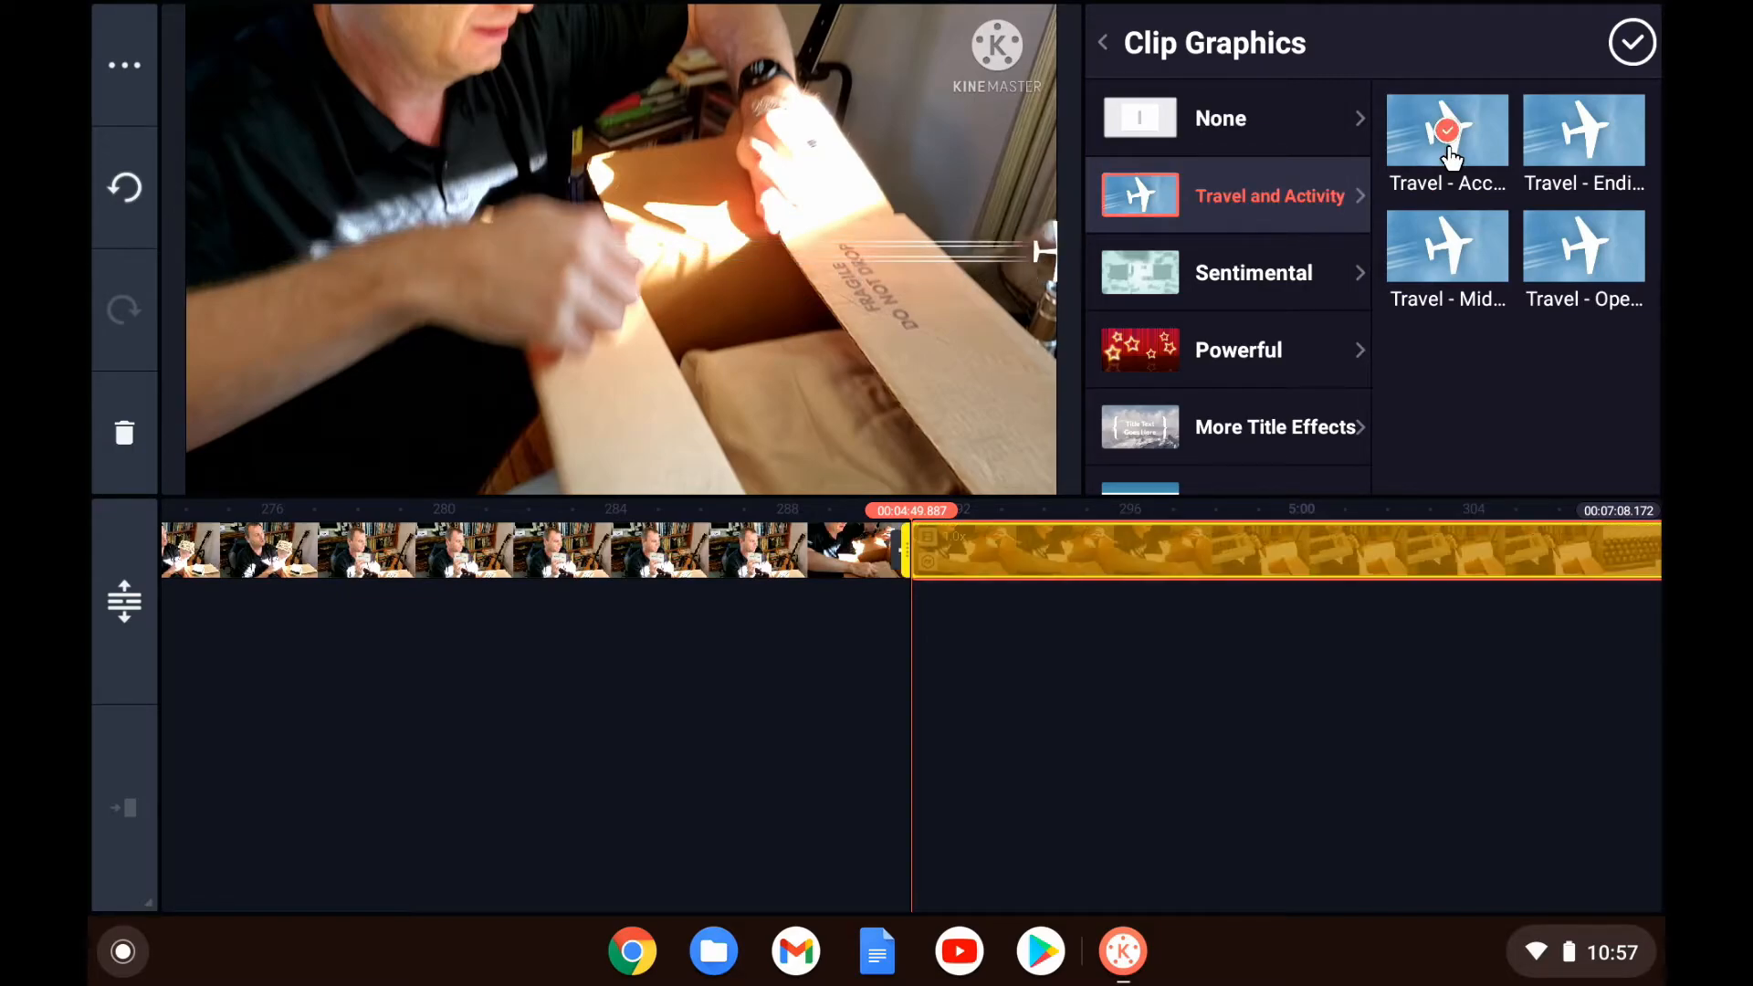
pyautogui.click(1446, 131)
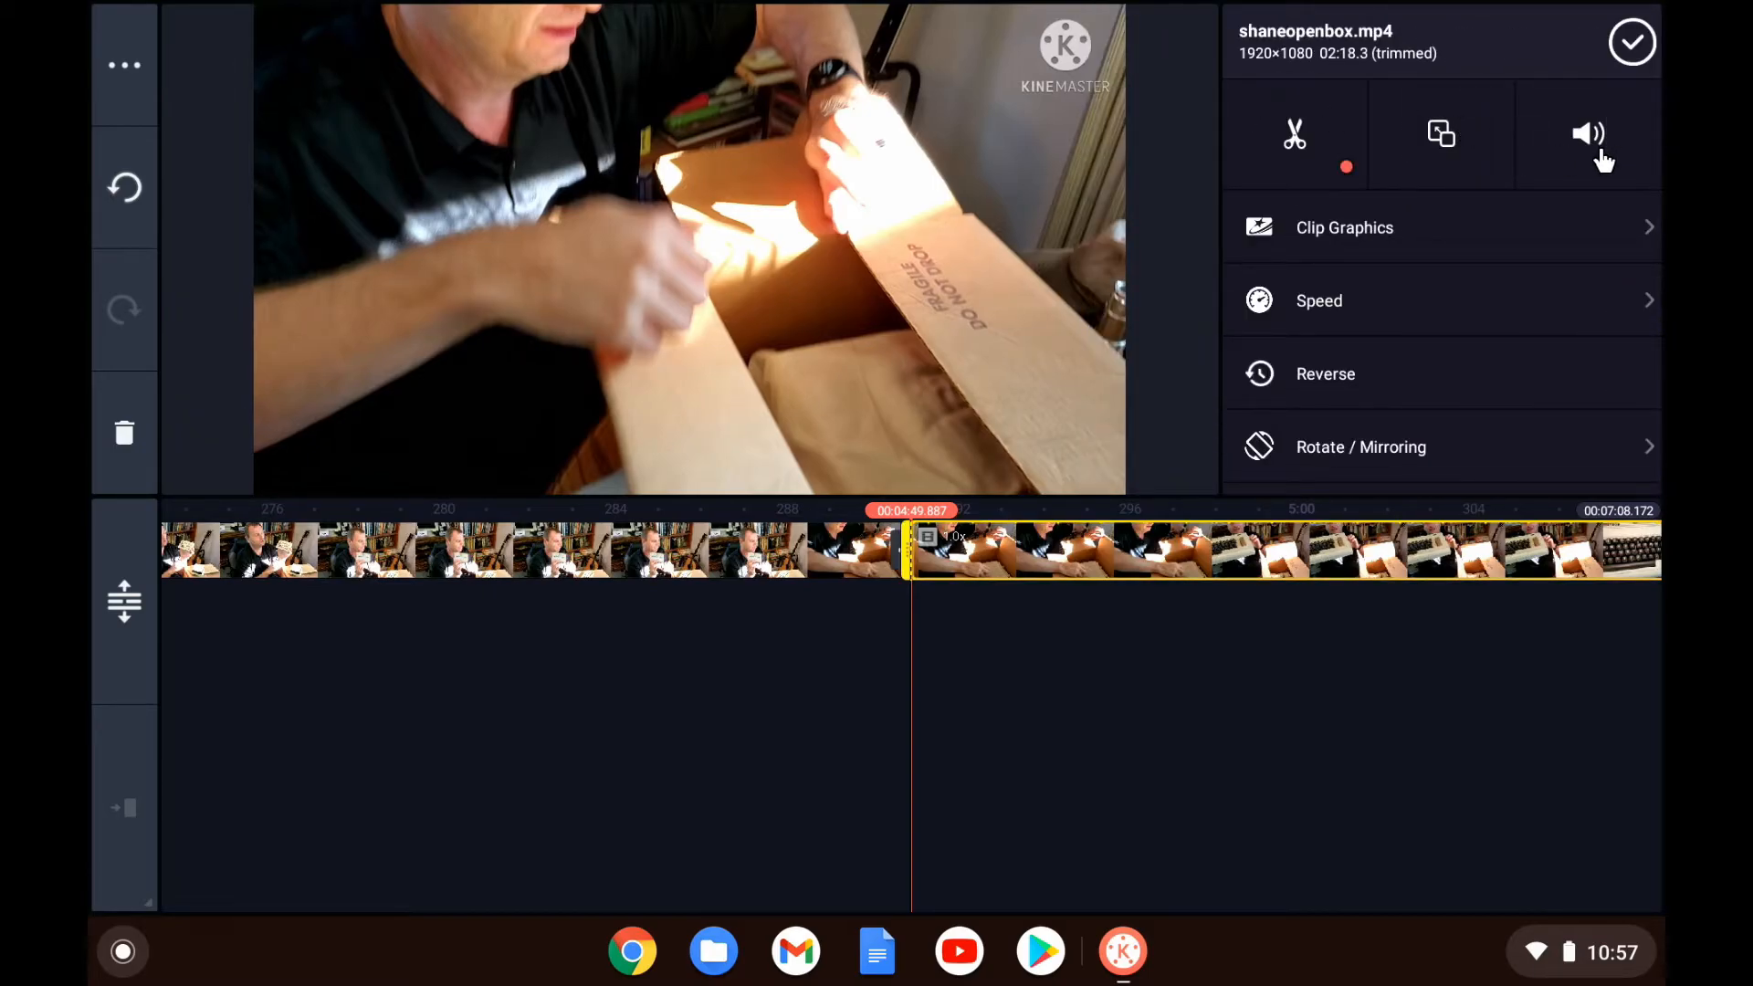
# Step: Split the clip at the 4:55 playhead, isolating a 5.8-second piece from 4:49
pyautogui.click(1586, 132)
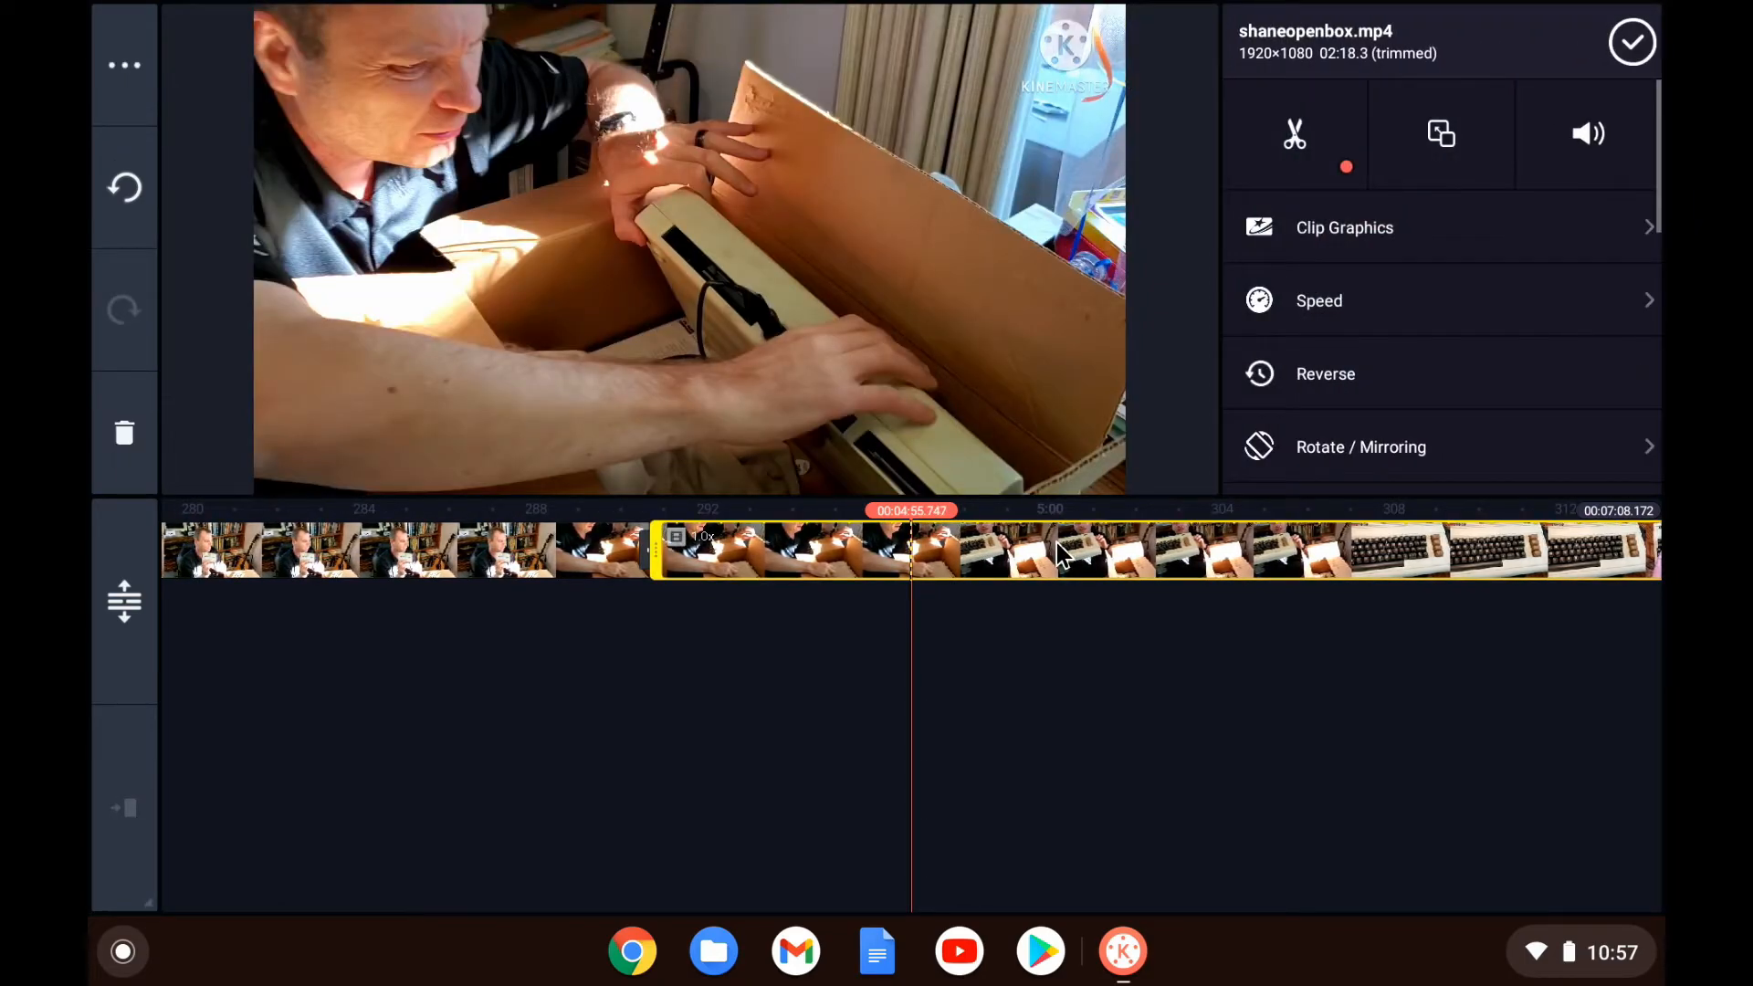
pyautogui.moveTo(1301, 150)
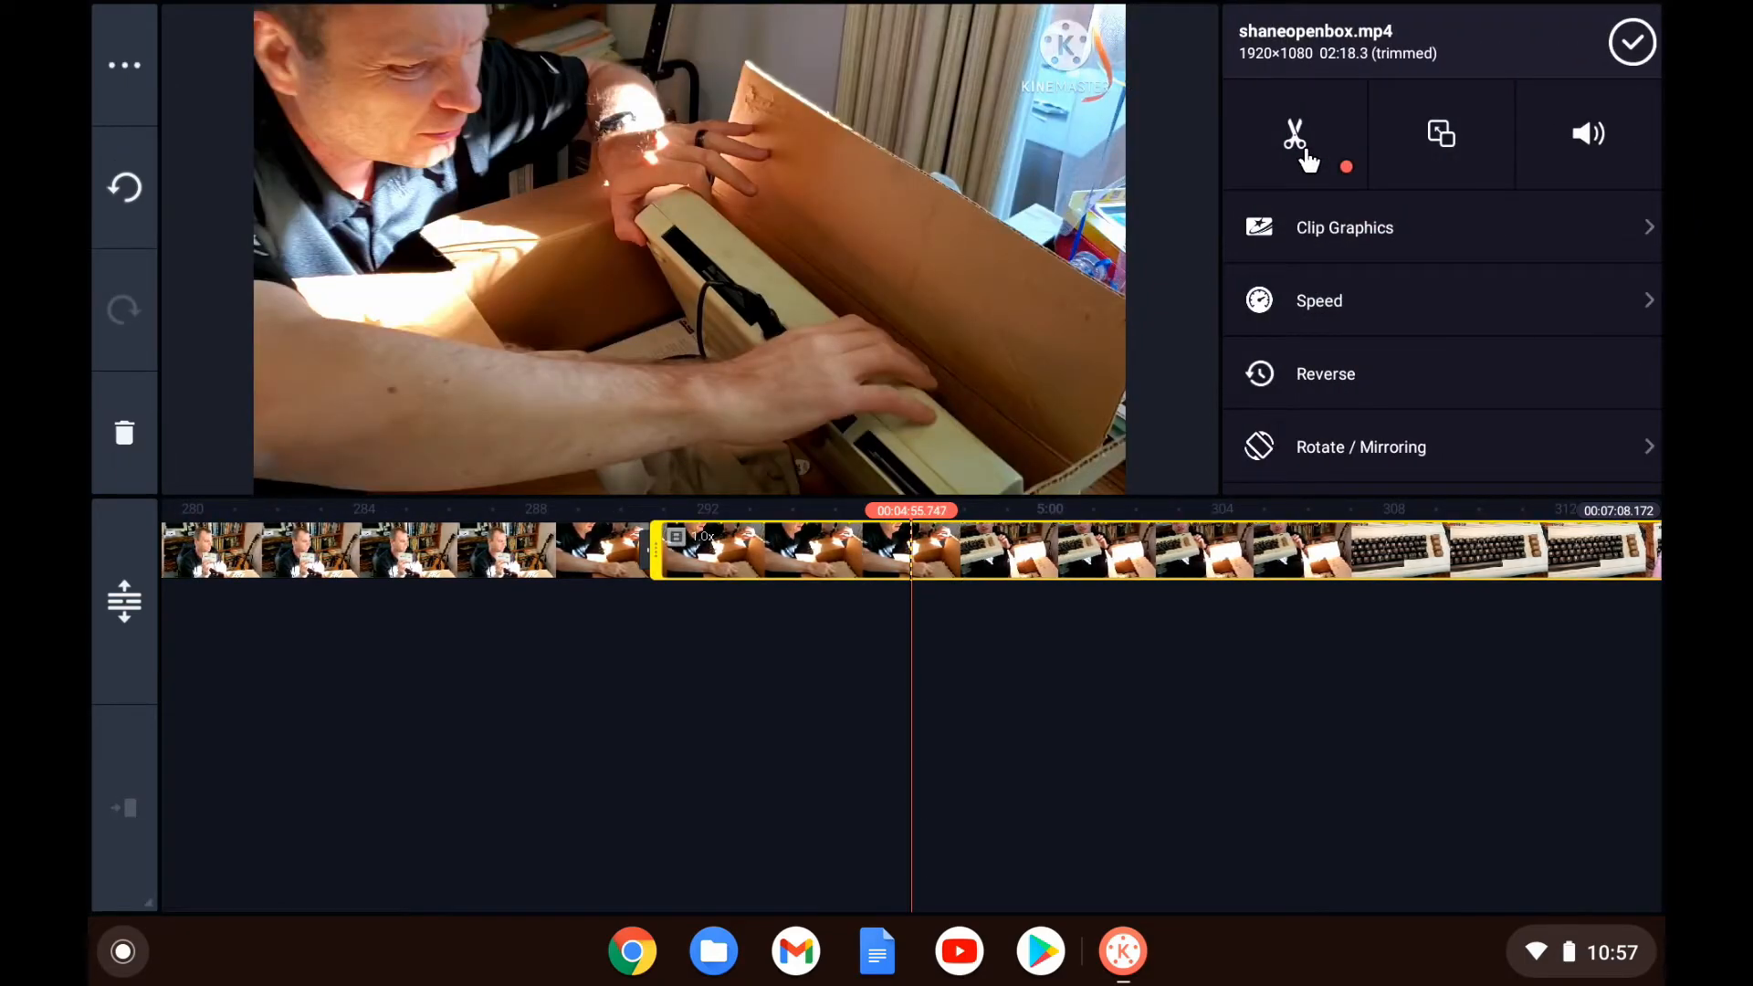
pyautogui.click(1294, 132)
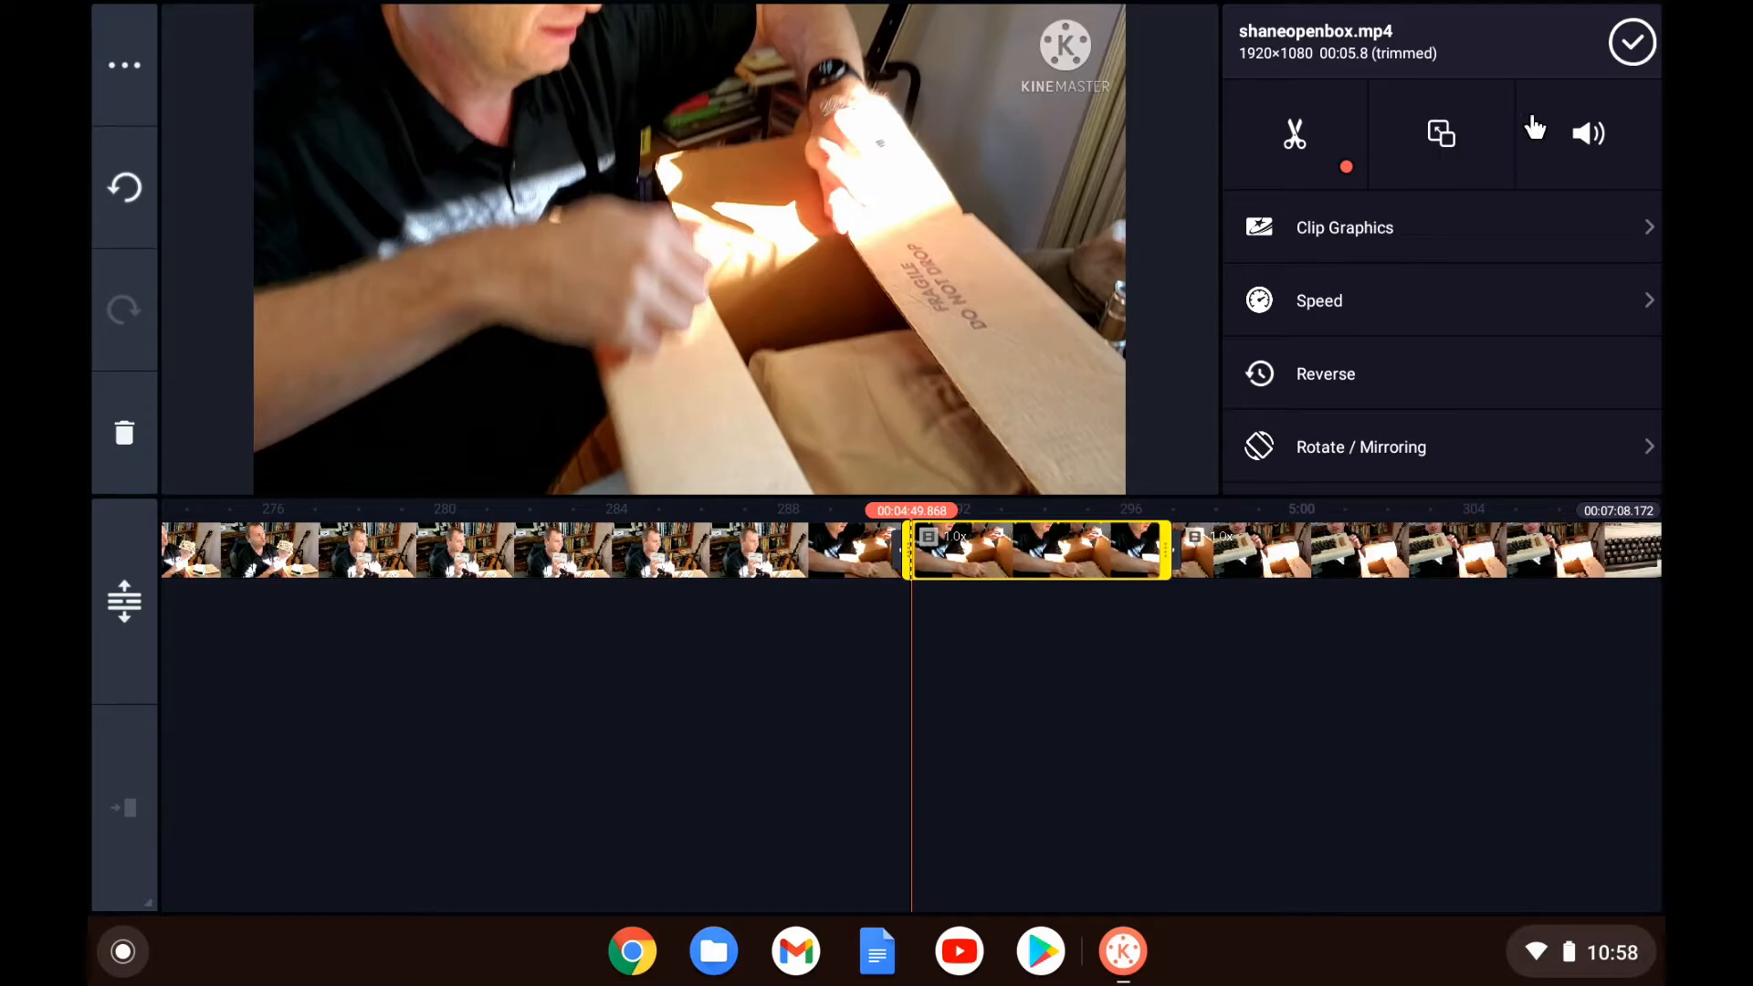
# Step: Extract the 5.8-second clip's audio to its own track and return to the main view
pyautogui.scroll(-3)
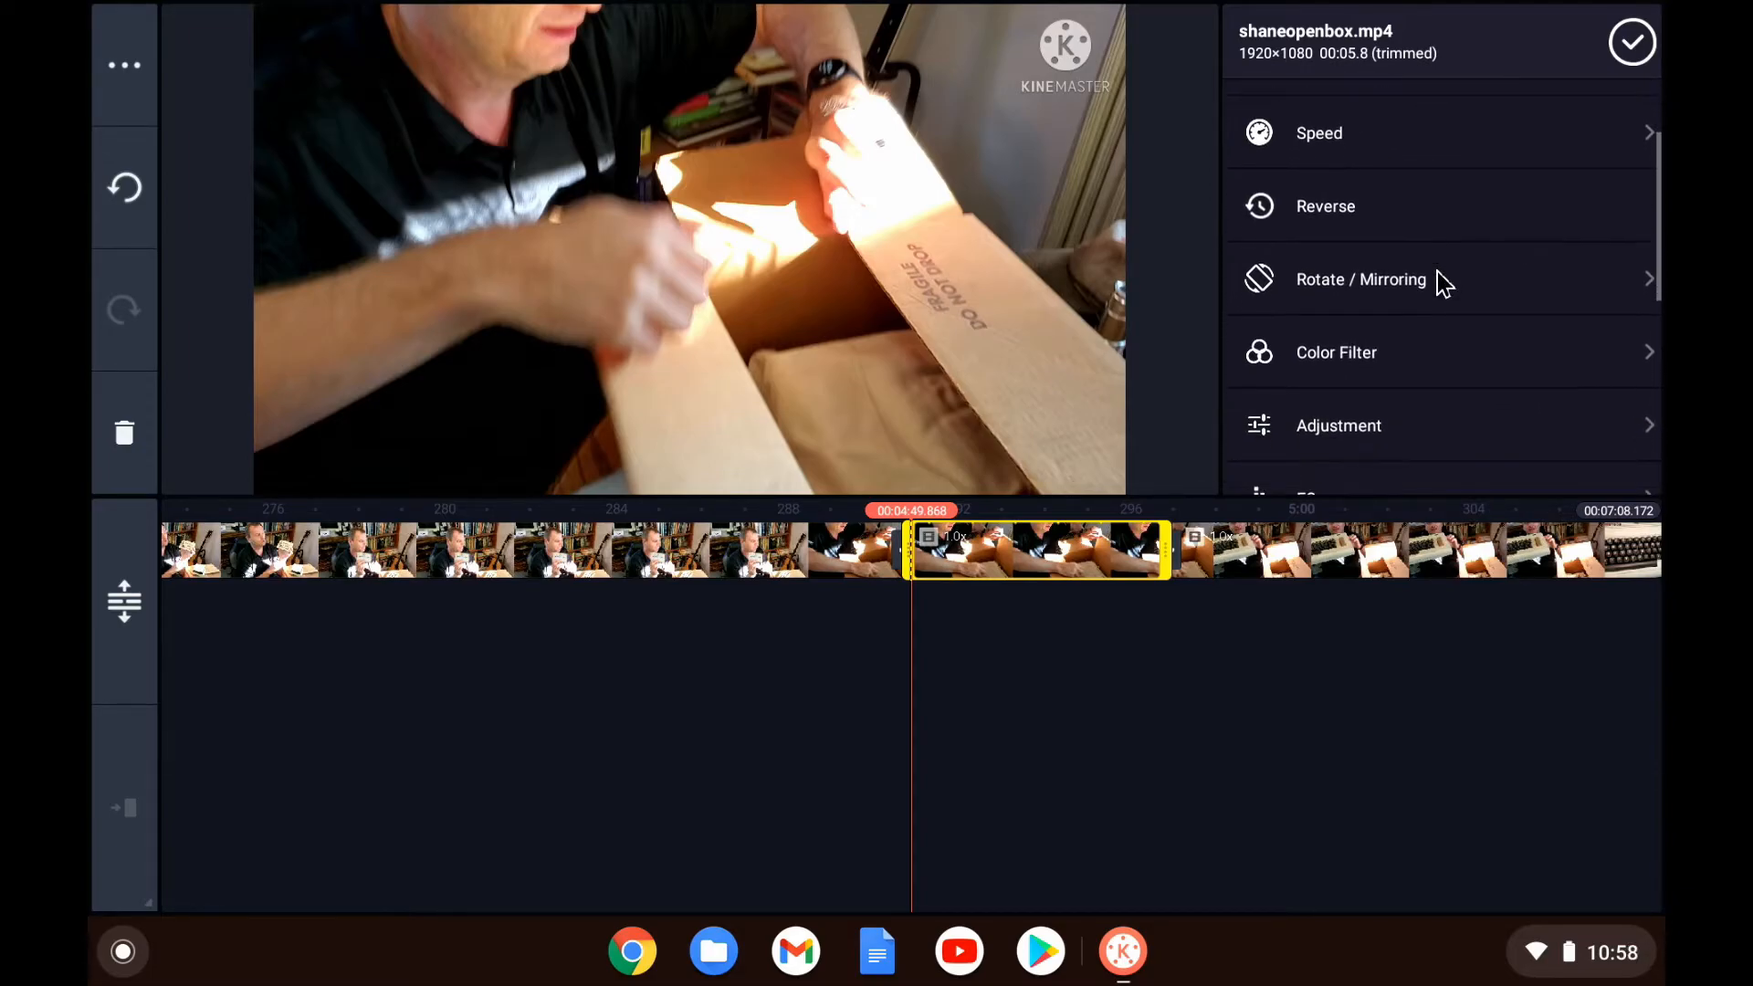
pyautogui.scroll(-3)
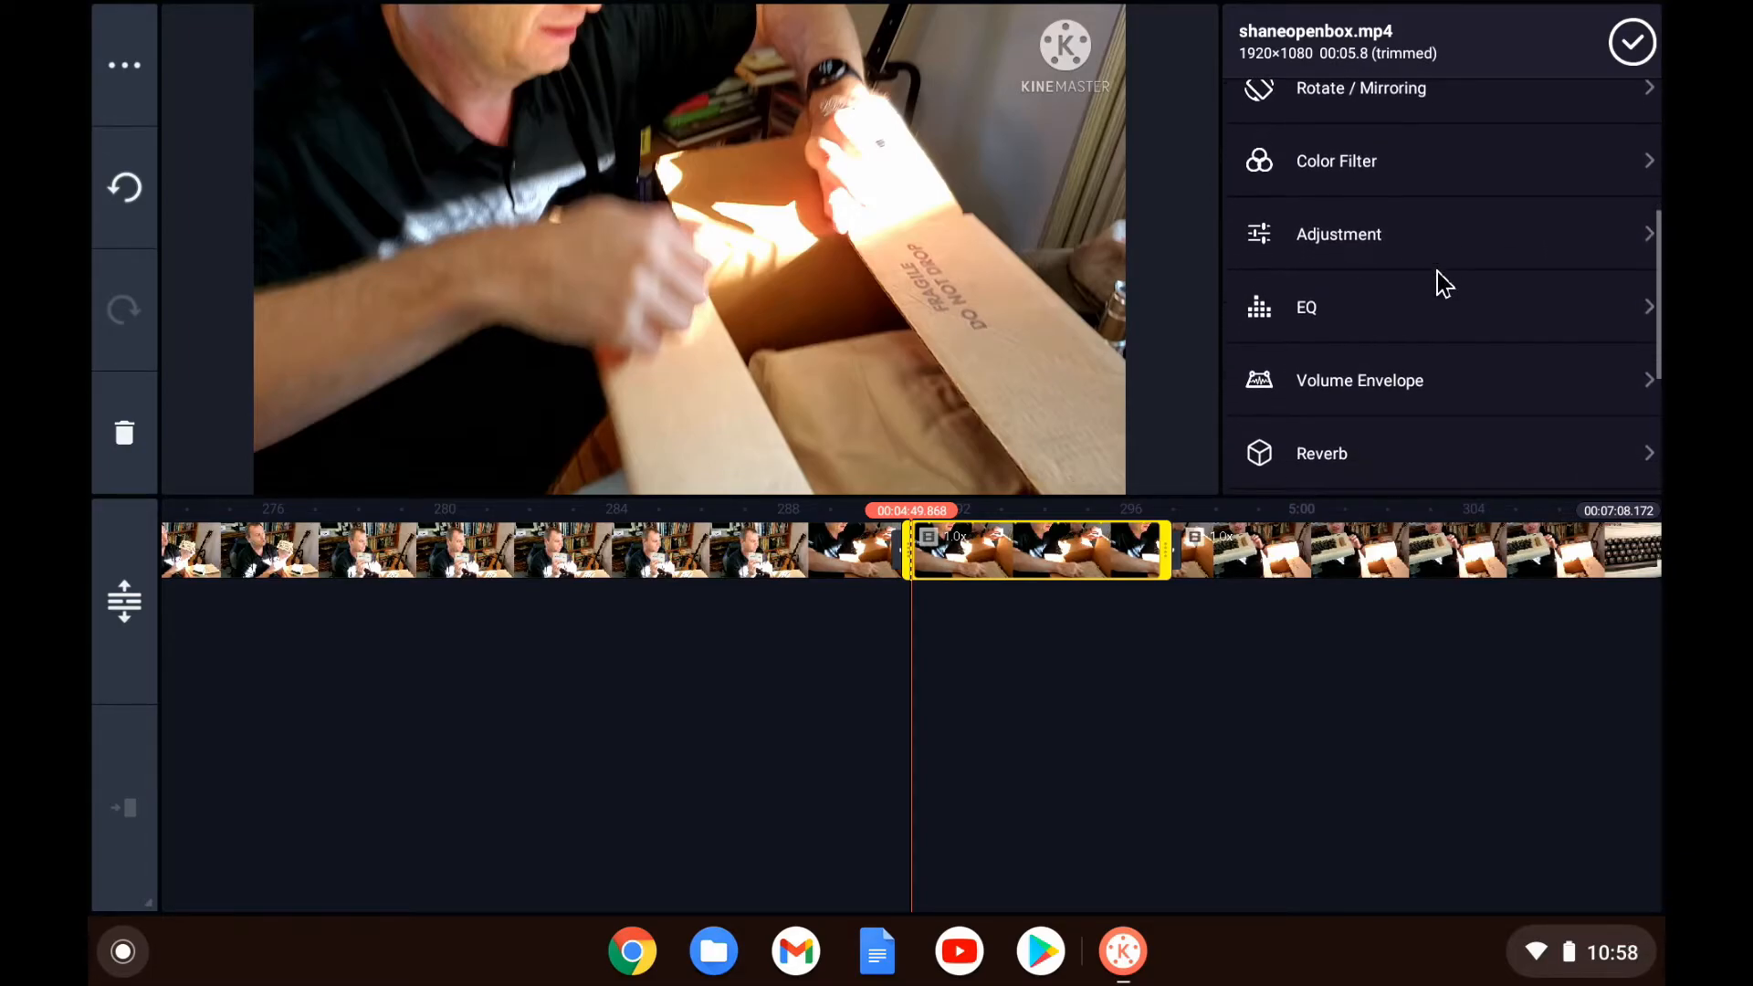
pyautogui.scroll(-3)
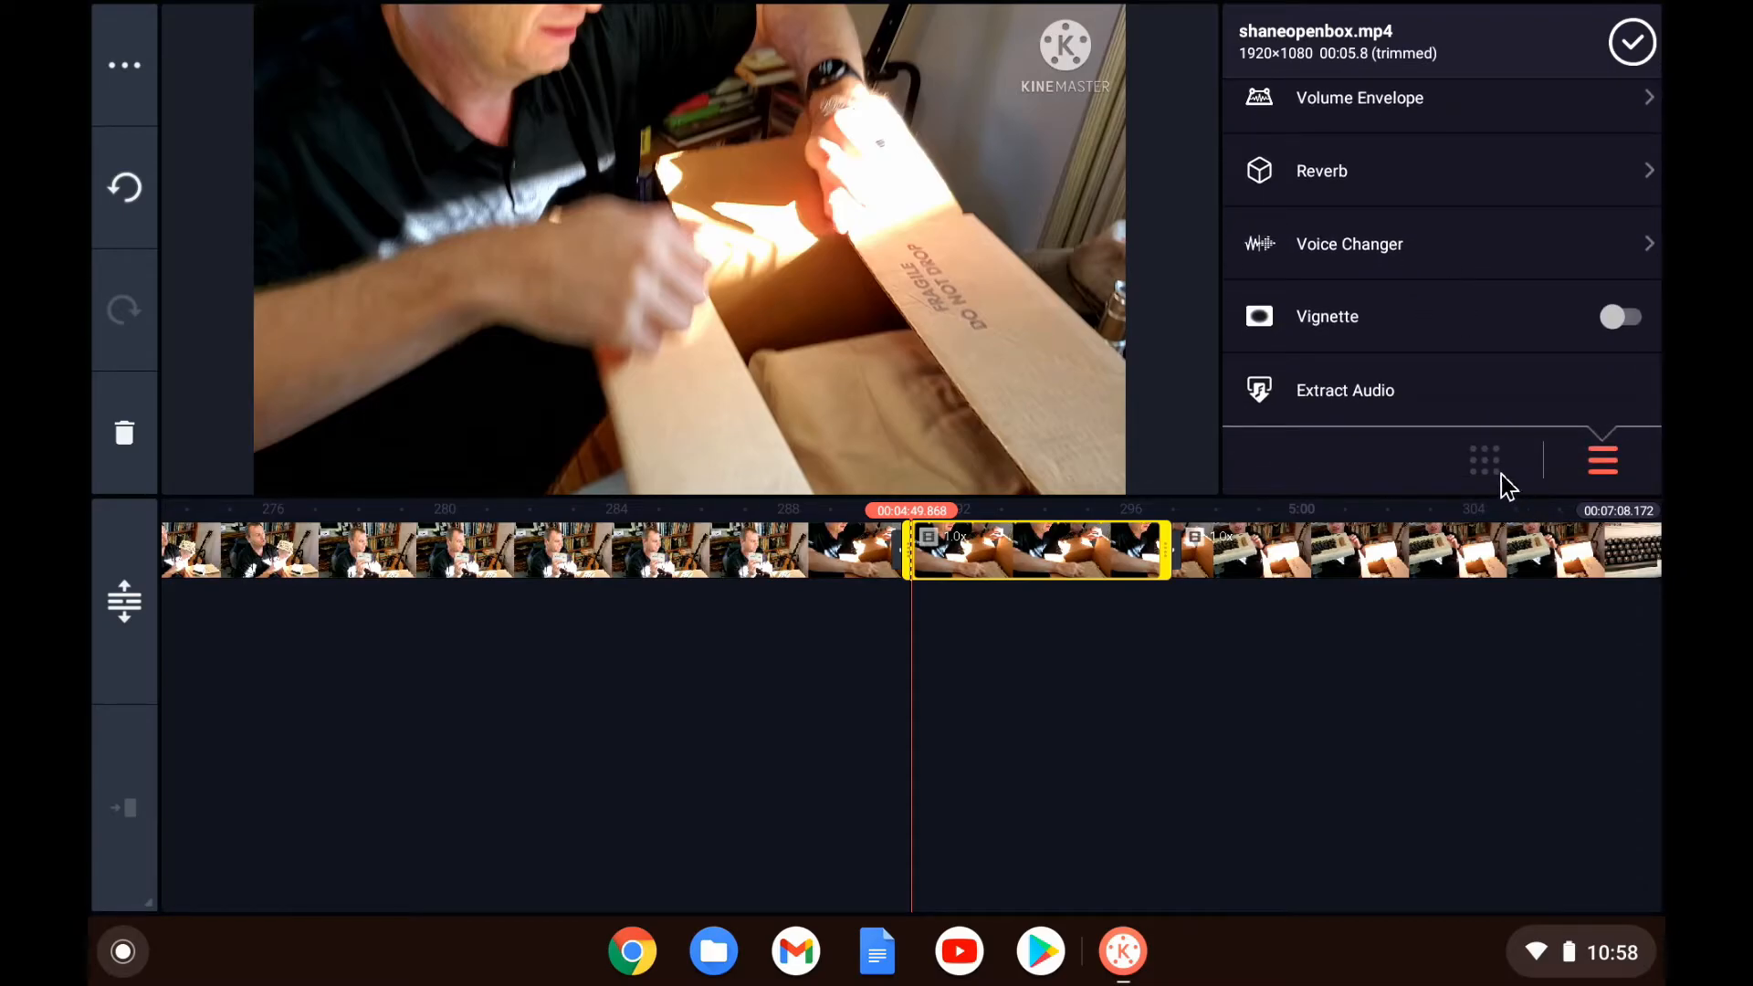
pyautogui.click(1485, 460)
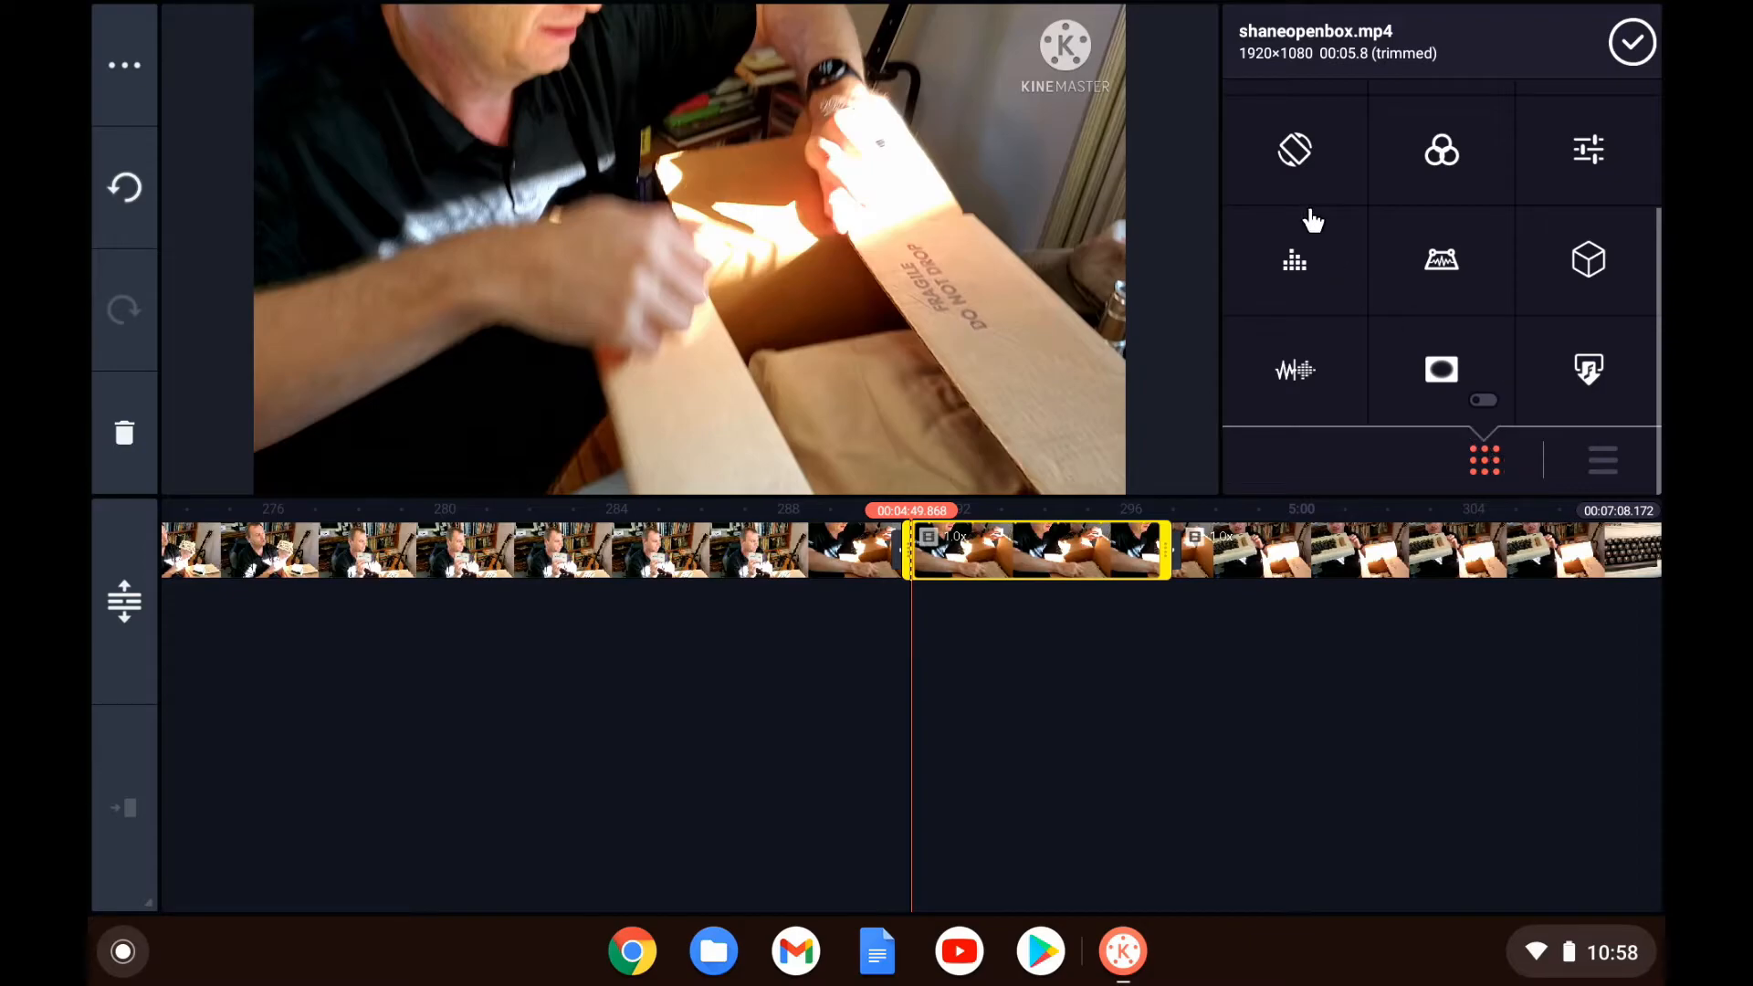
pyautogui.moveTo(1410, 161)
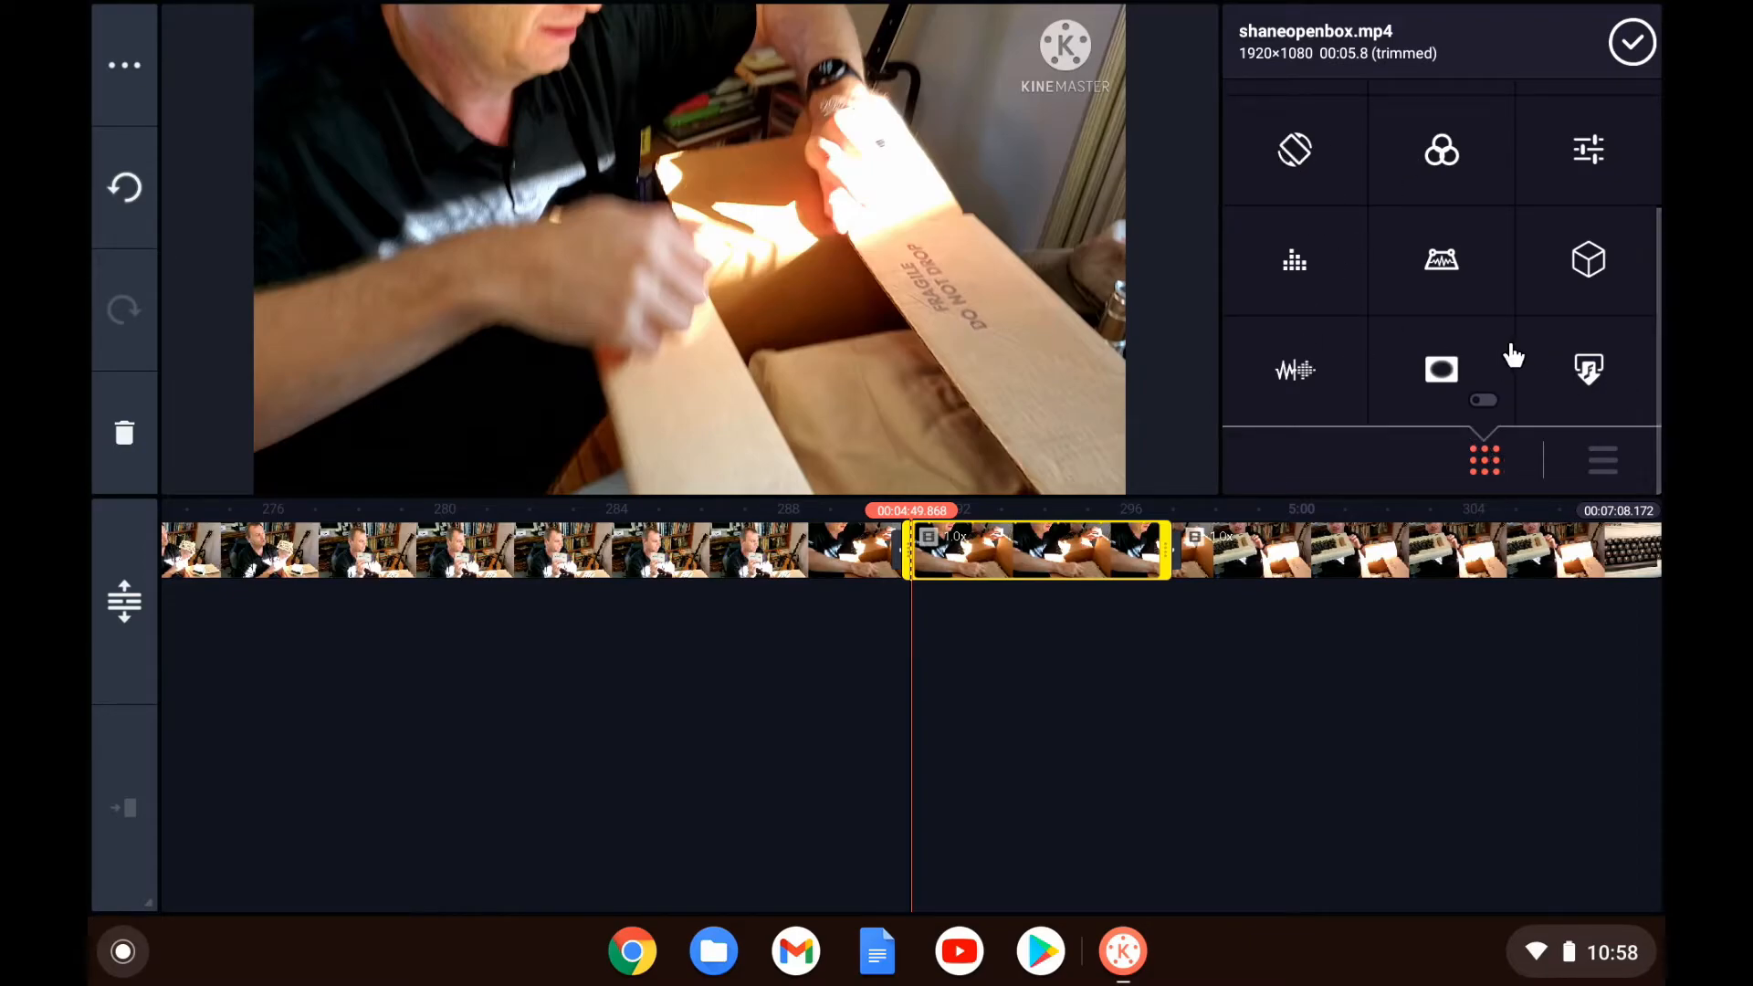
pyautogui.click(1588, 370)
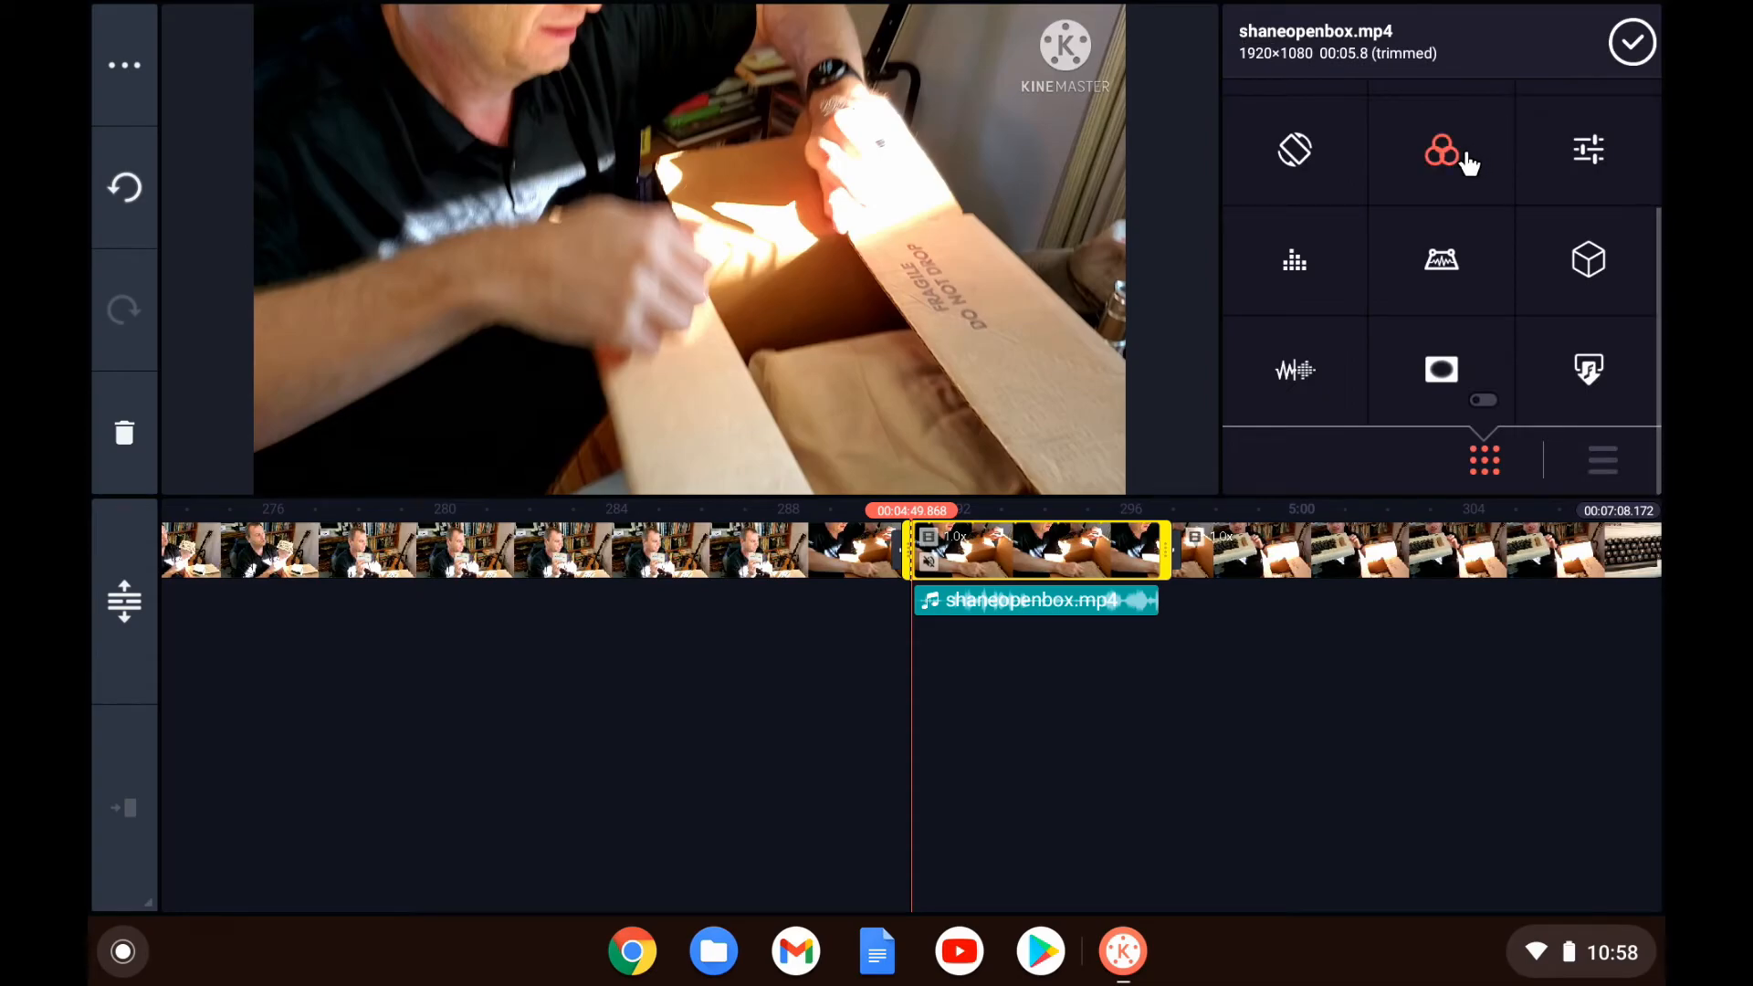
pyautogui.click(1441, 149)
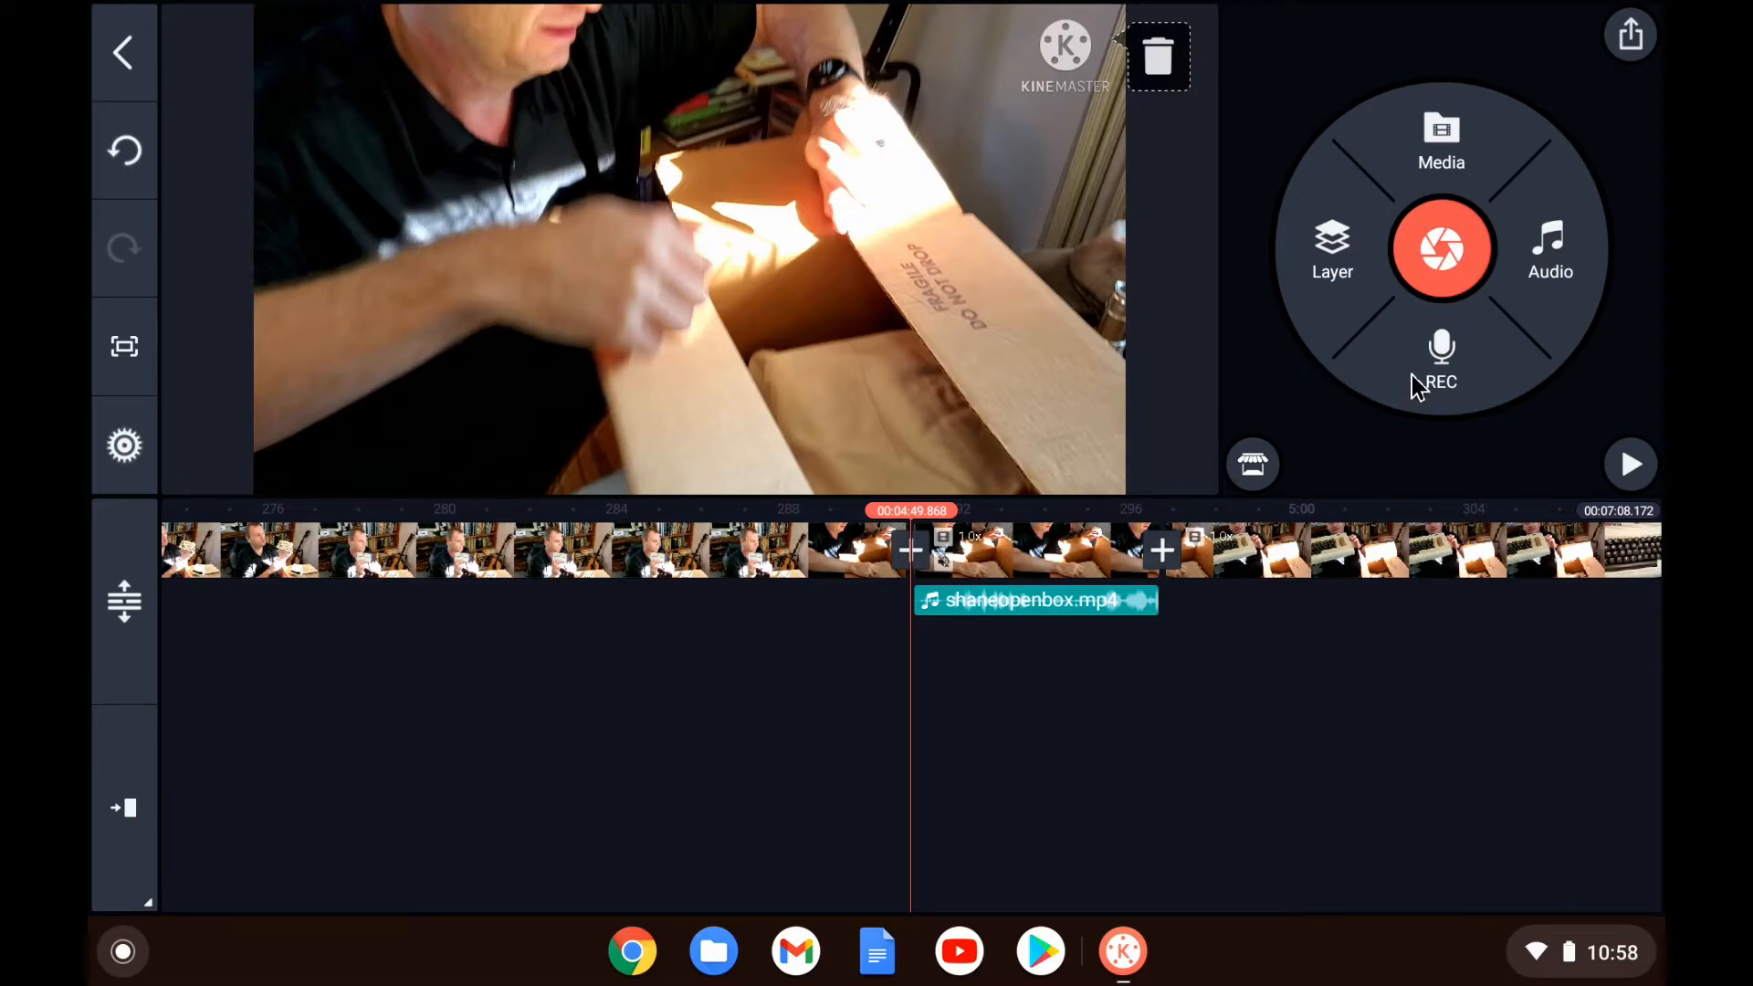
# Step: Add an Effect layer and browse more effects in the asset store
pyautogui.click(1332, 247)
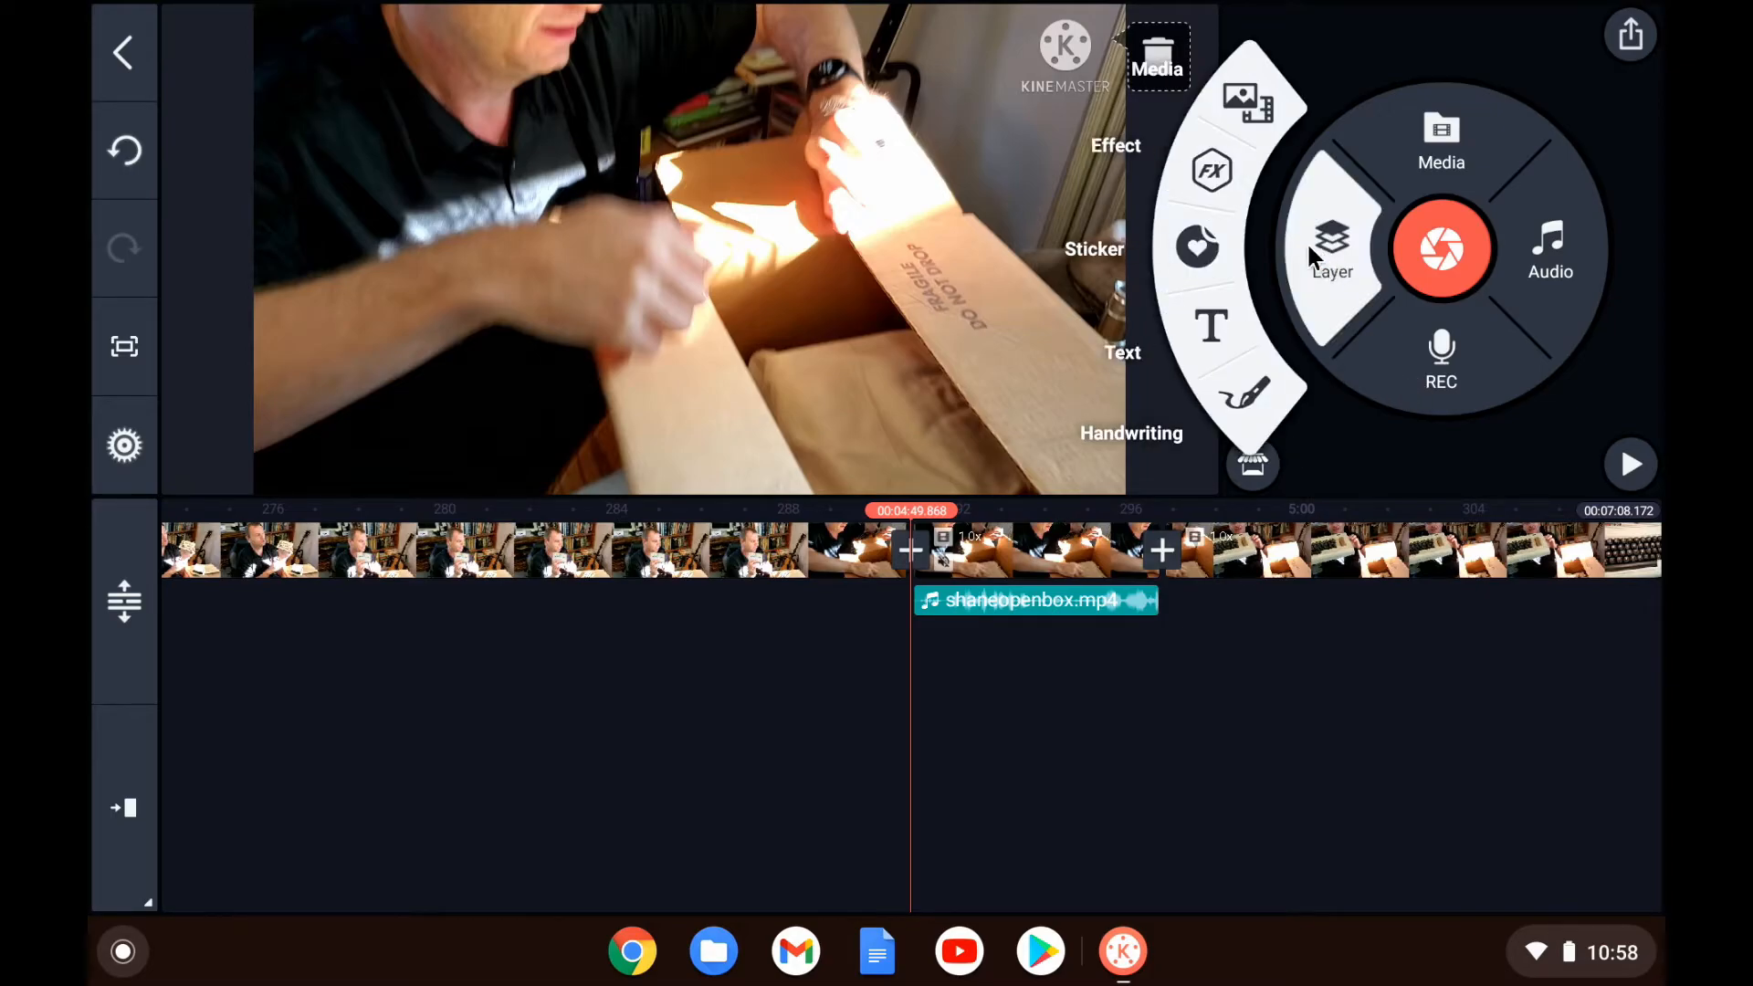
pyautogui.click(1208, 172)
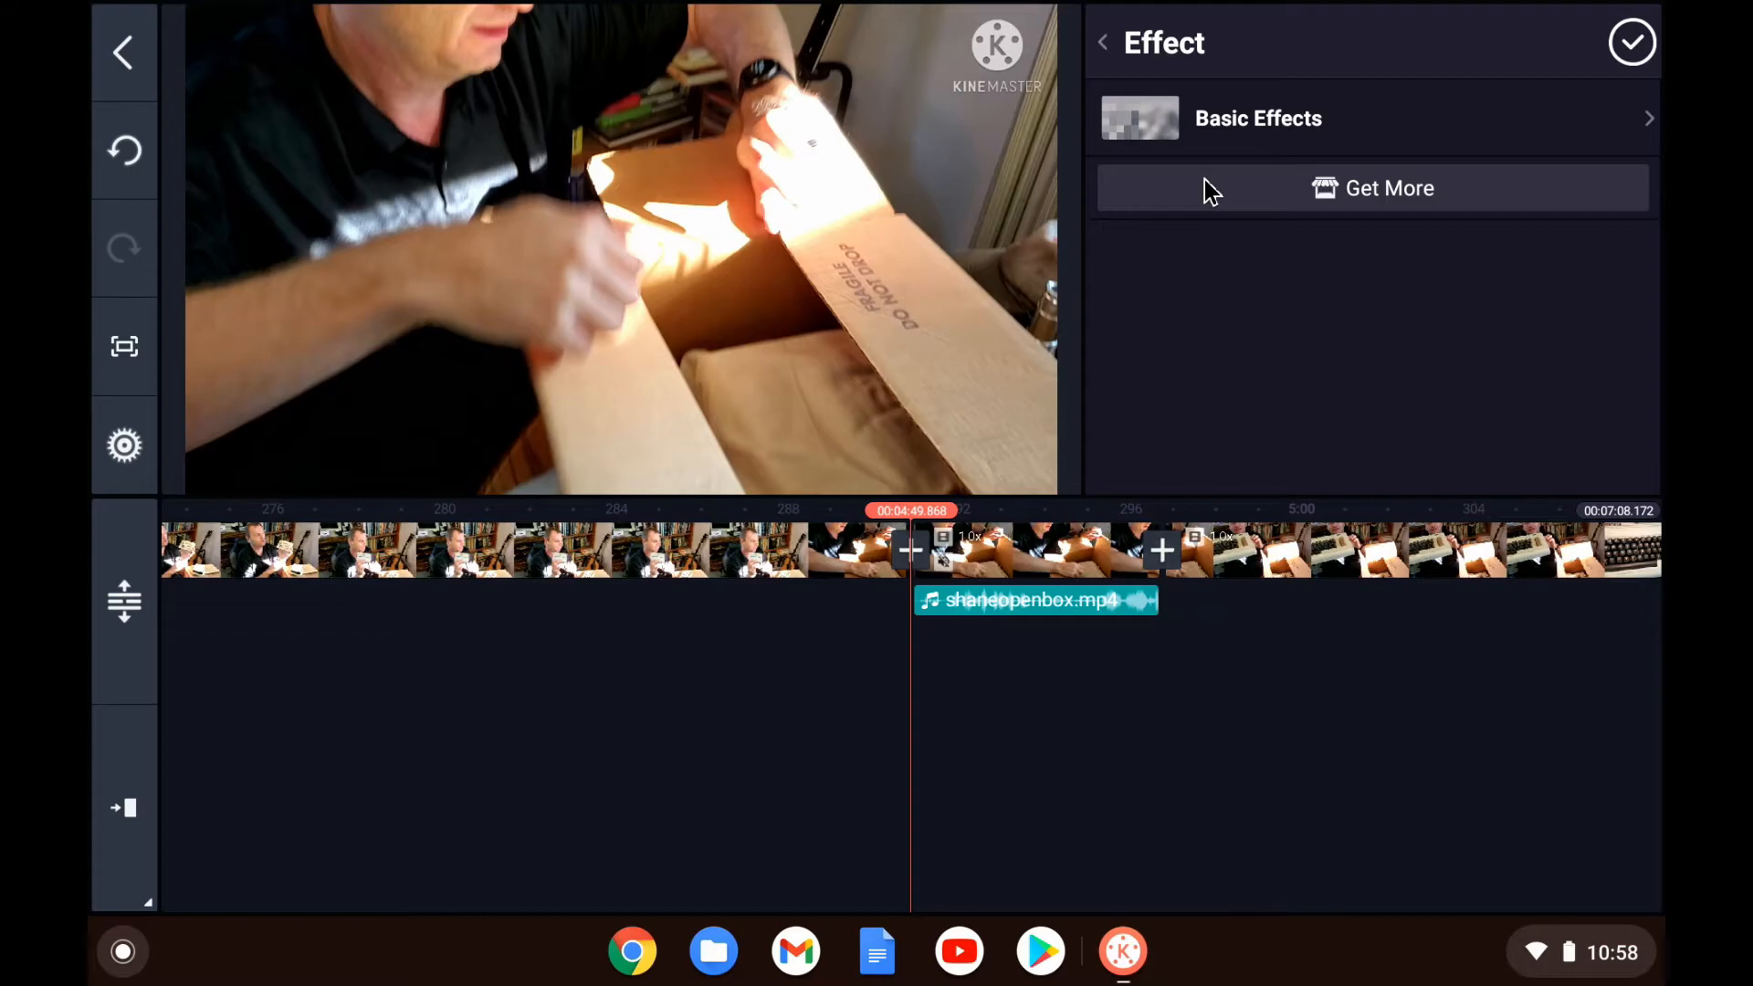
pyautogui.click(1373, 188)
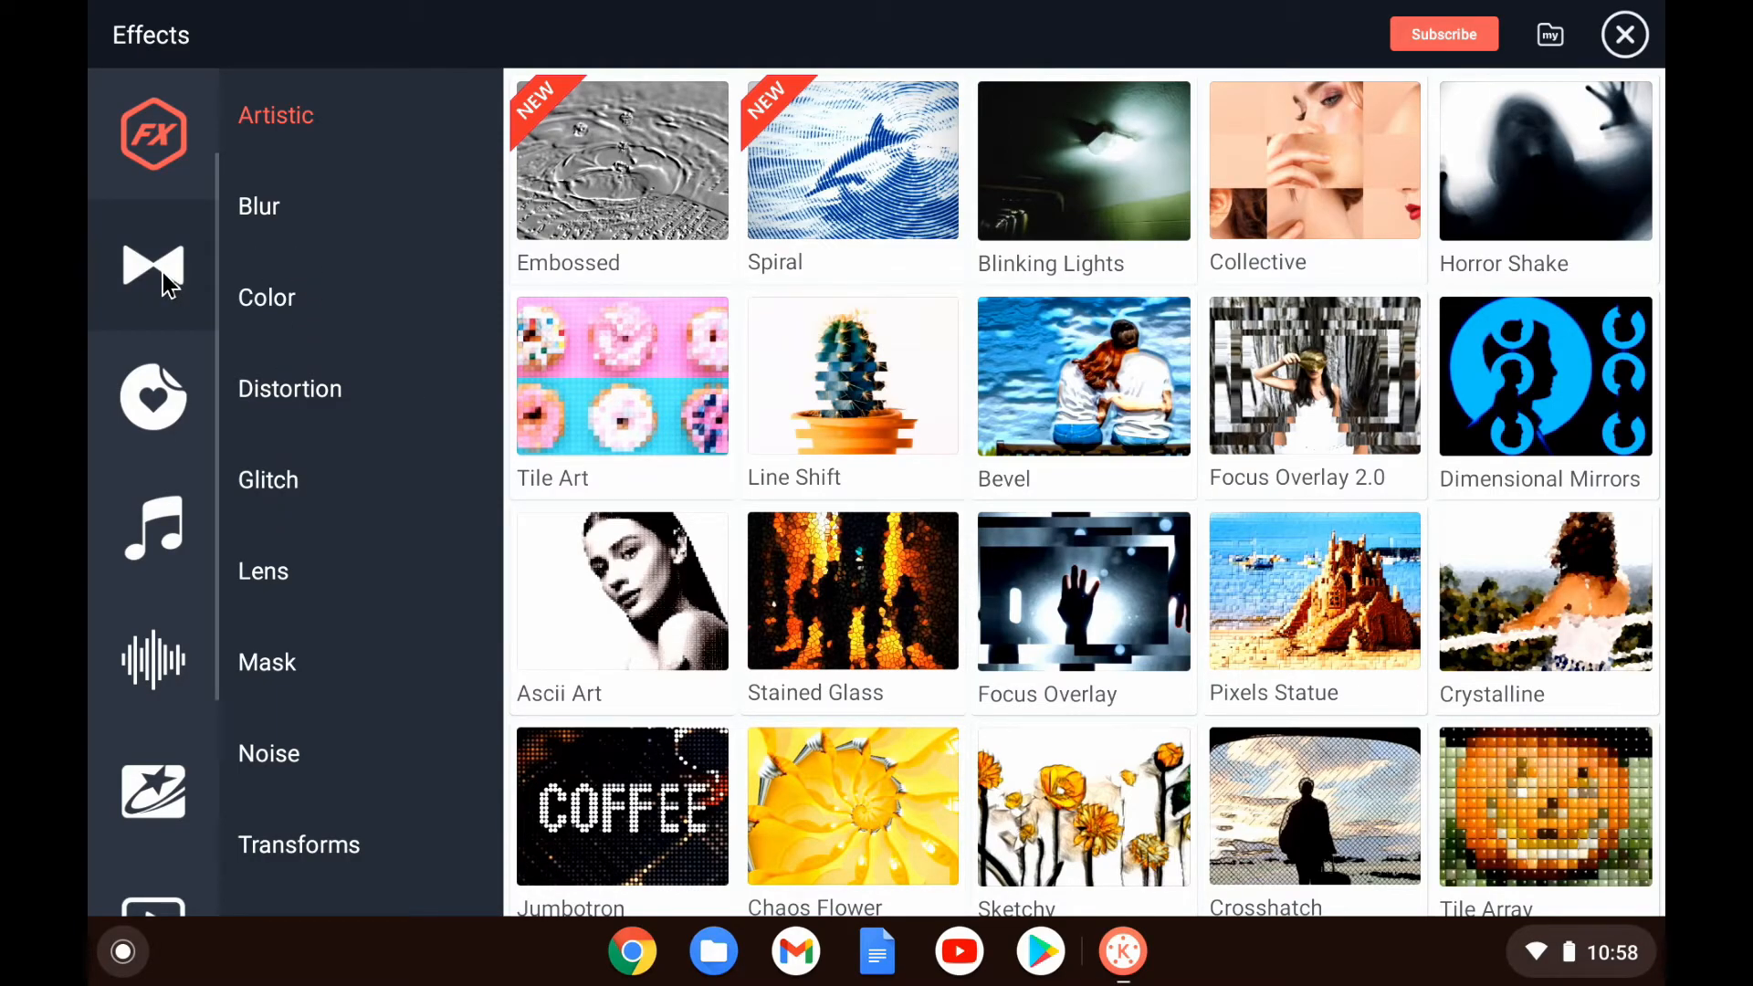
# Step: Download the free Spin Cut transition from Transitions > Action and close the store
pyautogui.click(151, 266)
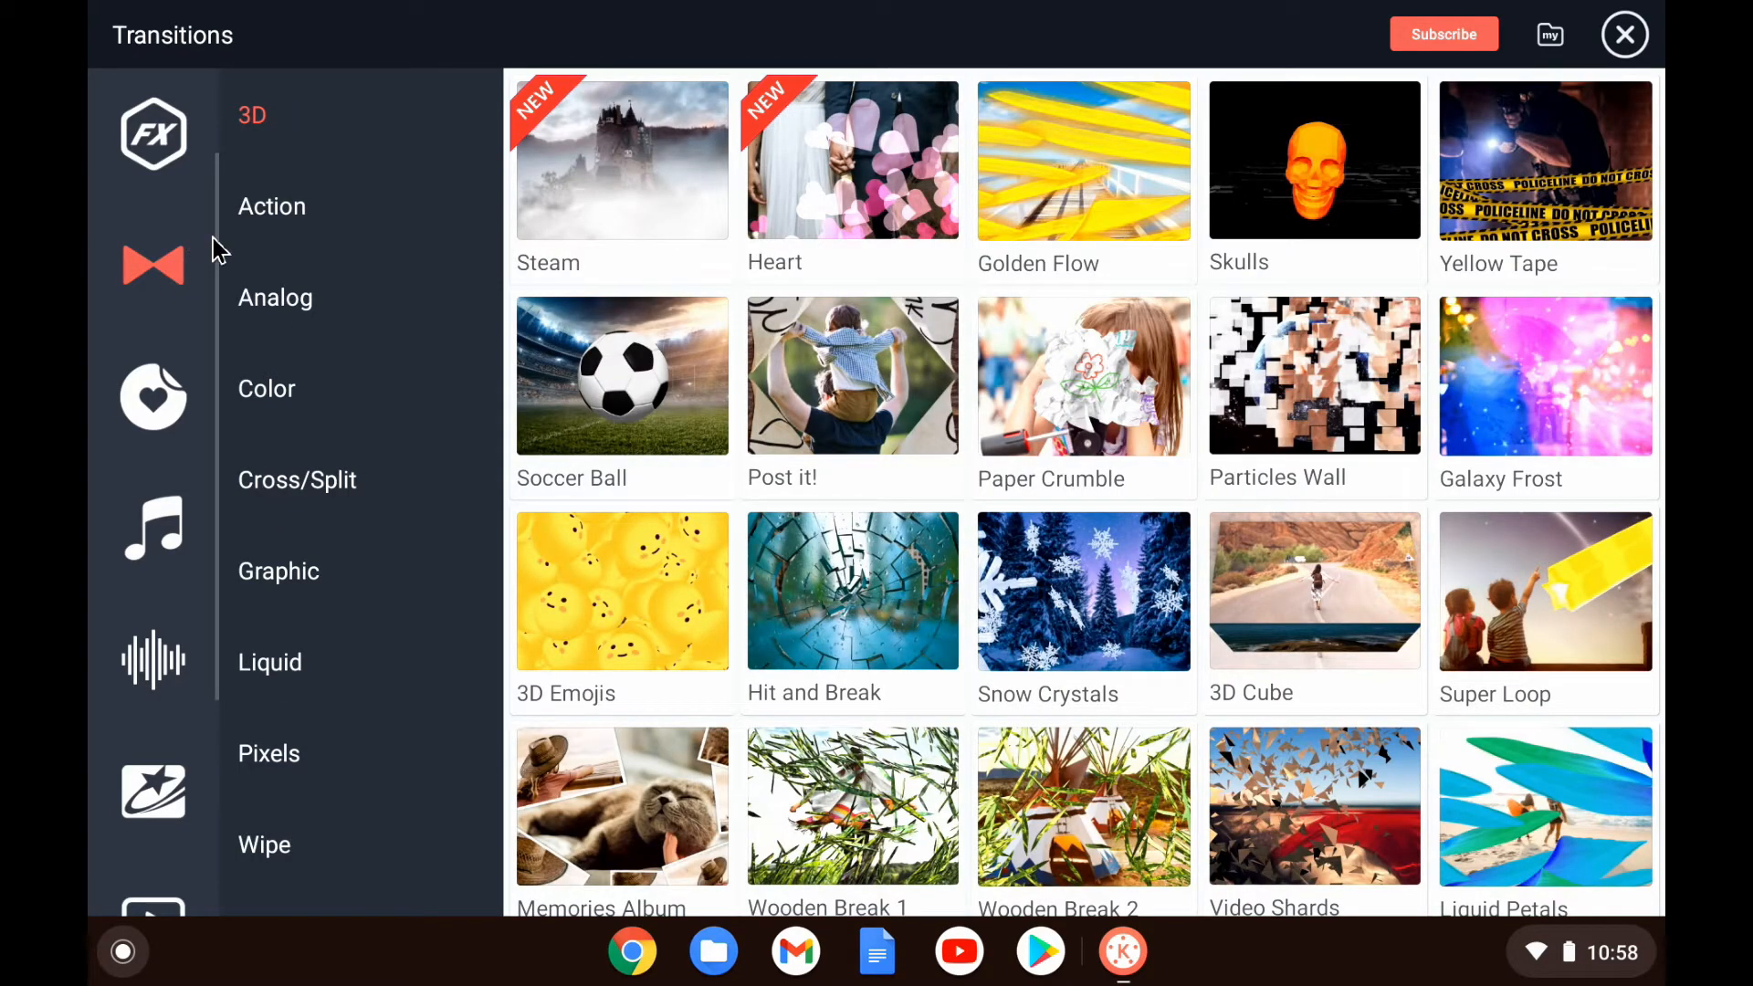
pyautogui.click(154, 137)
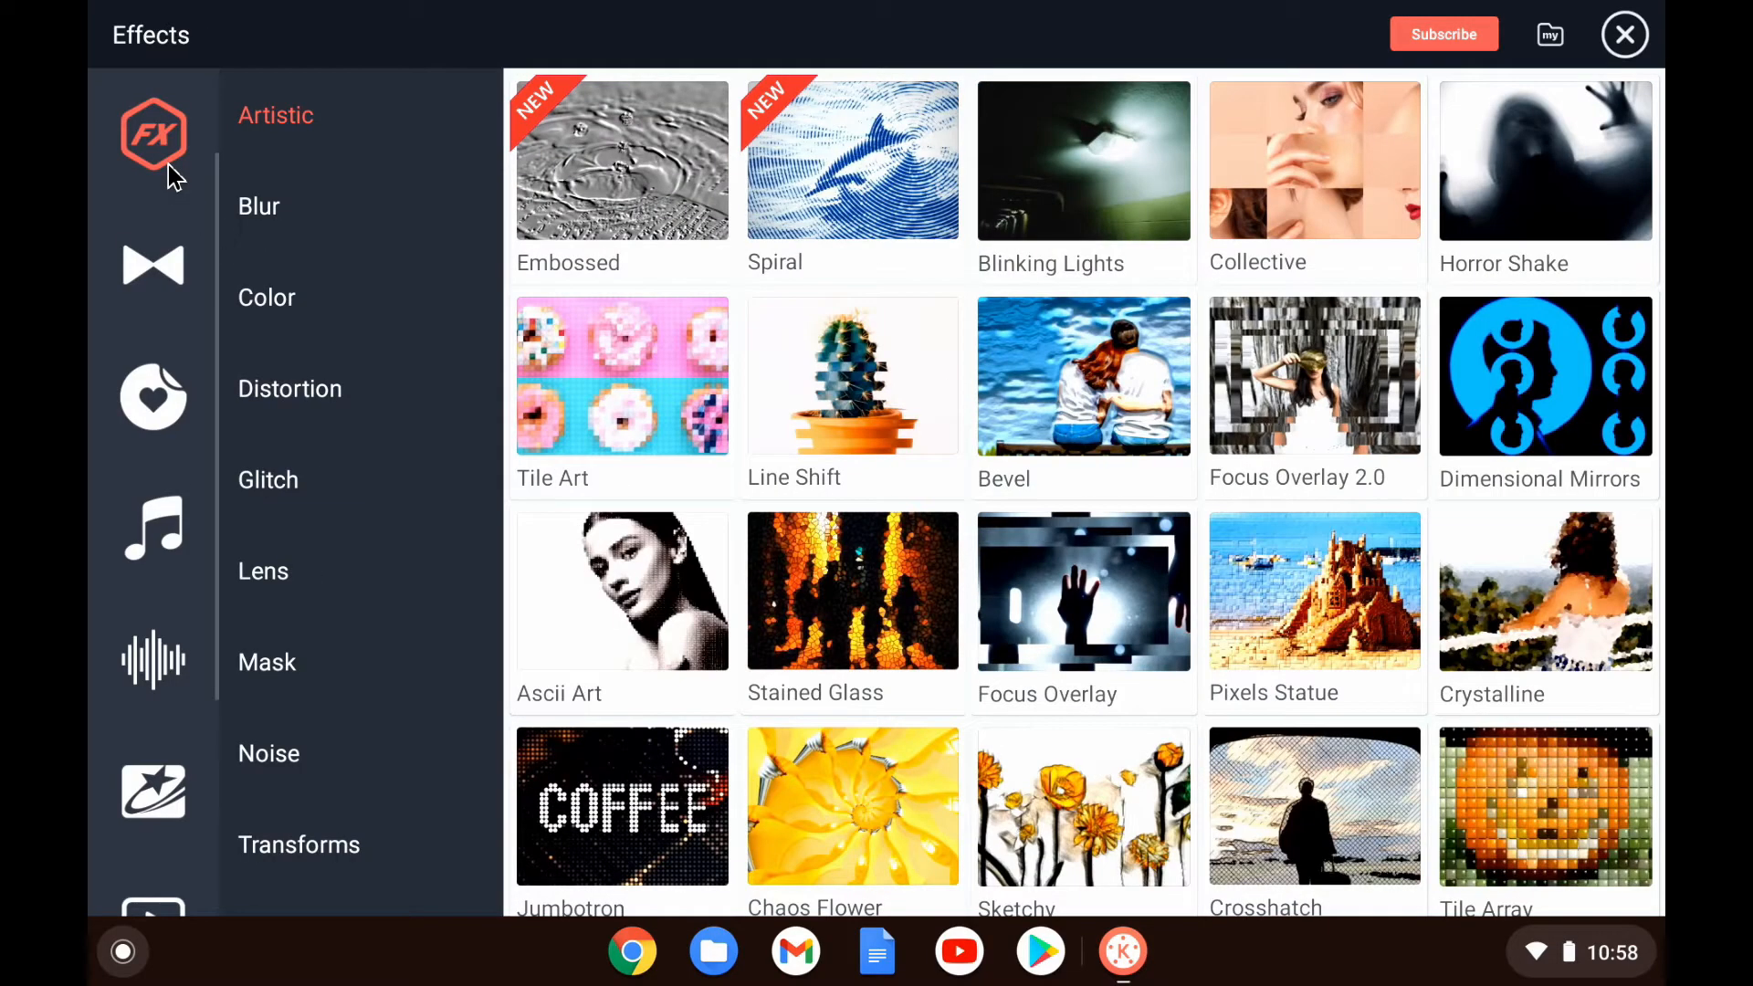
pyautogui.click(153, 397)
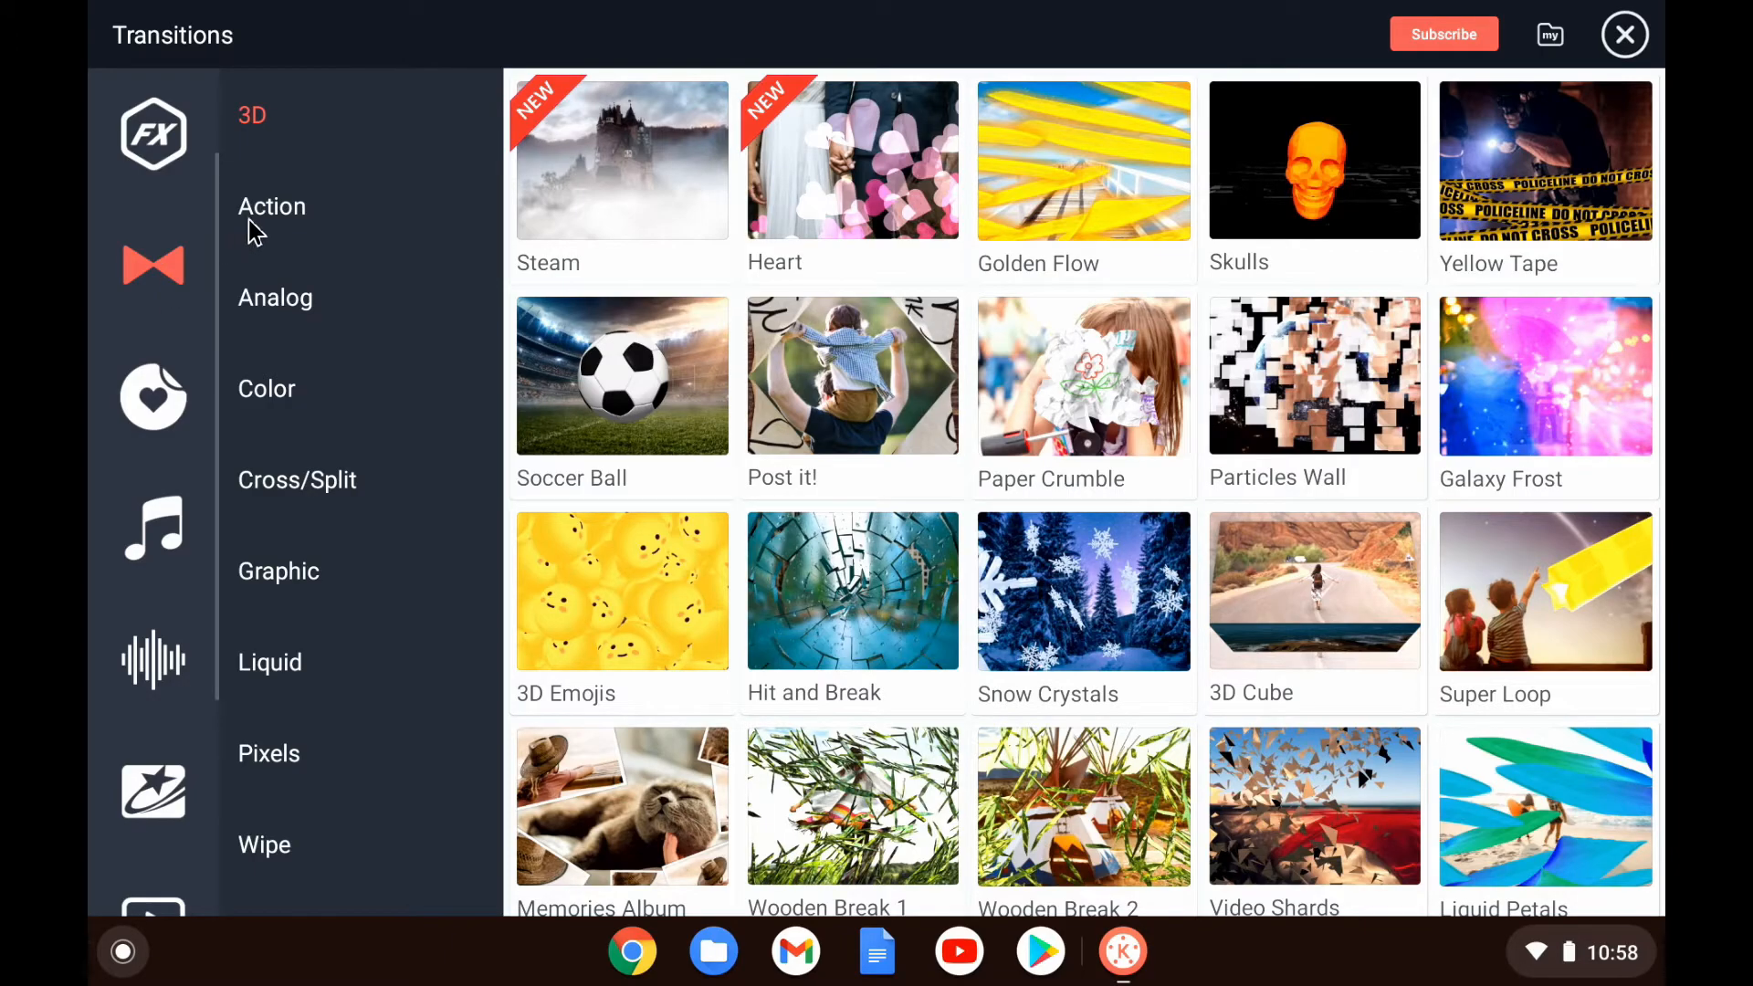
pyautogui.click(272, 206)
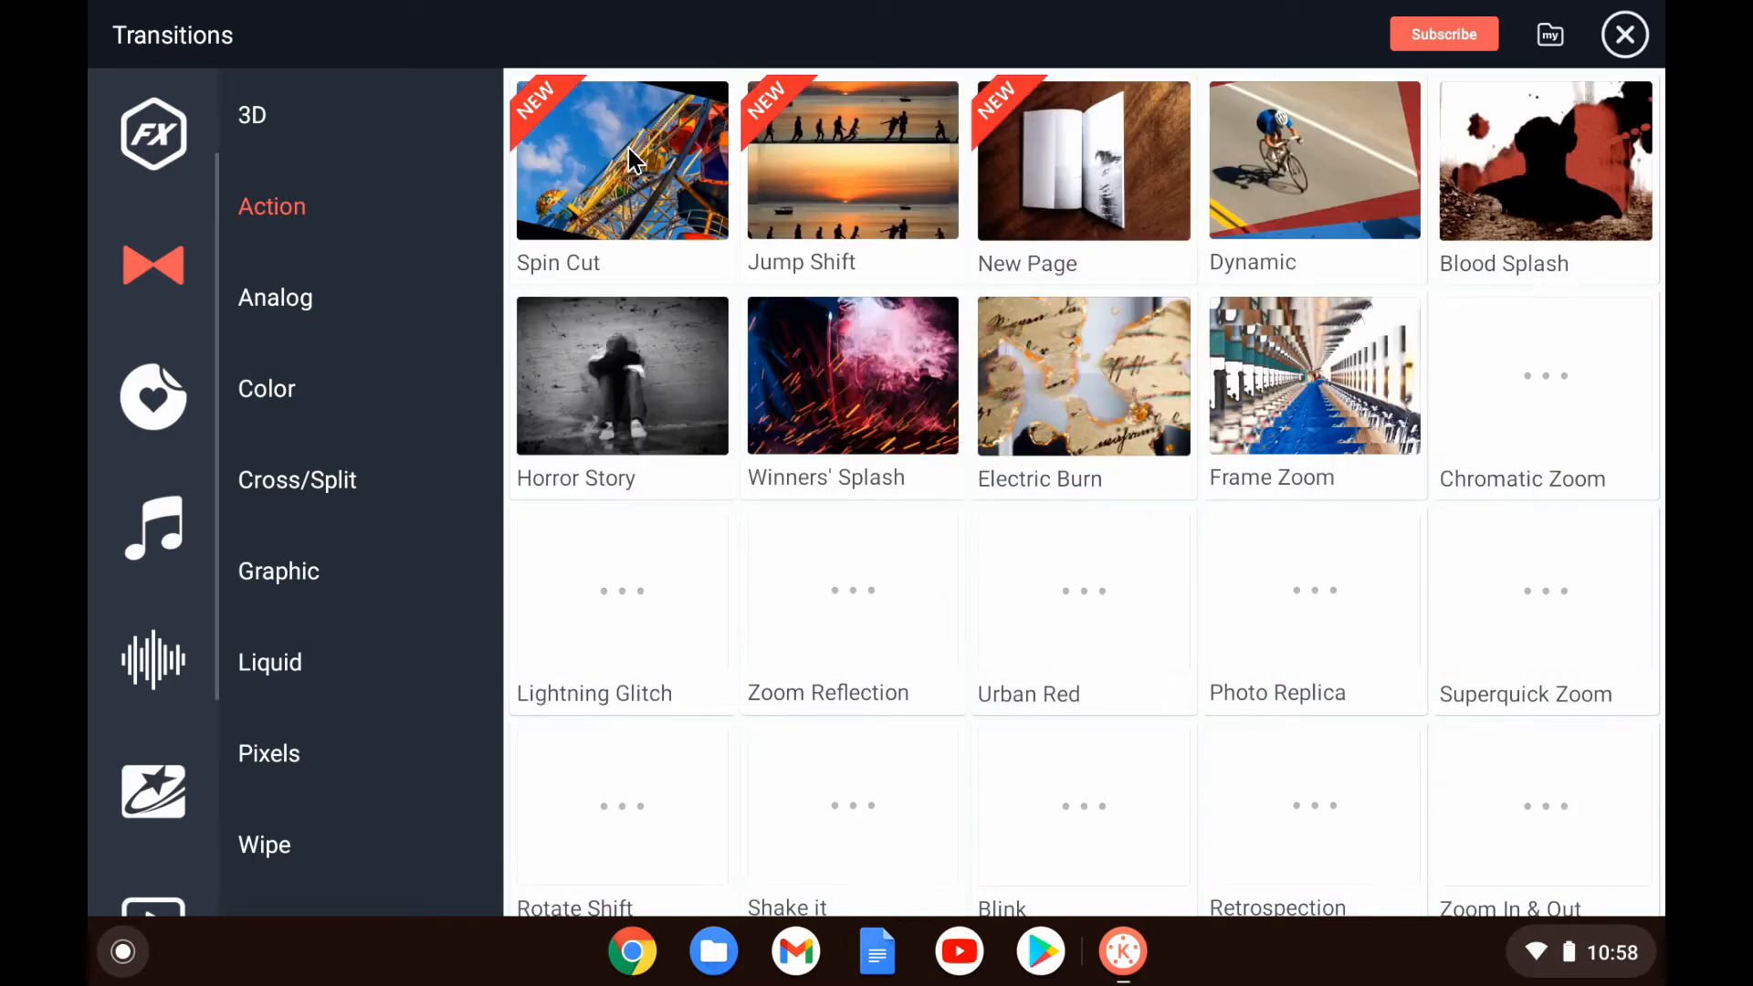
pyautogui.click(630, 160)
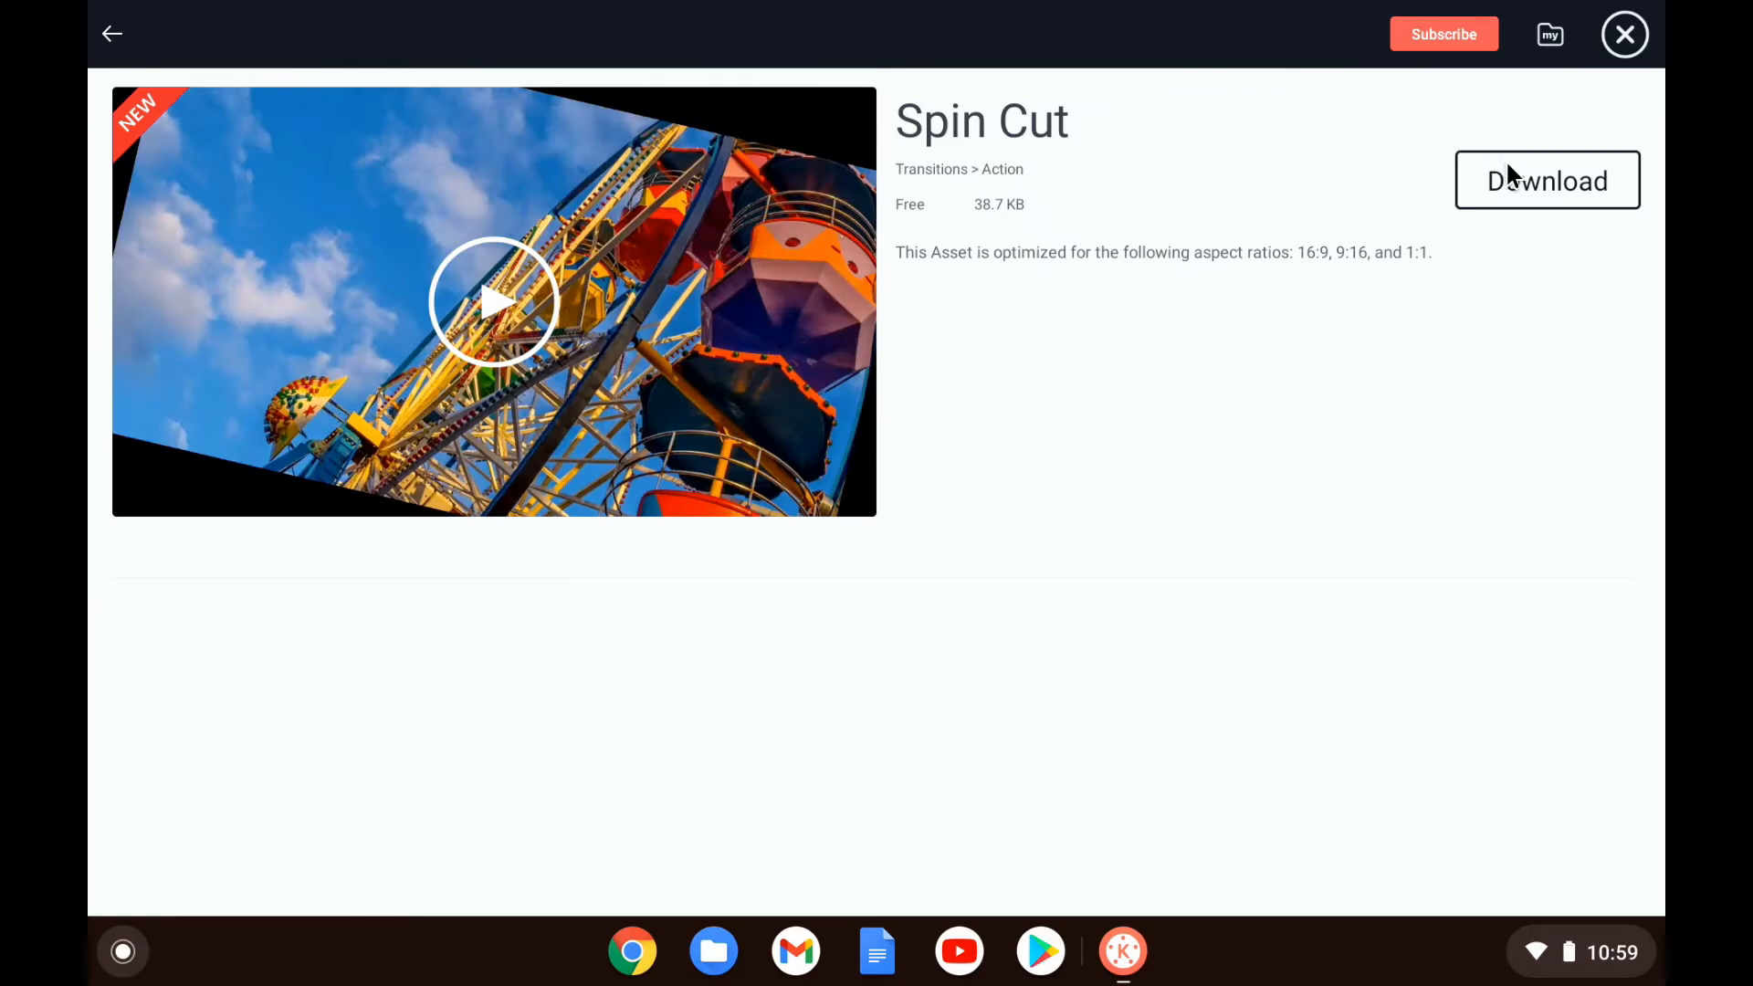
pyautogui.click(1548, 180)
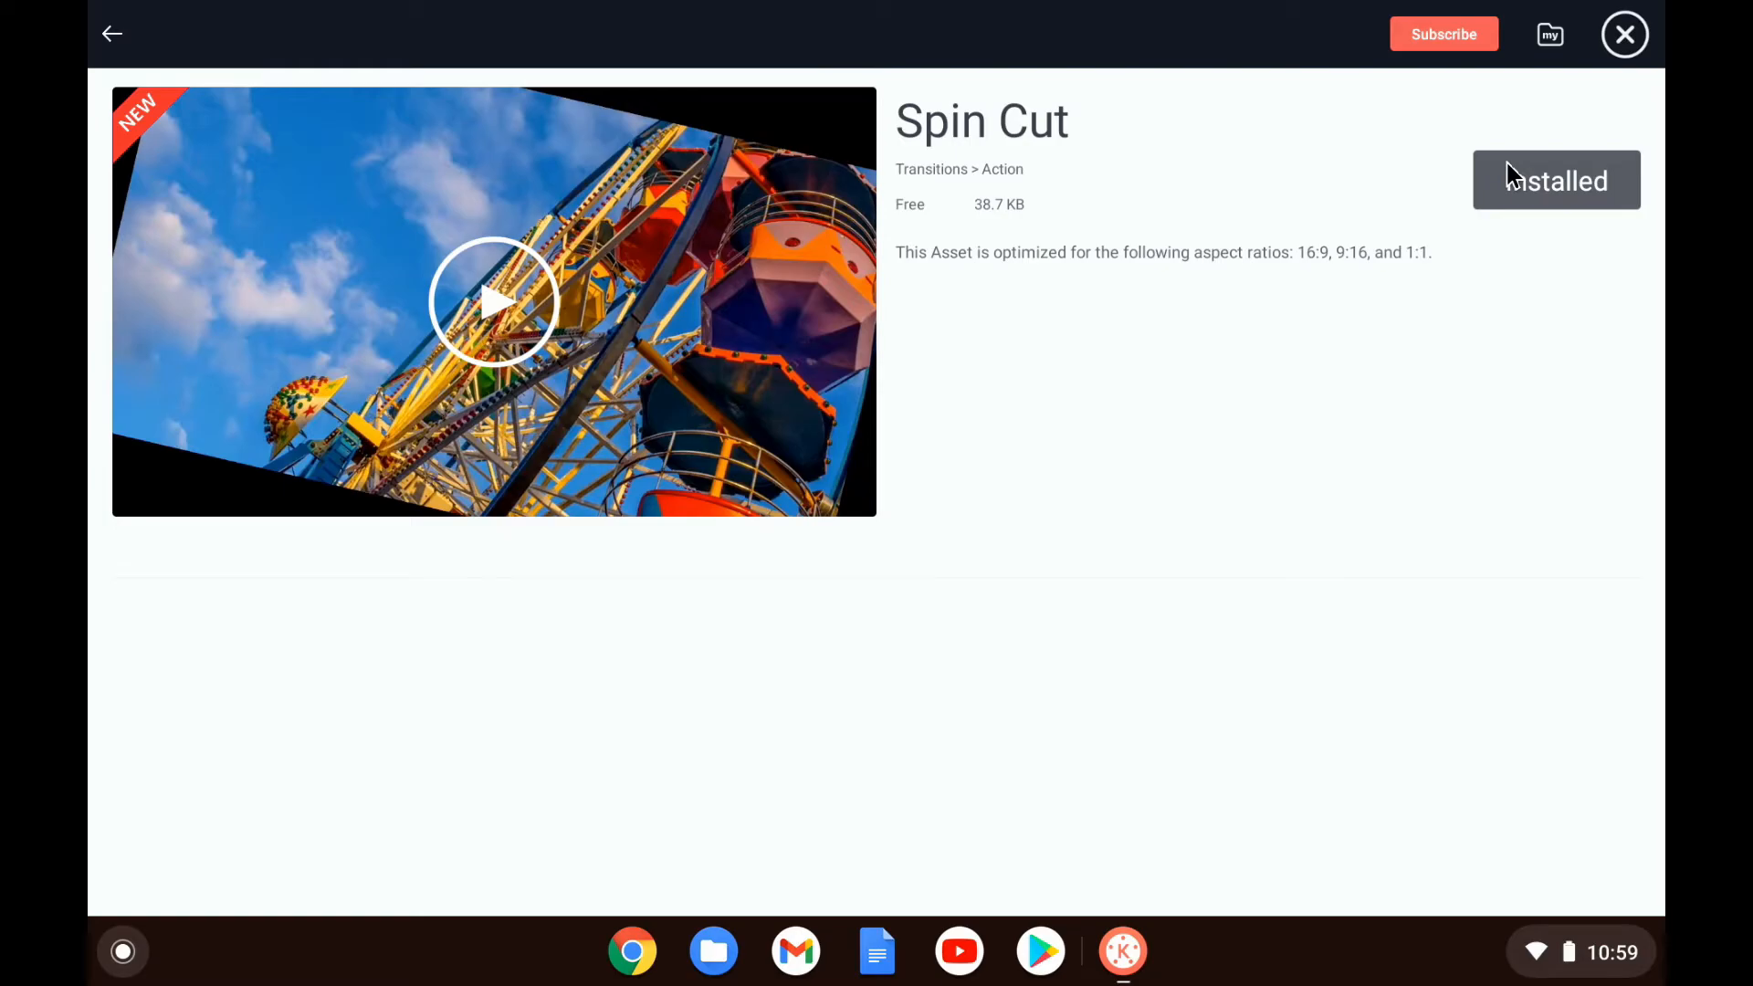
pyautogui.moveTo(1512, 174)
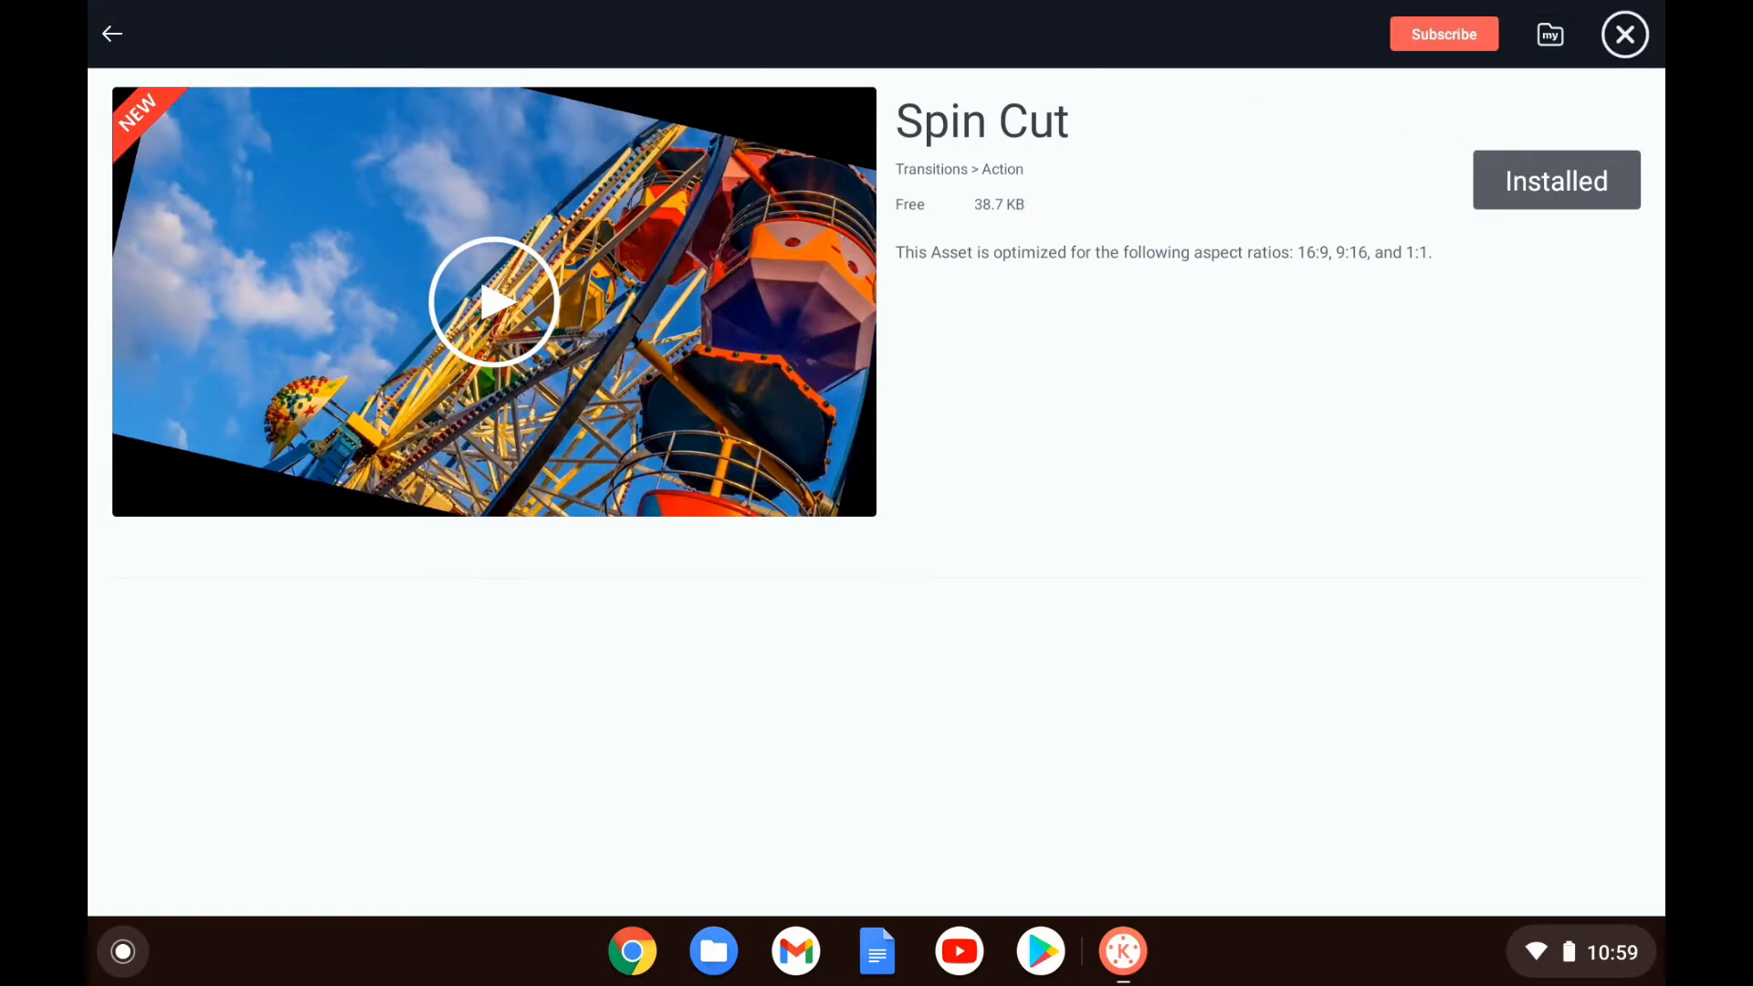
pyautogui.click(1625, 36)
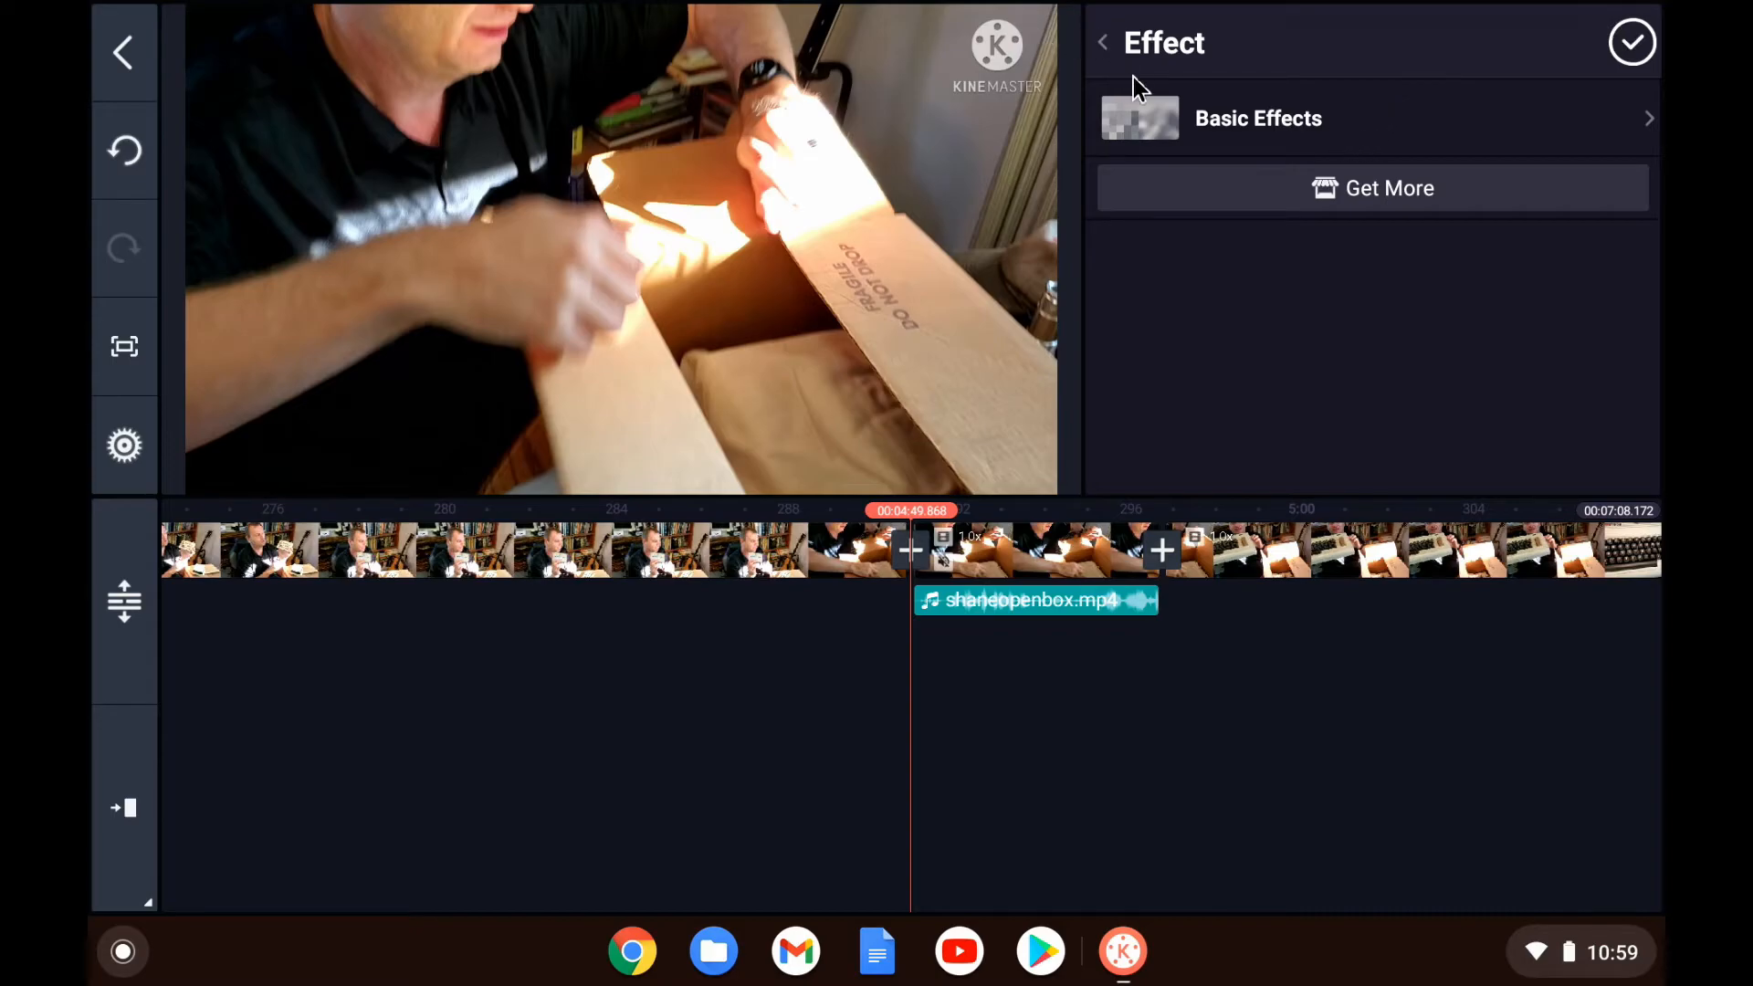
pyautogui.moveTo(961, 551)
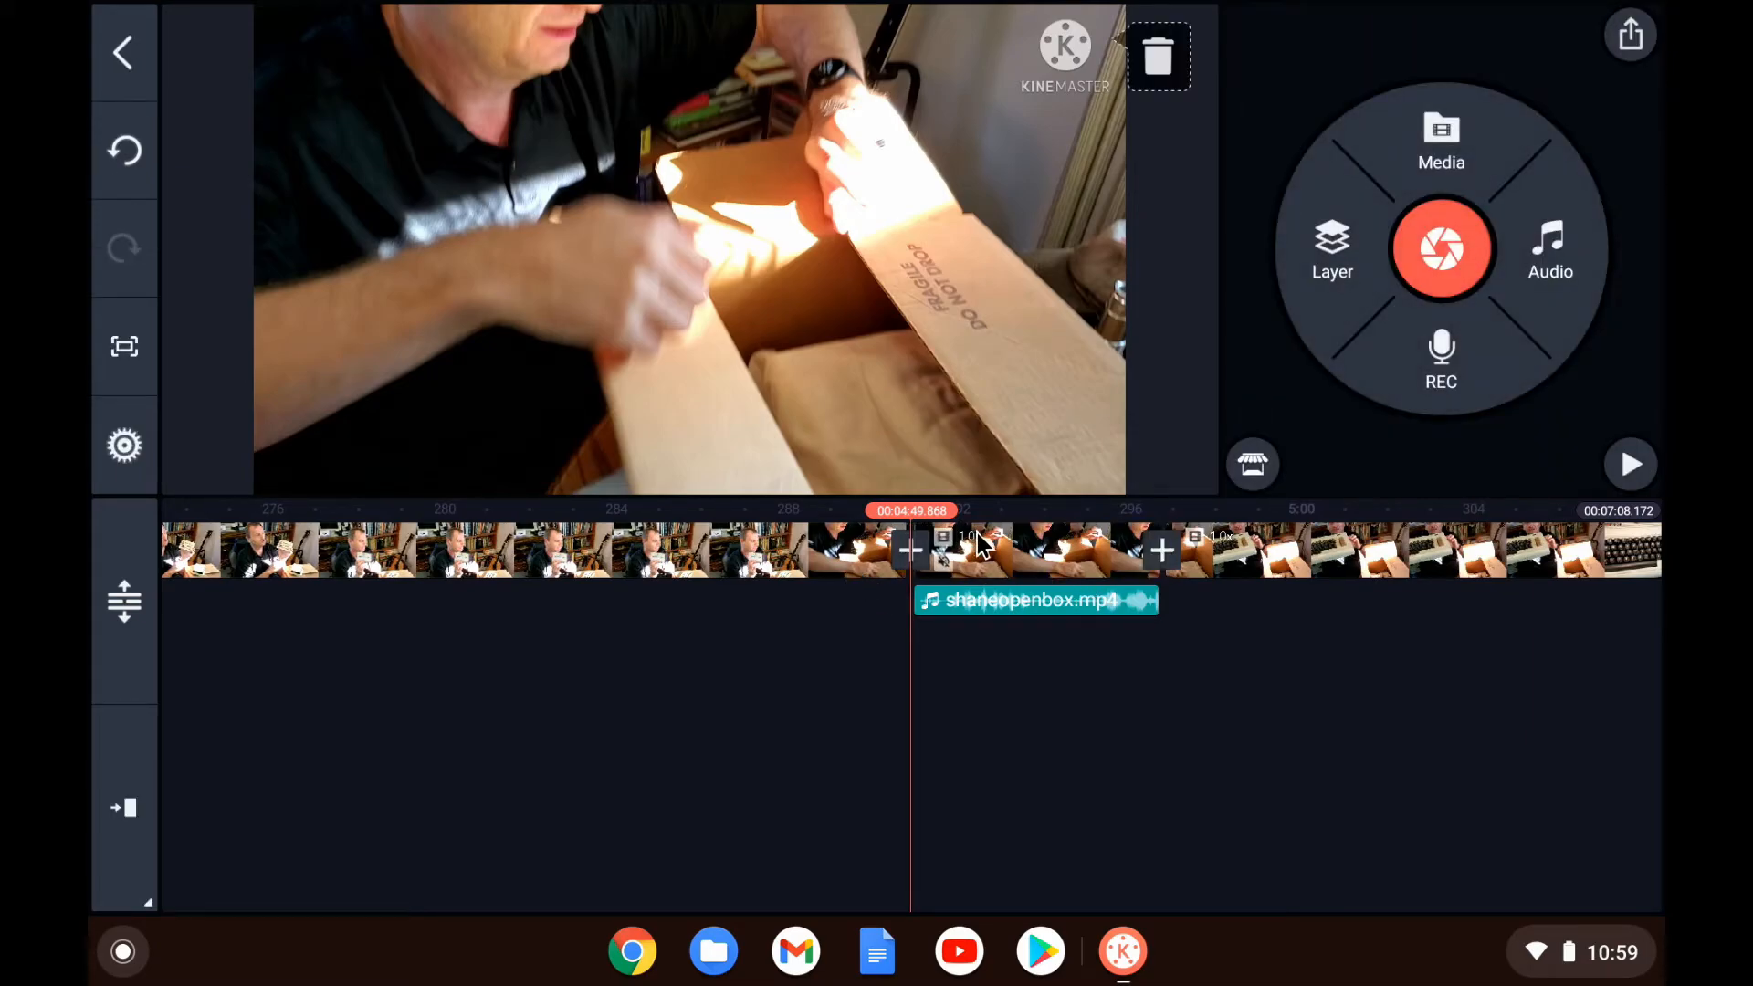
# Step: Delete the shaneopenbox.mp4 audio clip from the timeline
pyautogui.click(988, 551)
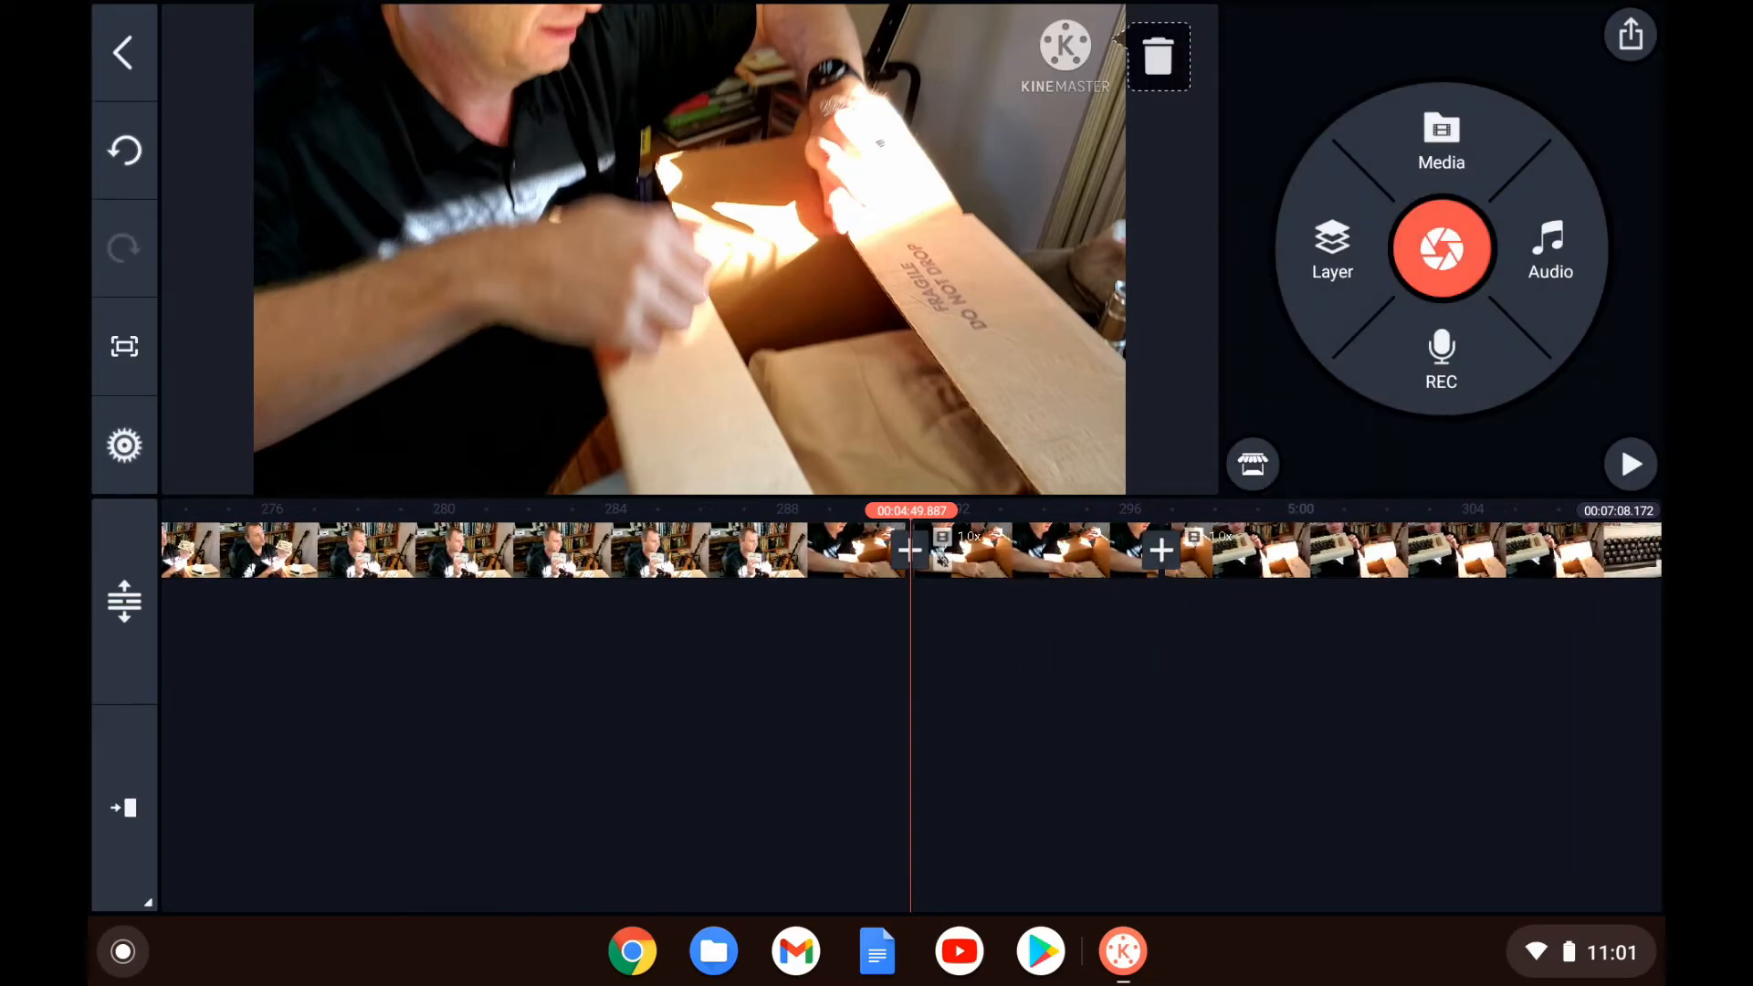
pyautogui.moveTo(1251, 375)
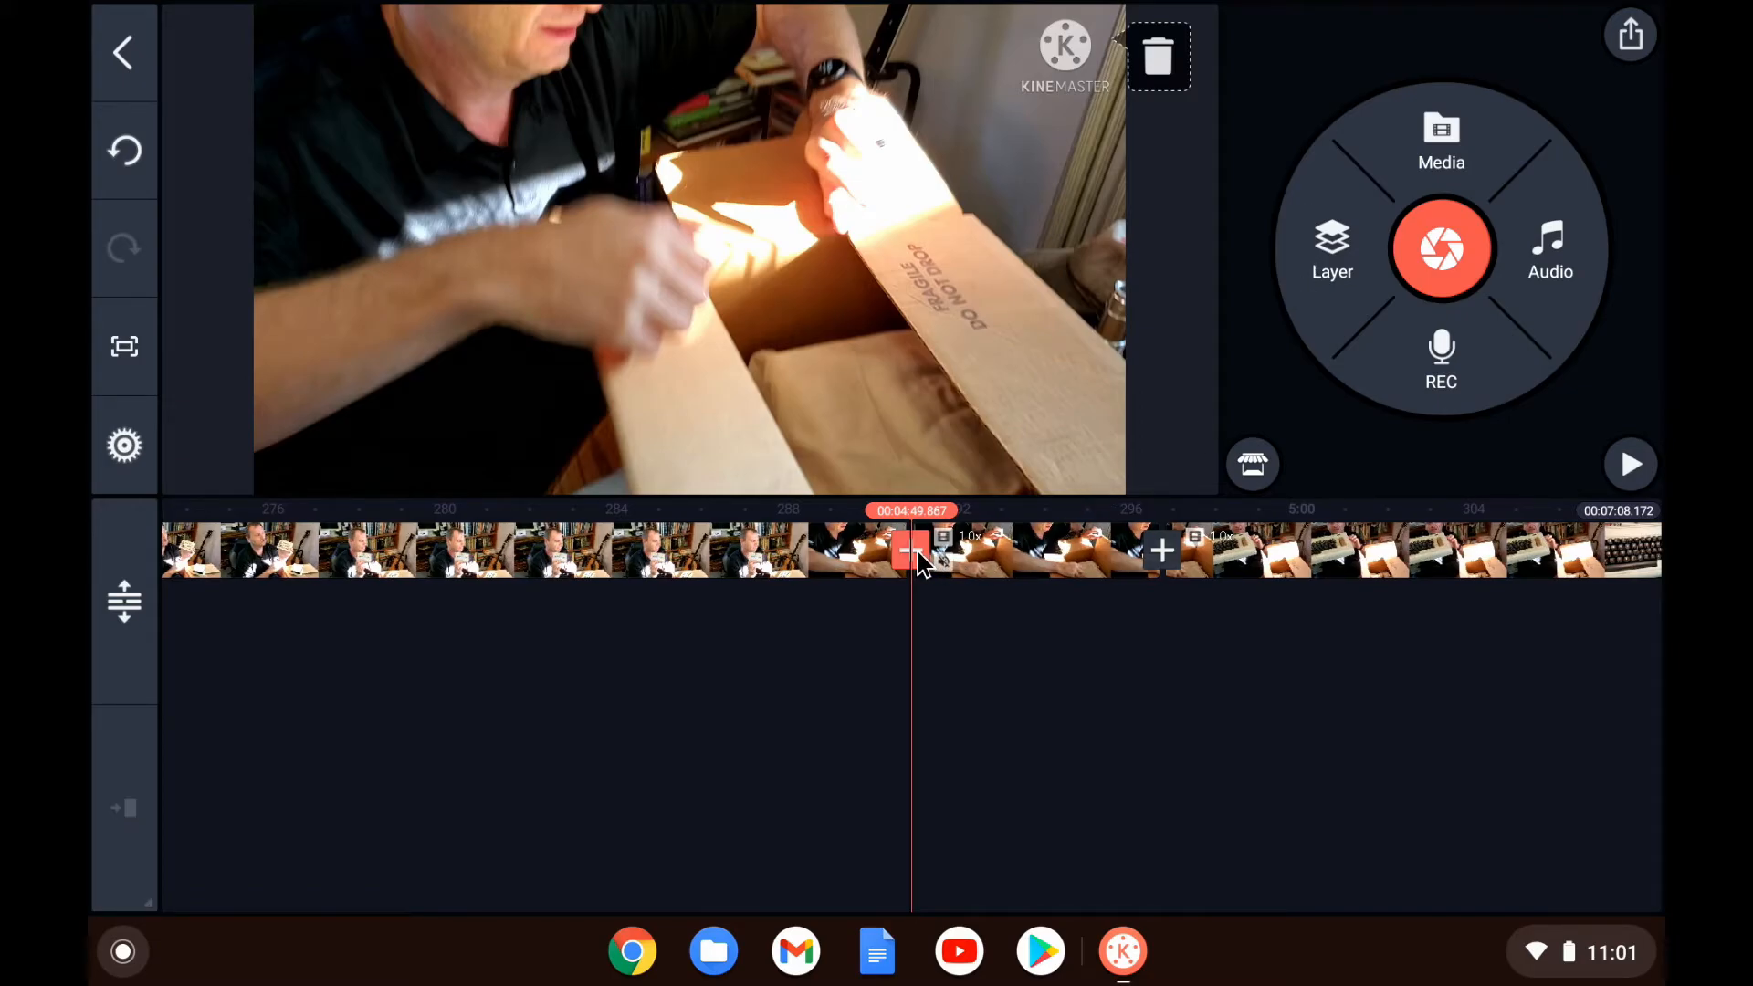
# Step: Apply Spin Cut variant 01 at the 4:49 cut between the clips and preview it
pyautogui.click(912, 550)
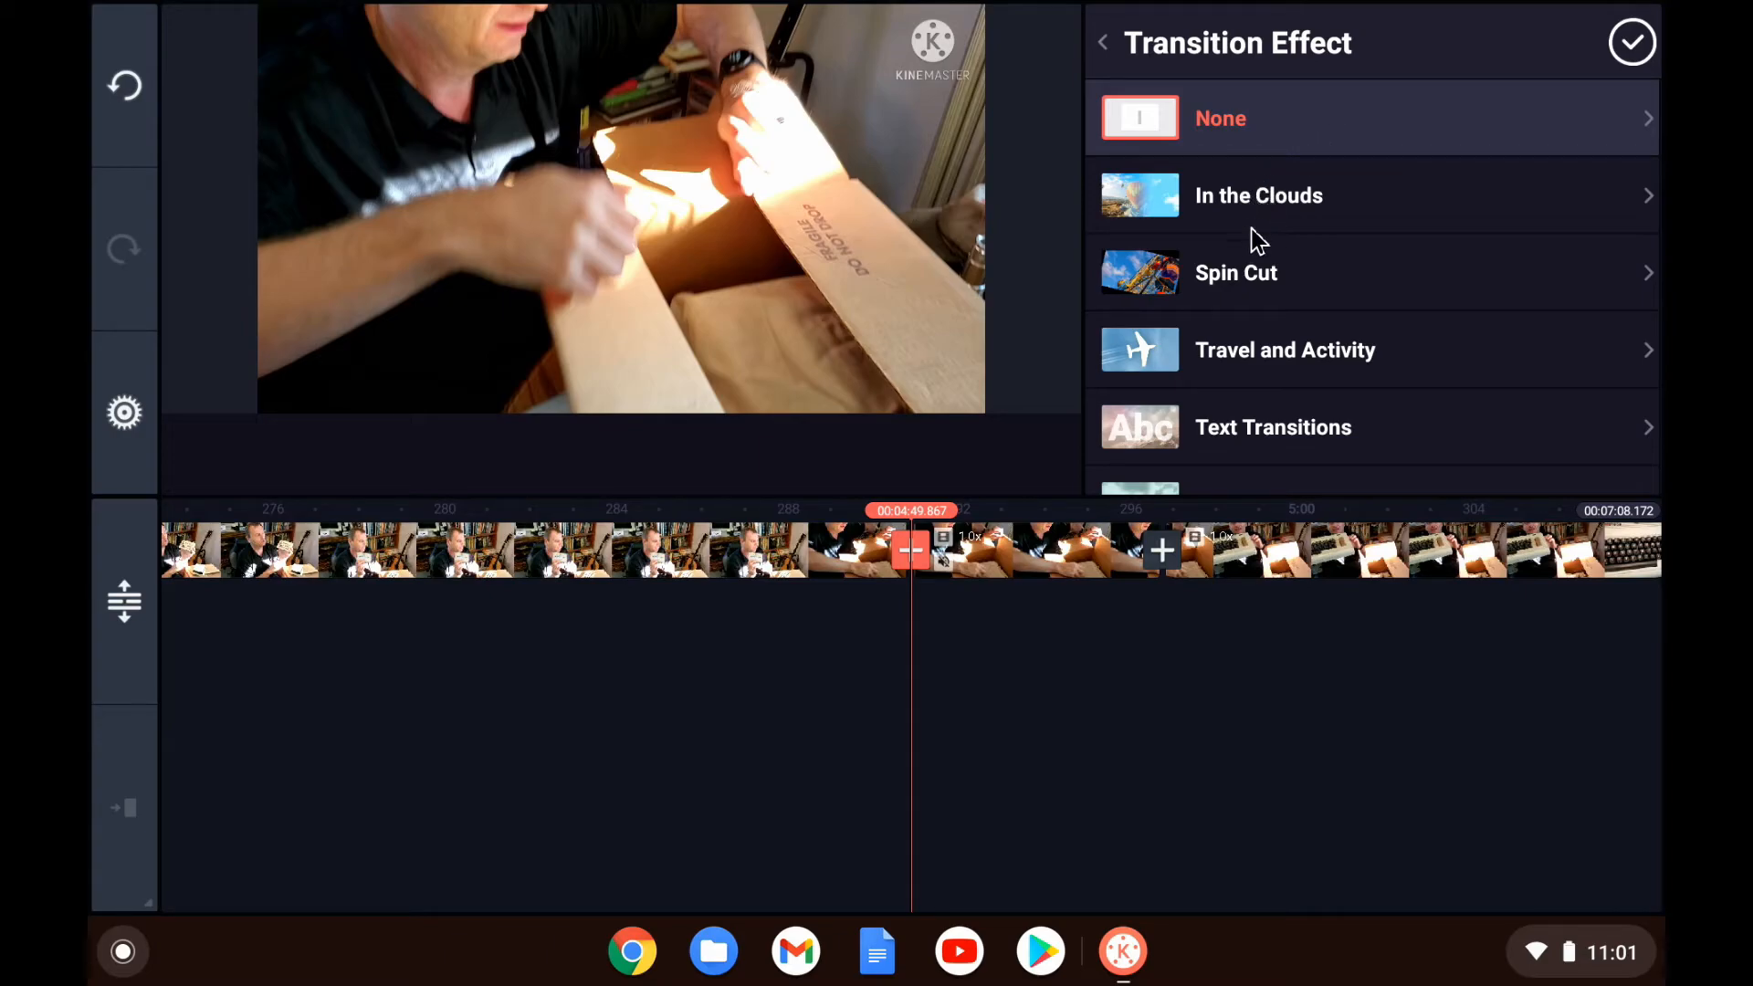
pyautogui.click(1236, 273)
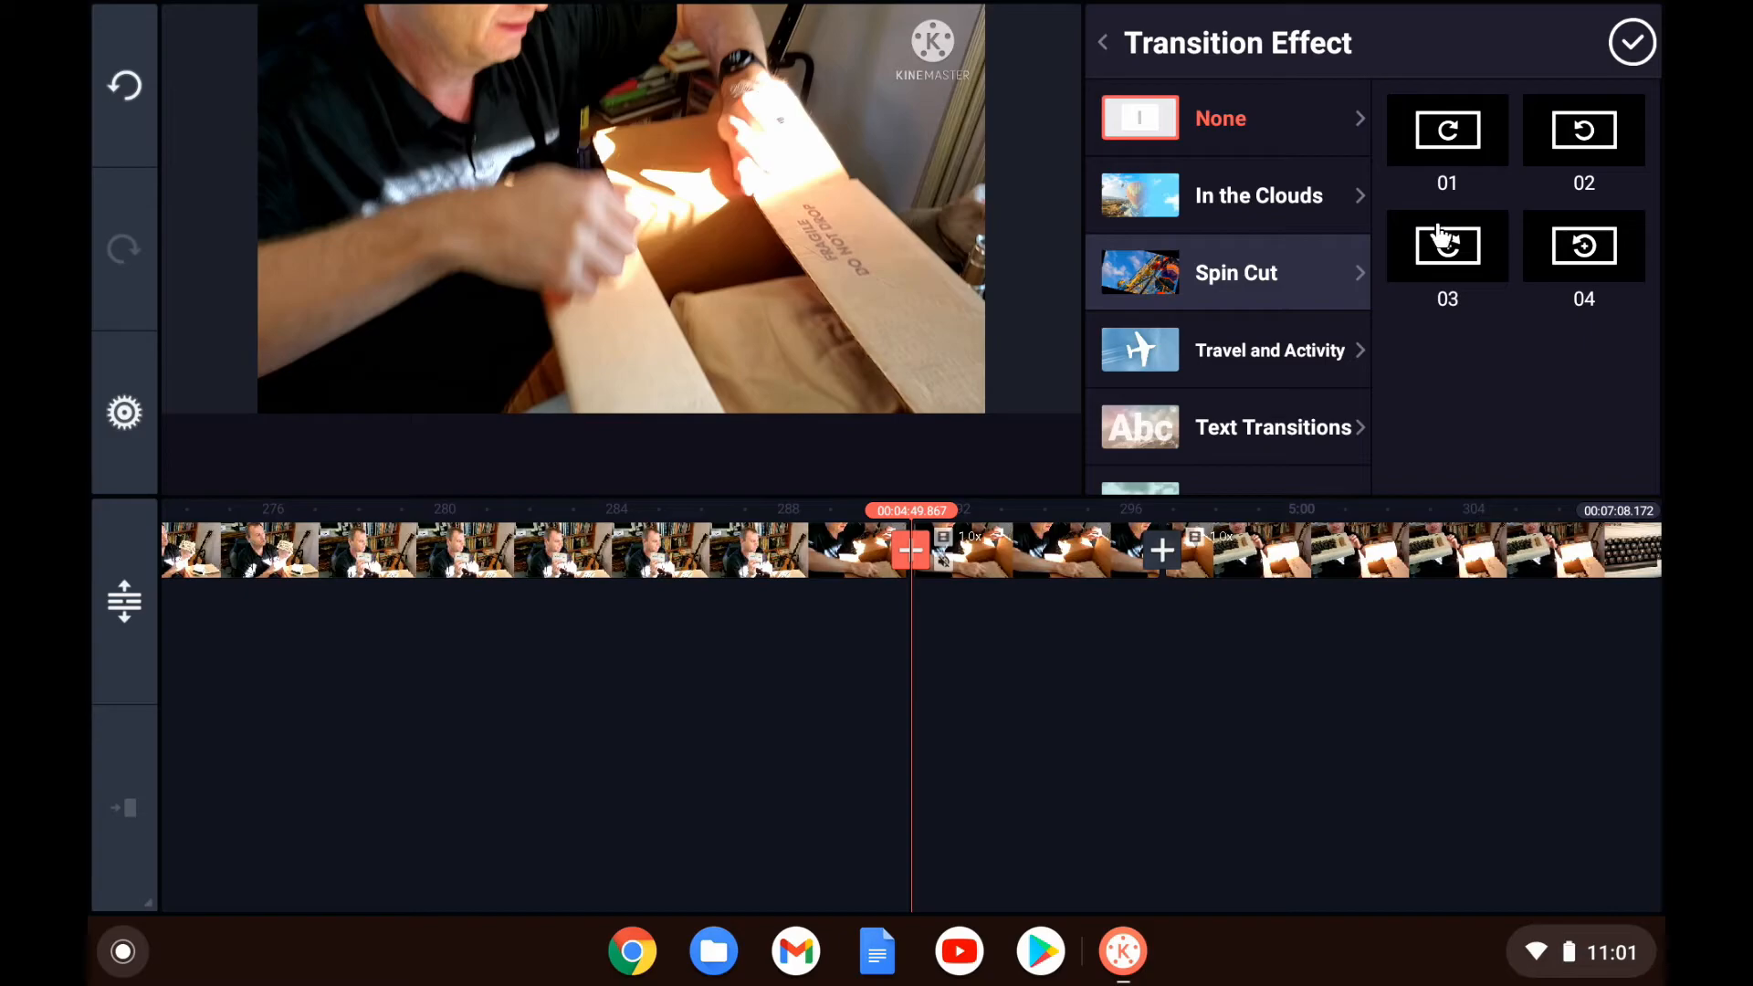
pyautogui.click(1447, 129)
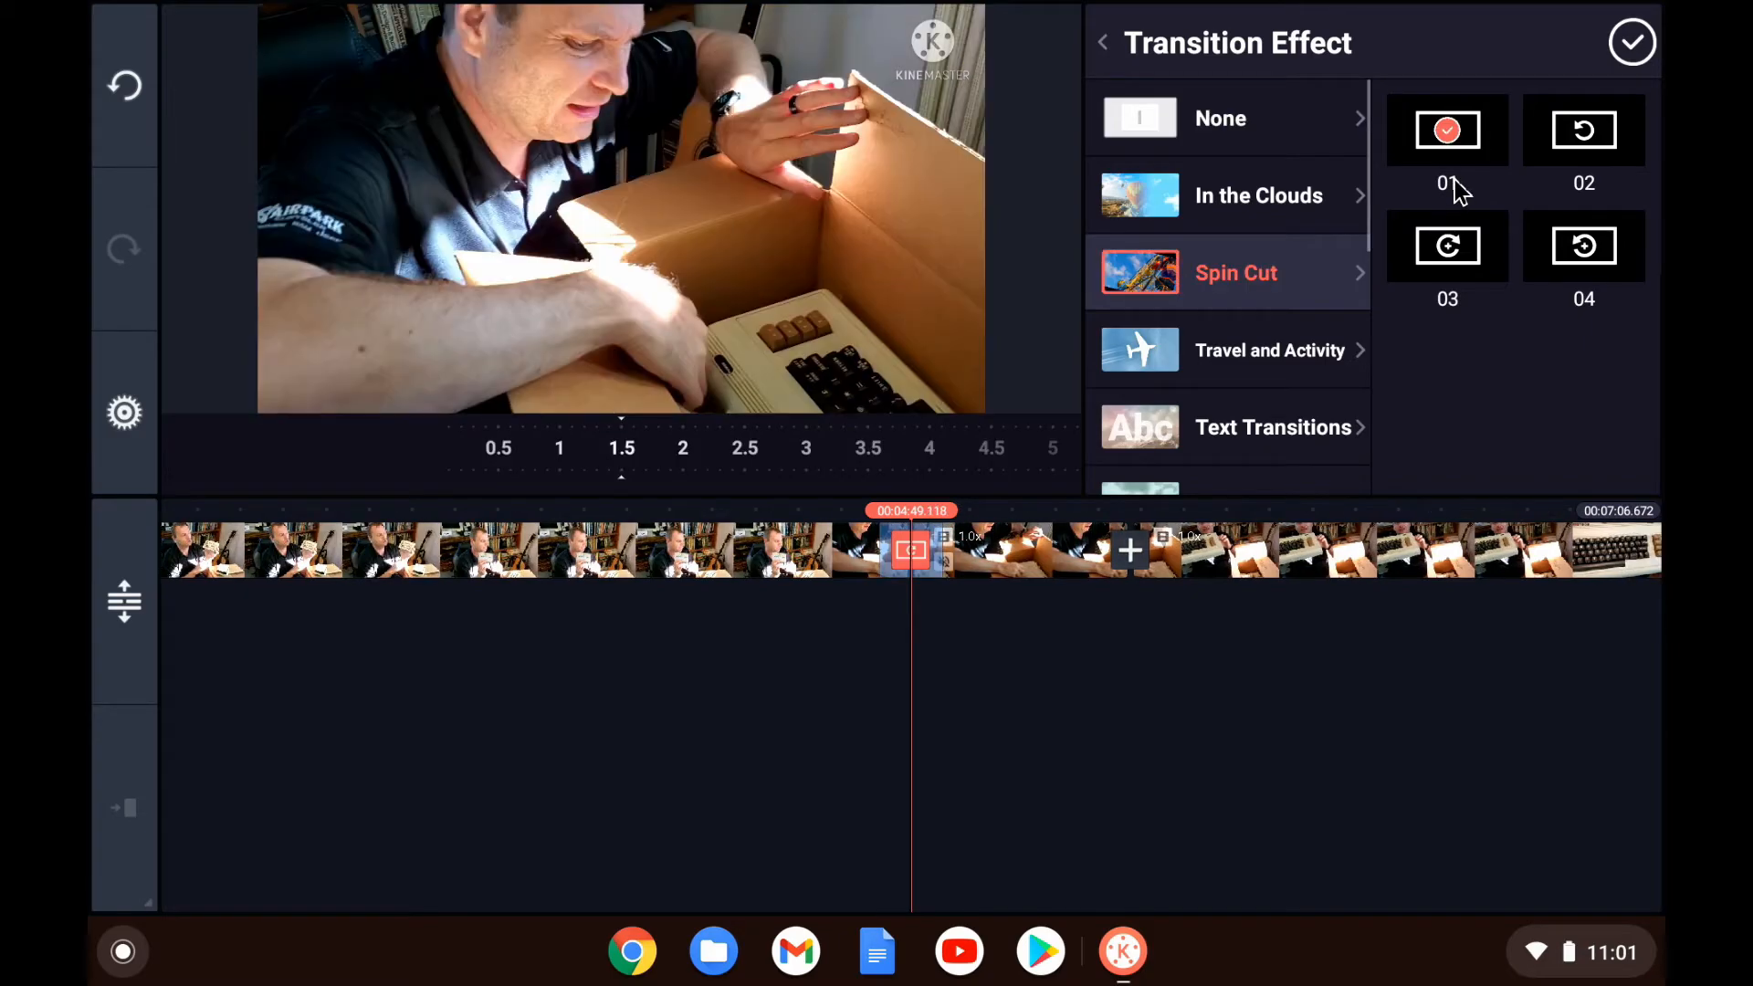
pyautogui.click(1635, 40)
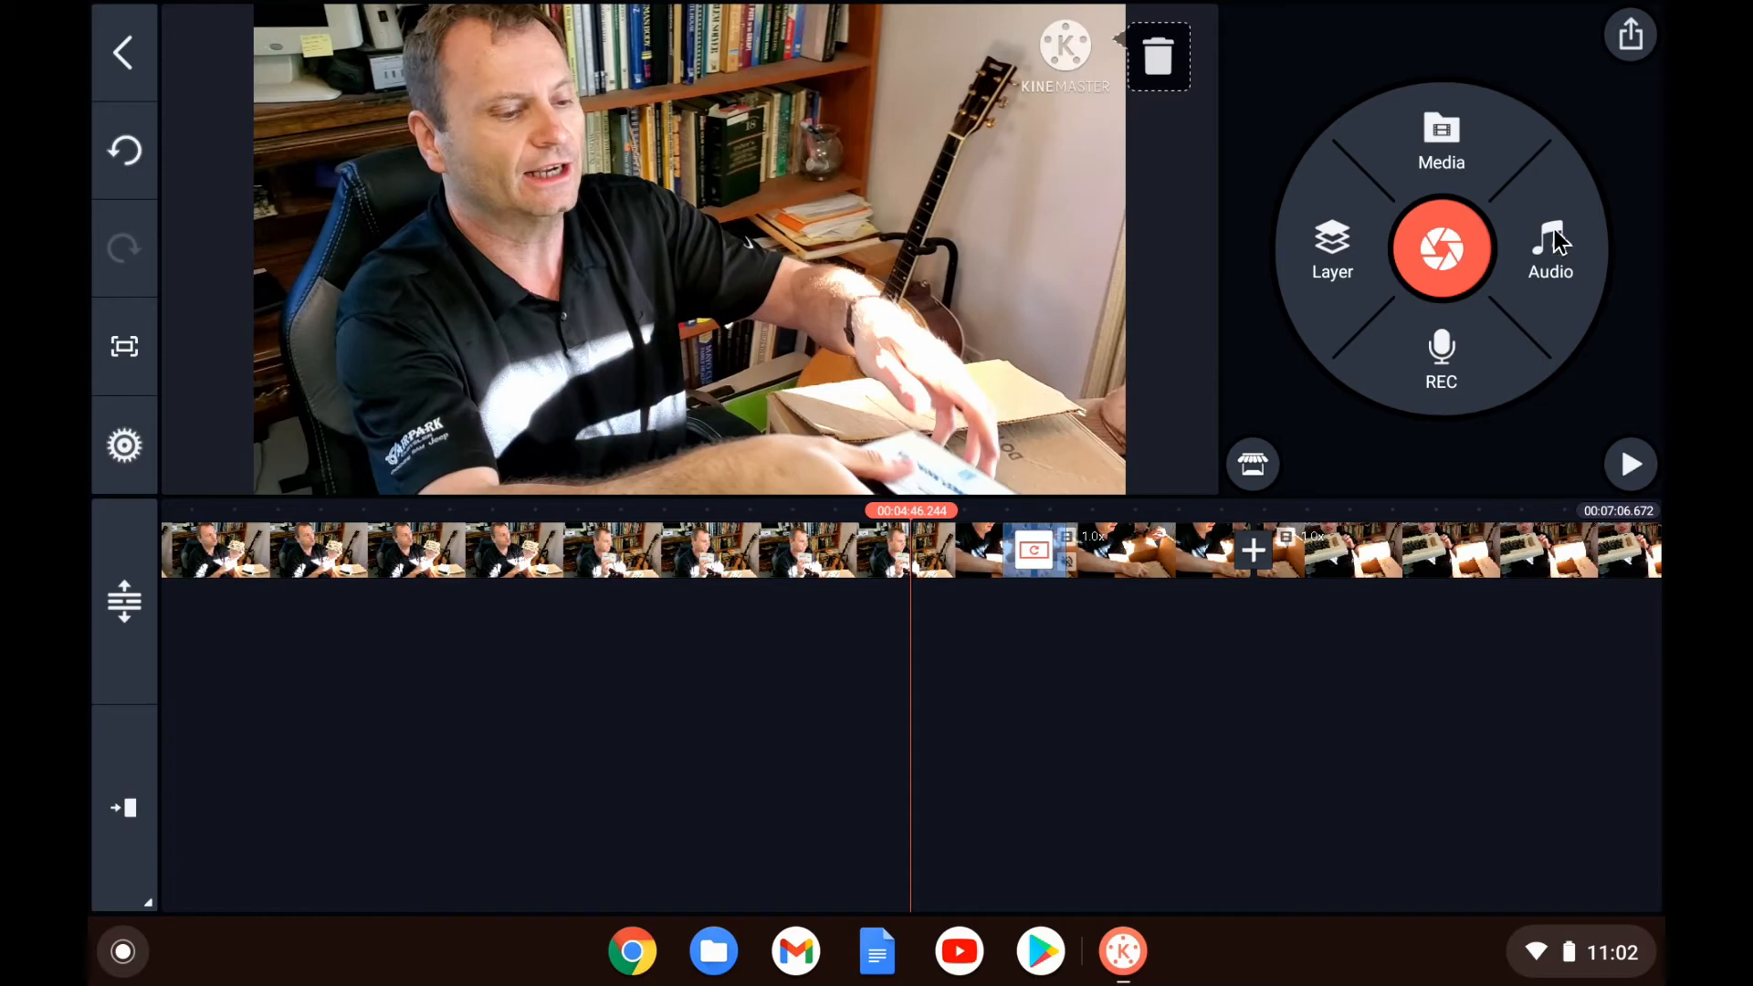
pyautogui.click(1631, 464)
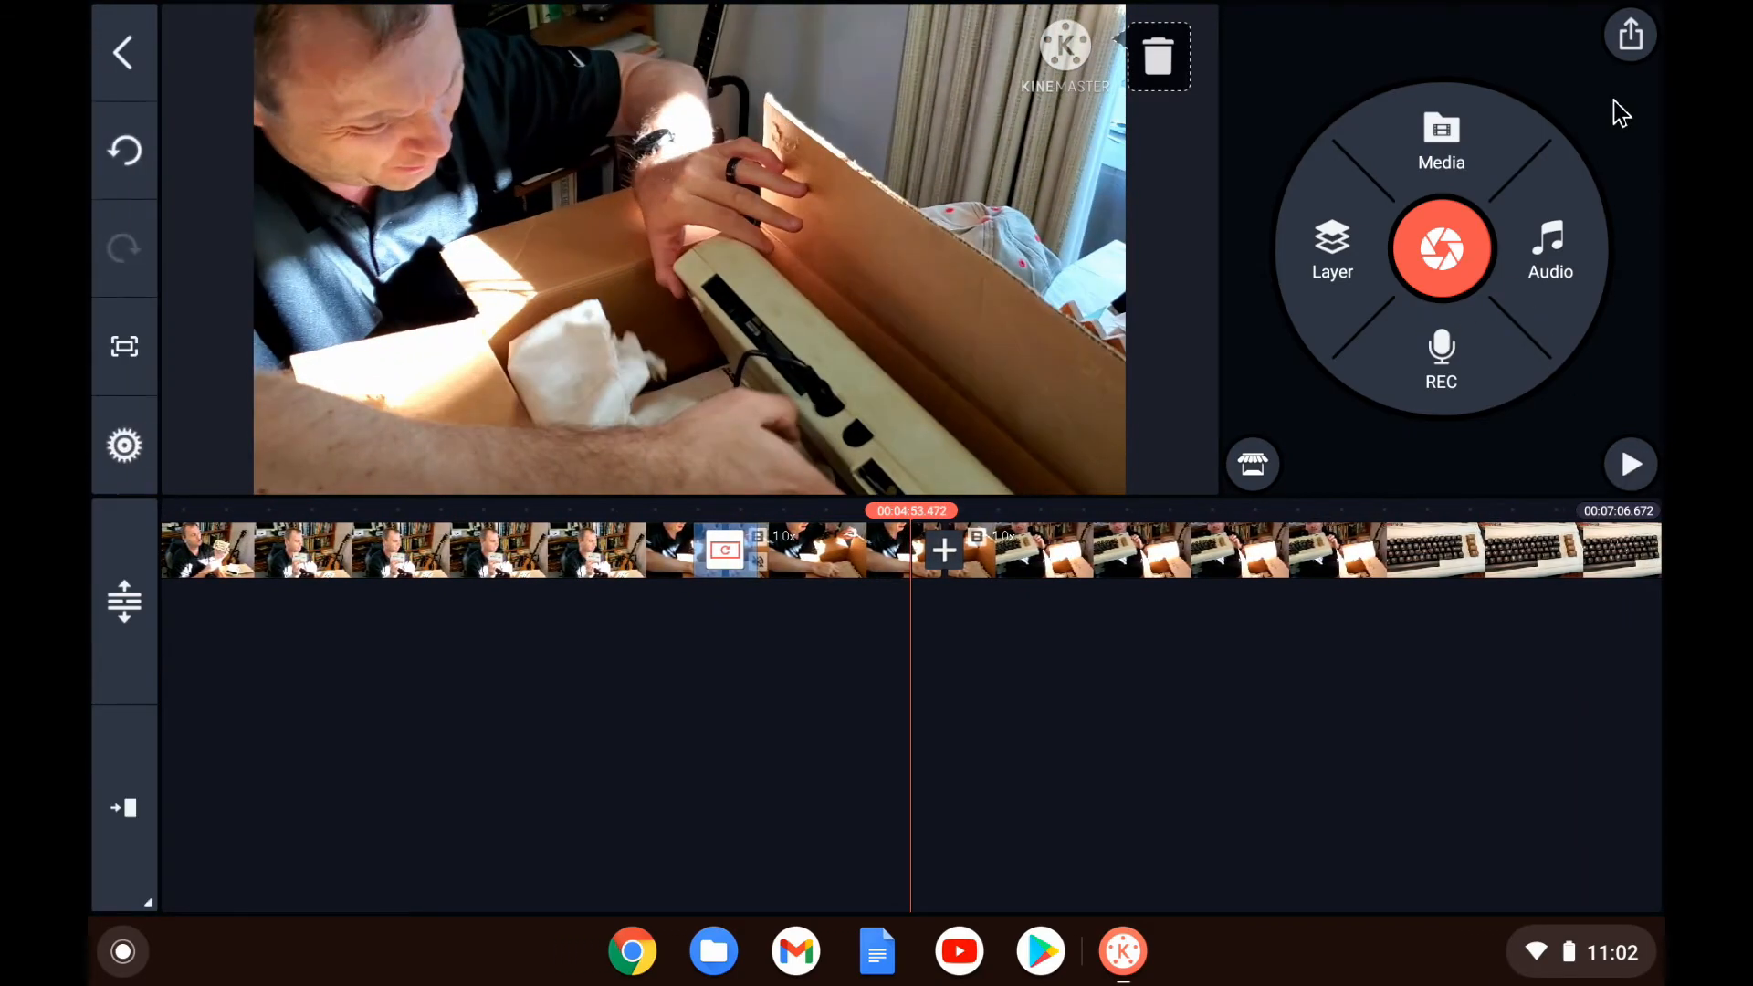
# Step: Export the project at HD 720p with the bitrate lowered to 3.37Mbps
pyautogui.click(1635, 36)
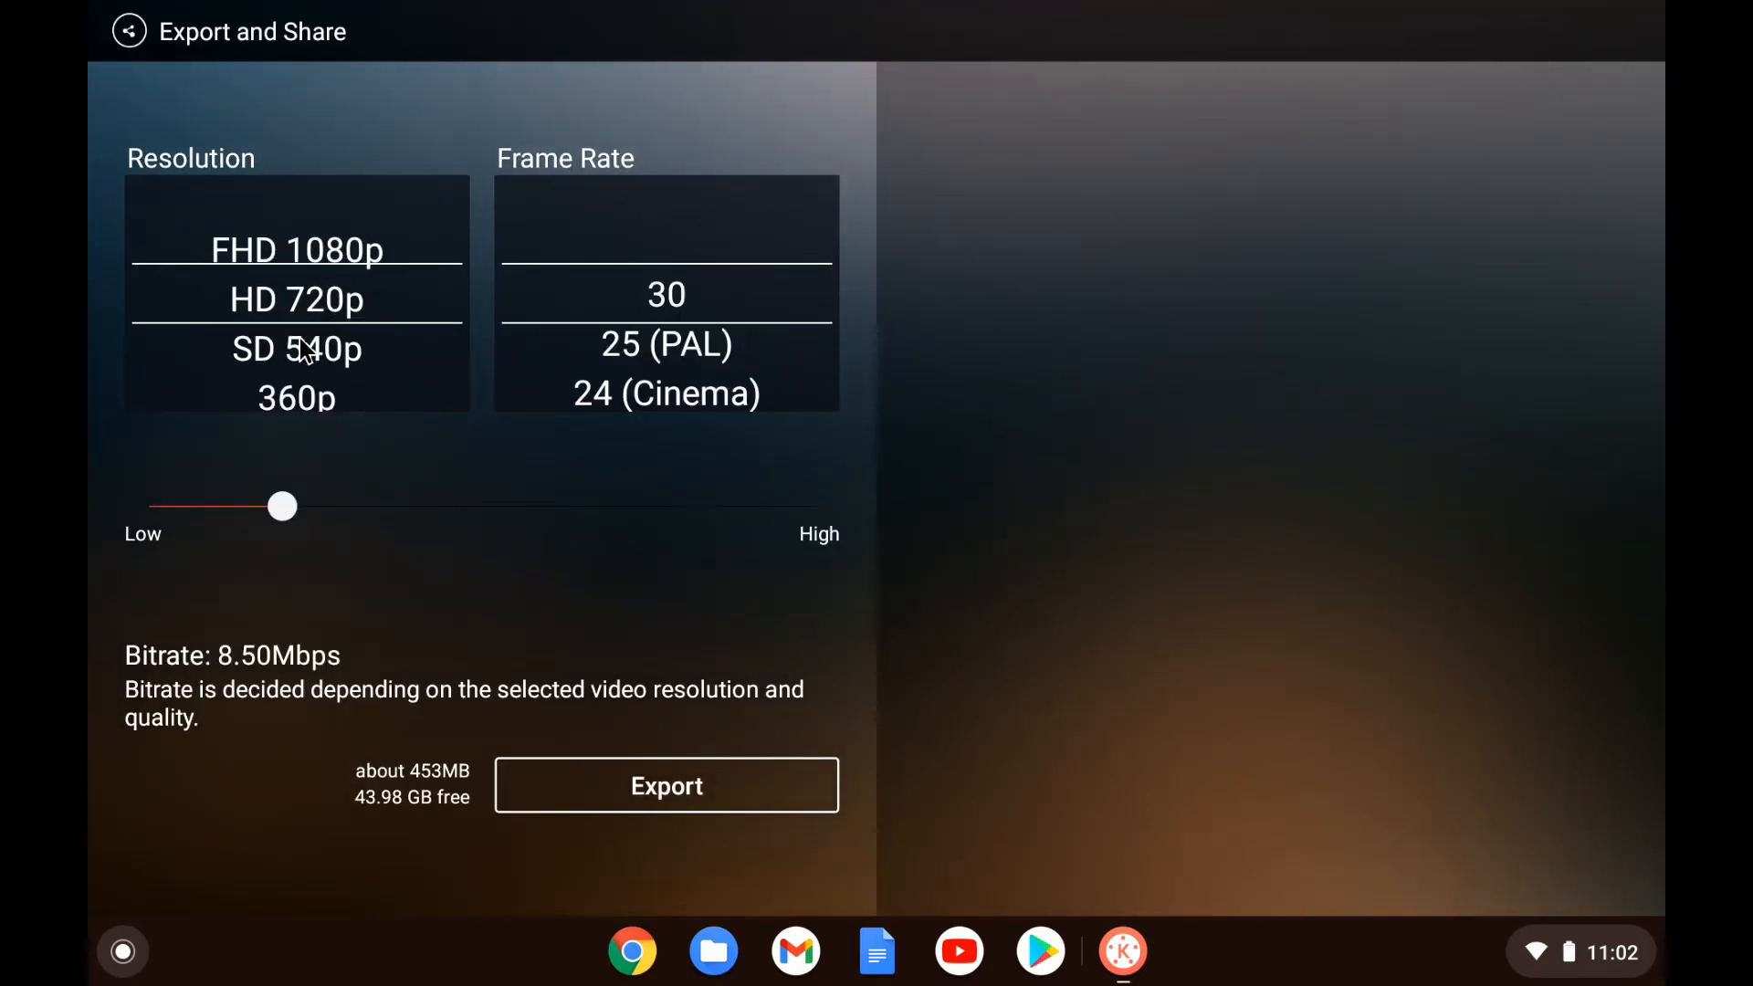
pyautogui.moveTo(283, 506); pyautogui.dragTo(145, 507)
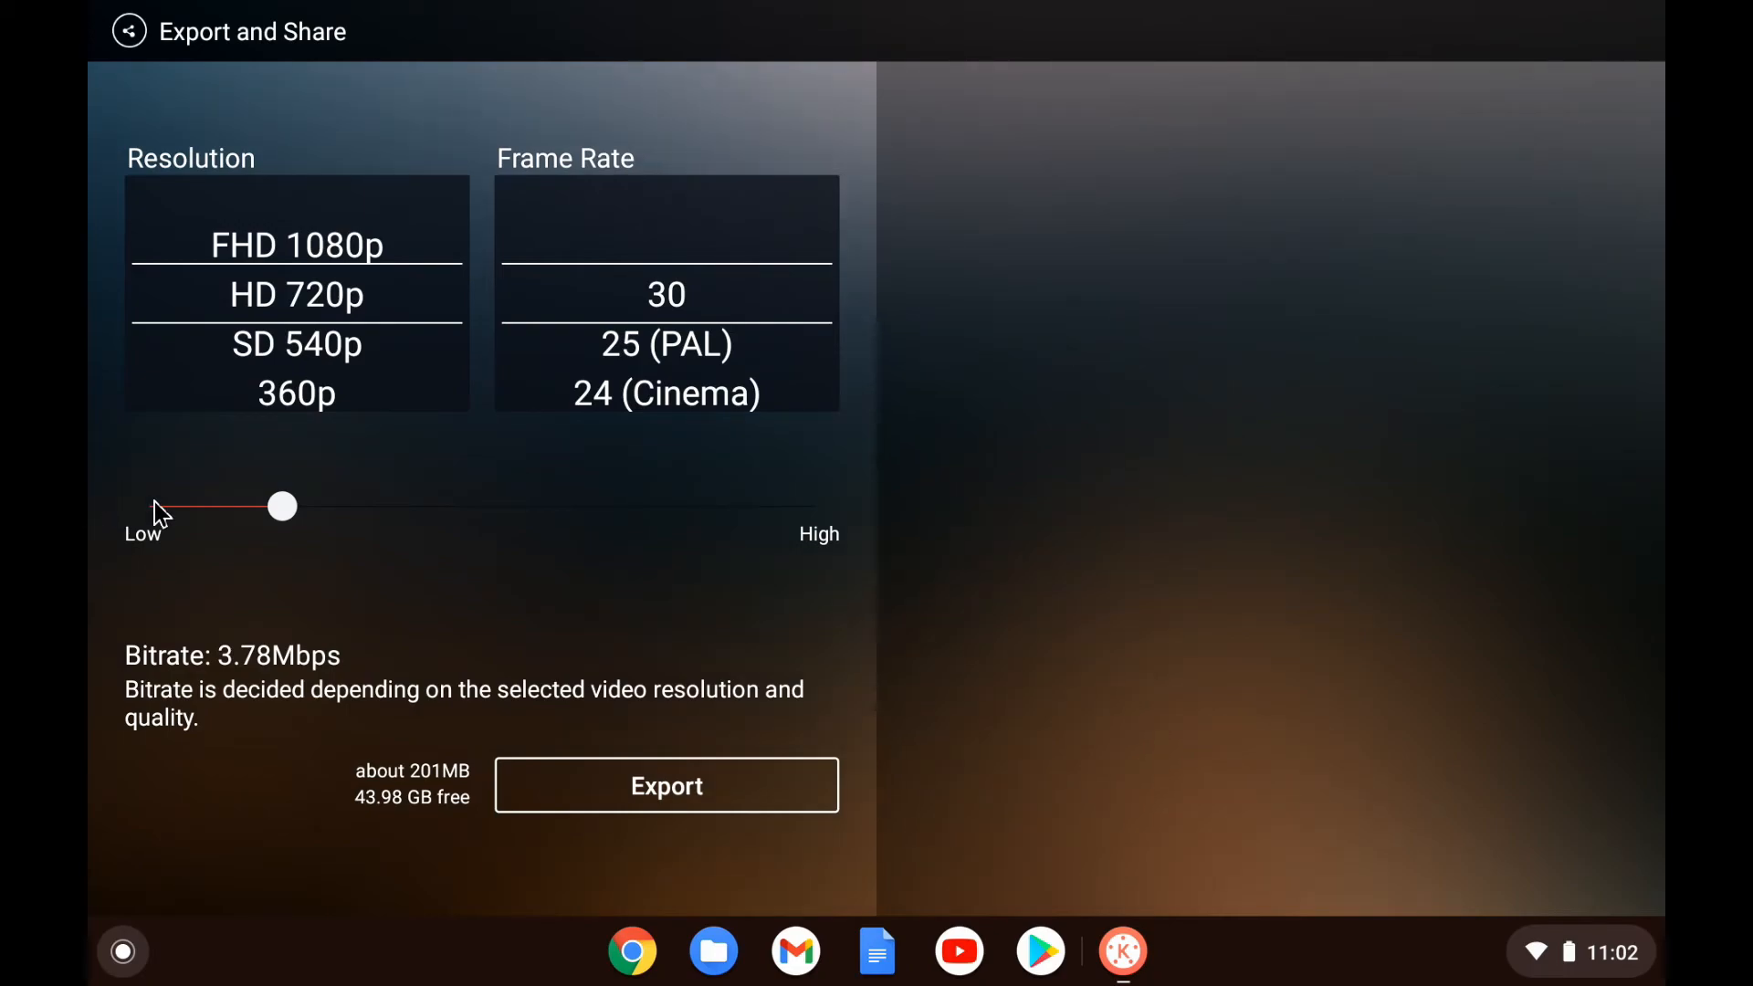
pyautogui.moveTo(282, 507); pyautogui.dragTo(533, 507)
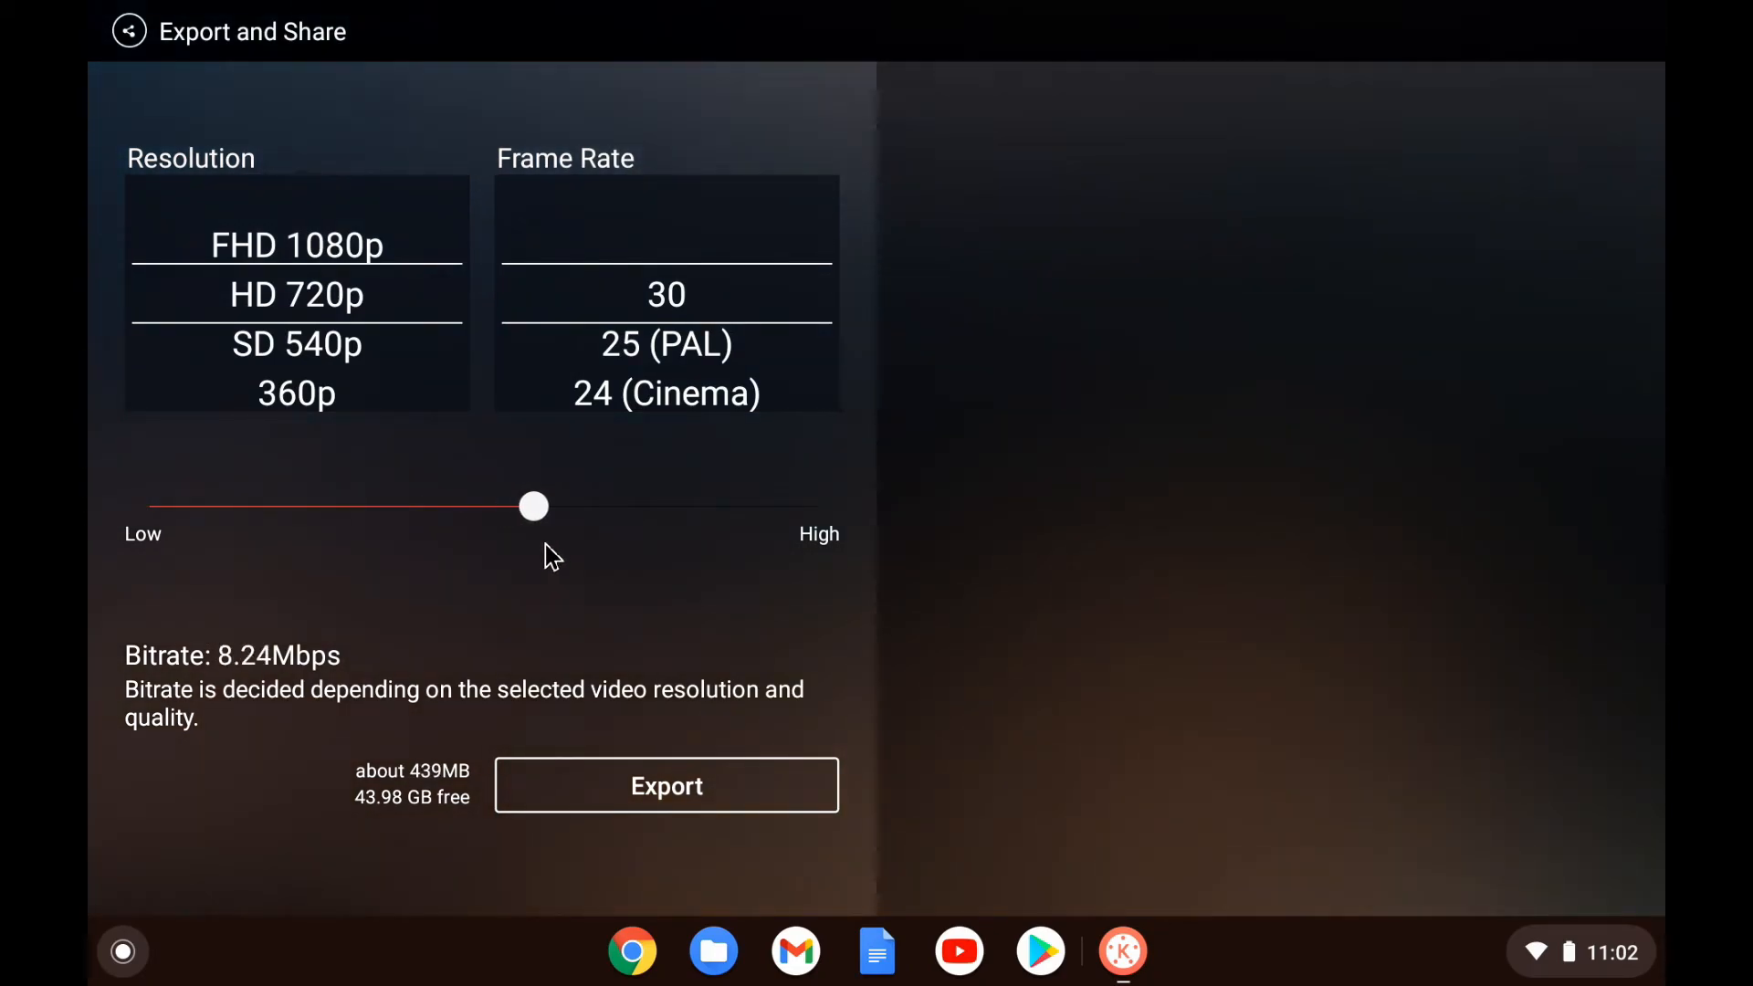
pyautogui.moveTo(533, 507); pyautogui.dragTo(259, 506)
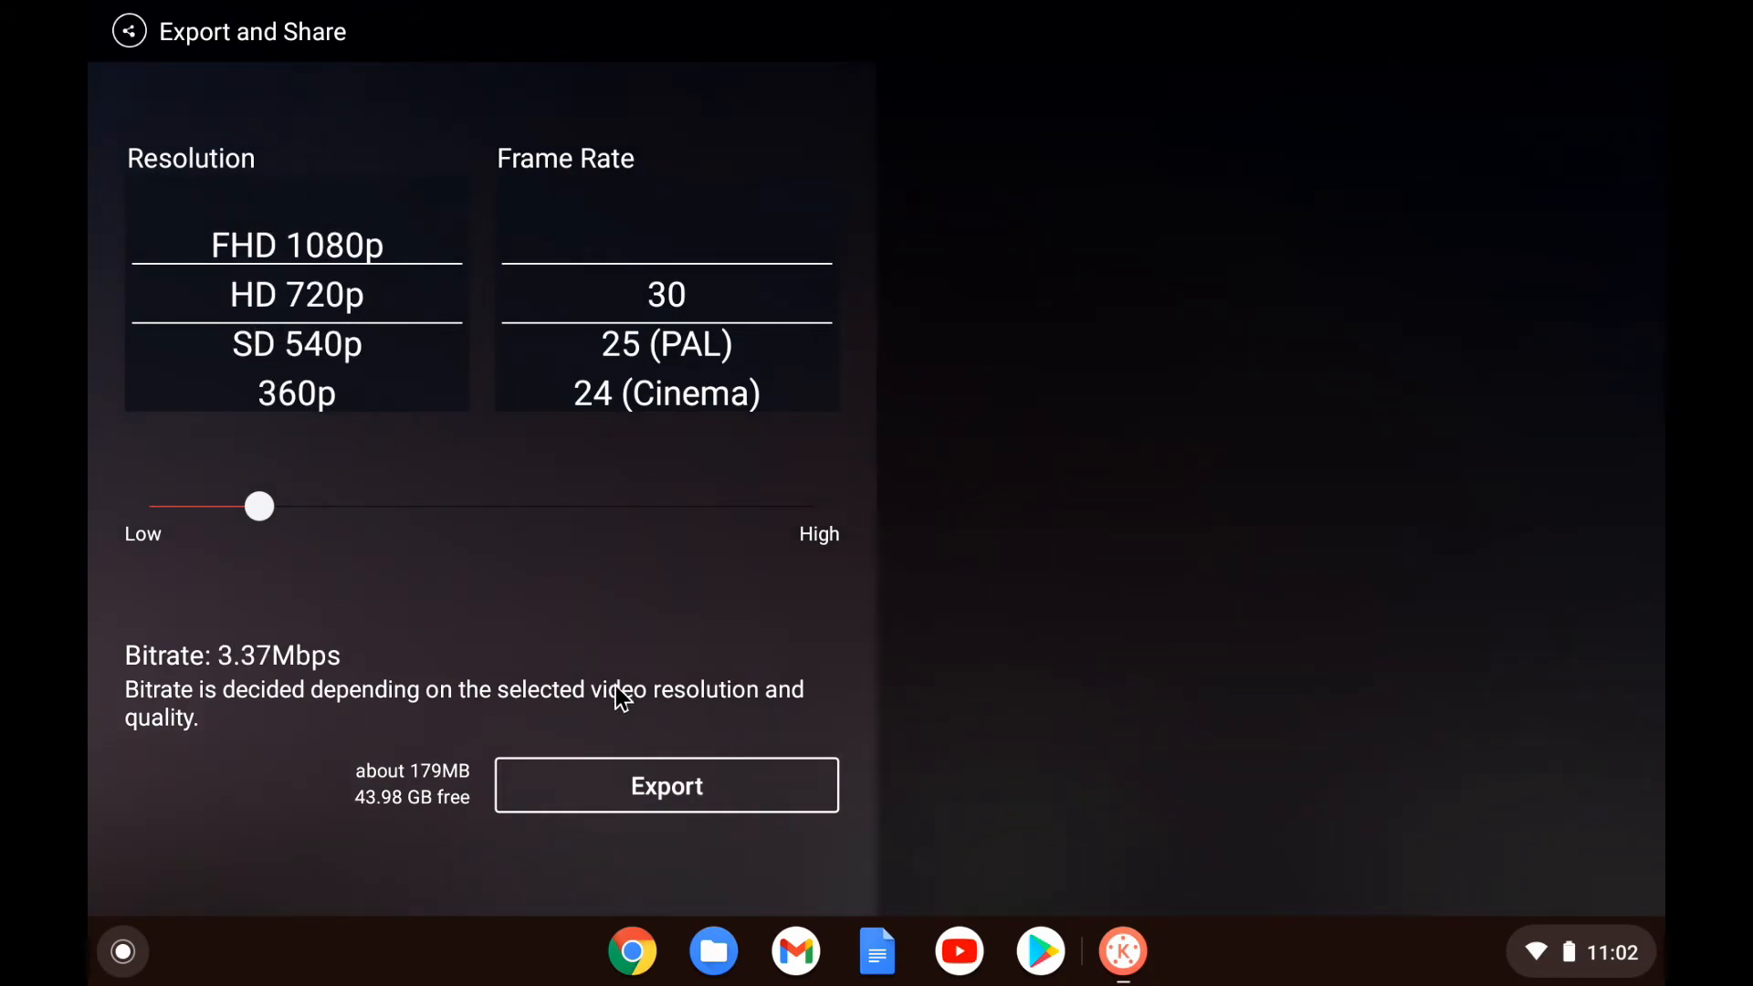
pyautogui.click(666, 785)
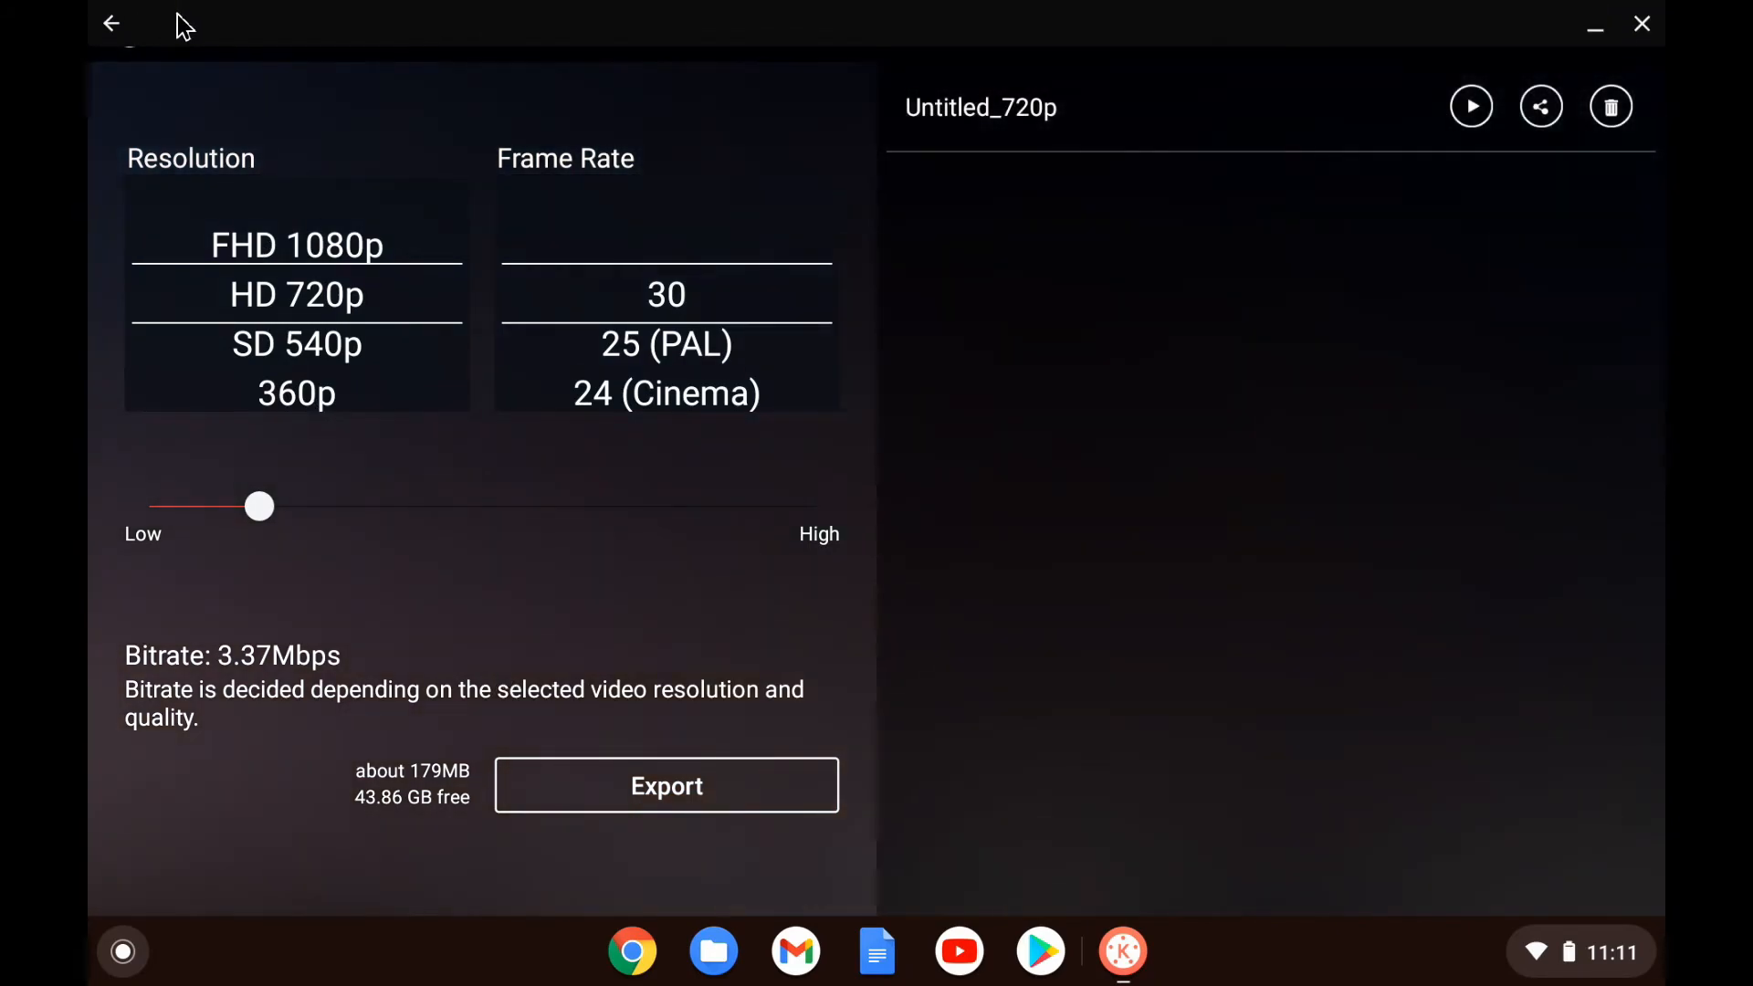
pyautogui.moveTo(1434, 13)
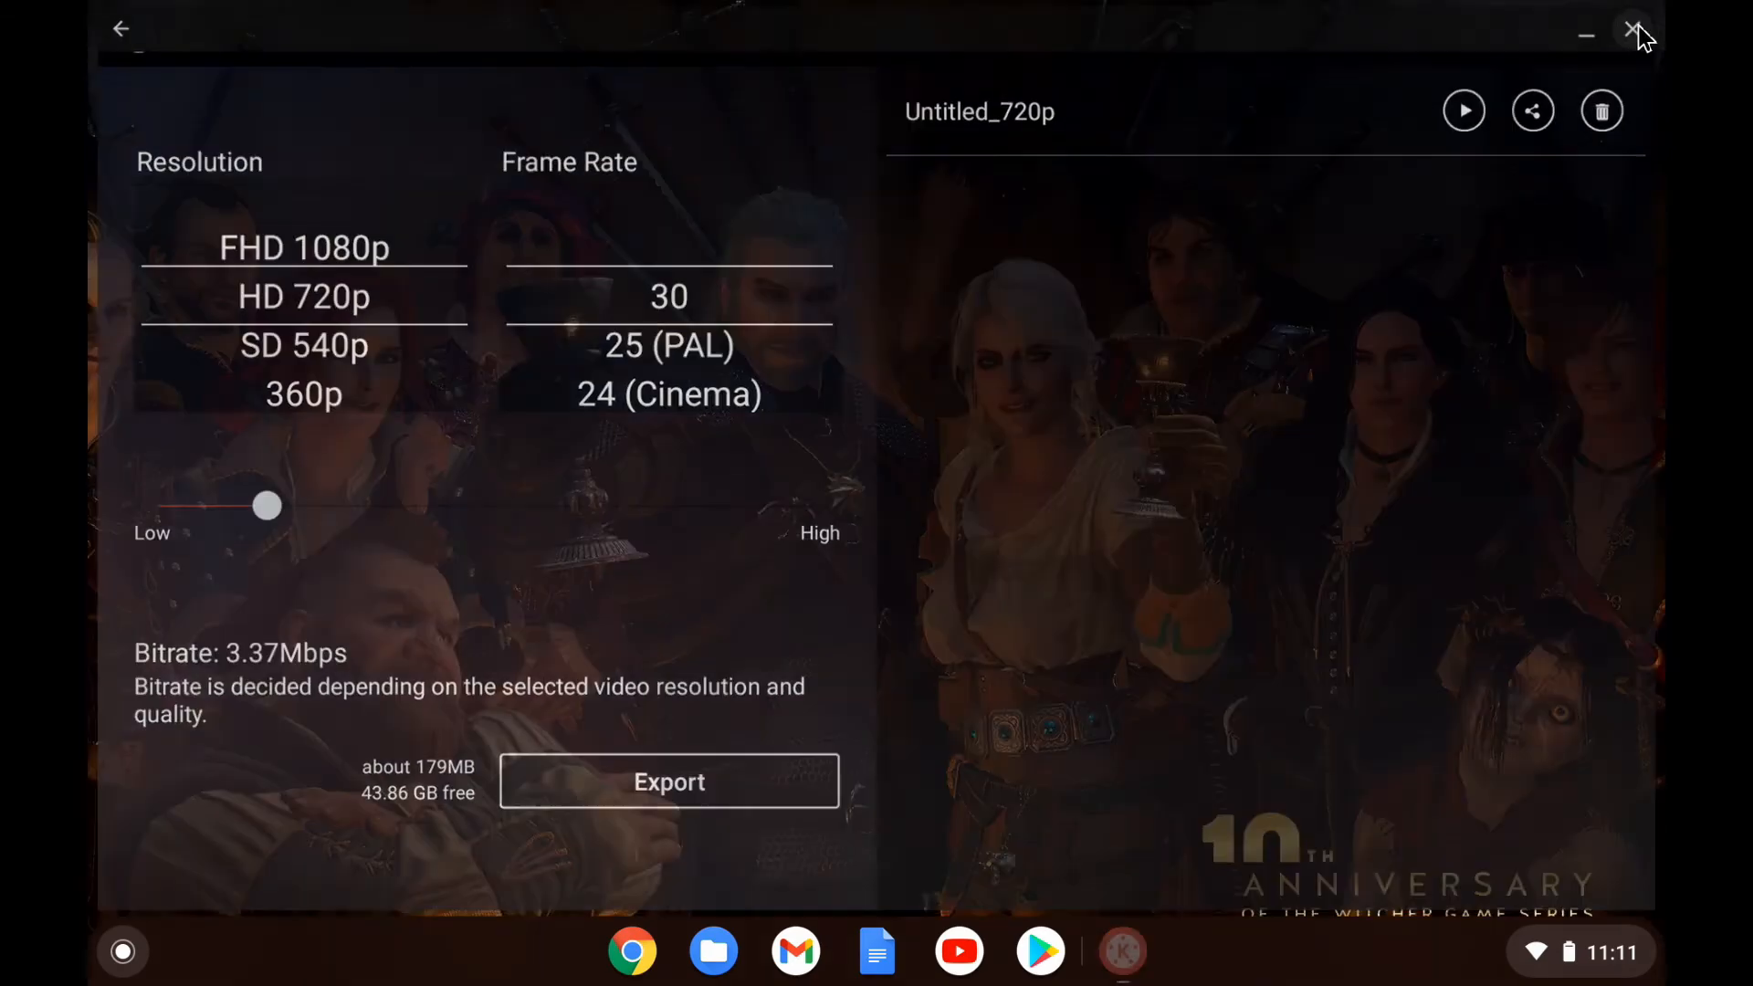
# Step: Leave KineMaster and play Untitled_720p.mp4 from the Files Videos collection
pyautogui.click(1631, 30)
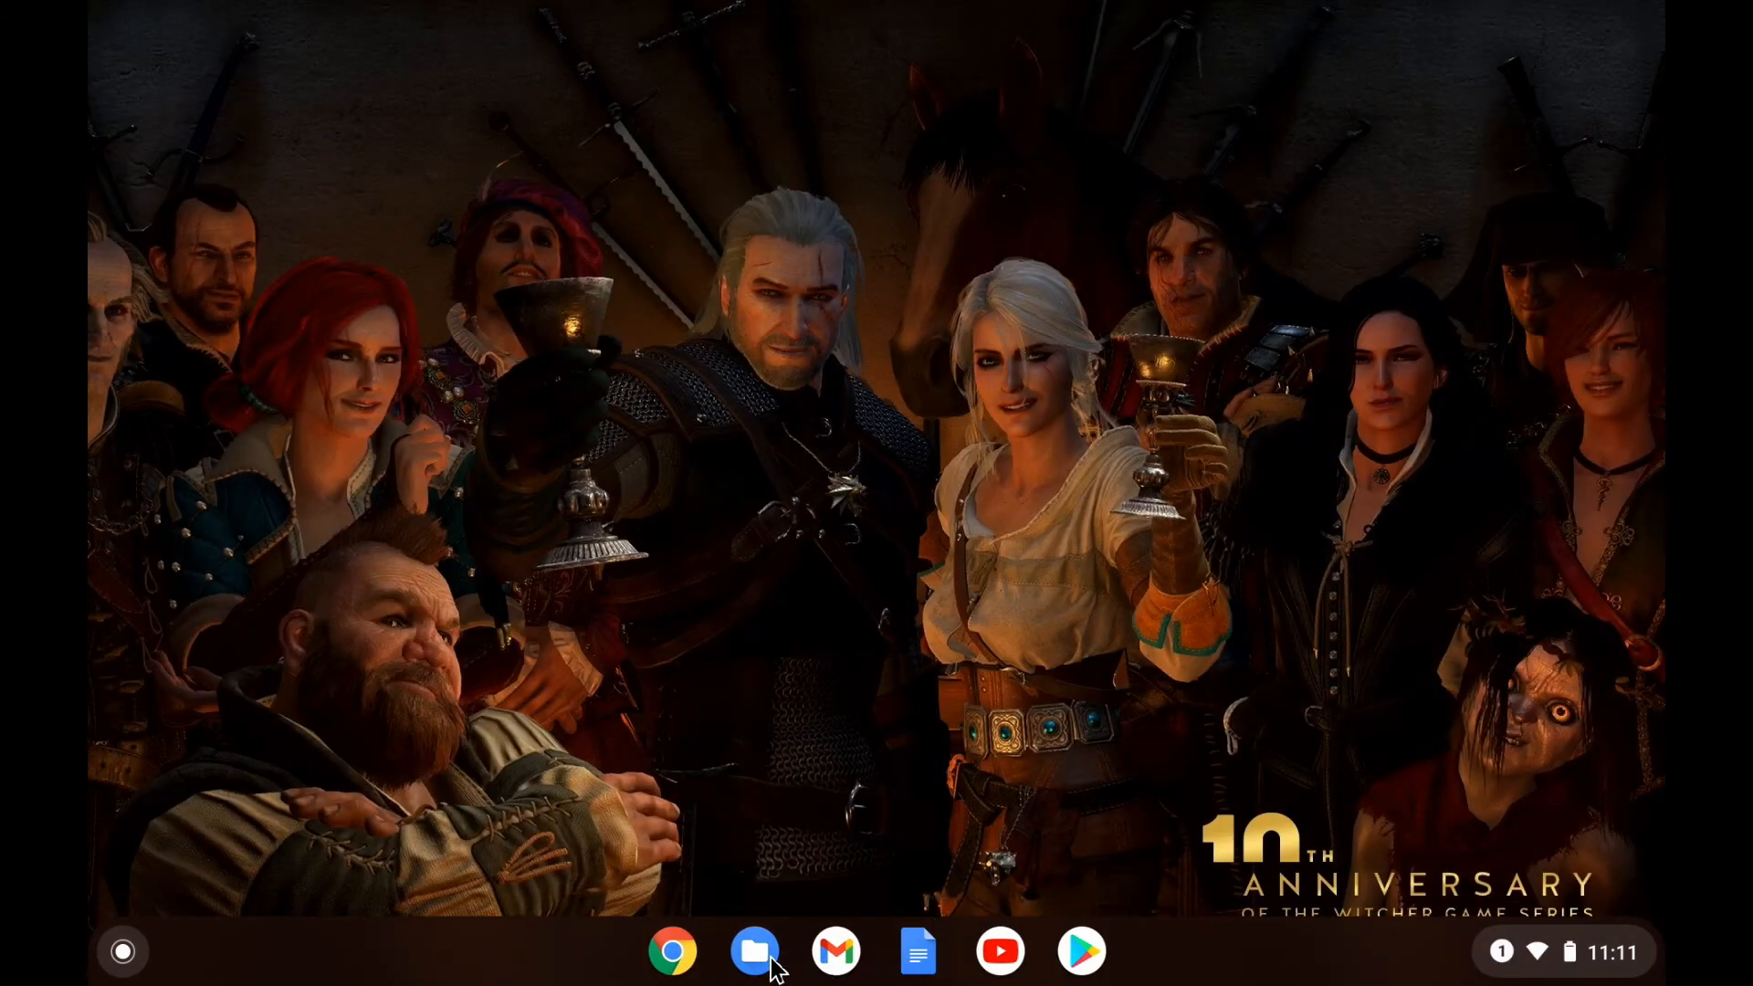
pyautogui.click(754, 951)
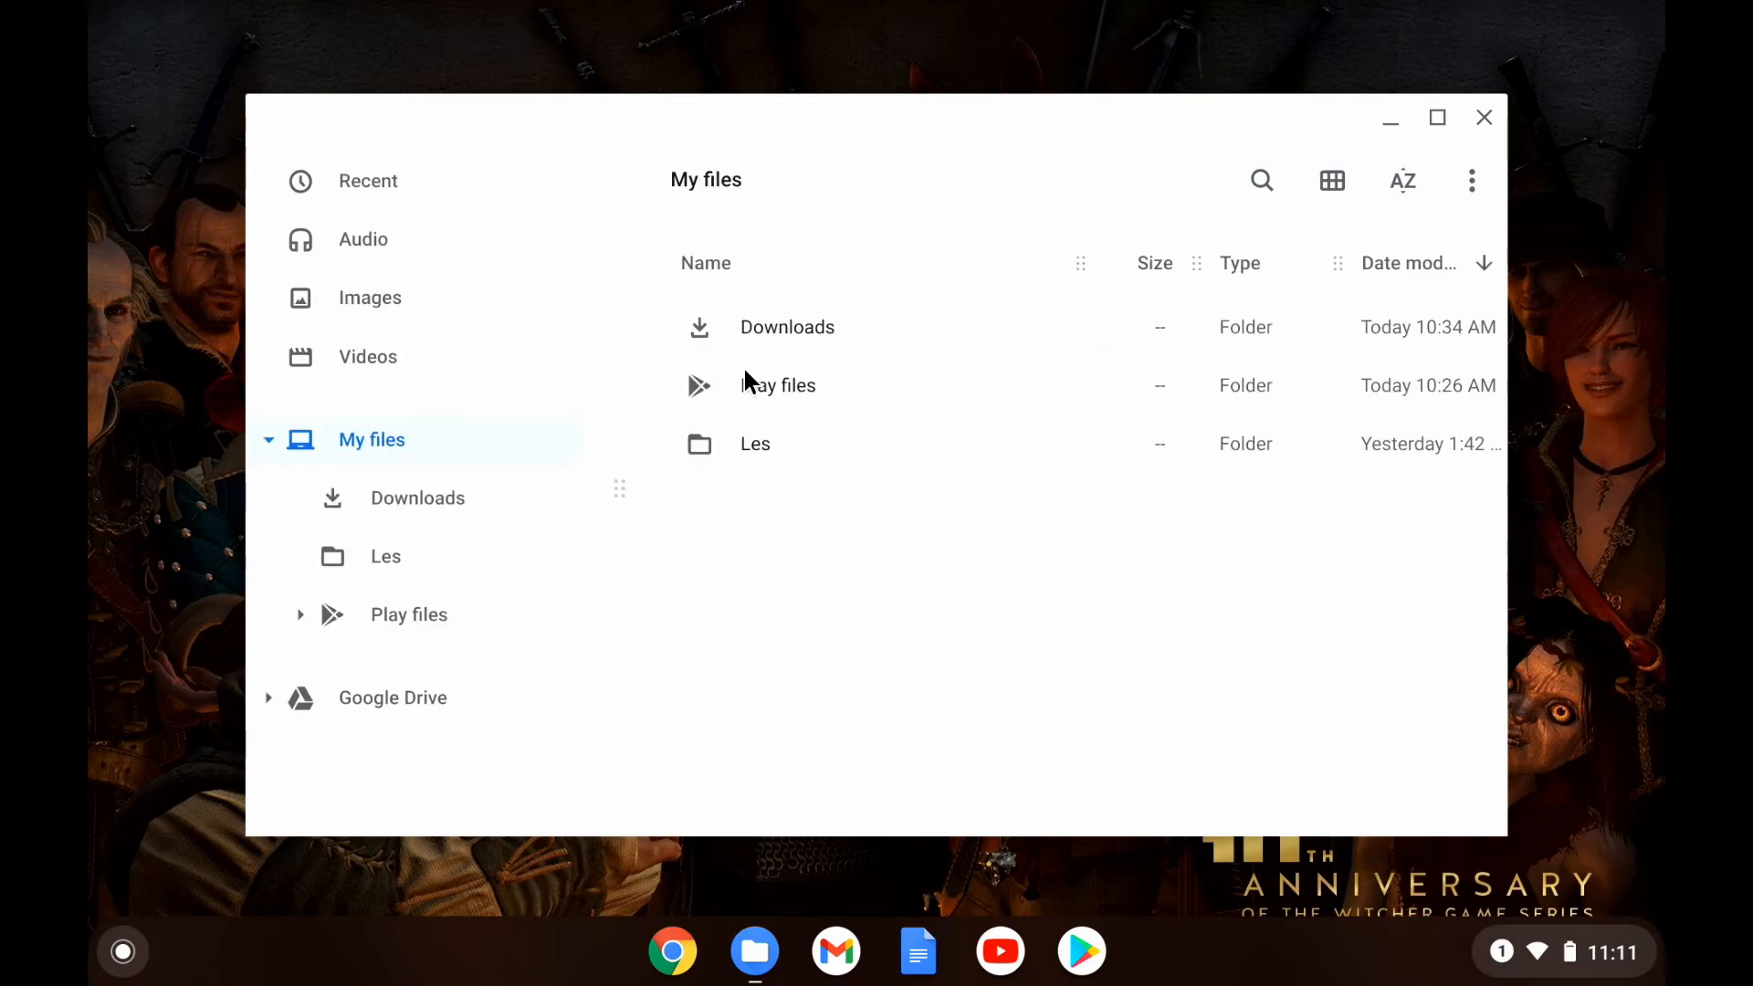
pyautogui.click(367, 356)
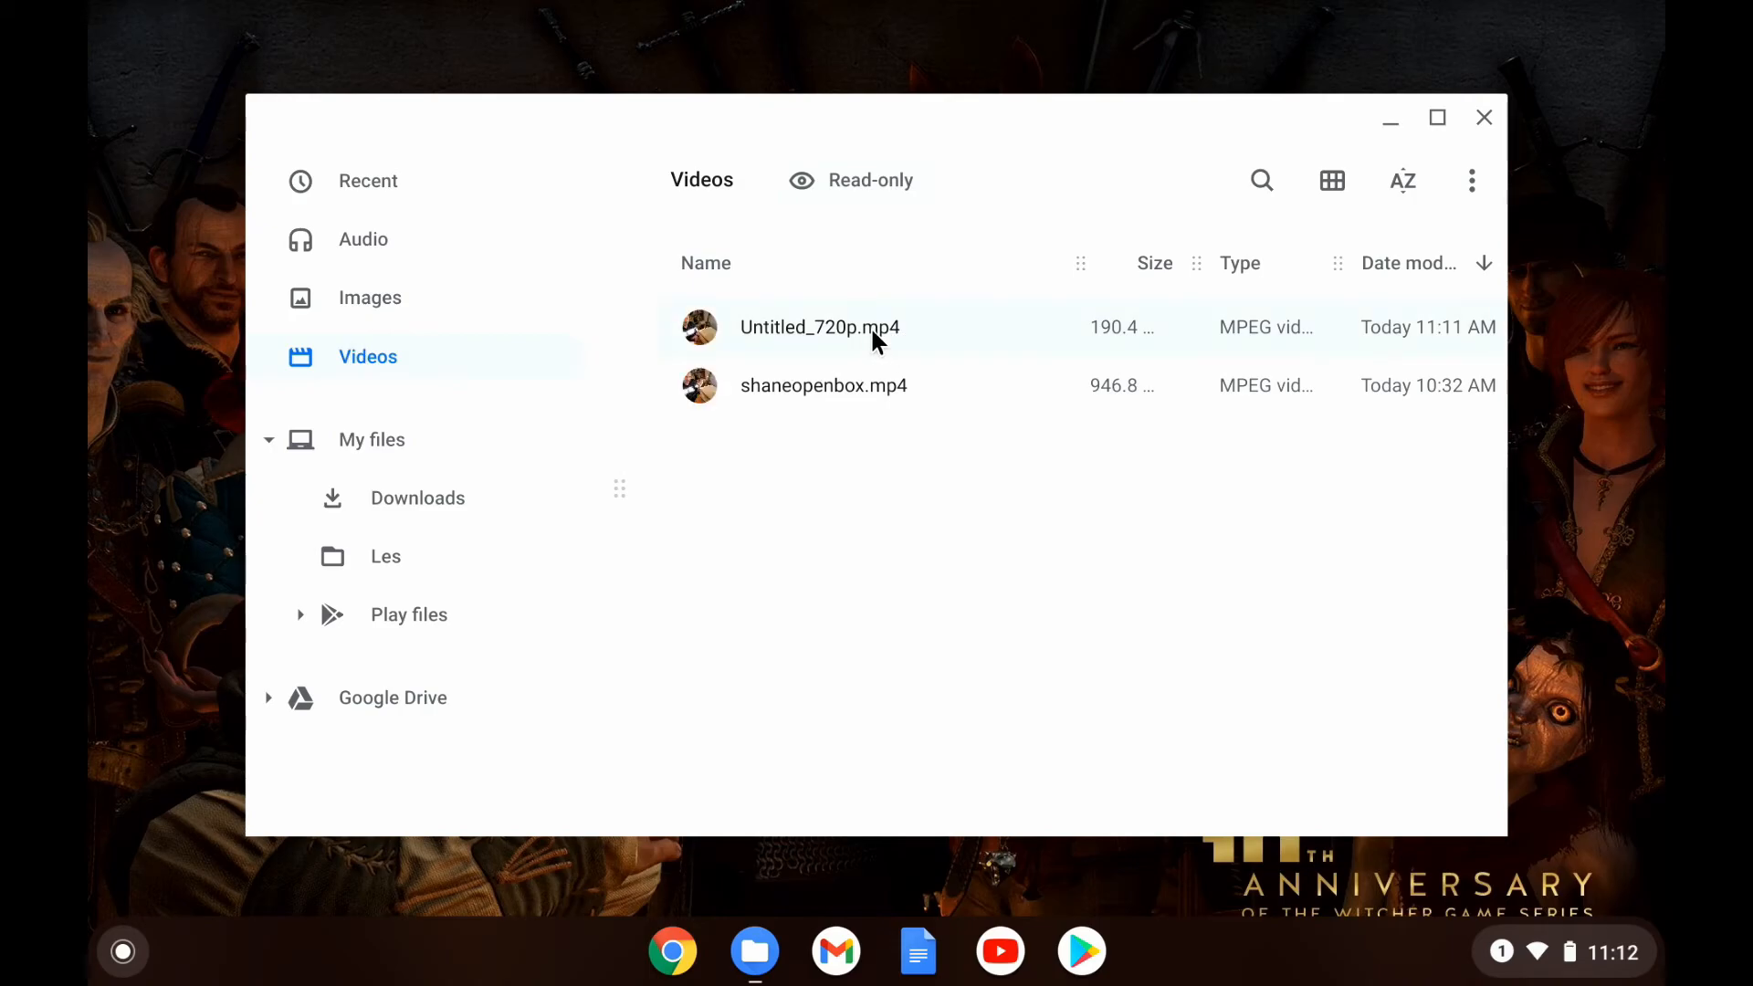
pyautogui.doubleClick(819, 327)
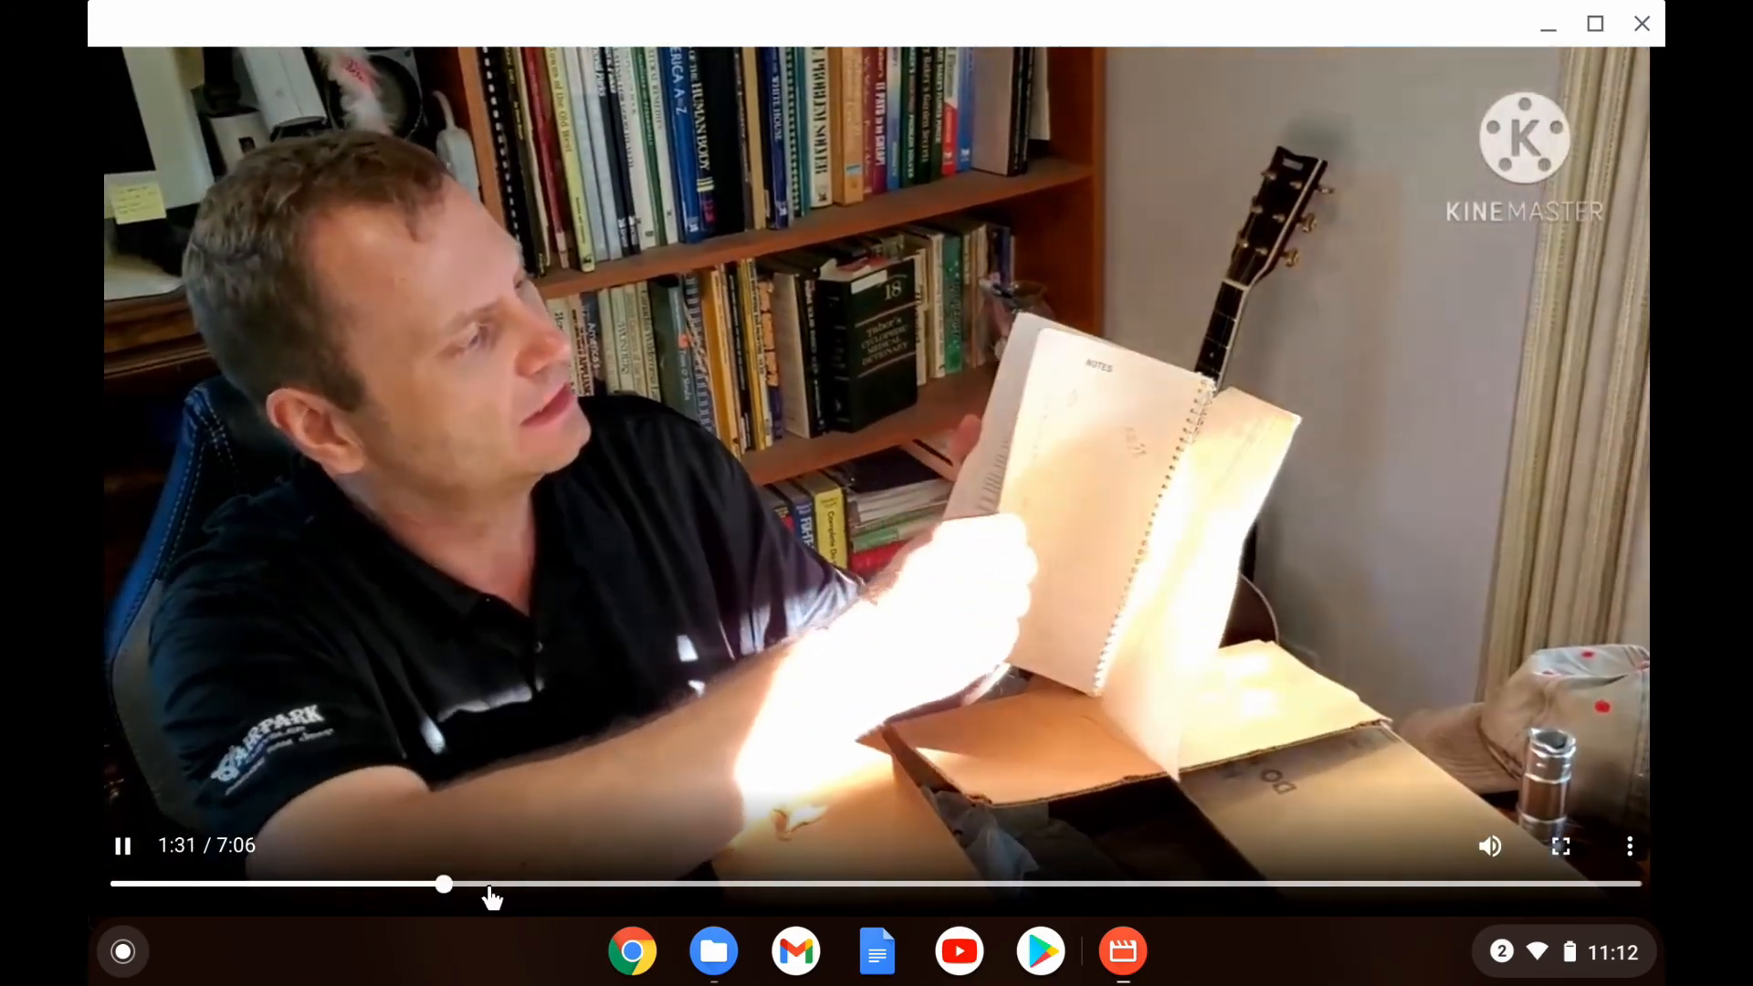
# Step: Scrub ahead through the exported video, then close the Gallery player
pyautogui.moveTo(445, 885); pyautogui.dragTo(768, 885)
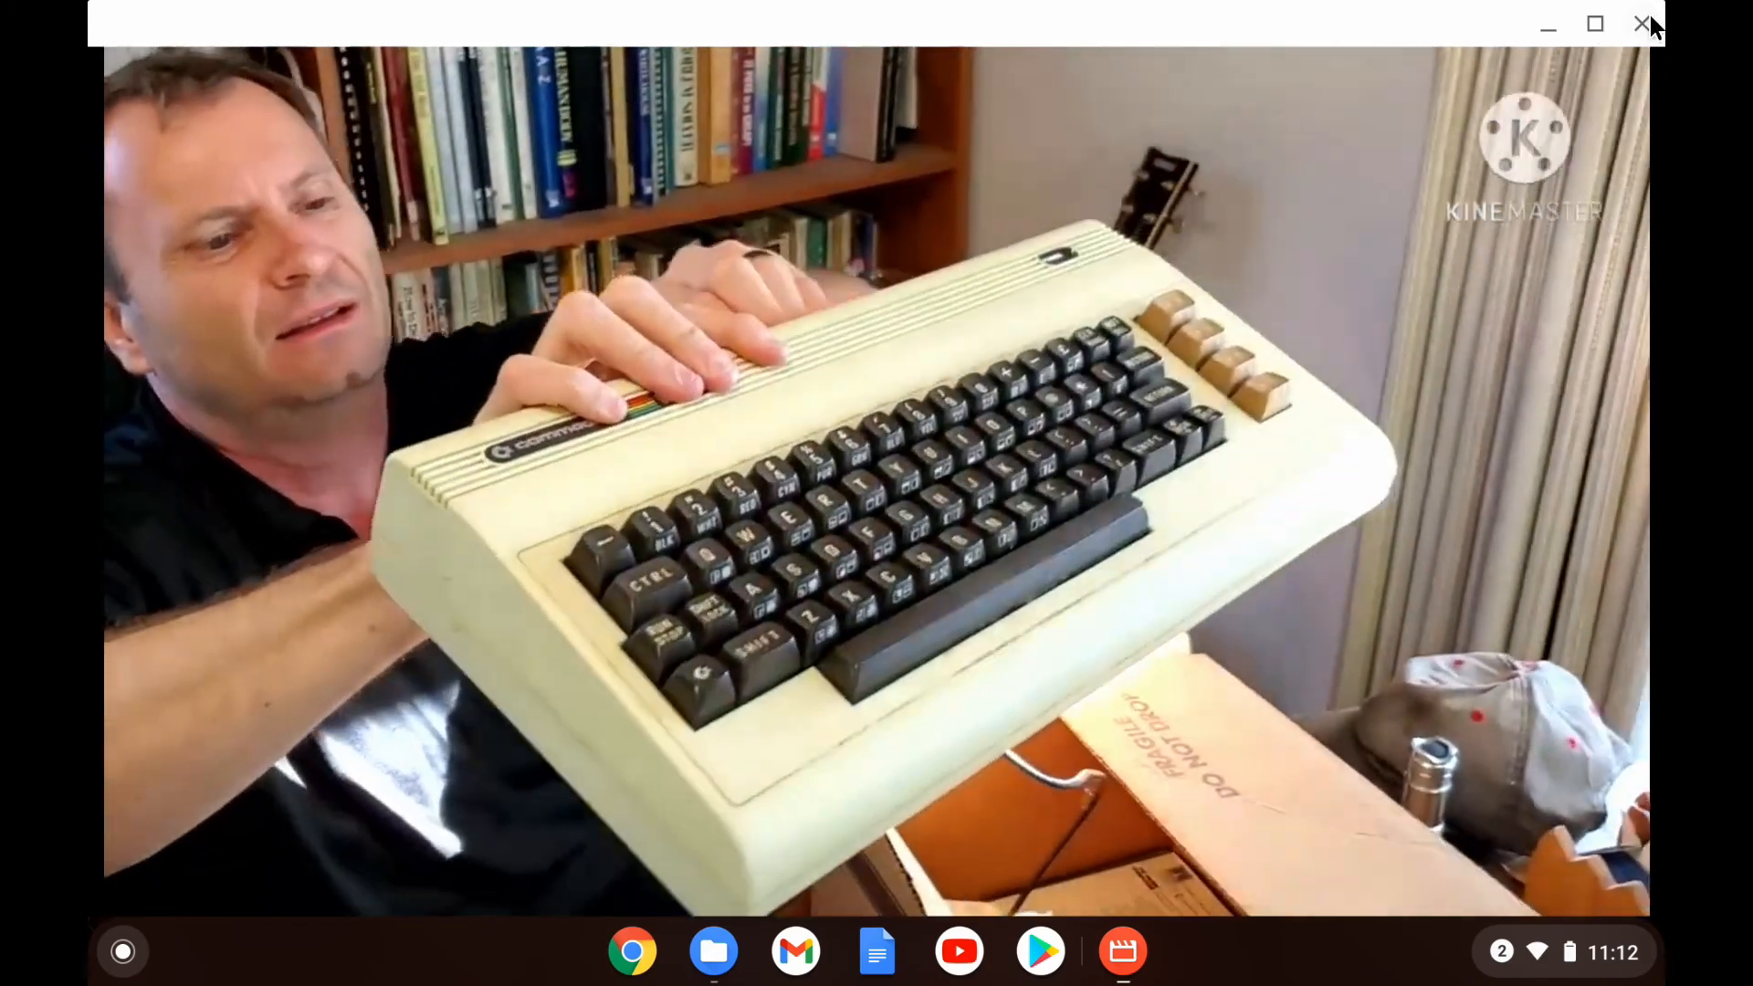
pyautogui.click(1639, 24)
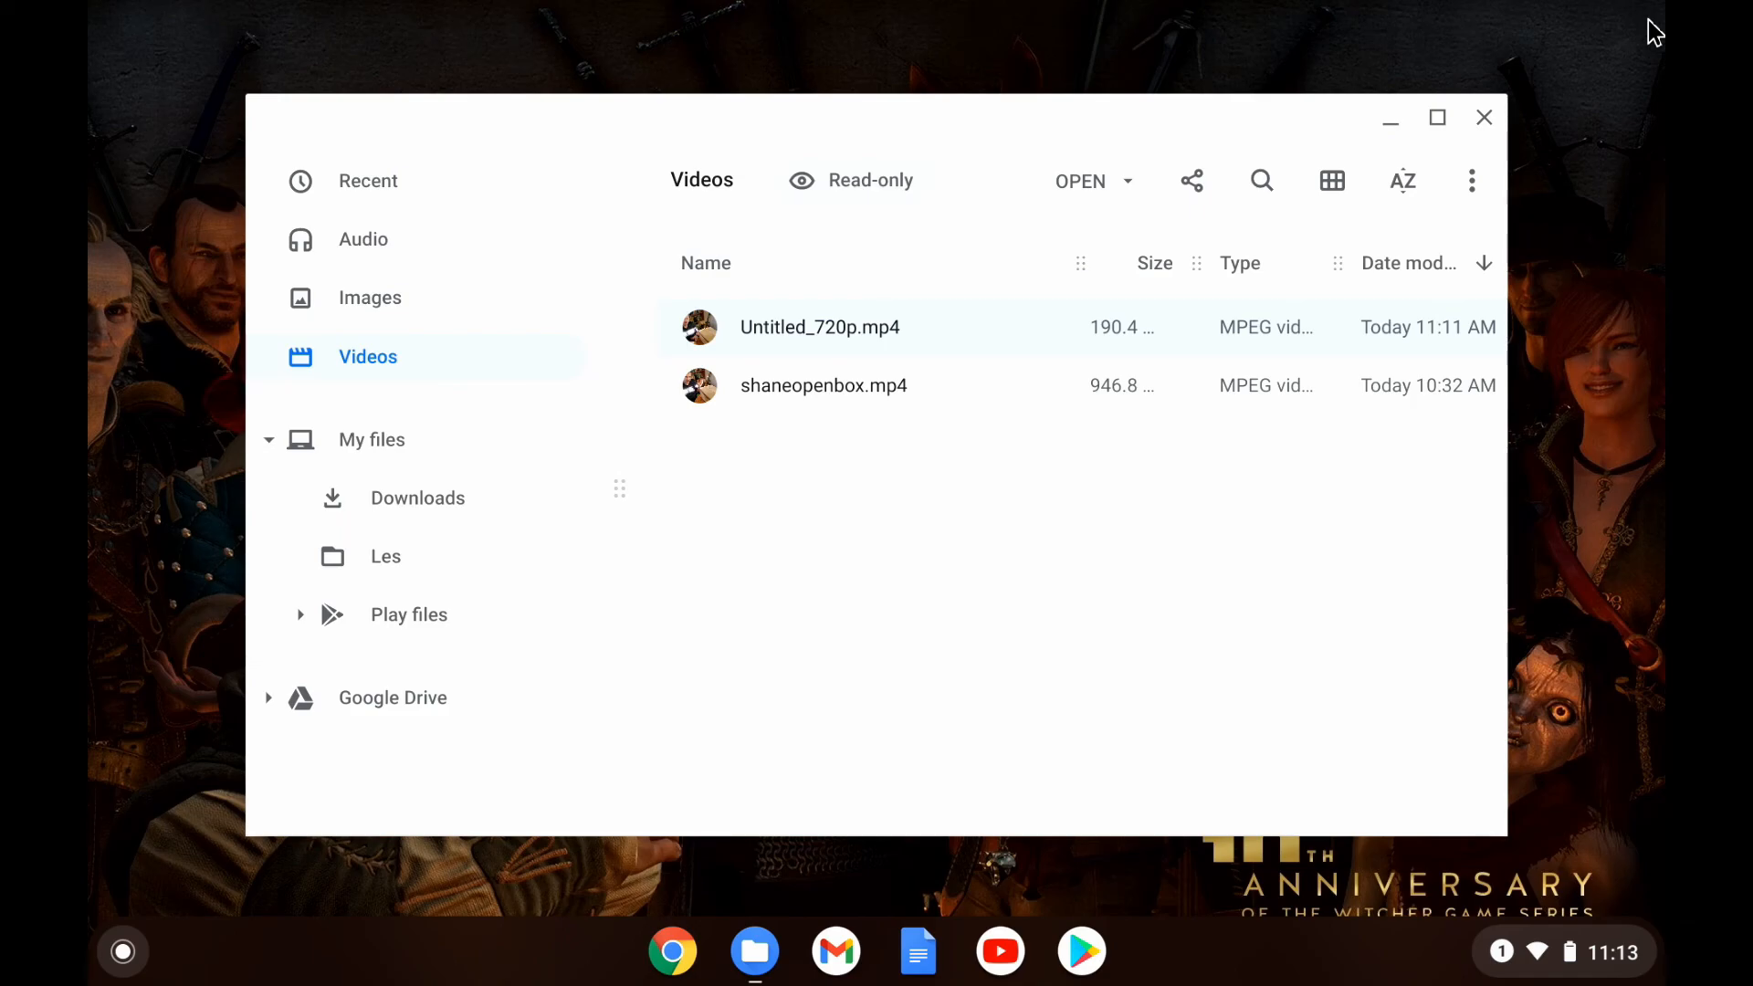
# Step: Return from Files to KineMaster's home screen listing the Untitled project
pyautogui.click(820, 327)
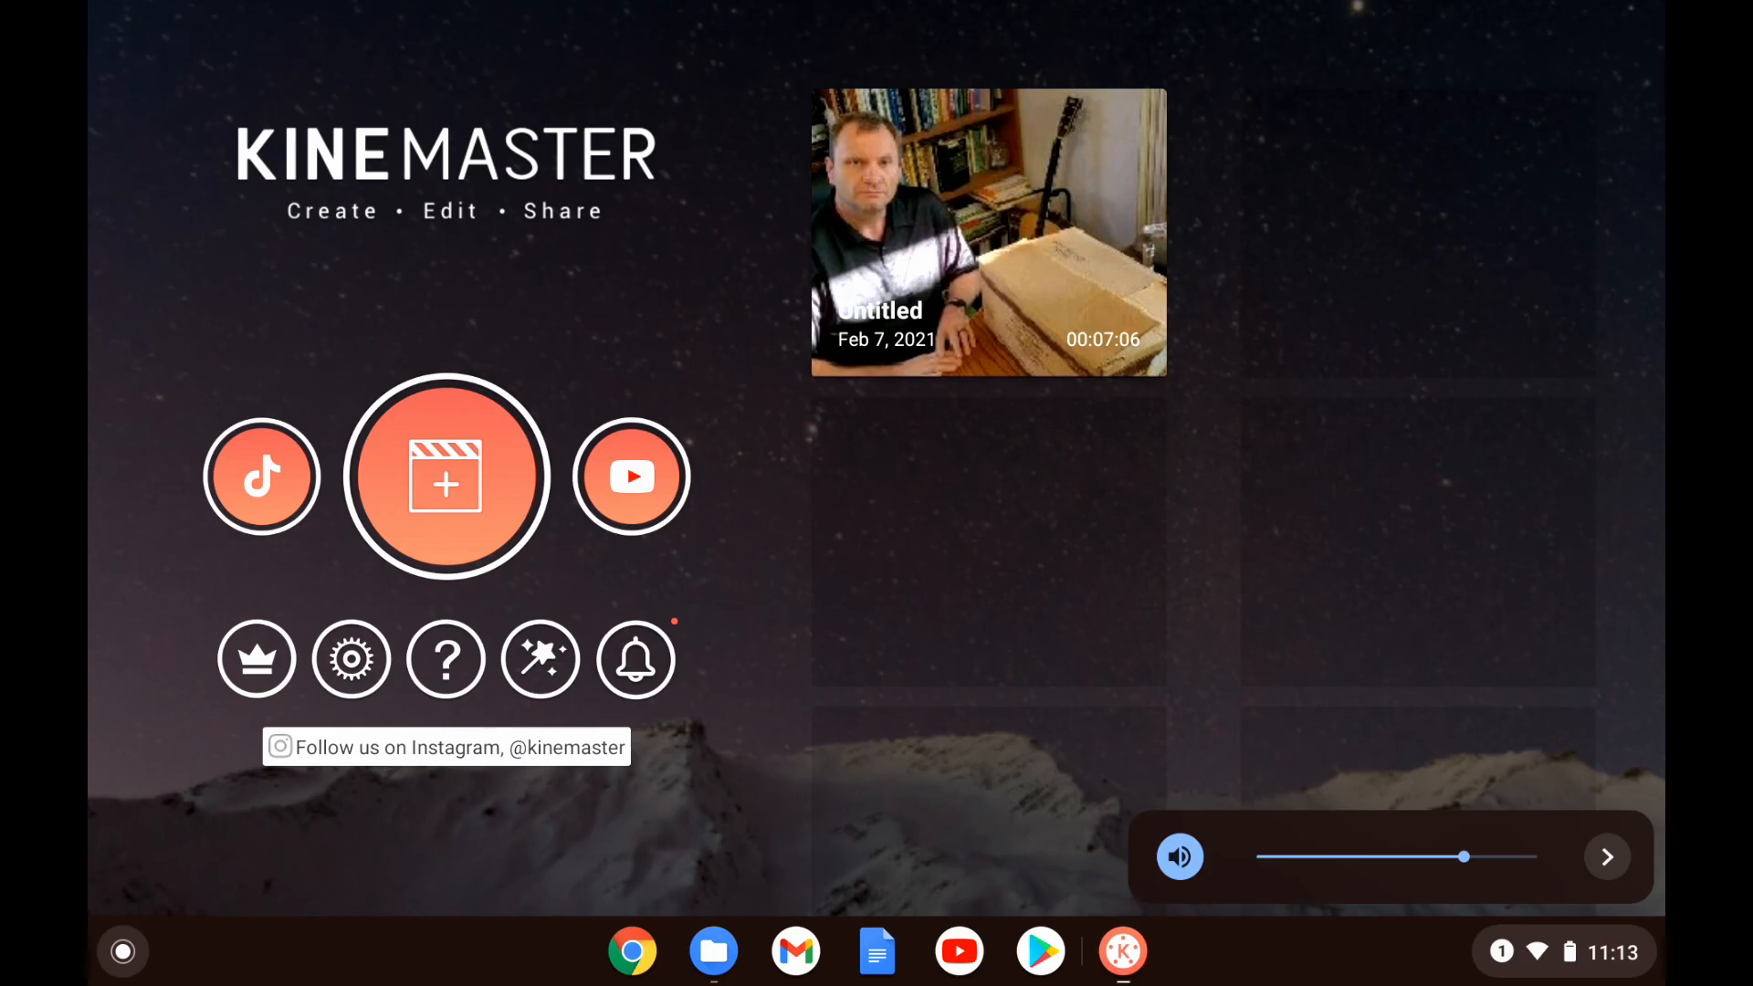
# Step: Reopen the Untitled project in the editor via its details and edit button
pyautogui.click(988, 246)
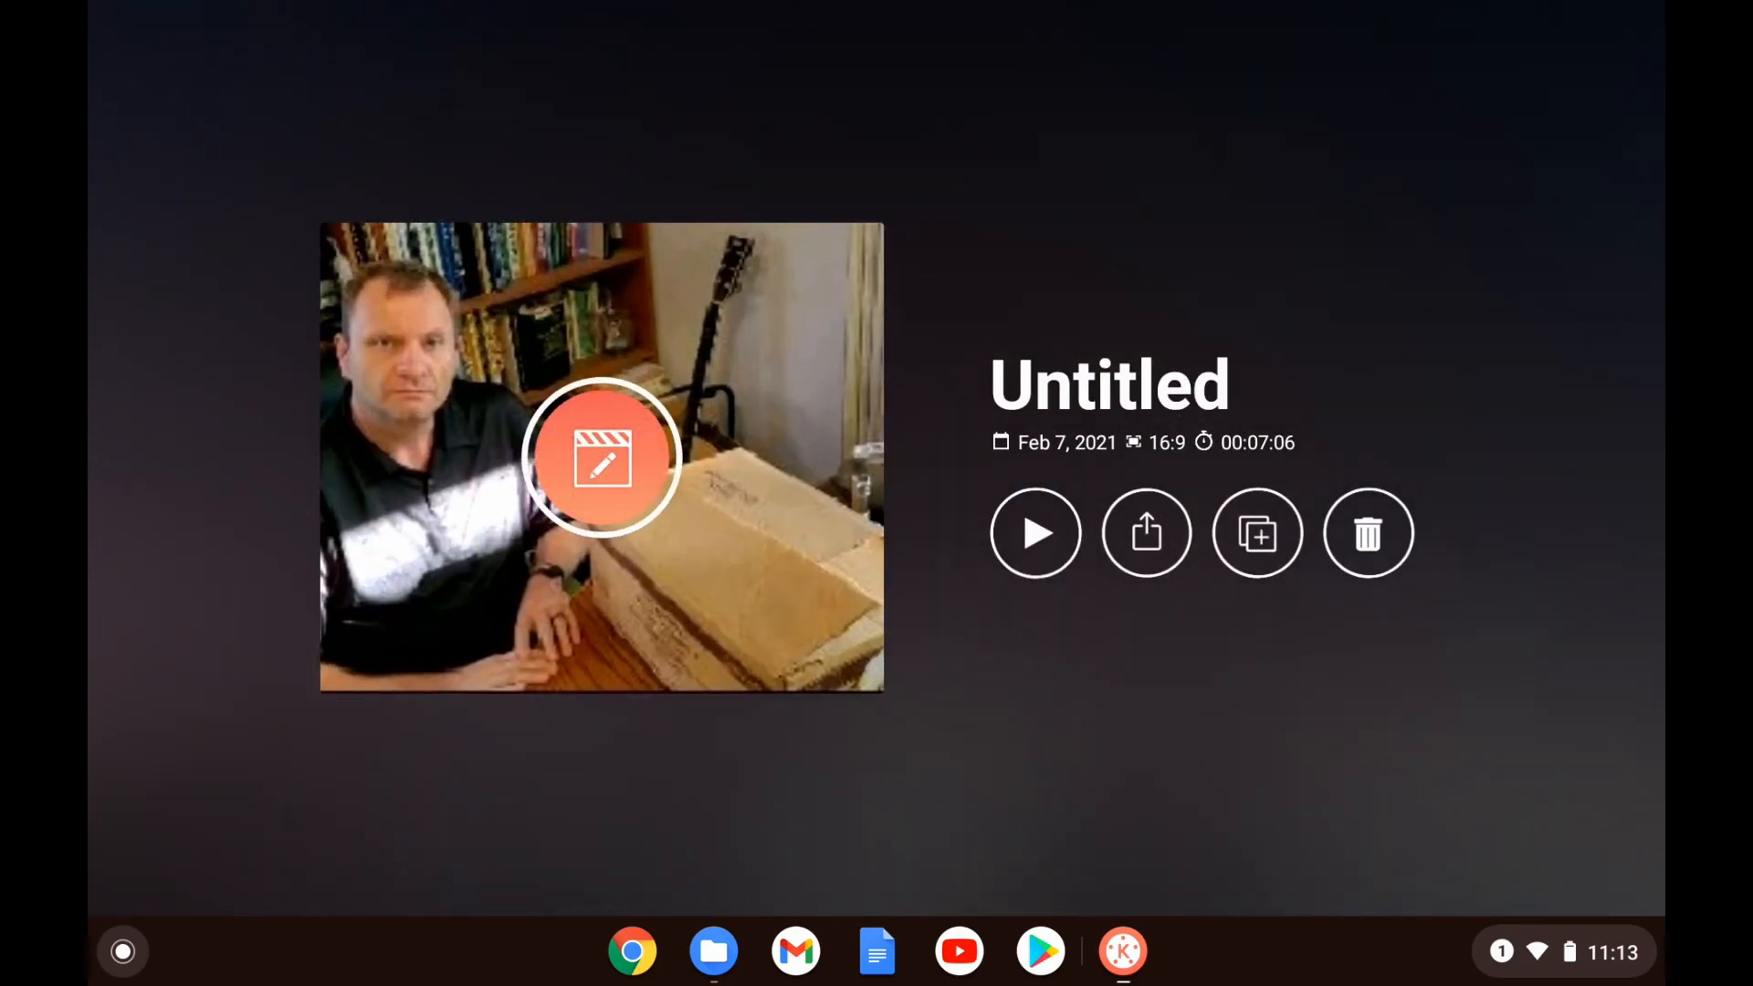
pyautogui.click(606, 465)
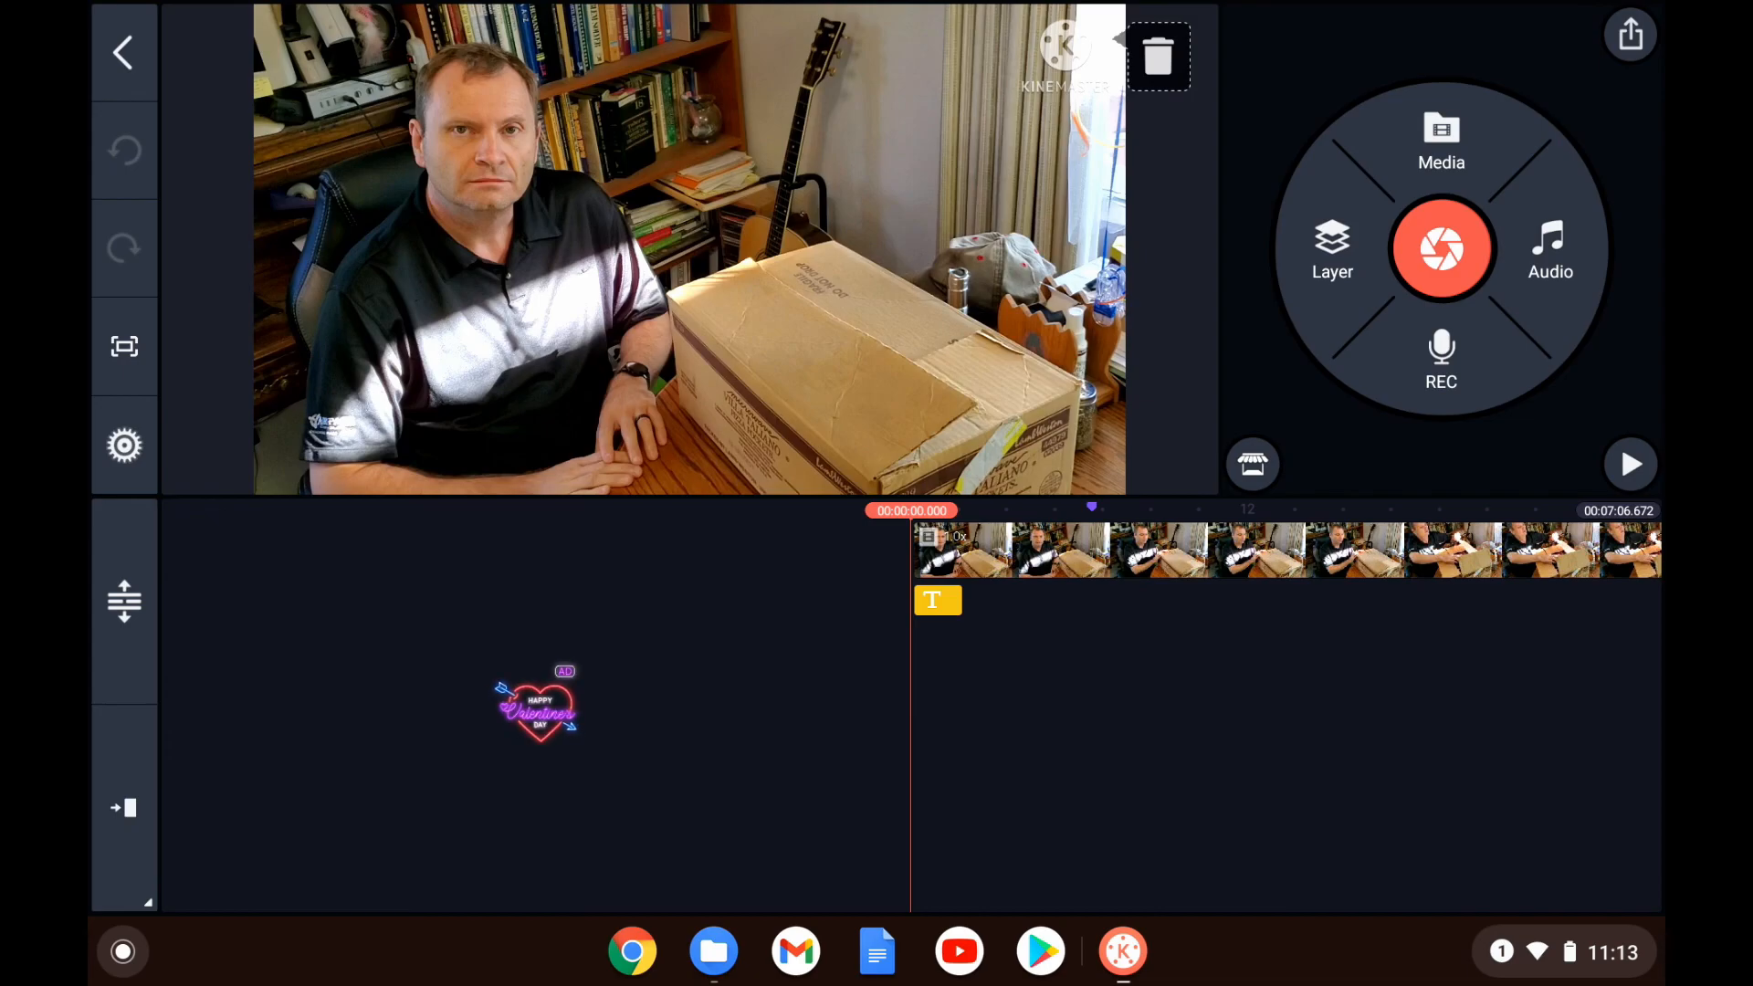